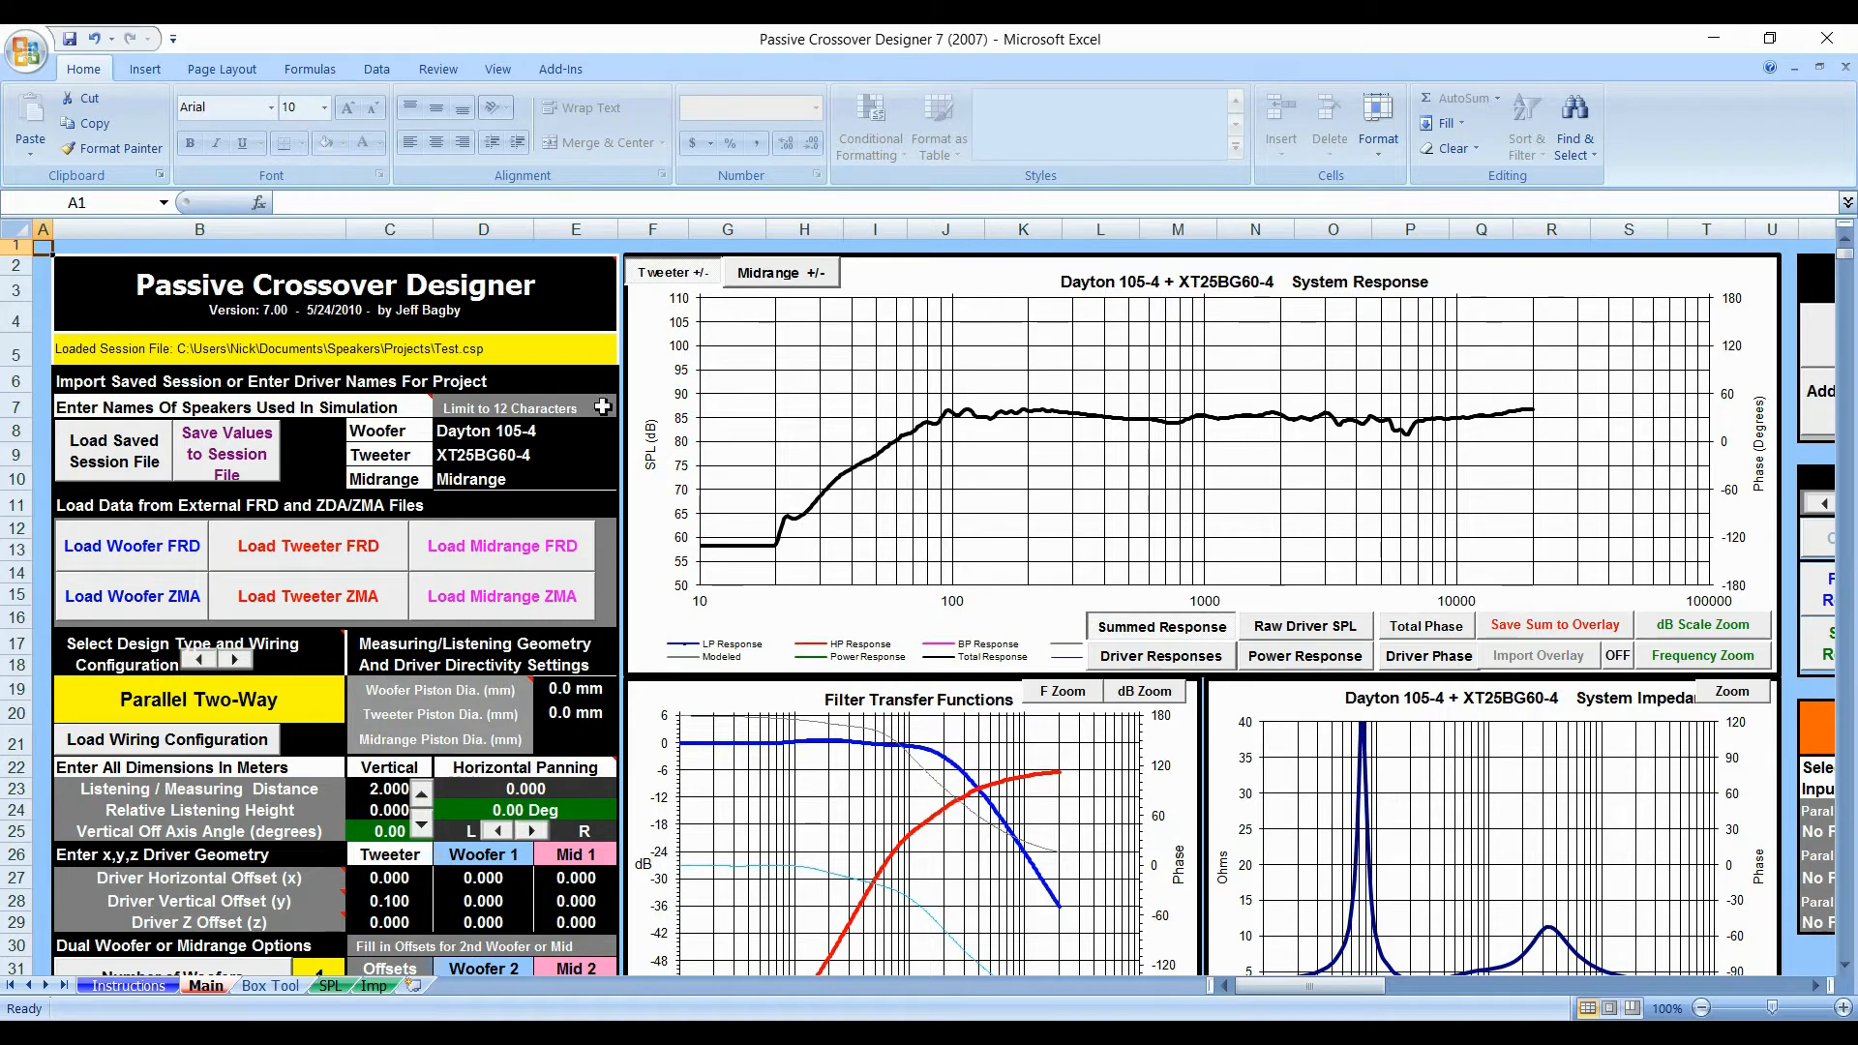
pyautogui.moveTo(581, 440)
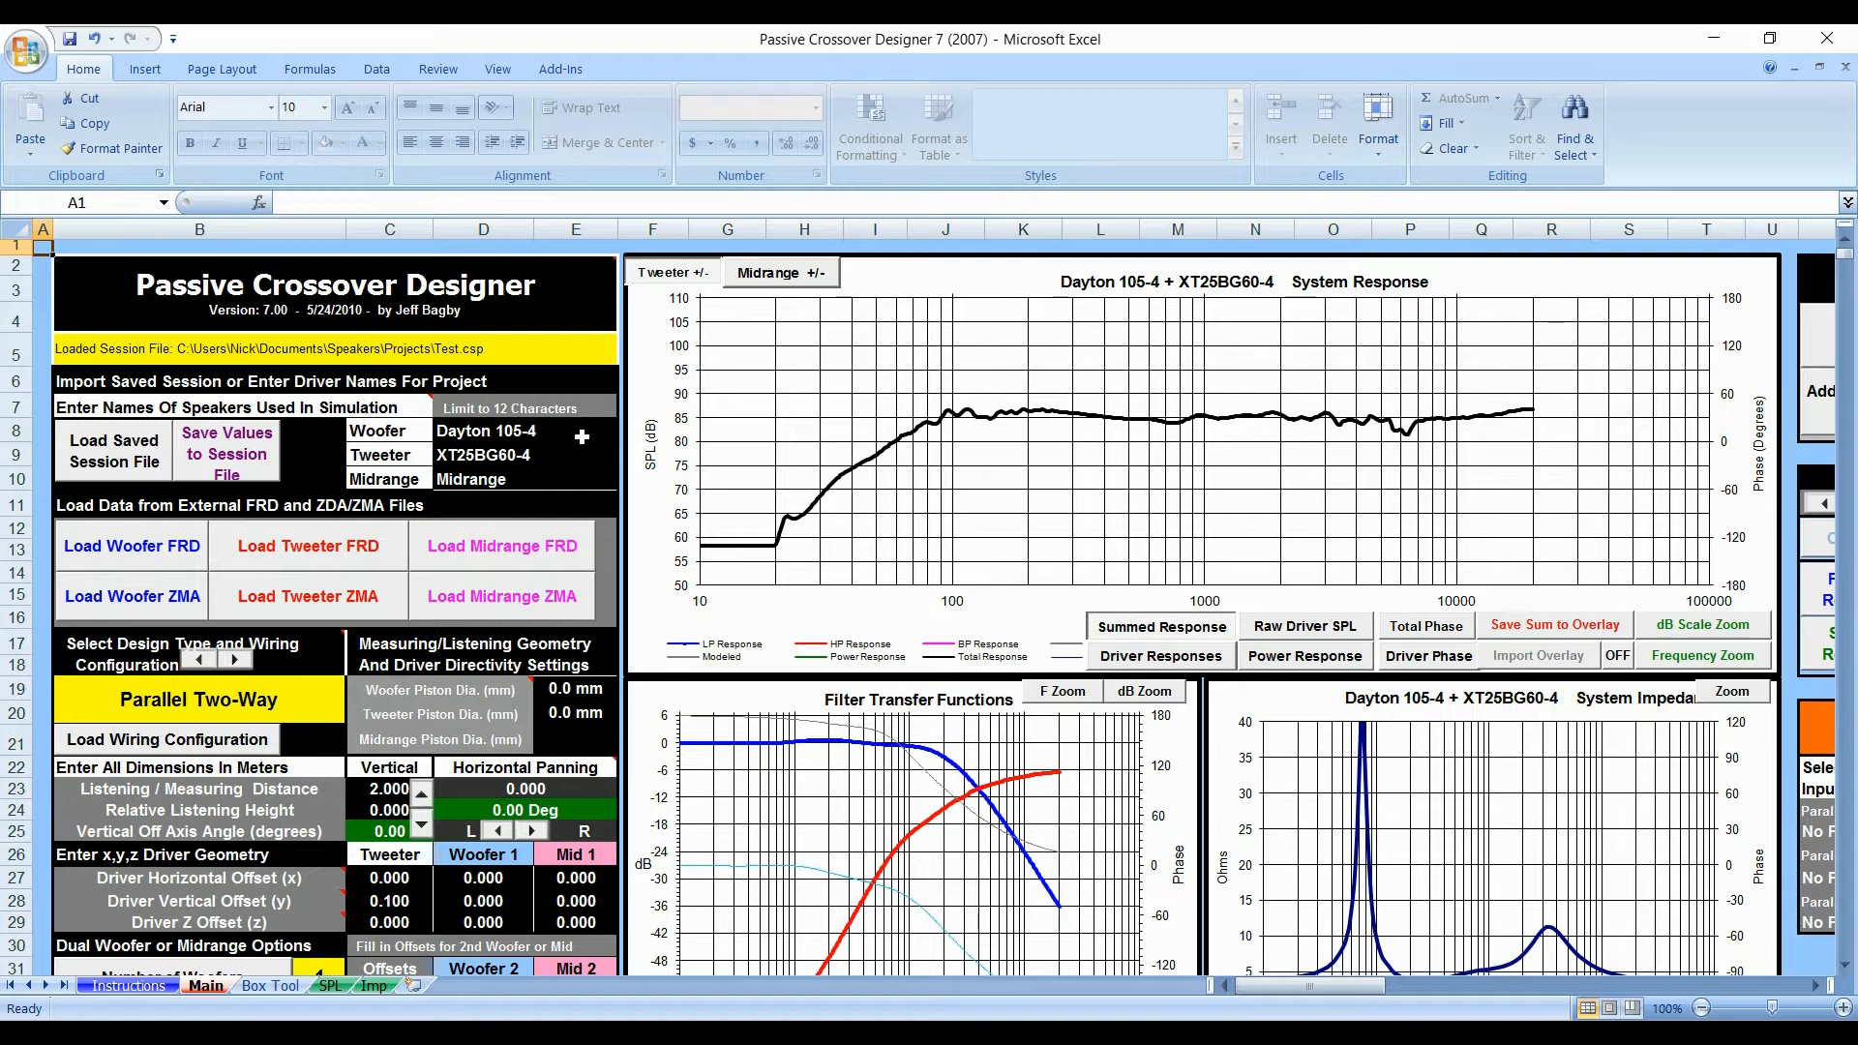
pyautogui.moveTo(720, 861)
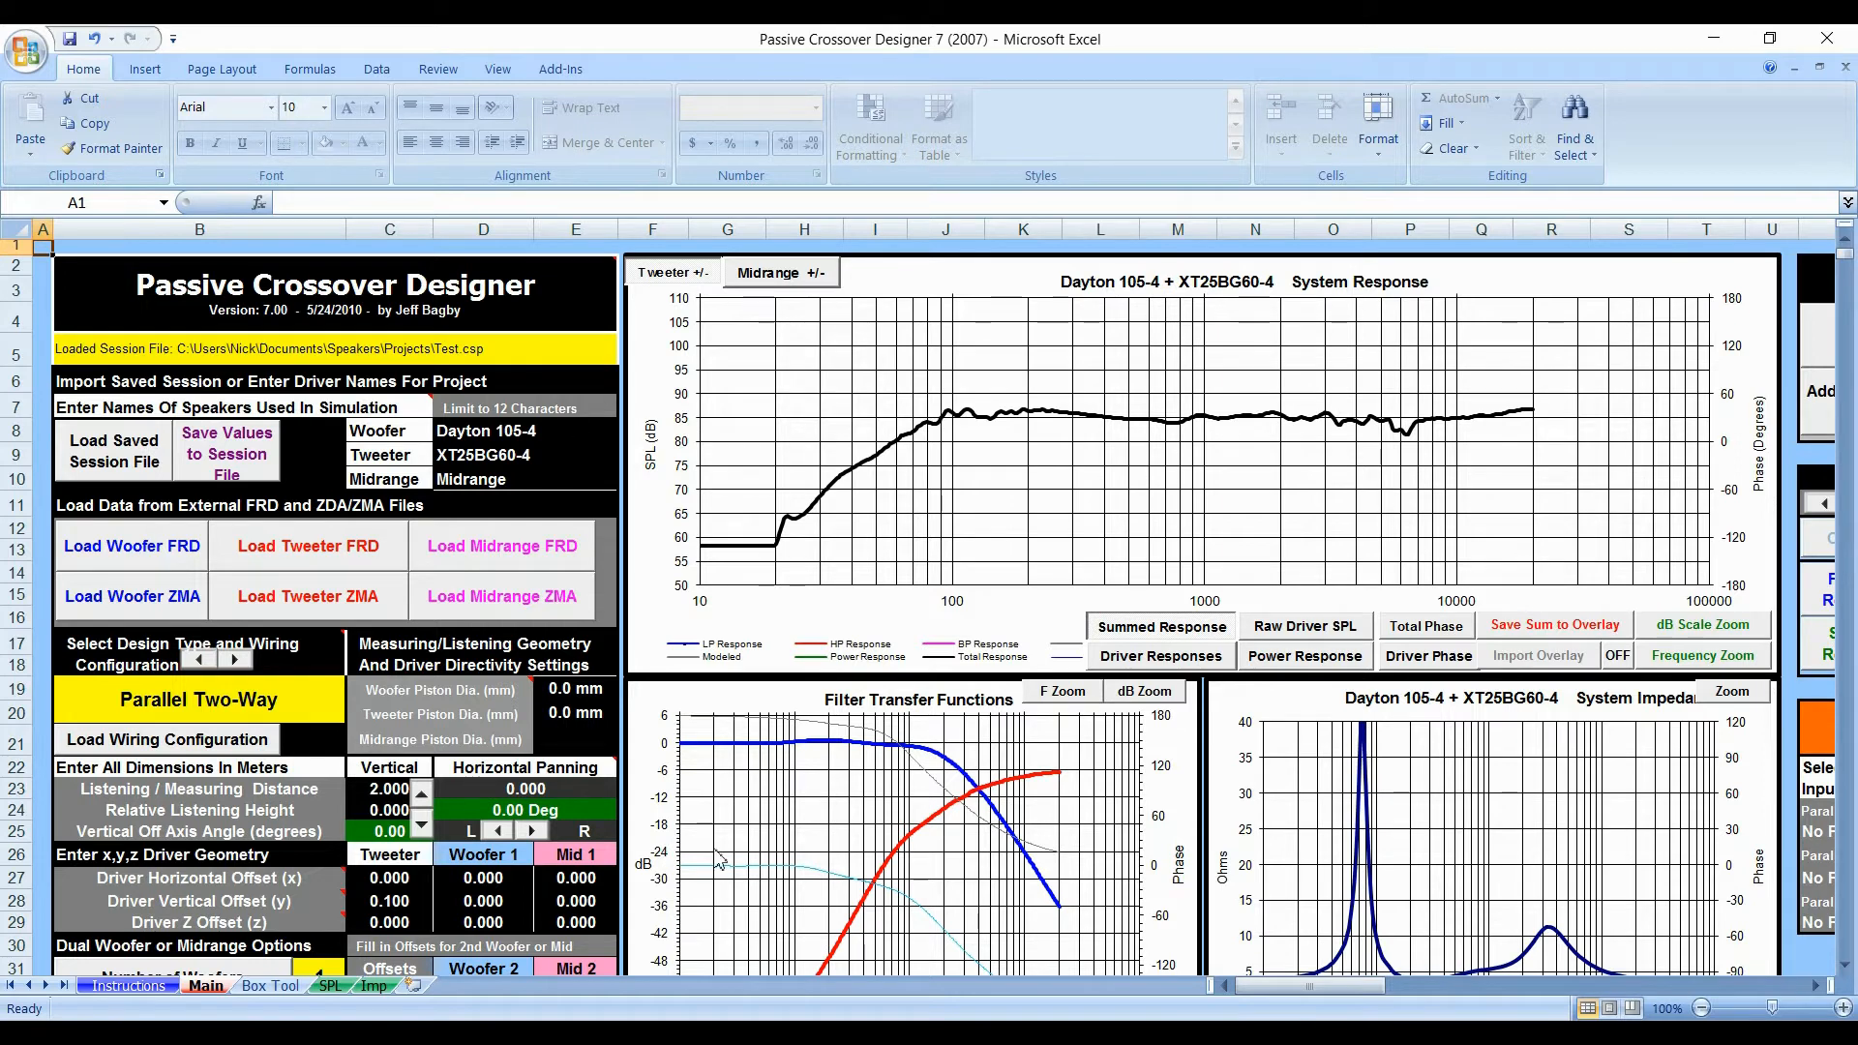
pyautogui.moveTo(710, 684)
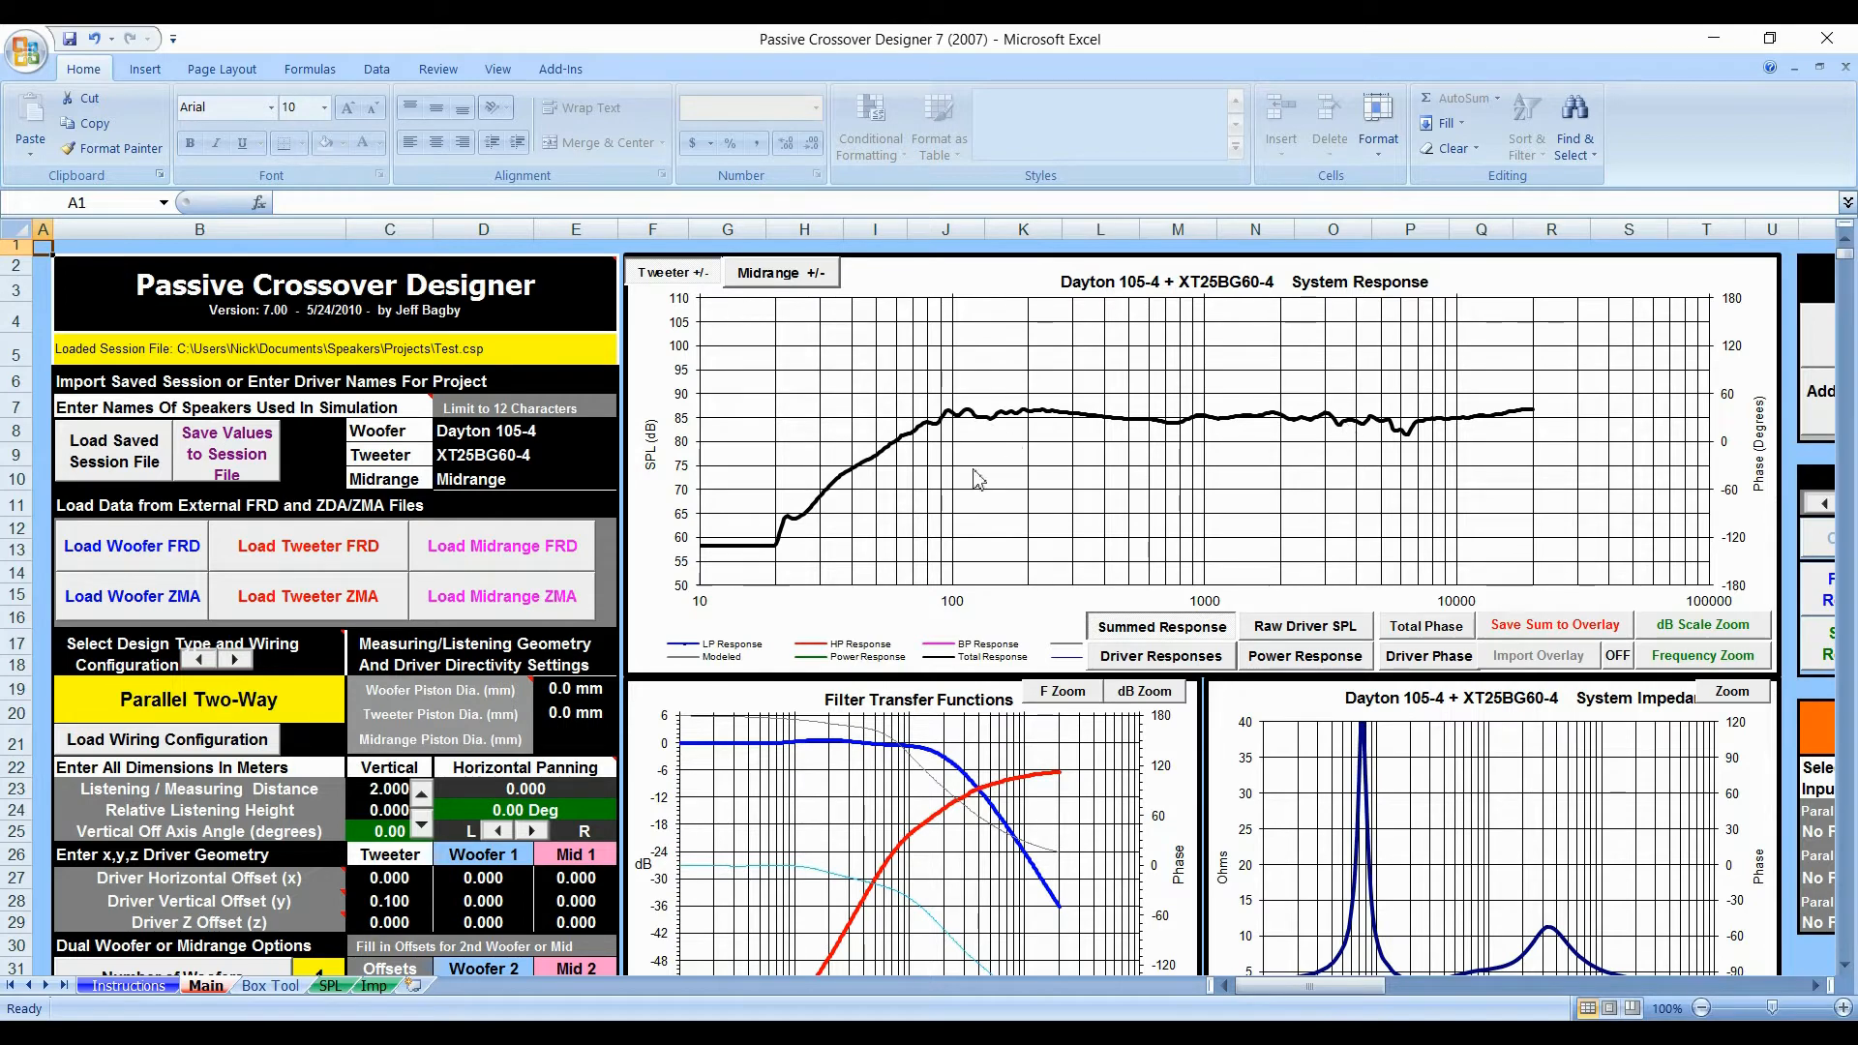
# Step: Scroll the Main sheet down to the Woofer Low Pass section and tool buttons
pyautogui.scroll(-3)
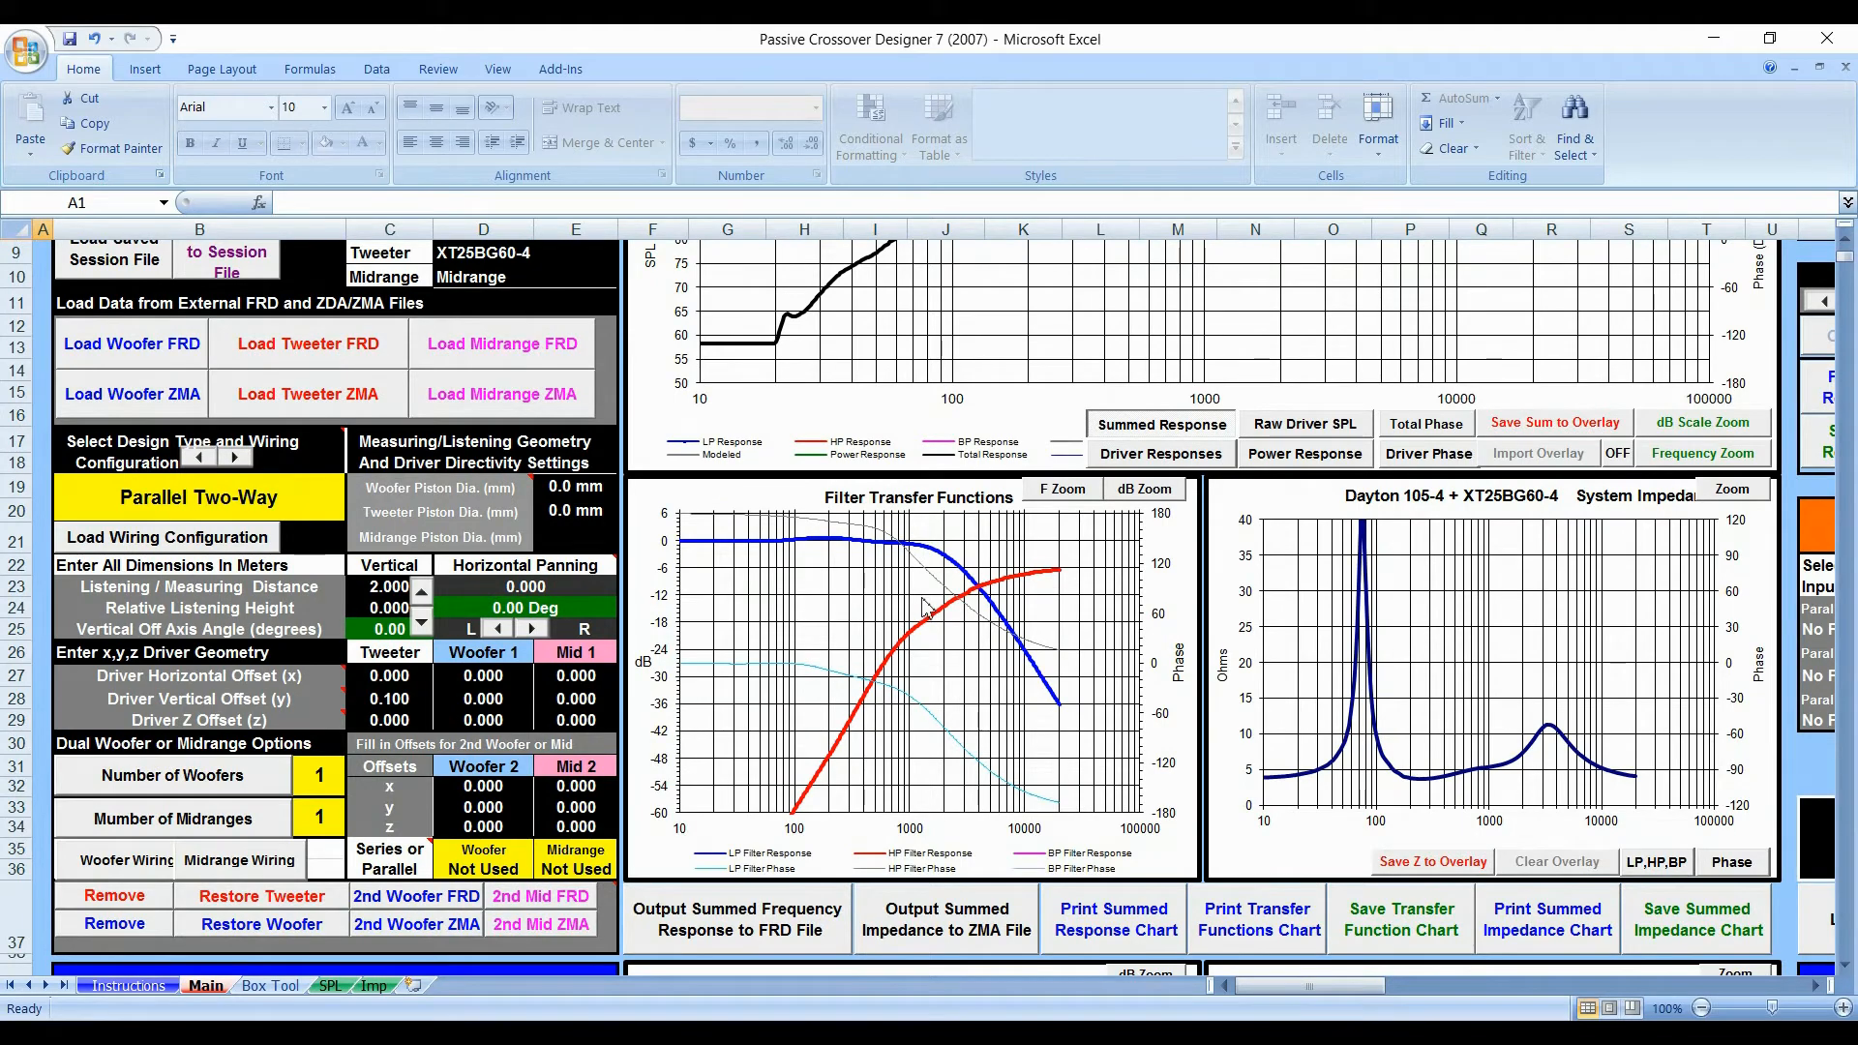
pyautogui.scroll(-3)
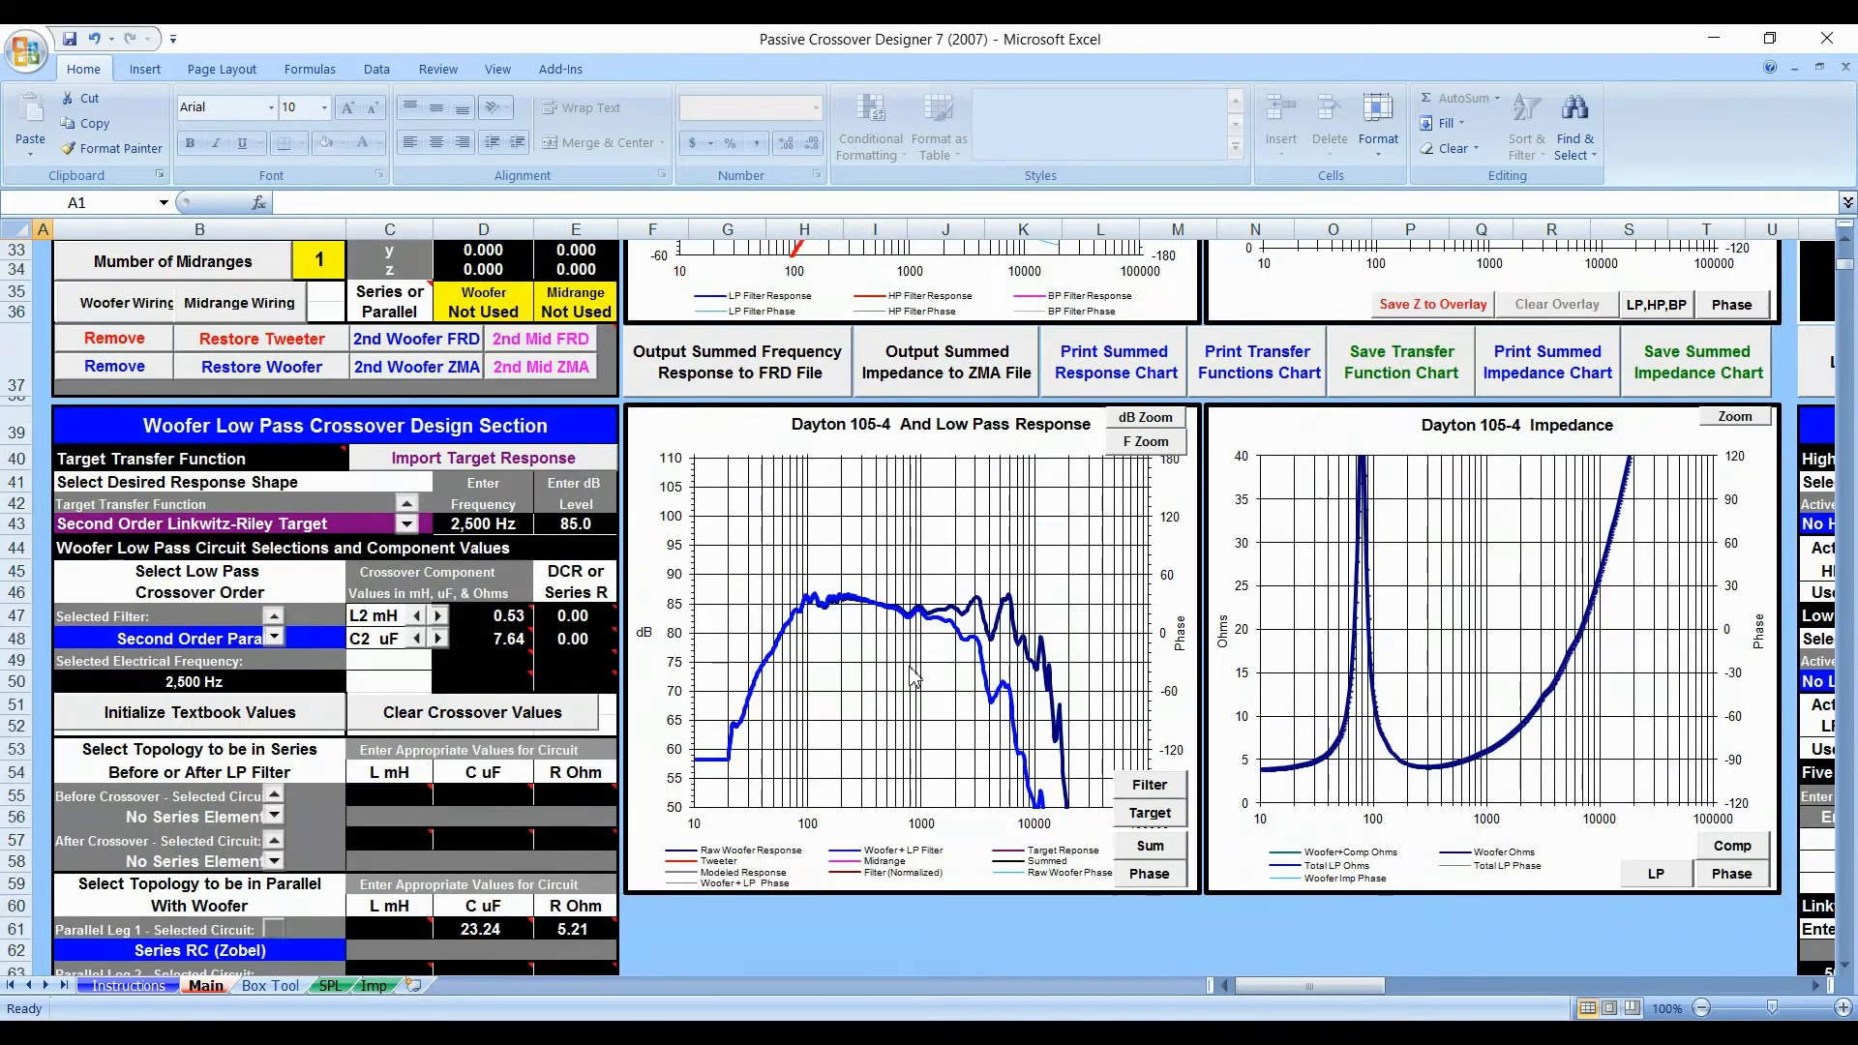
pyautogui.scroll(-3)
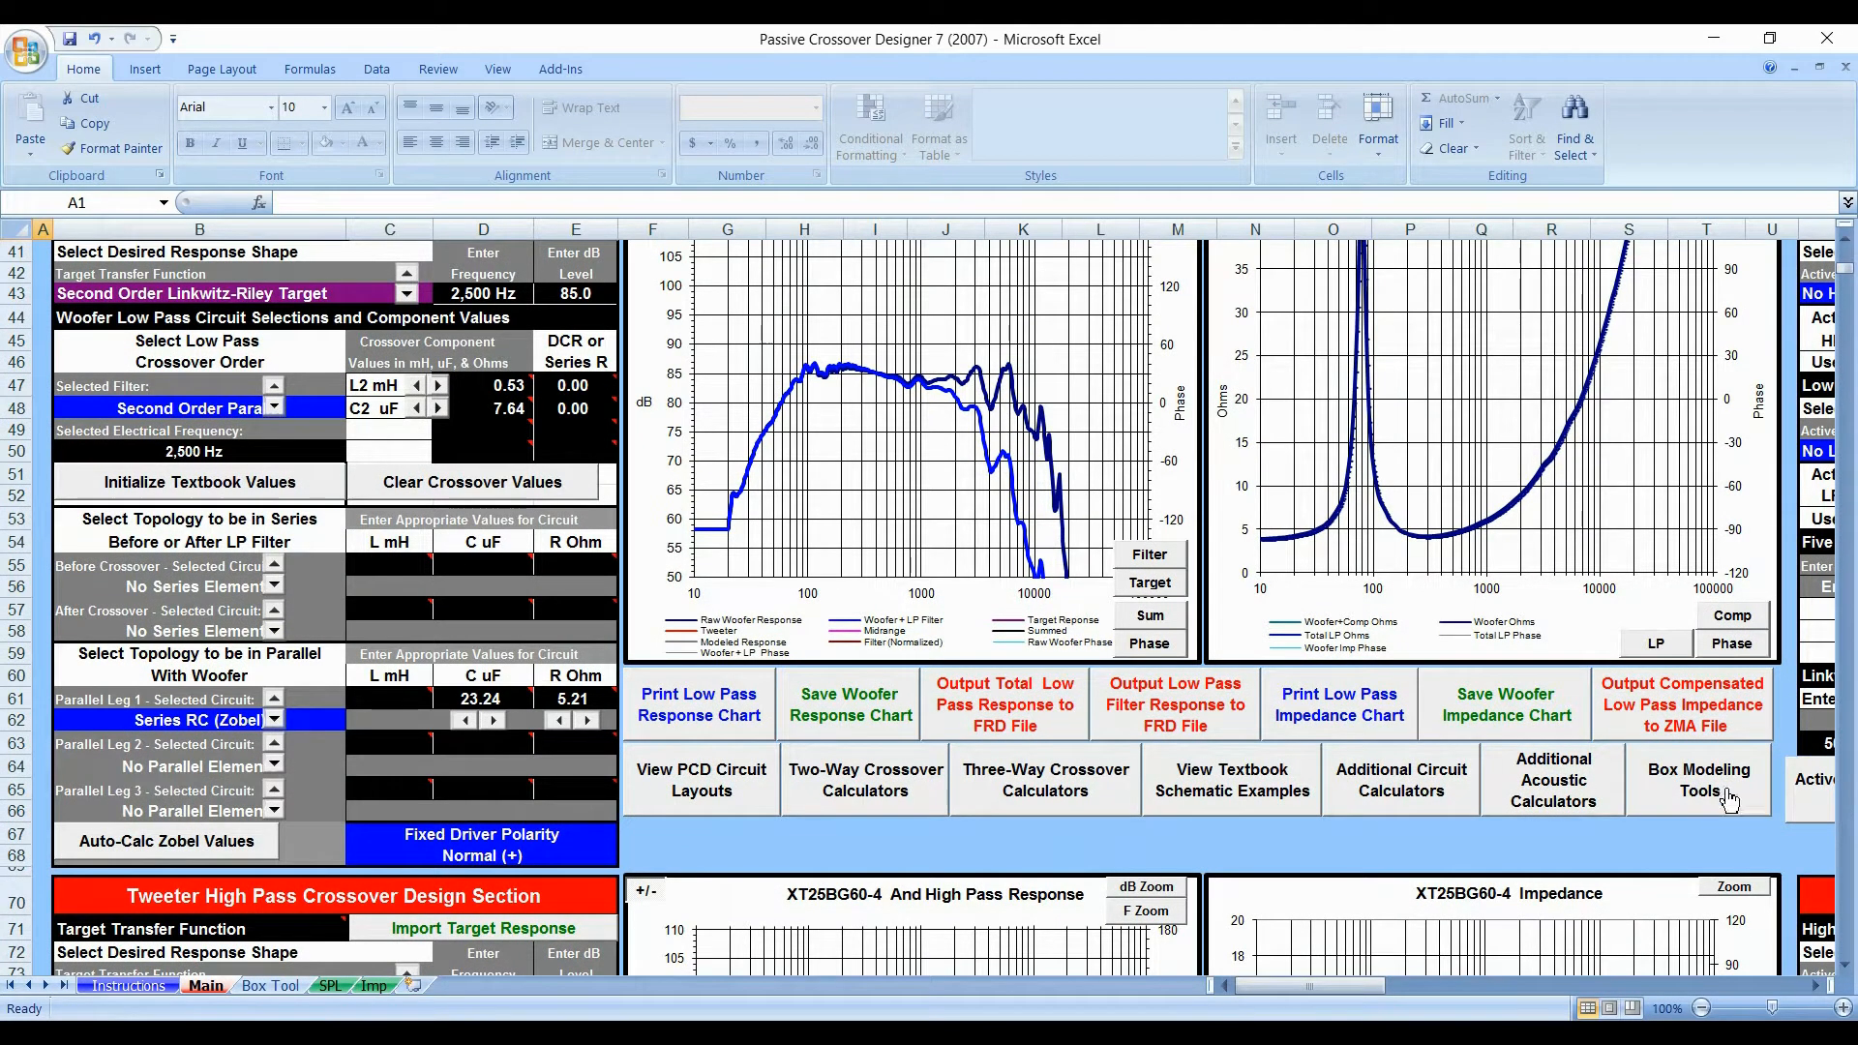
# Step: Bring up the Box Tool sheet showing the vented box response and impedance model
pyautogui.click(1698, 780)
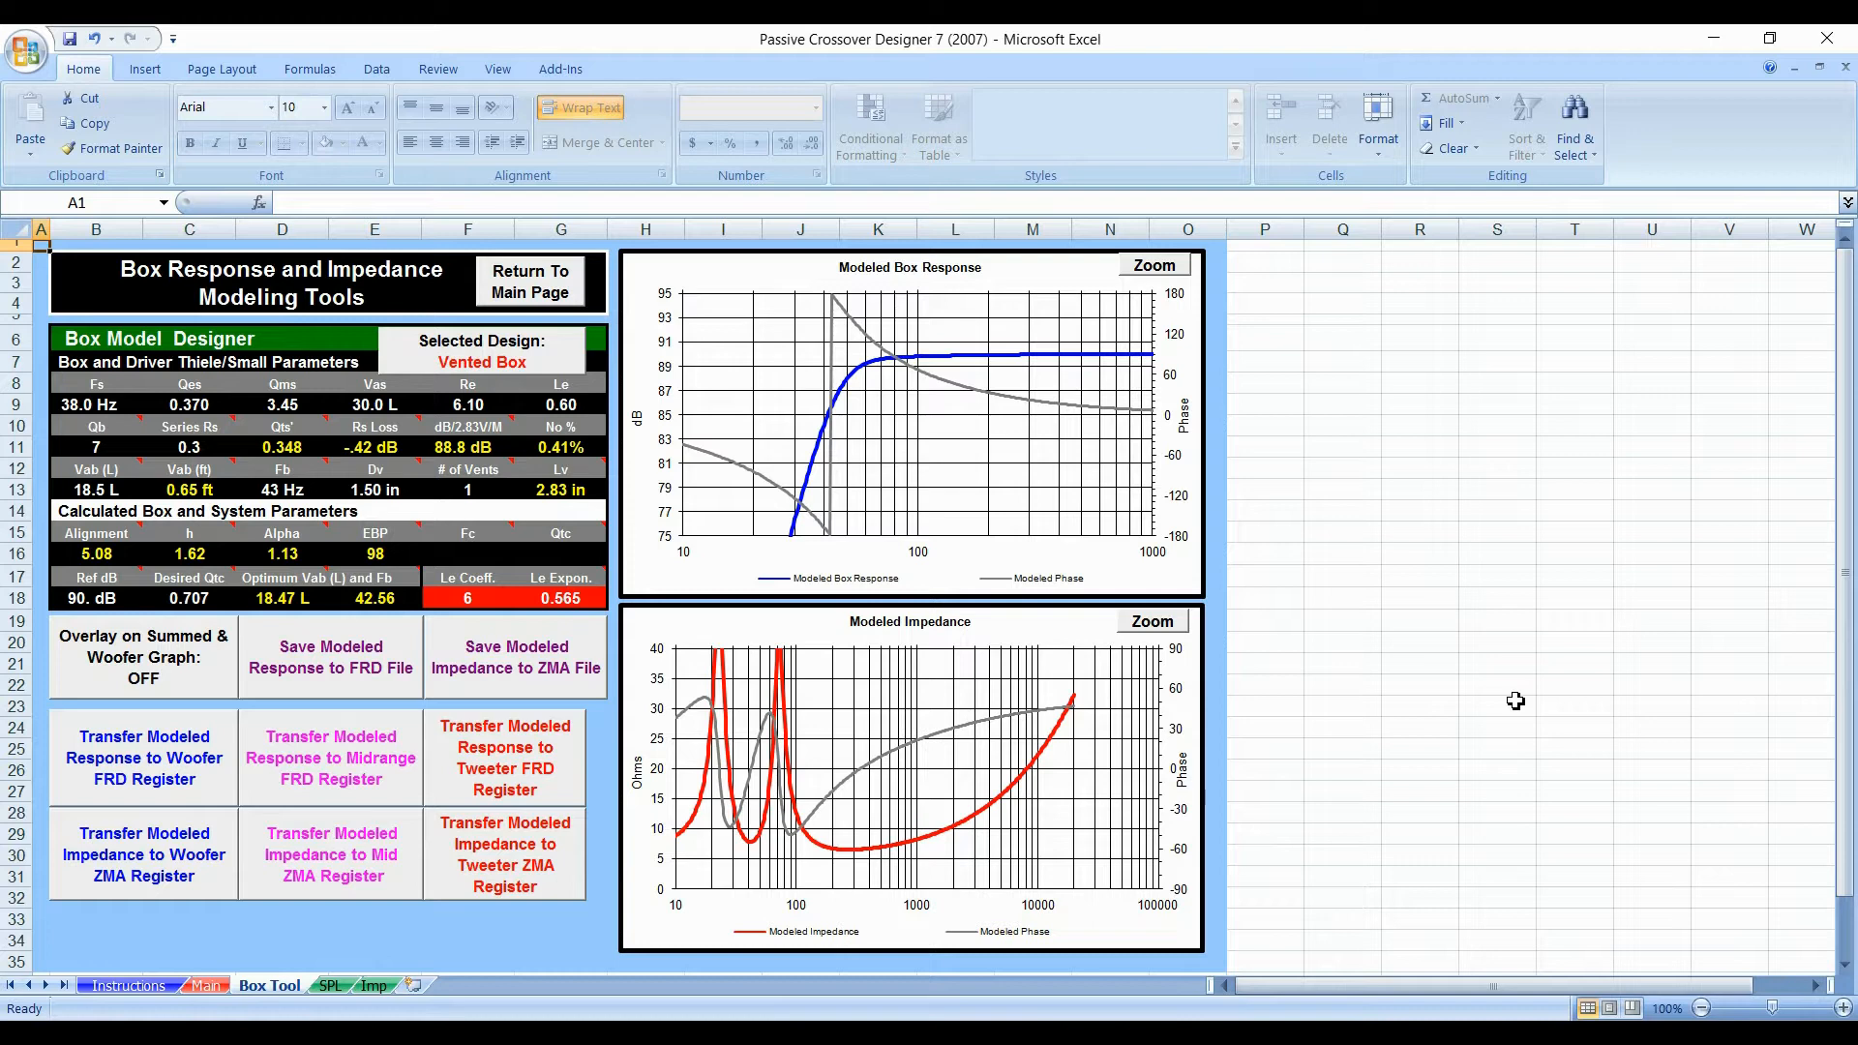
pyautogui.moveTo(1494, 678)
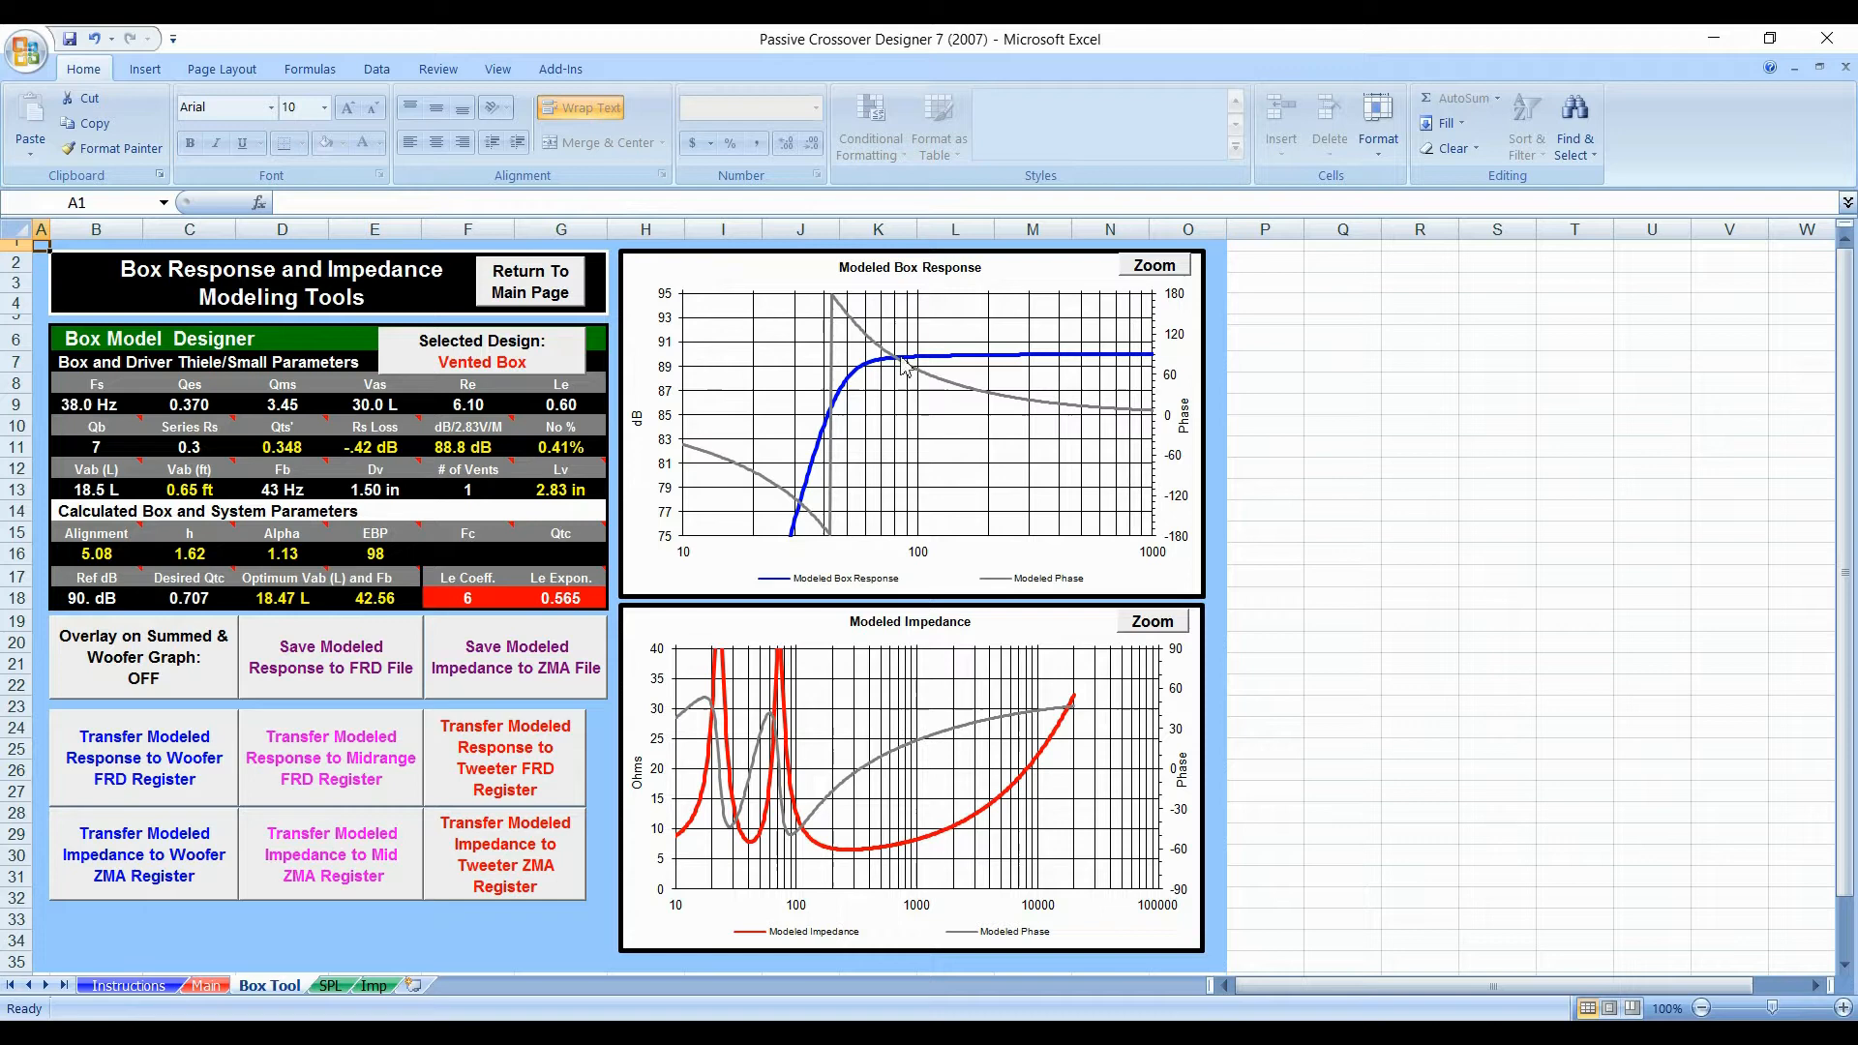
pyautogui.moveTo(329, 393)
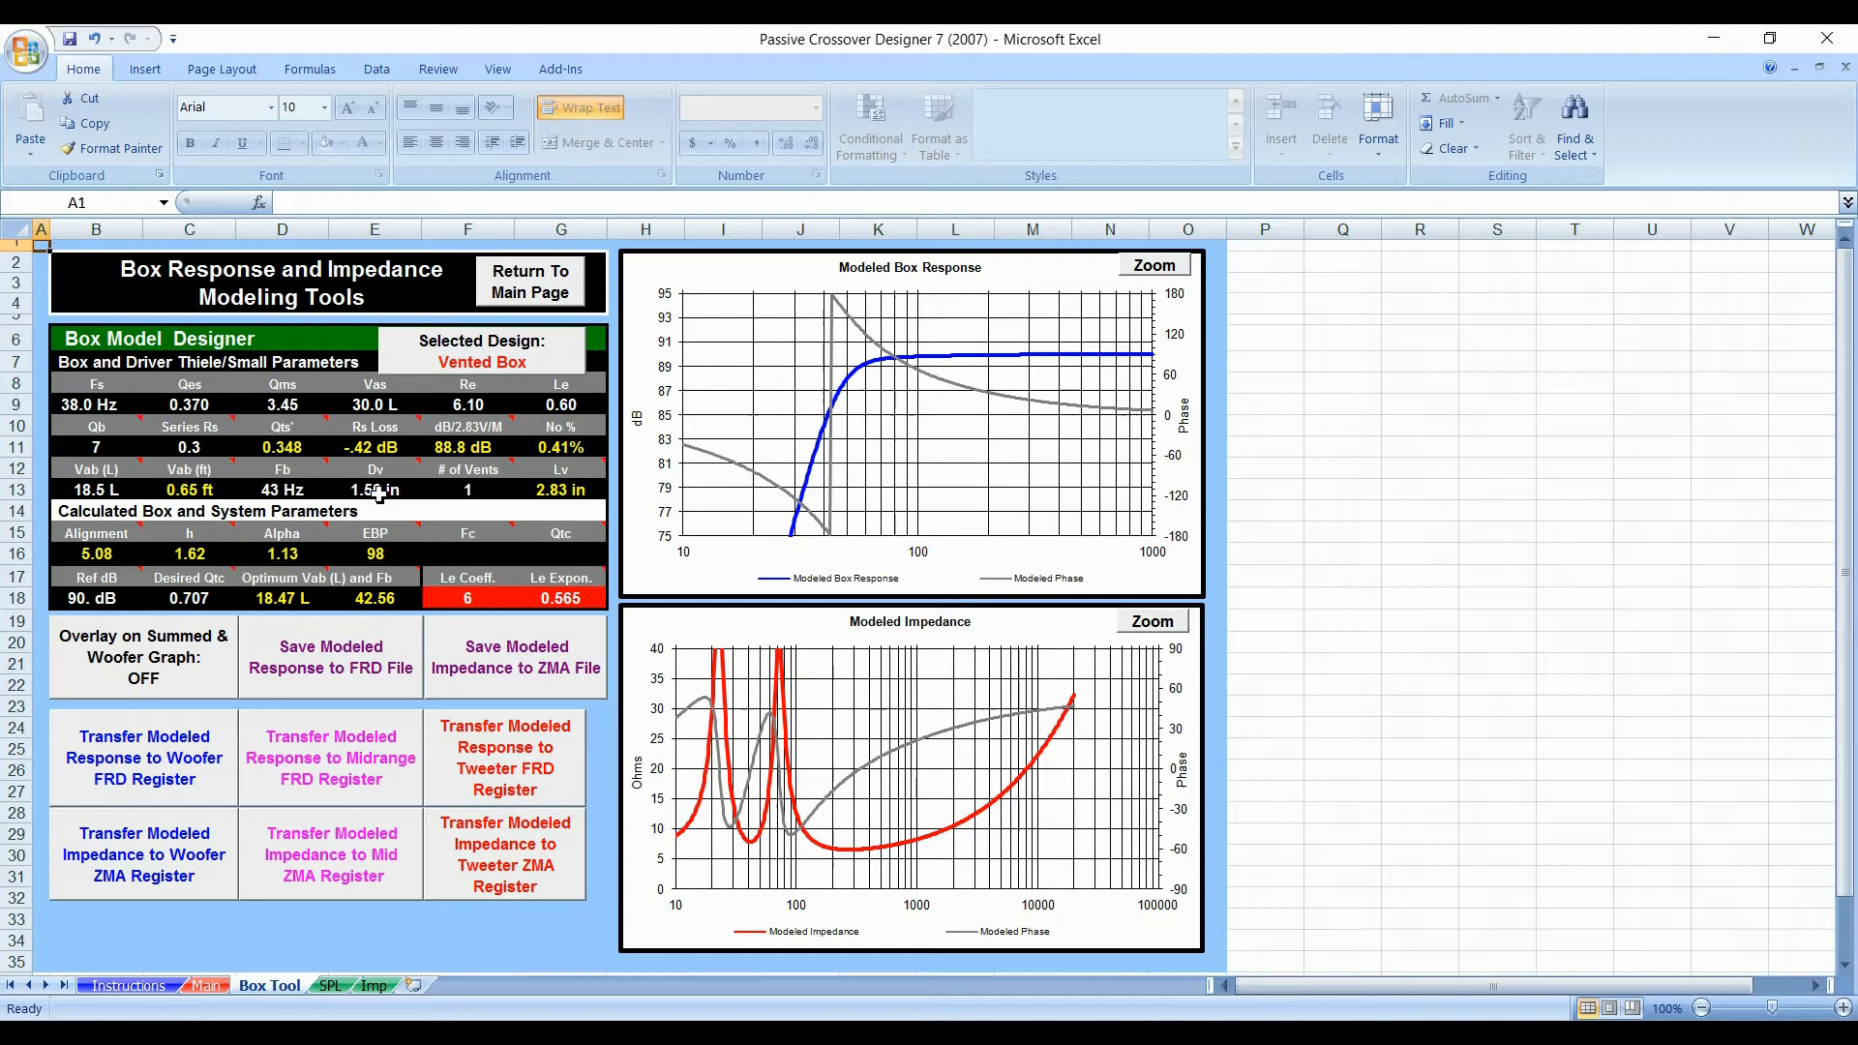
pyautogui.moveTo(104, 405)
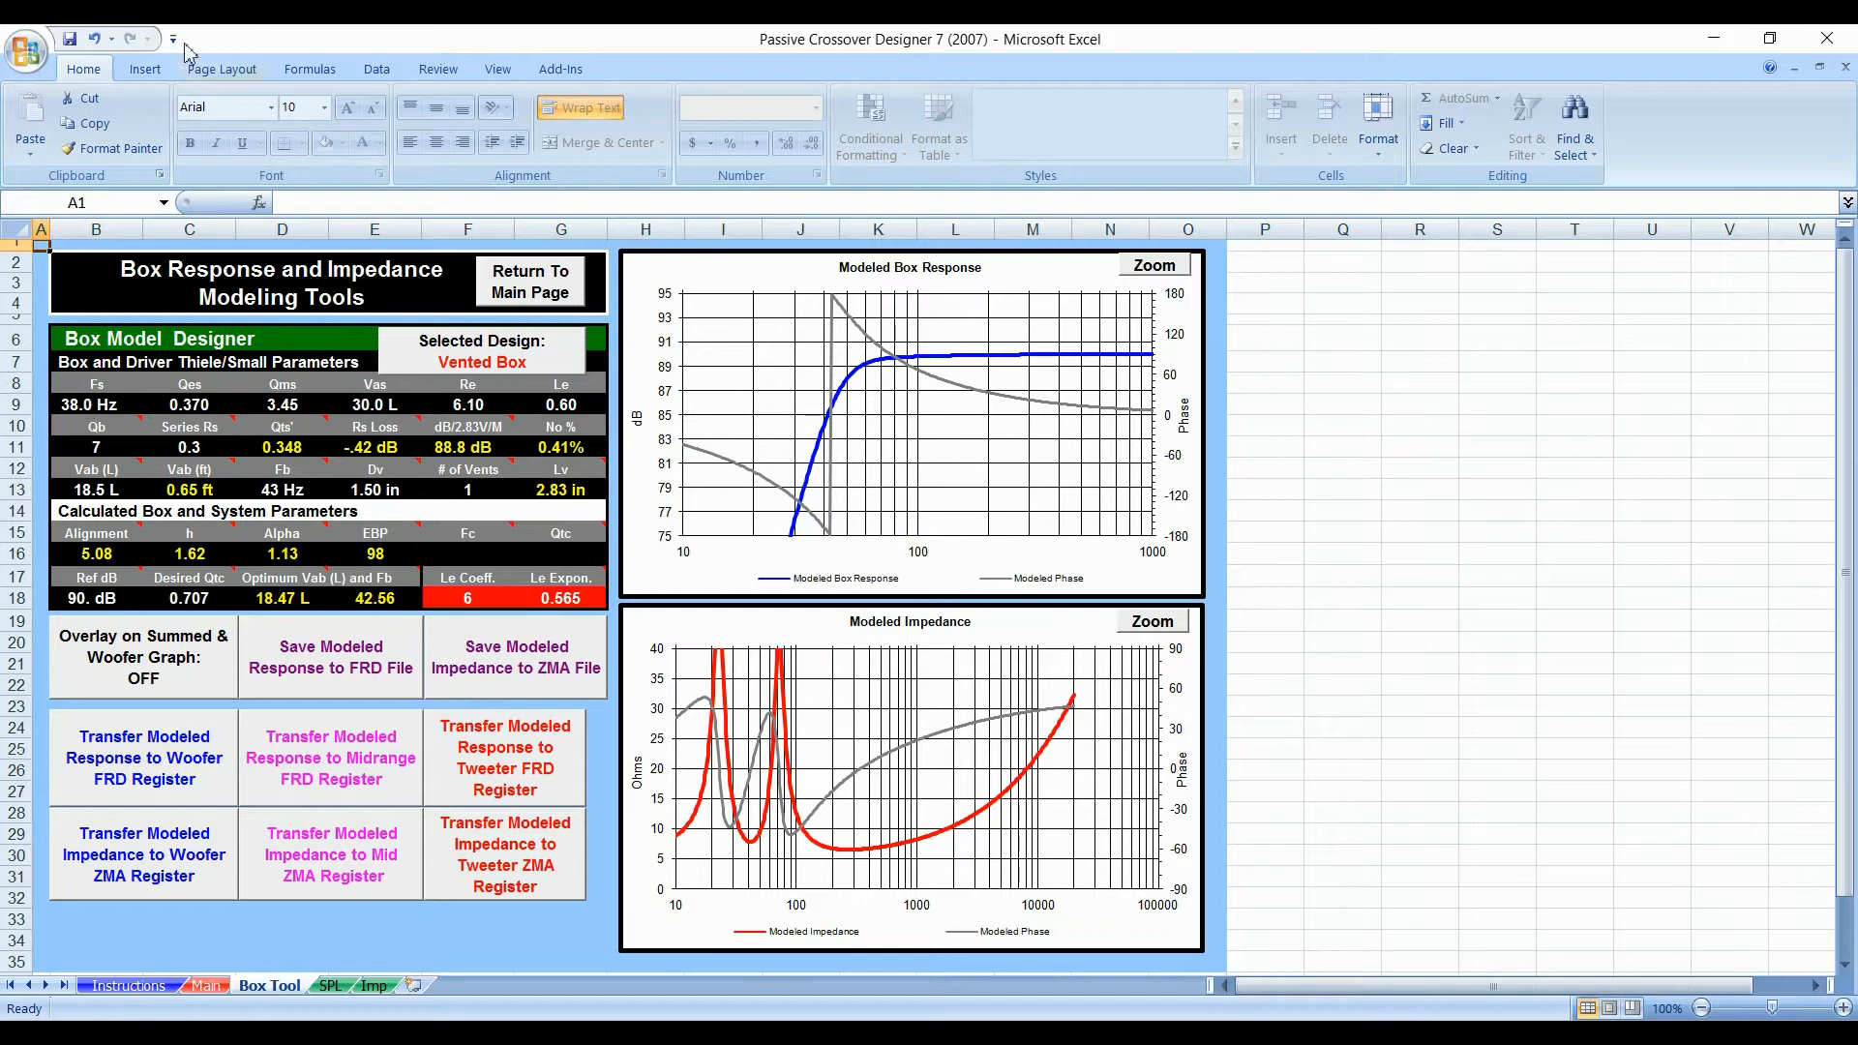
pyautogui.moveTo(385, 50)
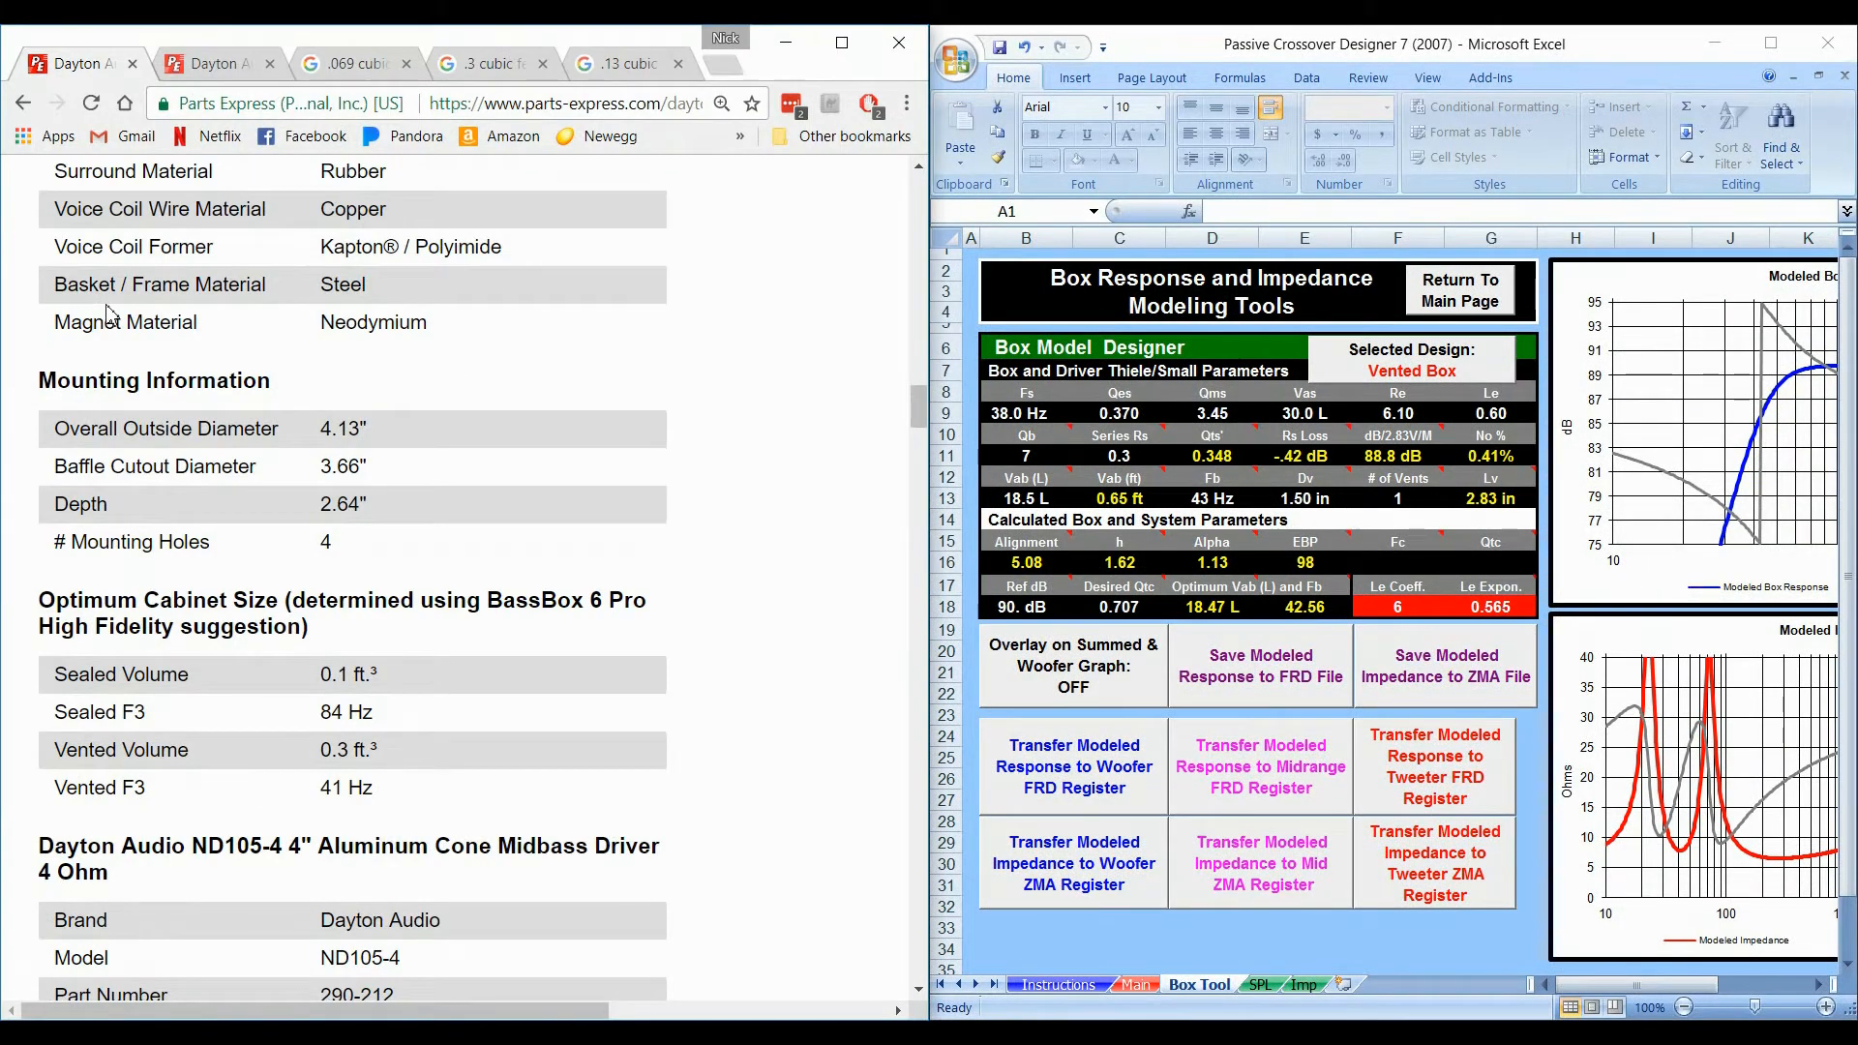
pyautogui.moveTo(565, 438)
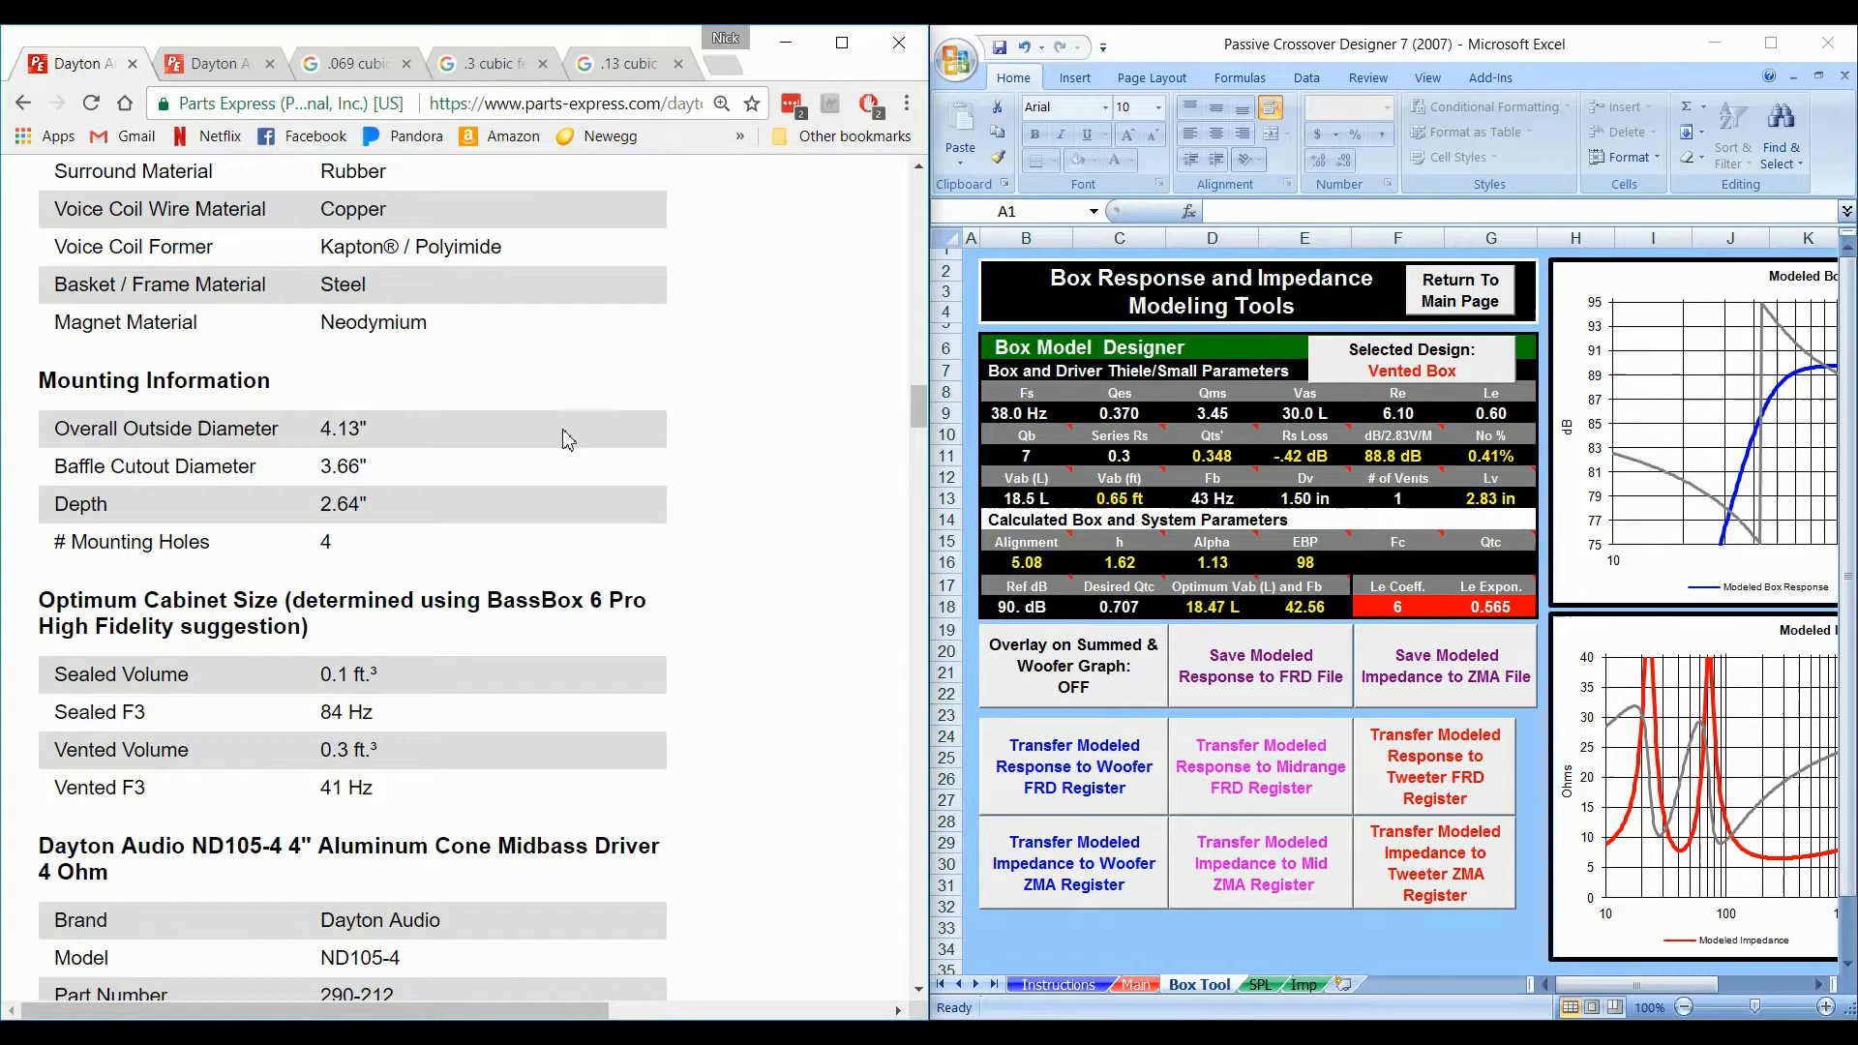
# Step: Scroll the Parts Express ND105-4 page down to its Thiele-Small Parameters table
pyautogui.scroll(-3)
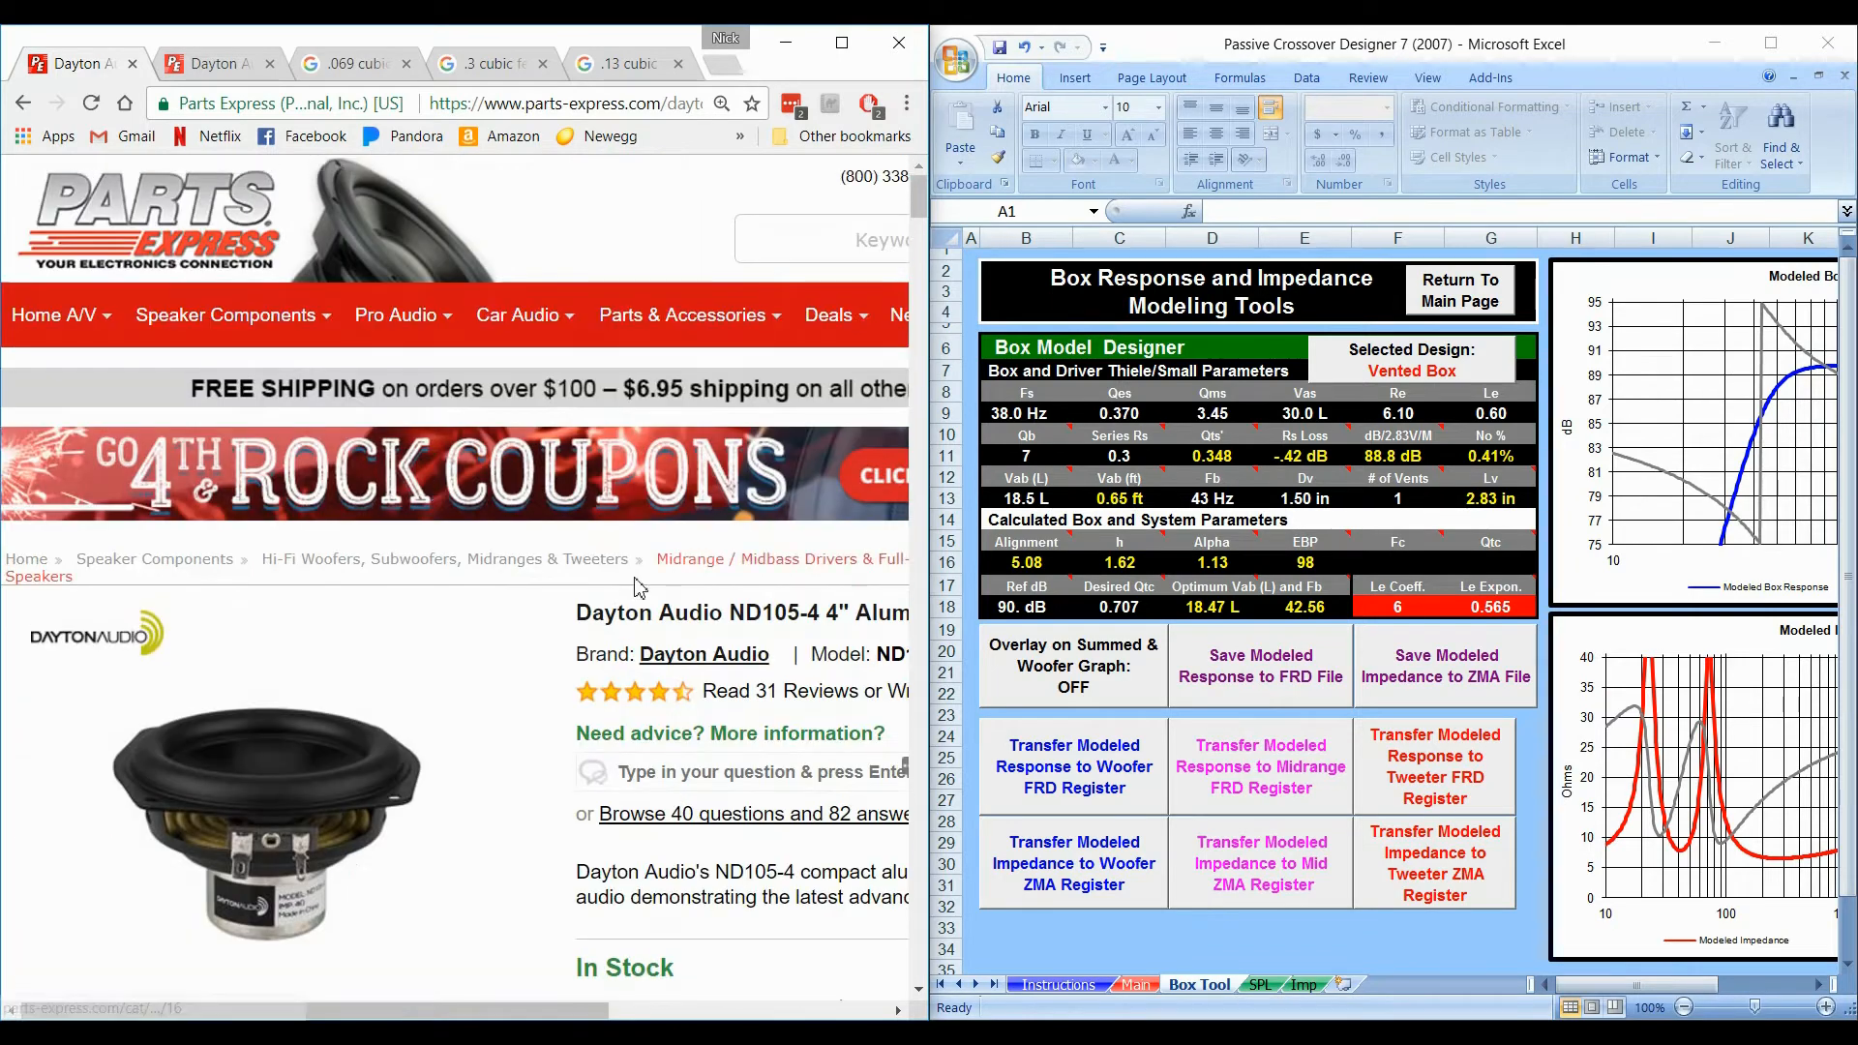
pyautogui.scroll(-3)
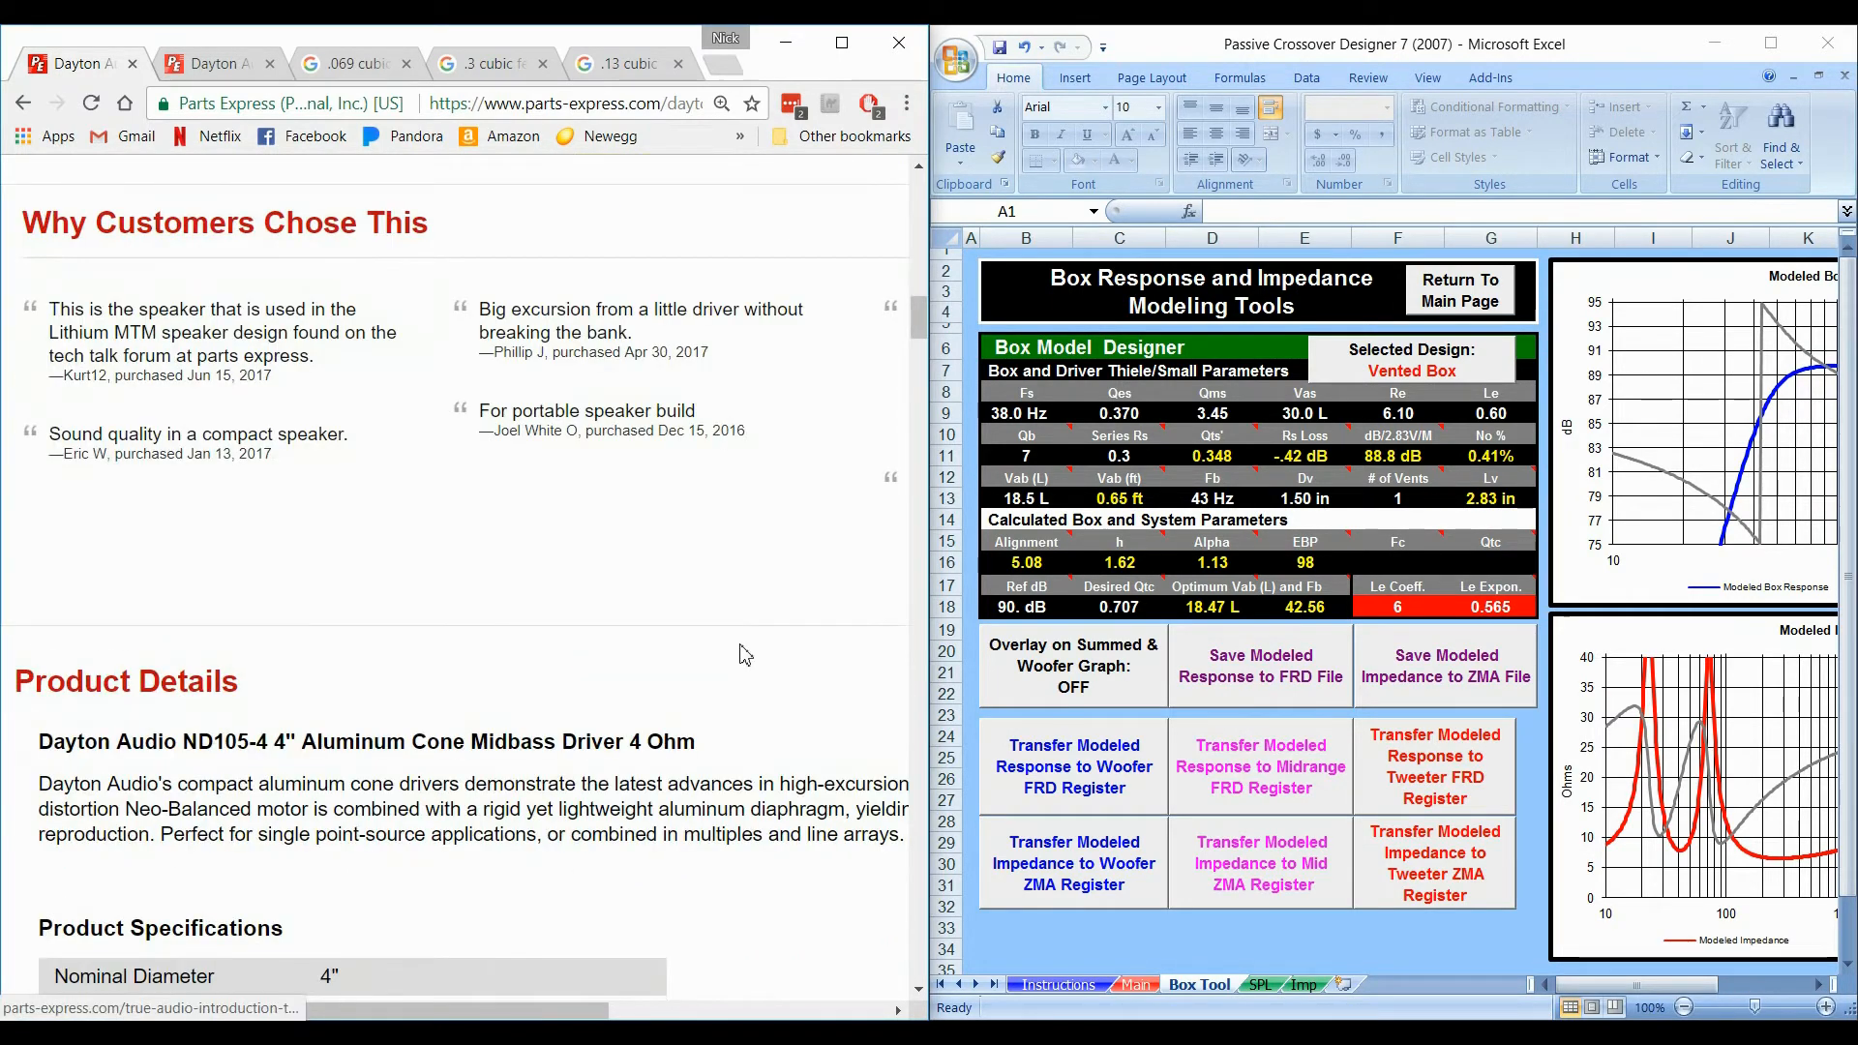
pyautogui.scroll(-3)
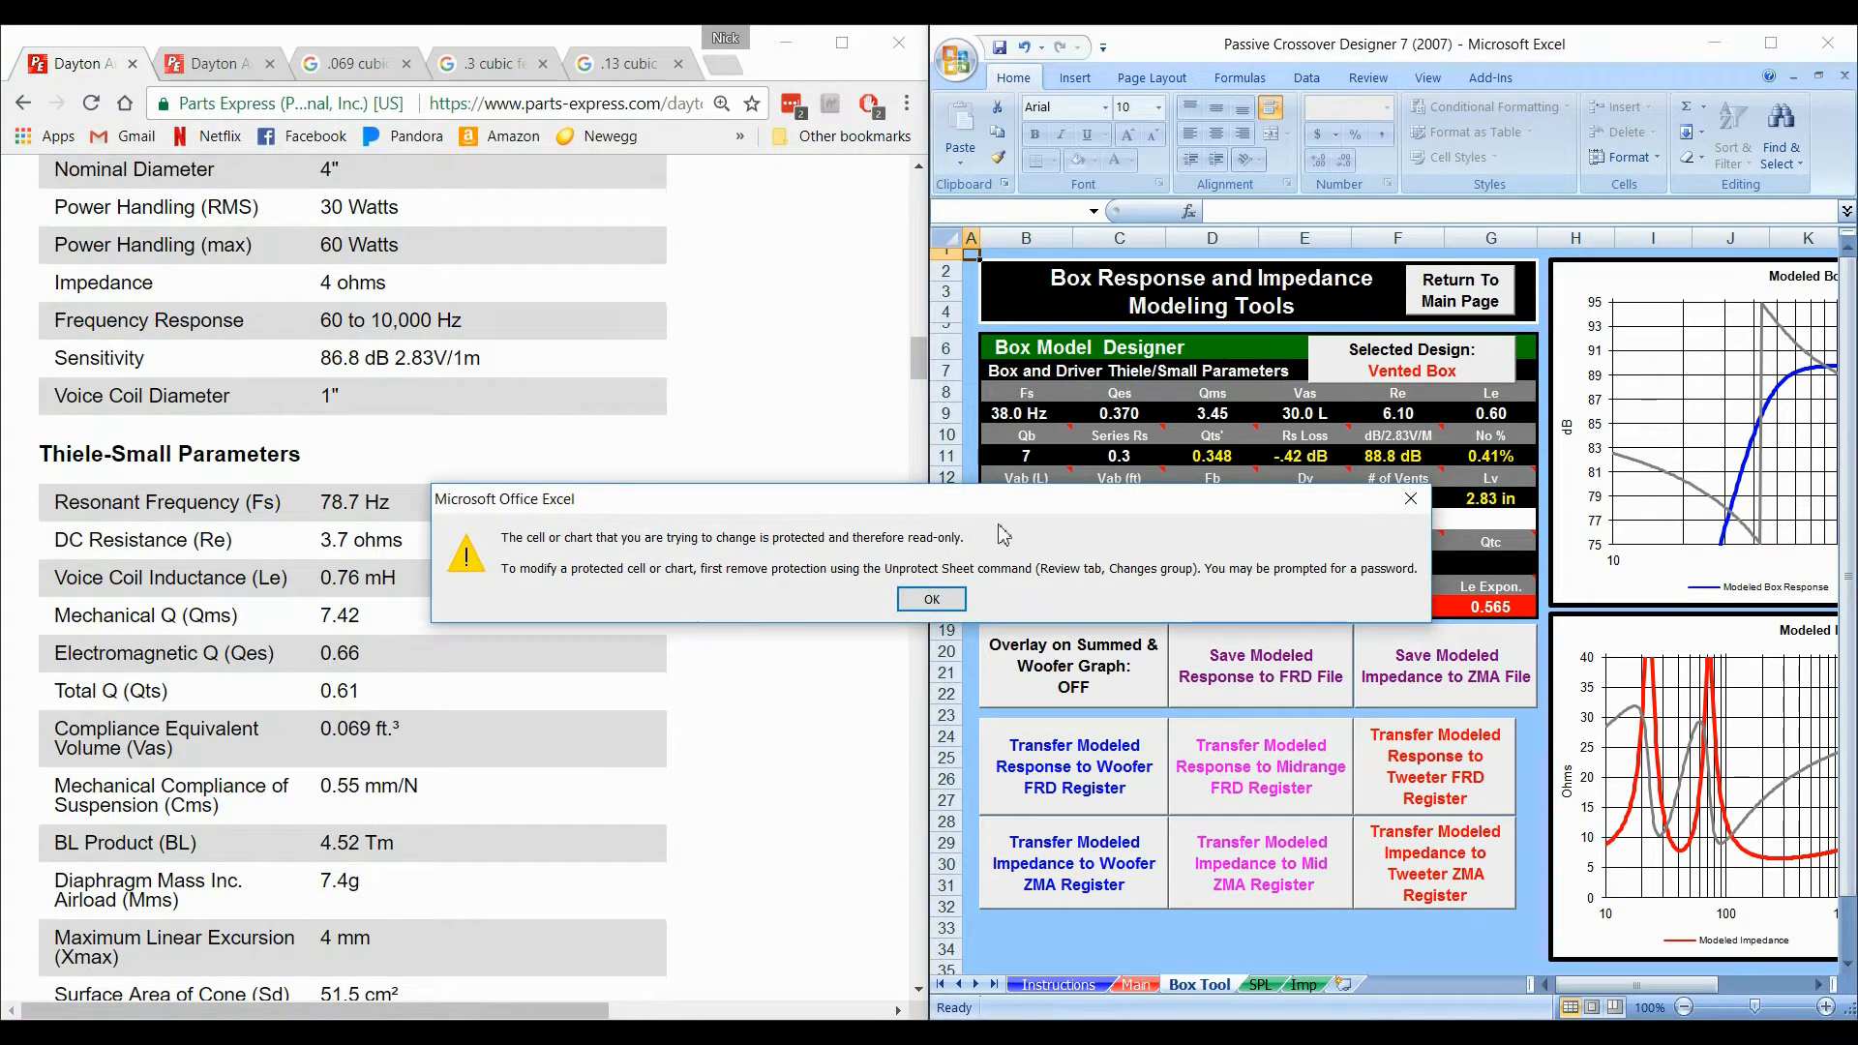
# Step: Dismiss the warning and enter Fs 78.7 Hz, Qes 0.66 and Qms 7.42 for the driver
pyautogui.click(931, 598)
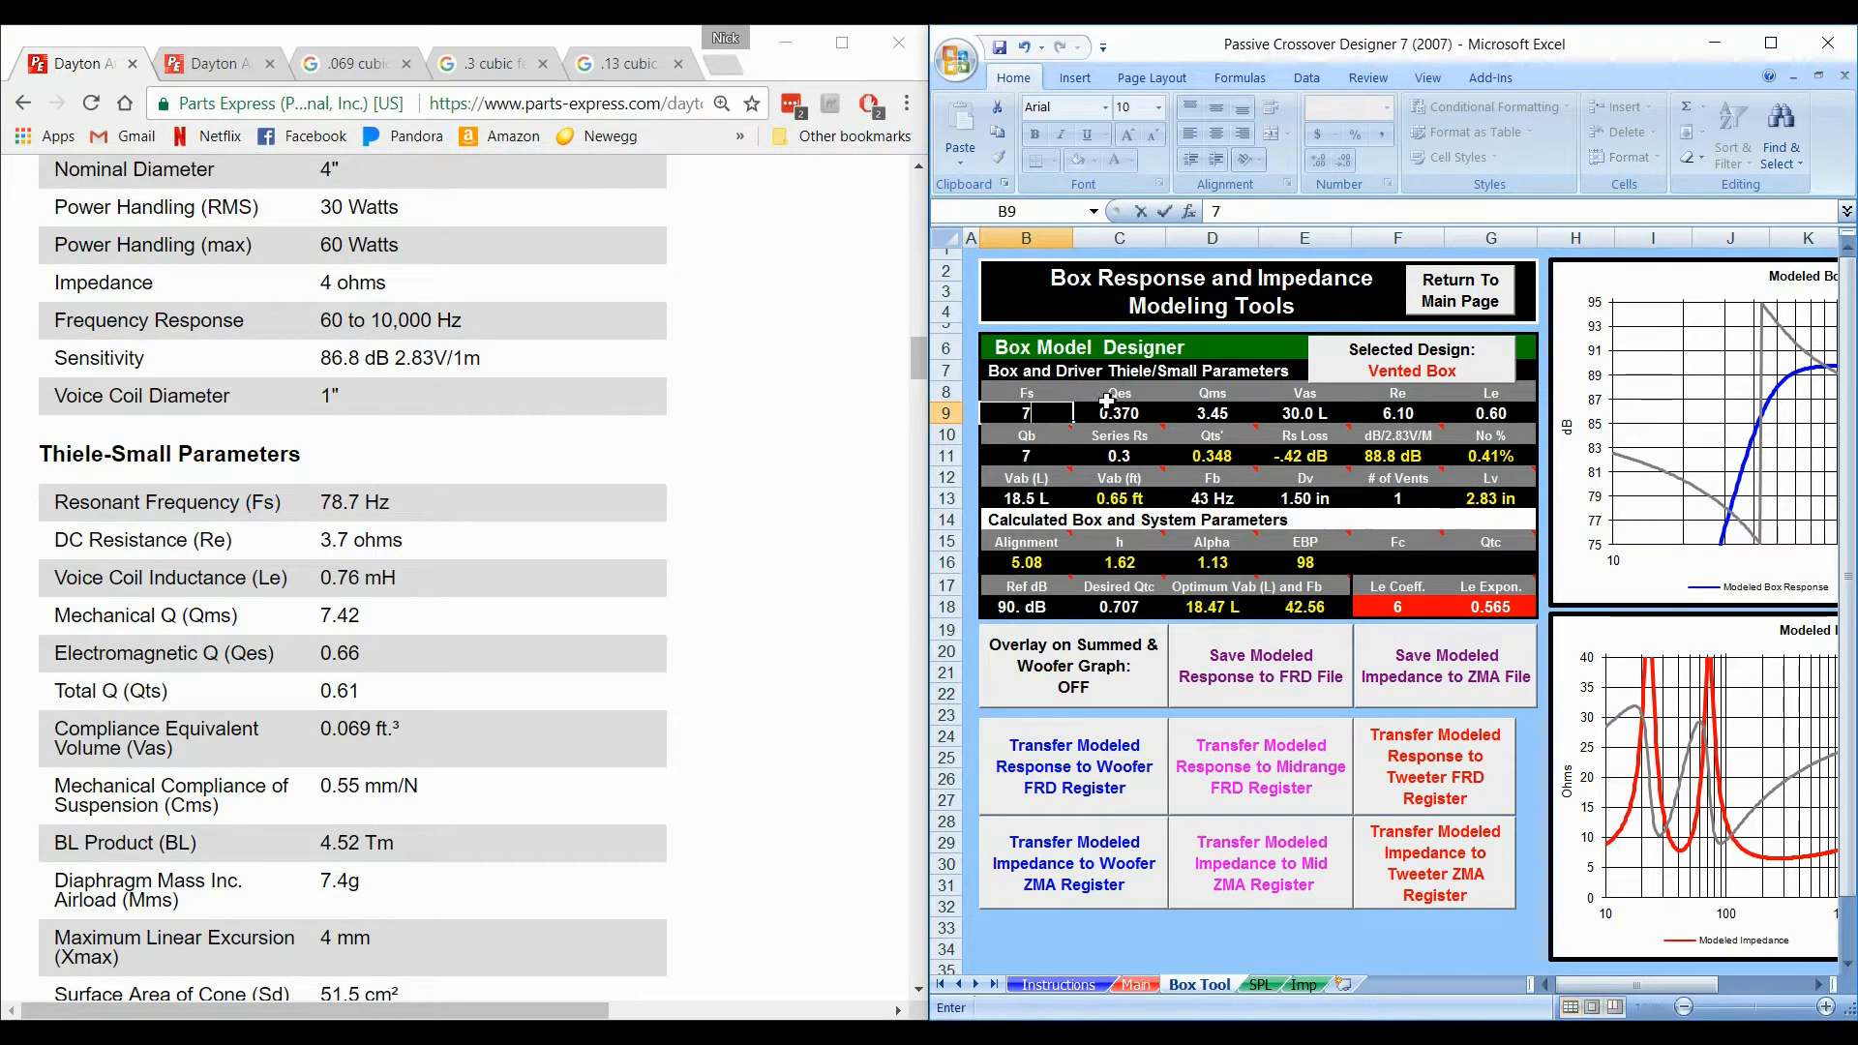
pyautogui.write('78.7 Hz')
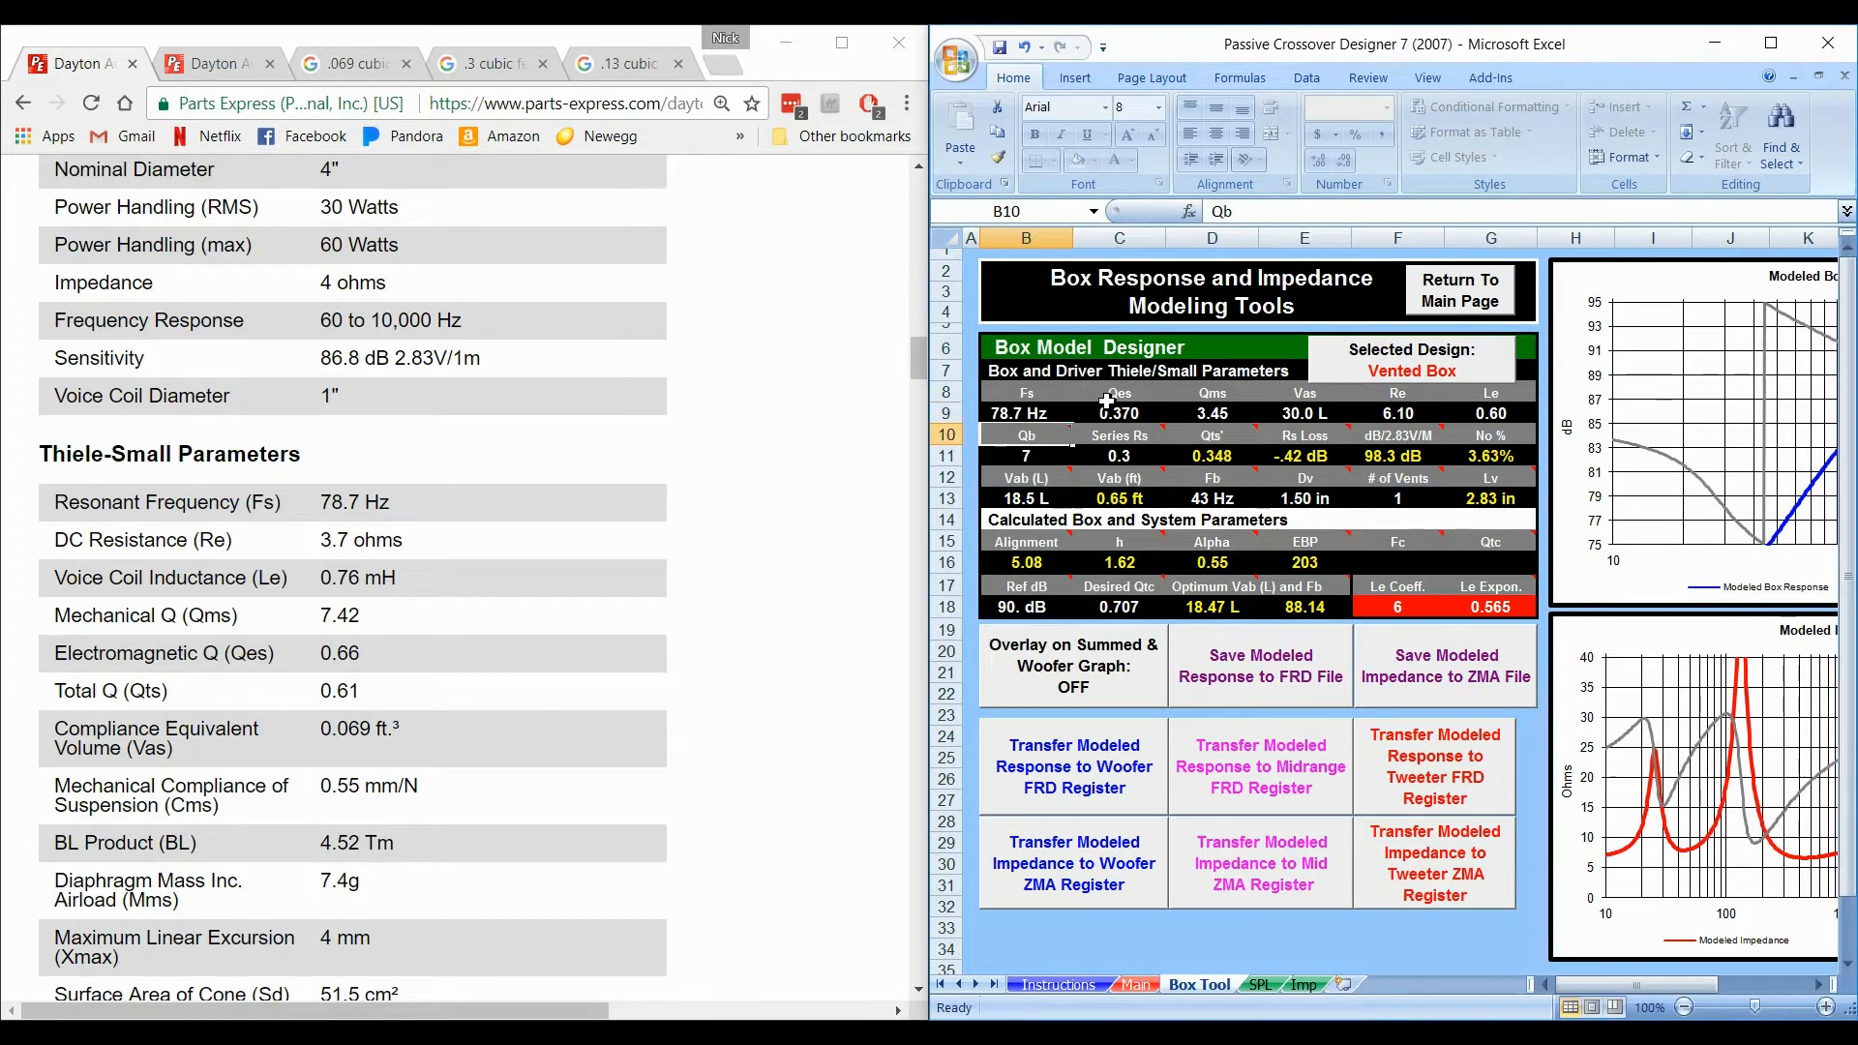
pyautogui.click(1117, 412)
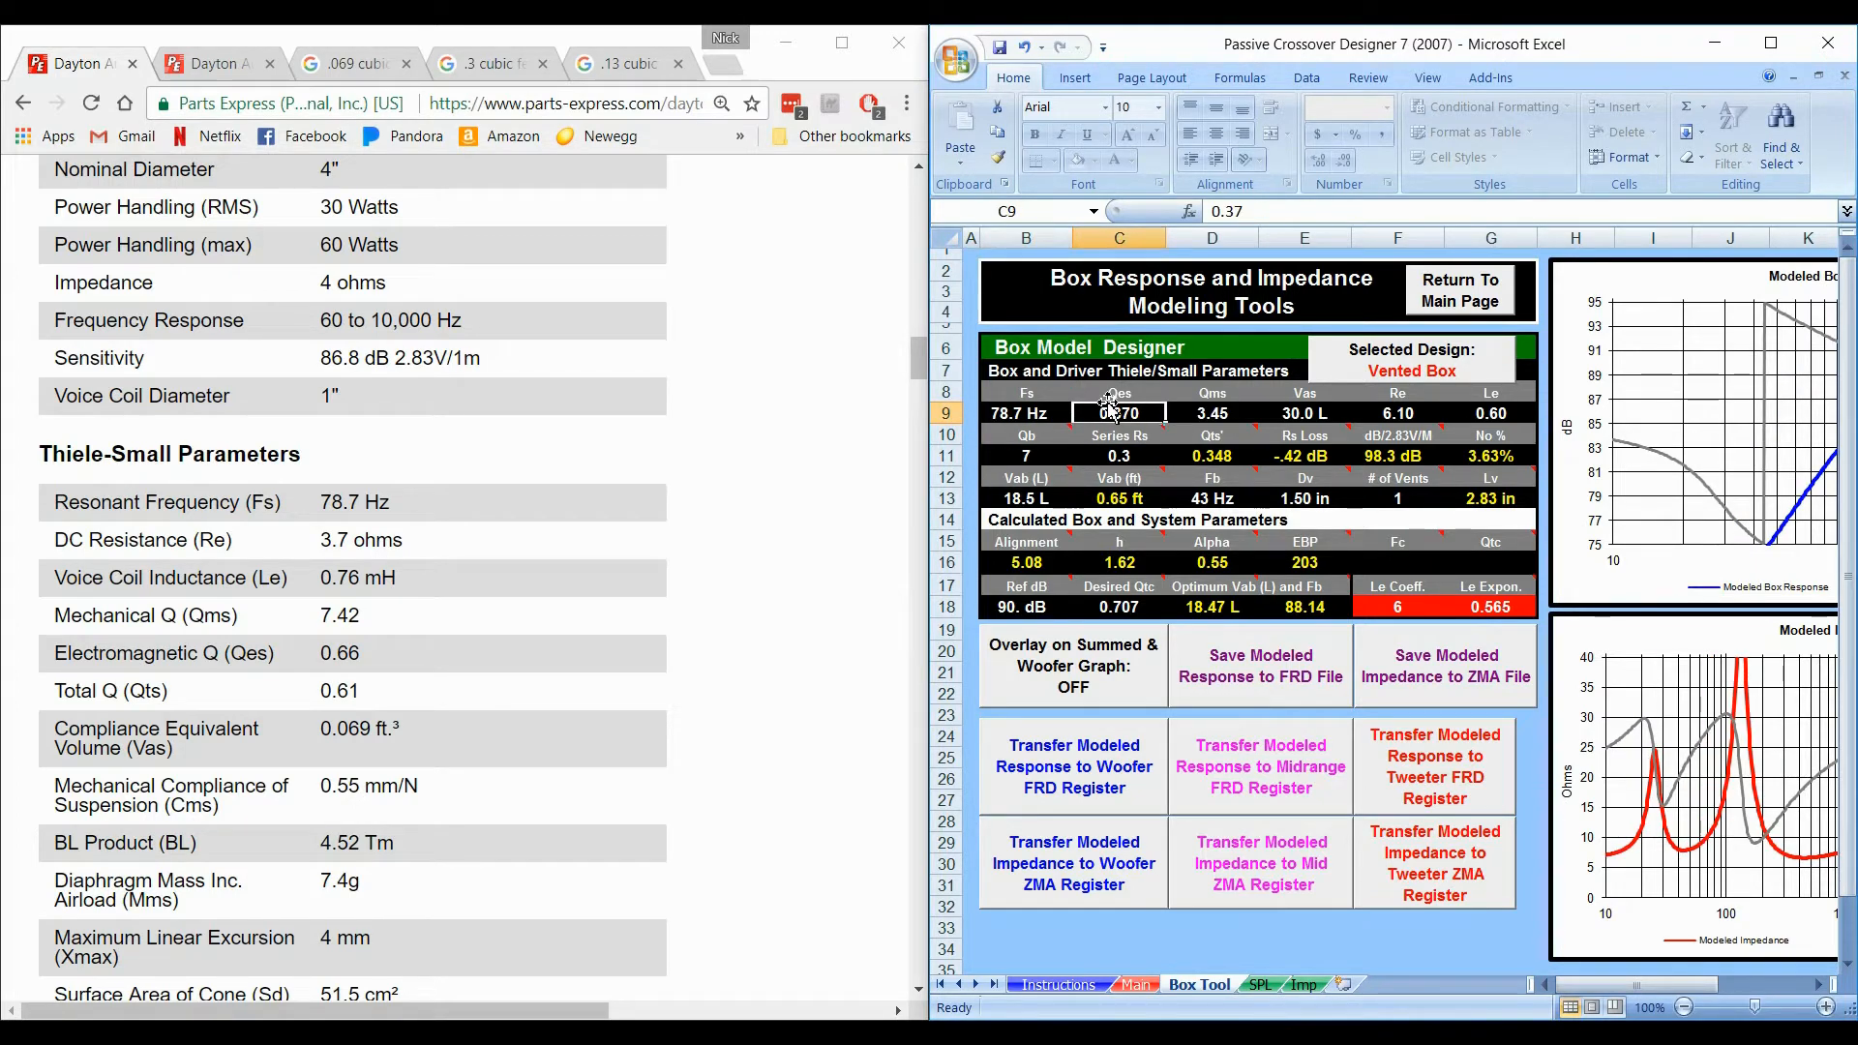
pyautogui.write('.66')
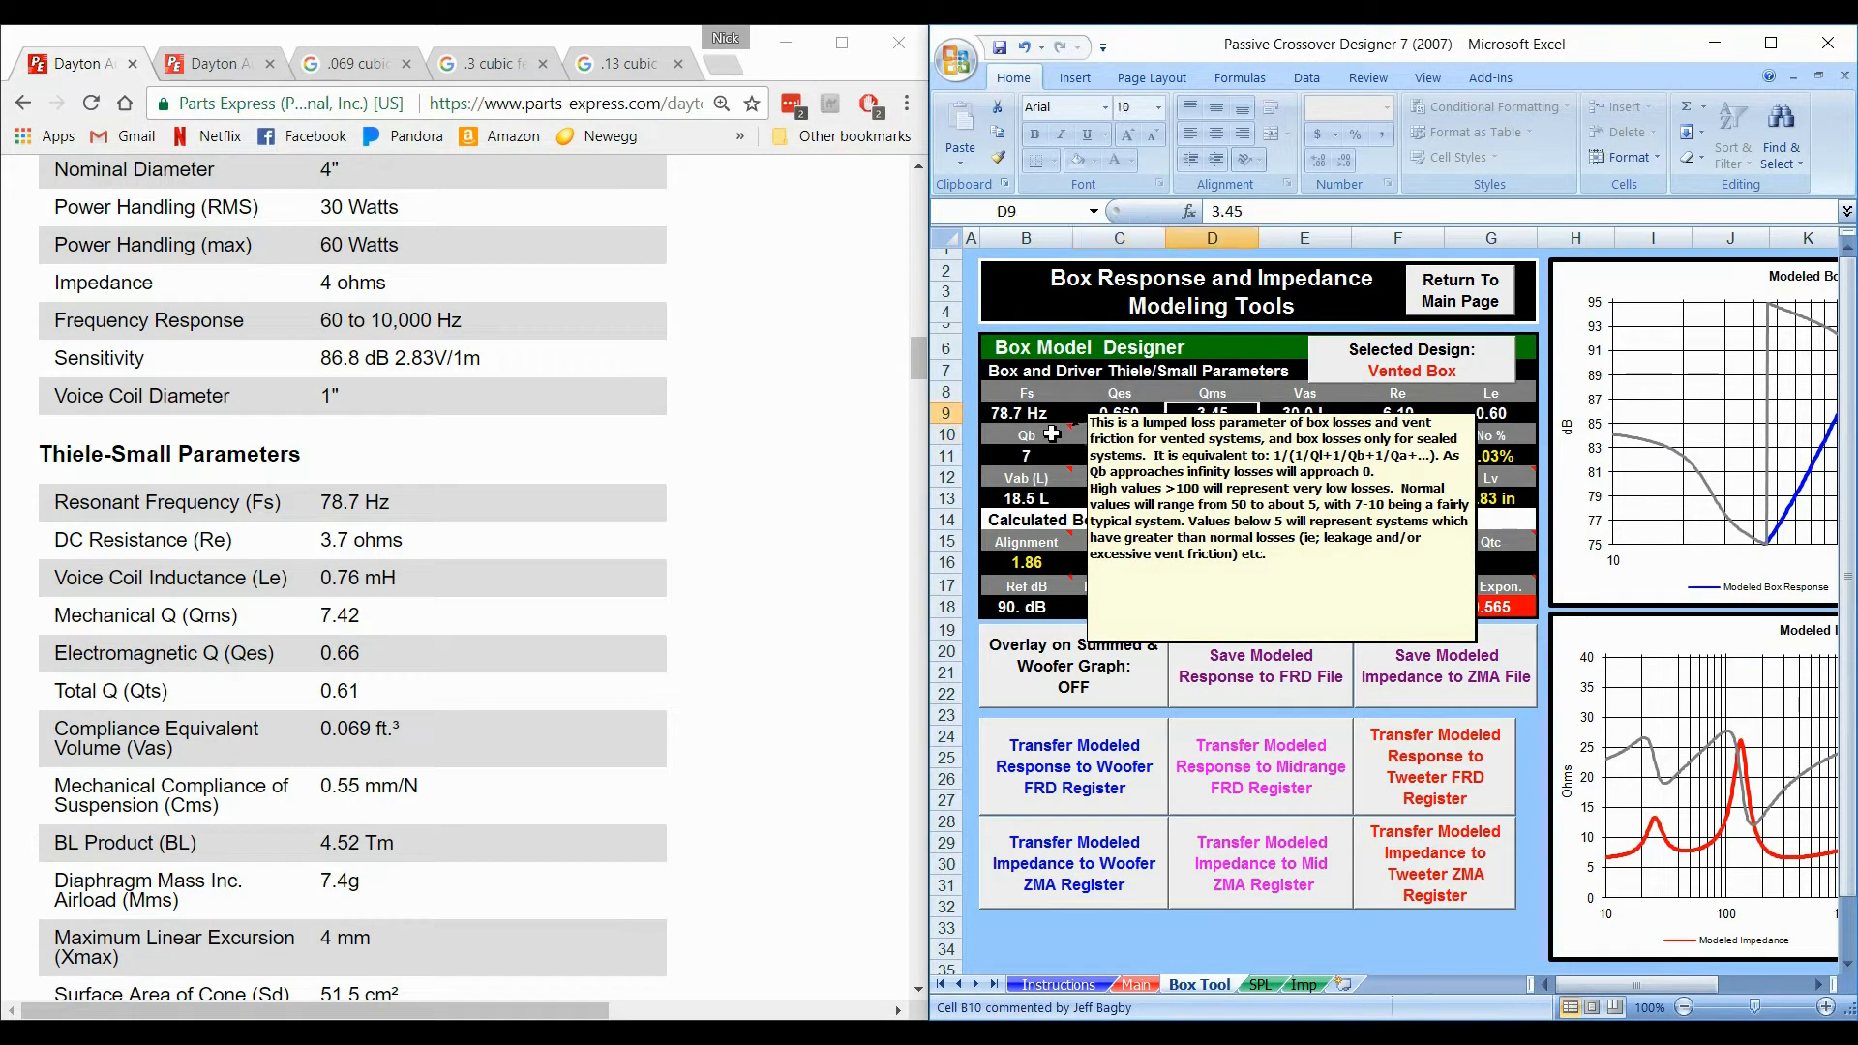
pyautogui.moveTo(1324, 763)
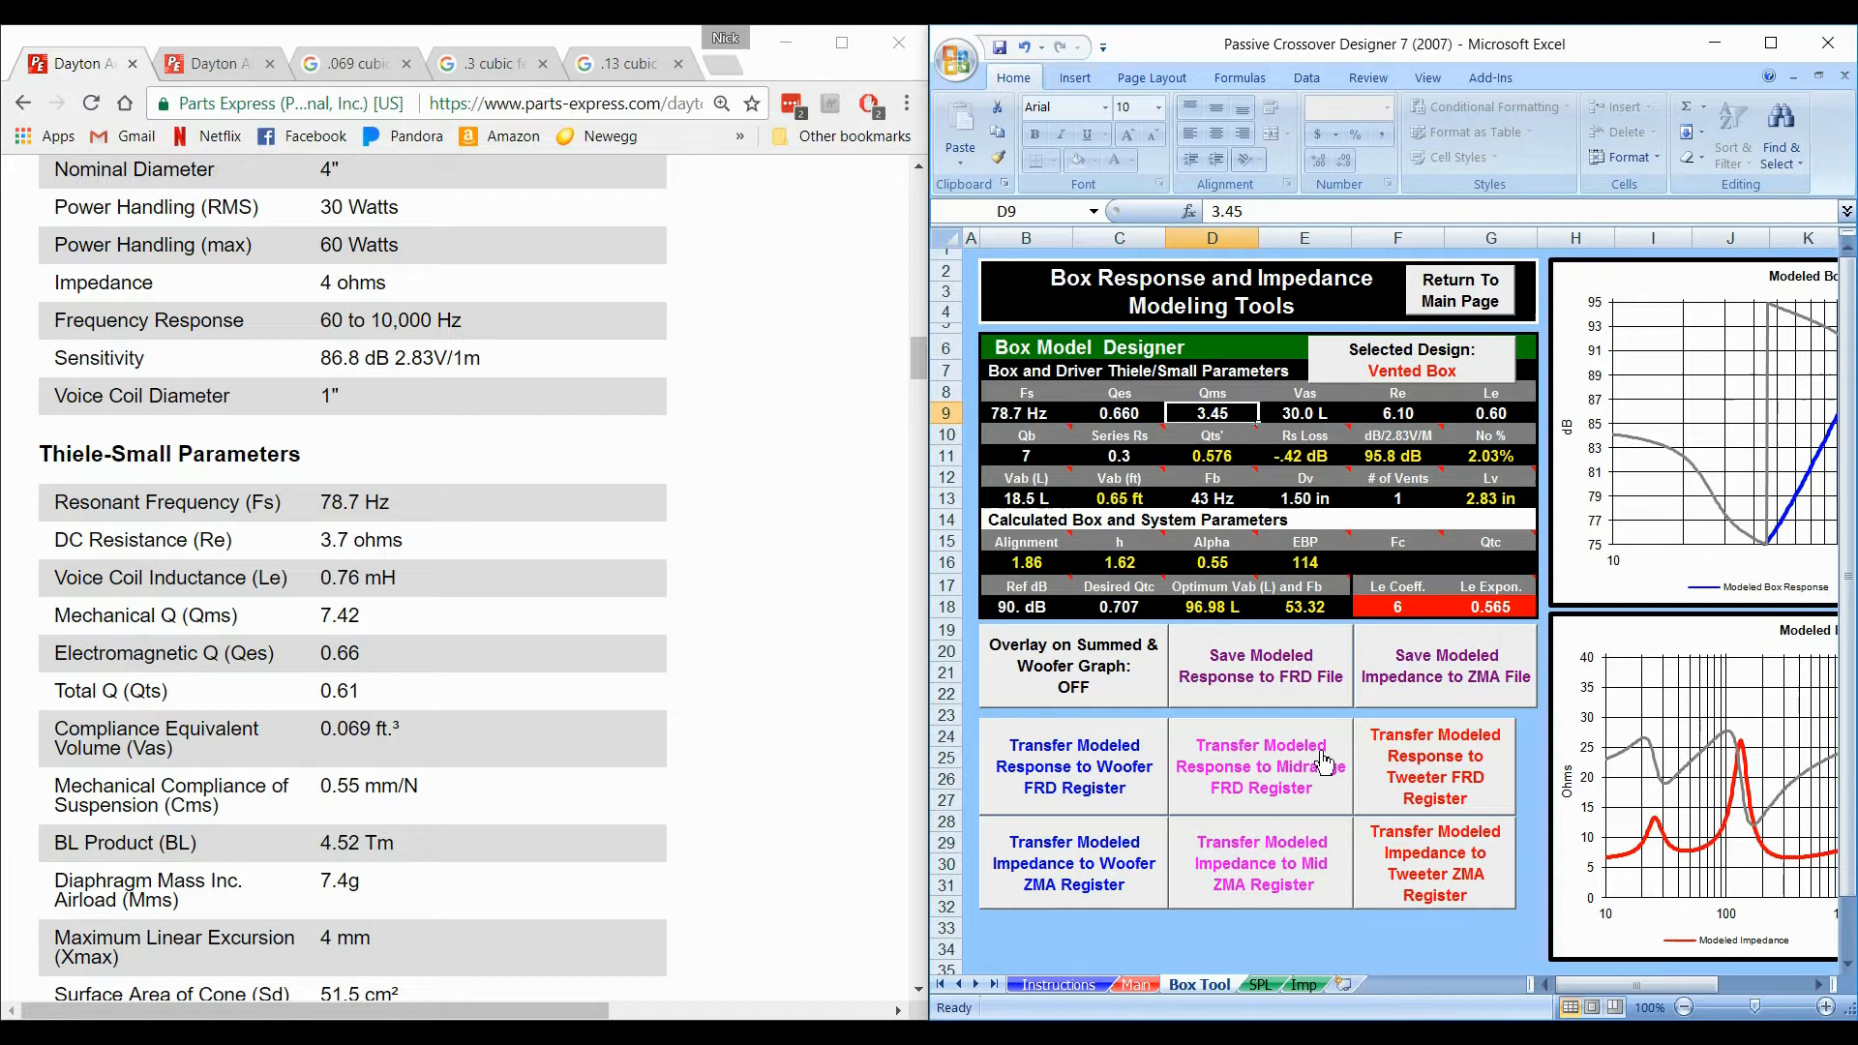
pyautogui.write('7.')
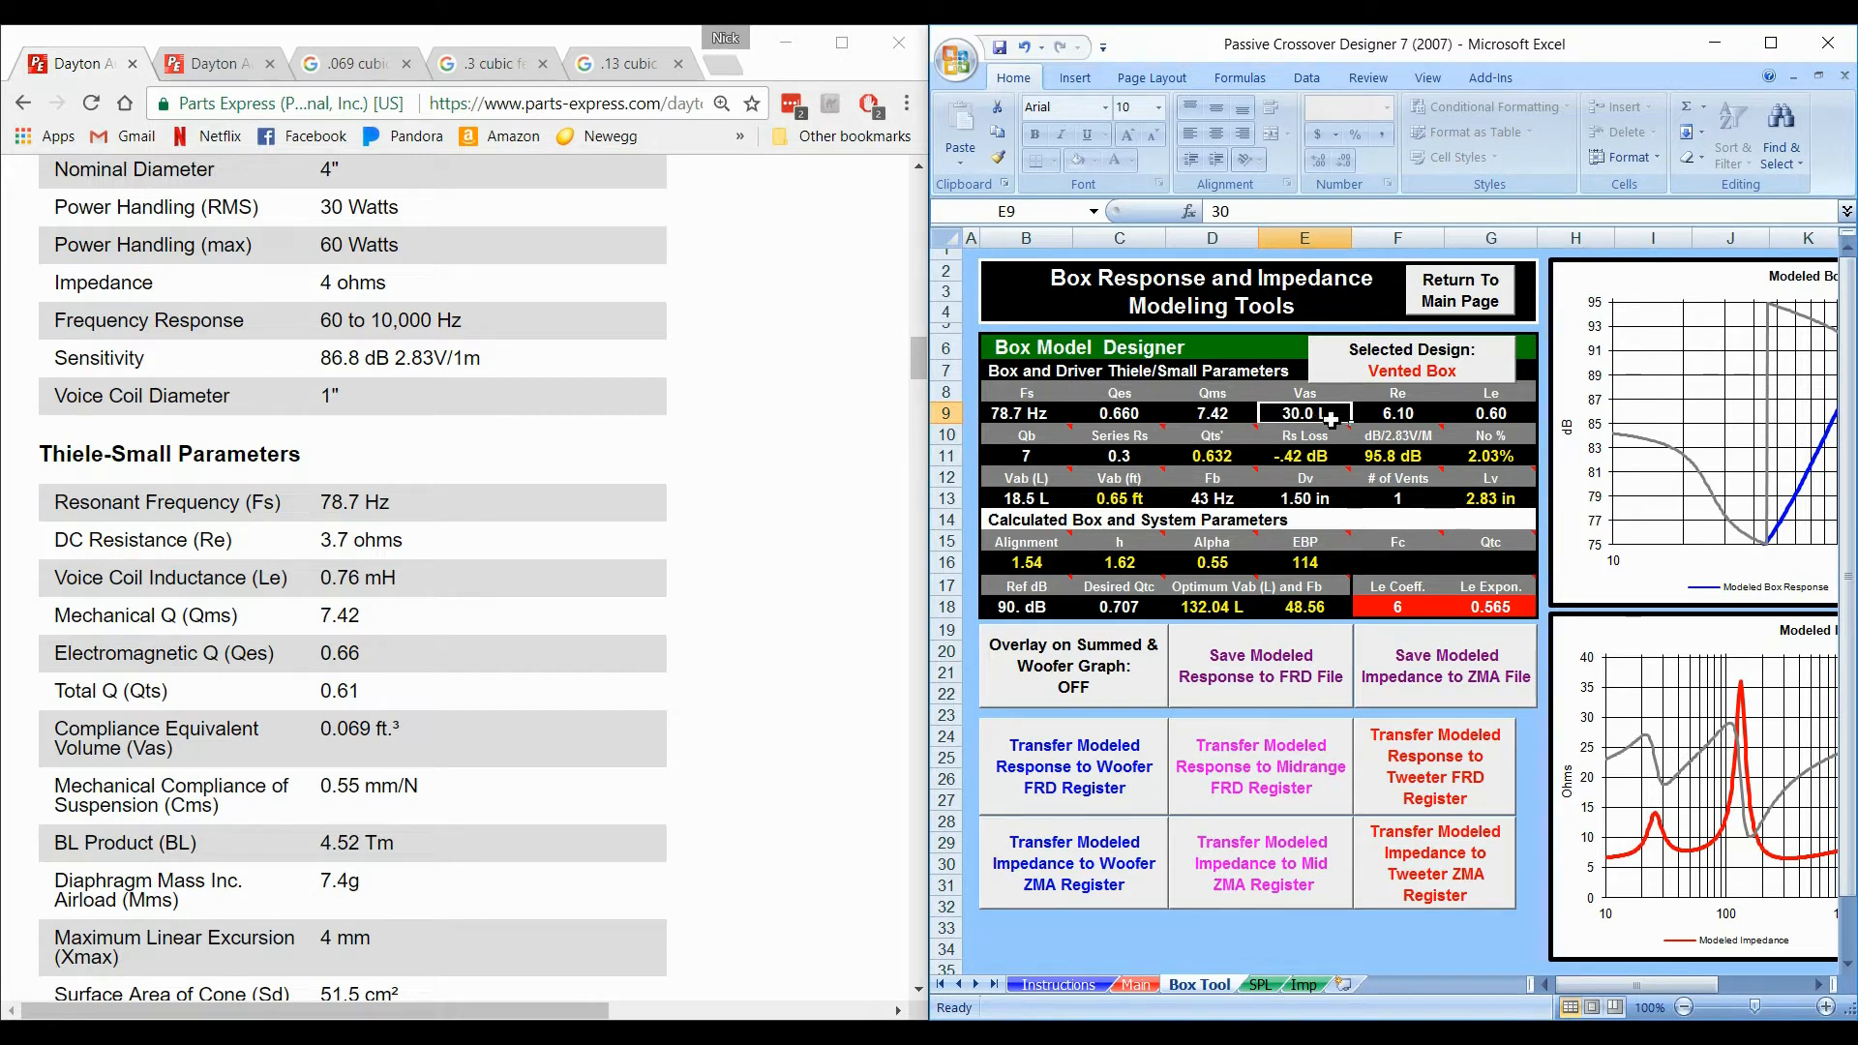
pyautogui.moveTo(816, 507)
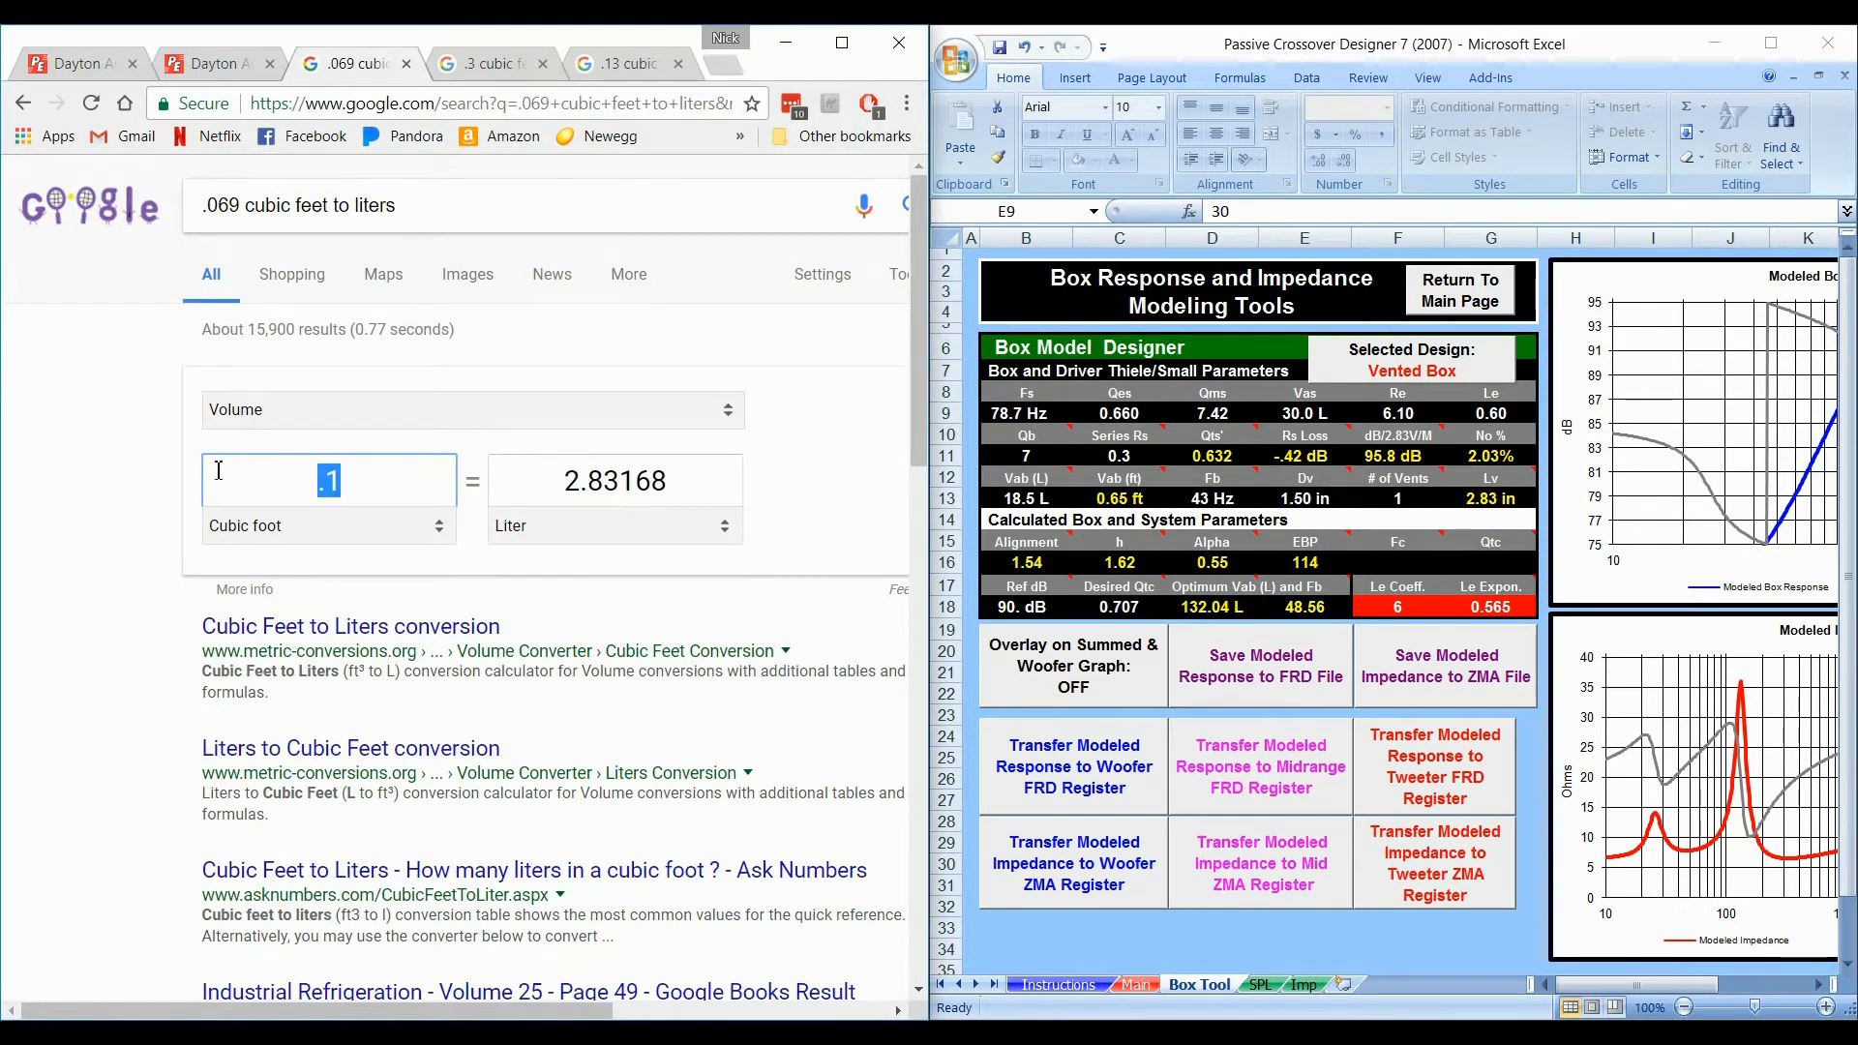
# Step: Convert 0.069 ft³ to liters in Google, then return to the ND105-4 page
pyautogui.write('.069')
pyautogui.write('2')
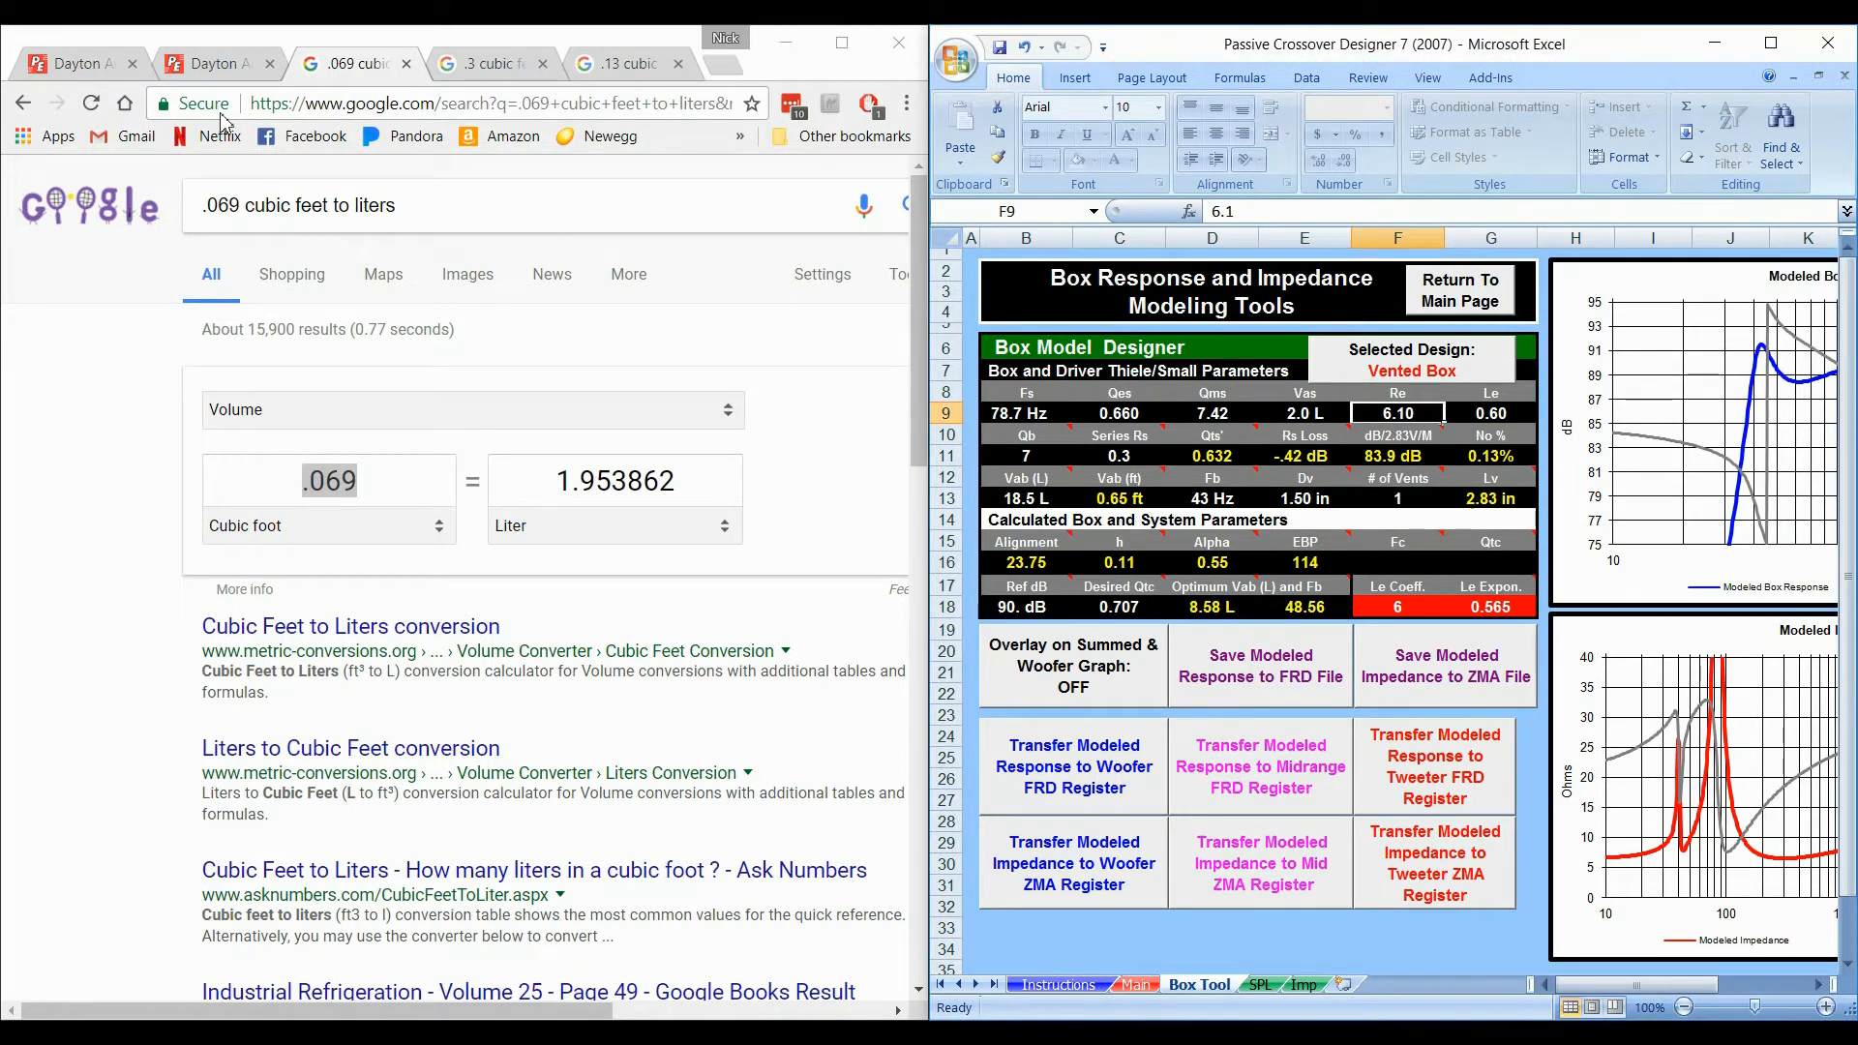
pyautogui.click(213, 62)
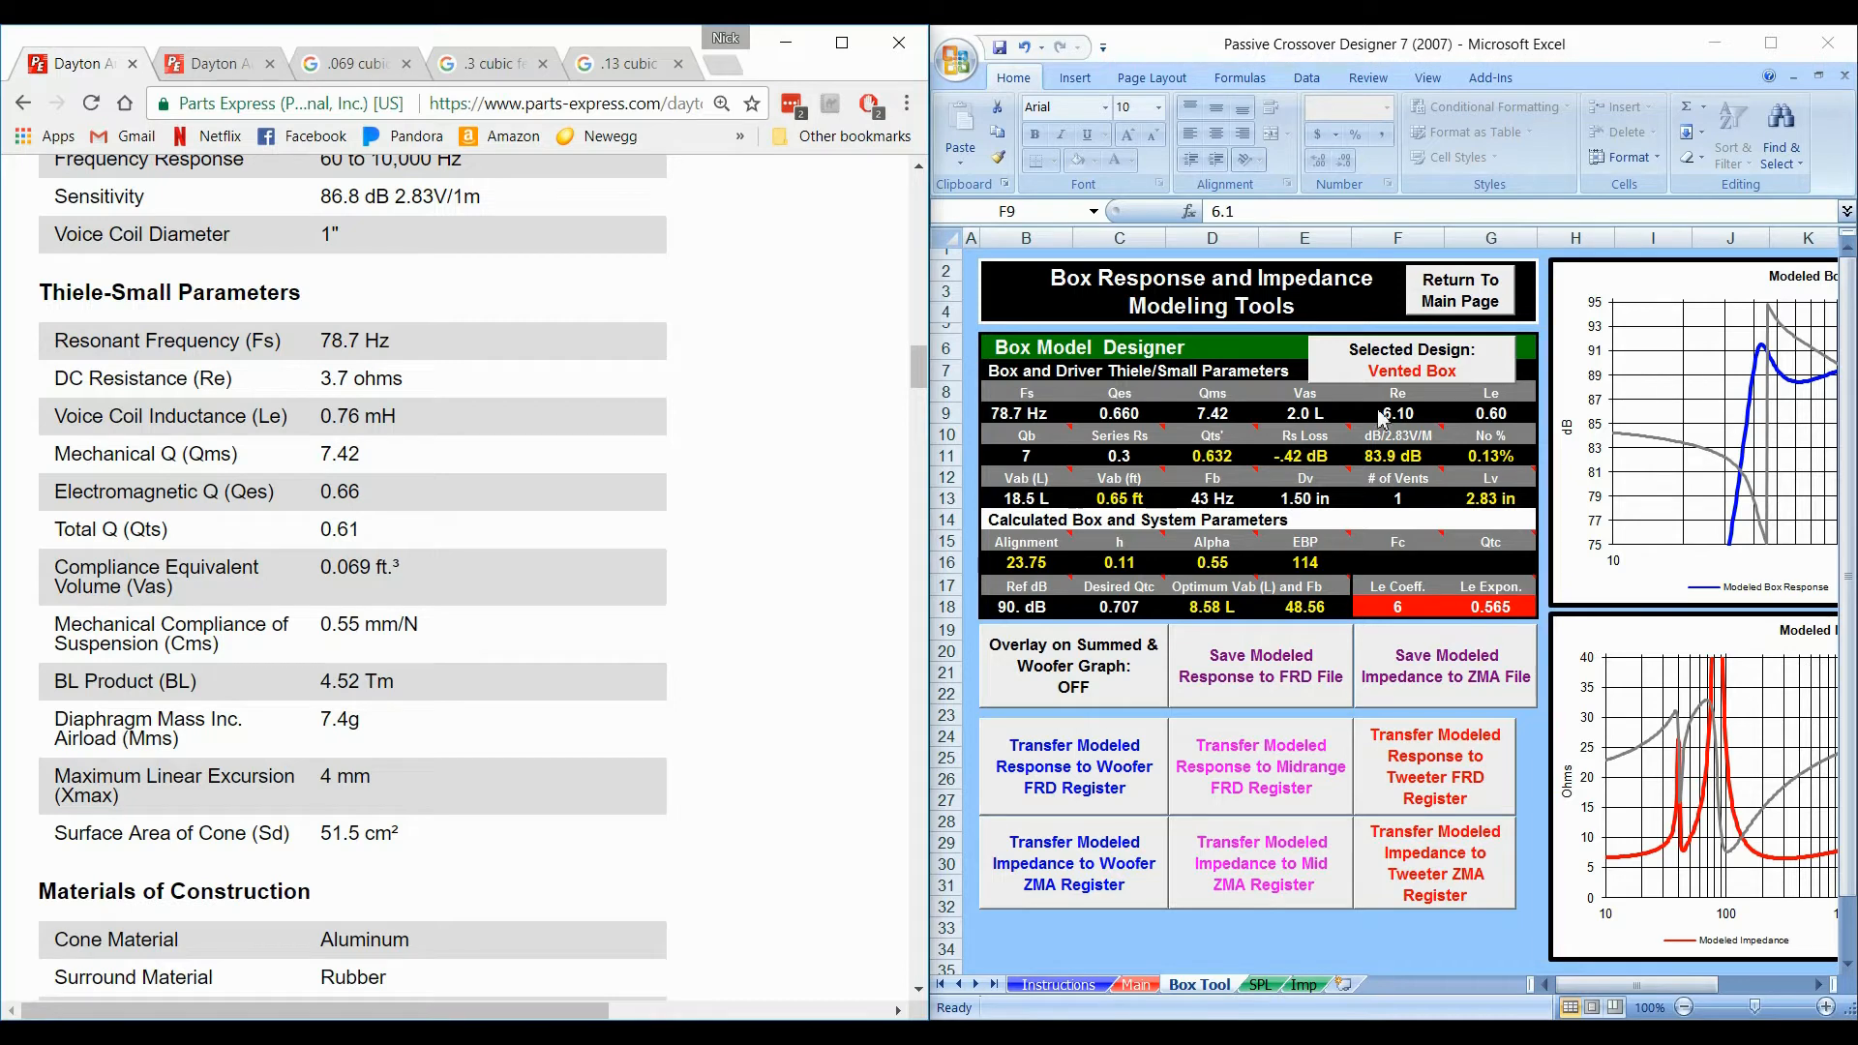
# Step: Enter Re 3.70 Ω, Le 0.76 and series Rs 0, then go to the Main sheet
pyautogui.write('3.')
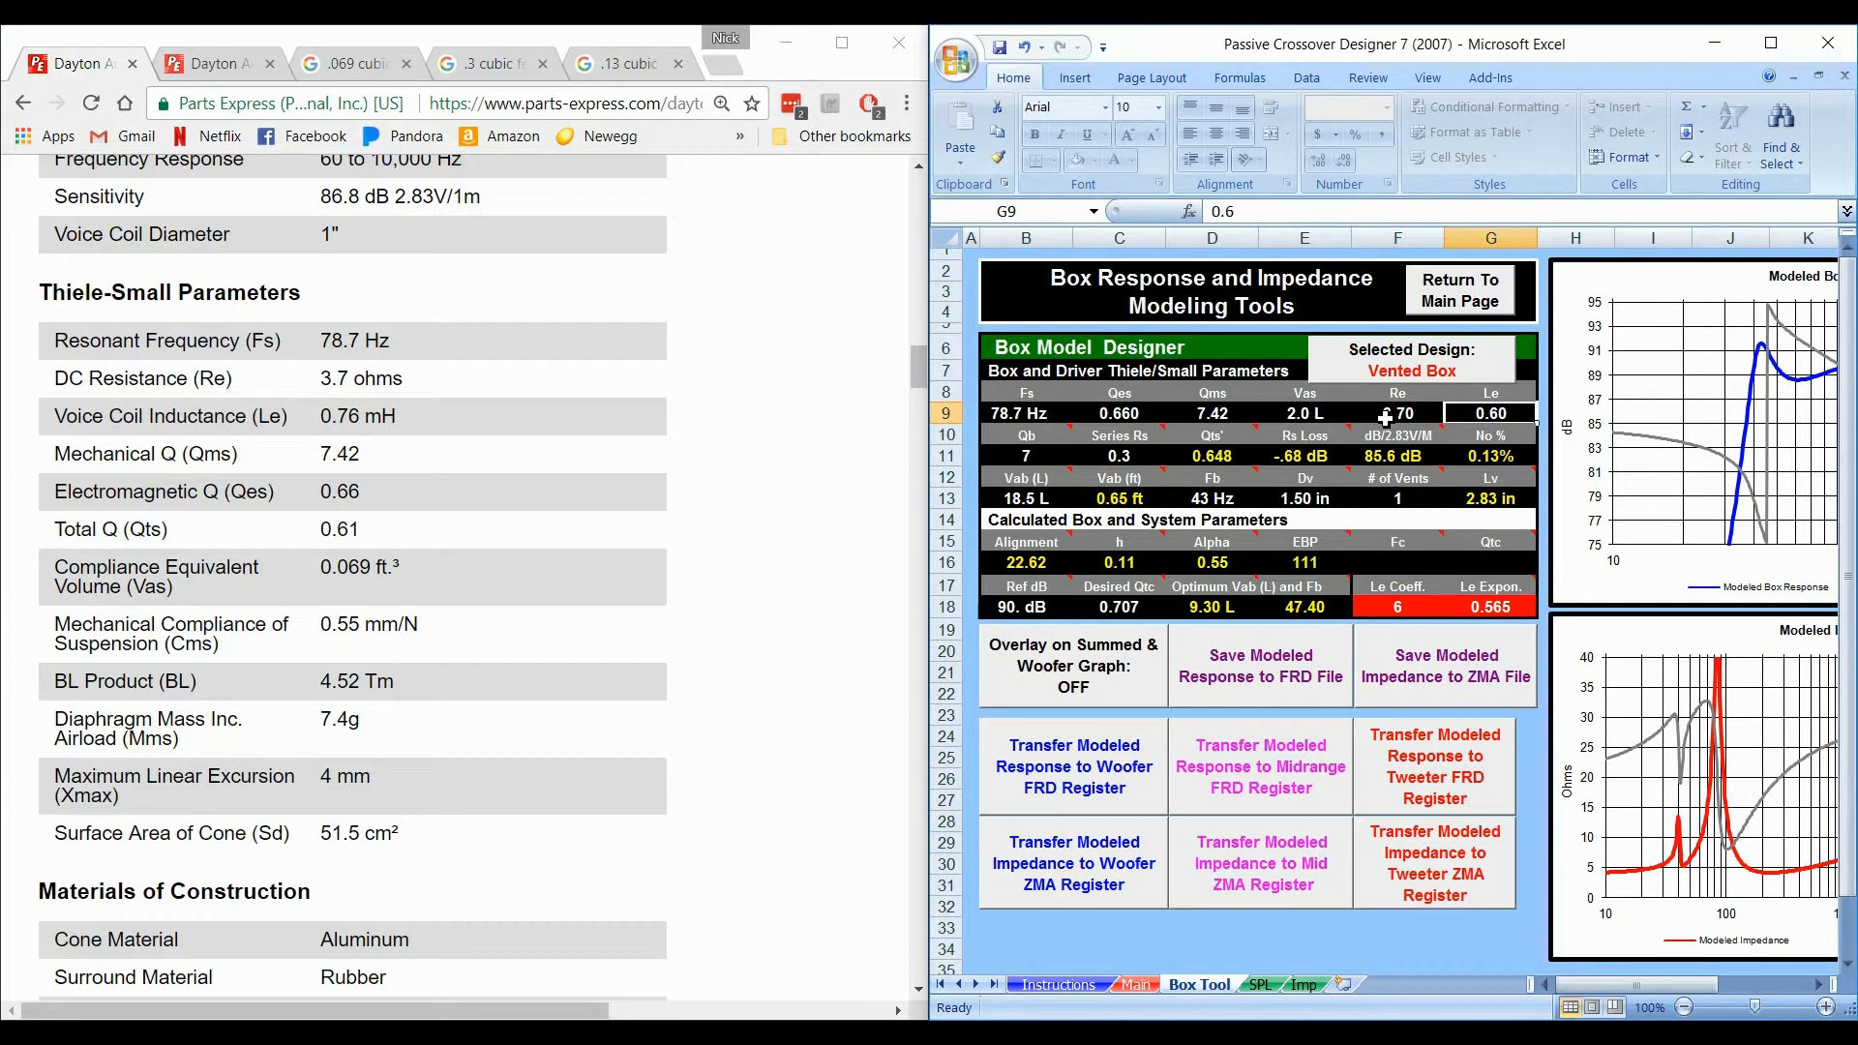
pyautogui.write('.76')
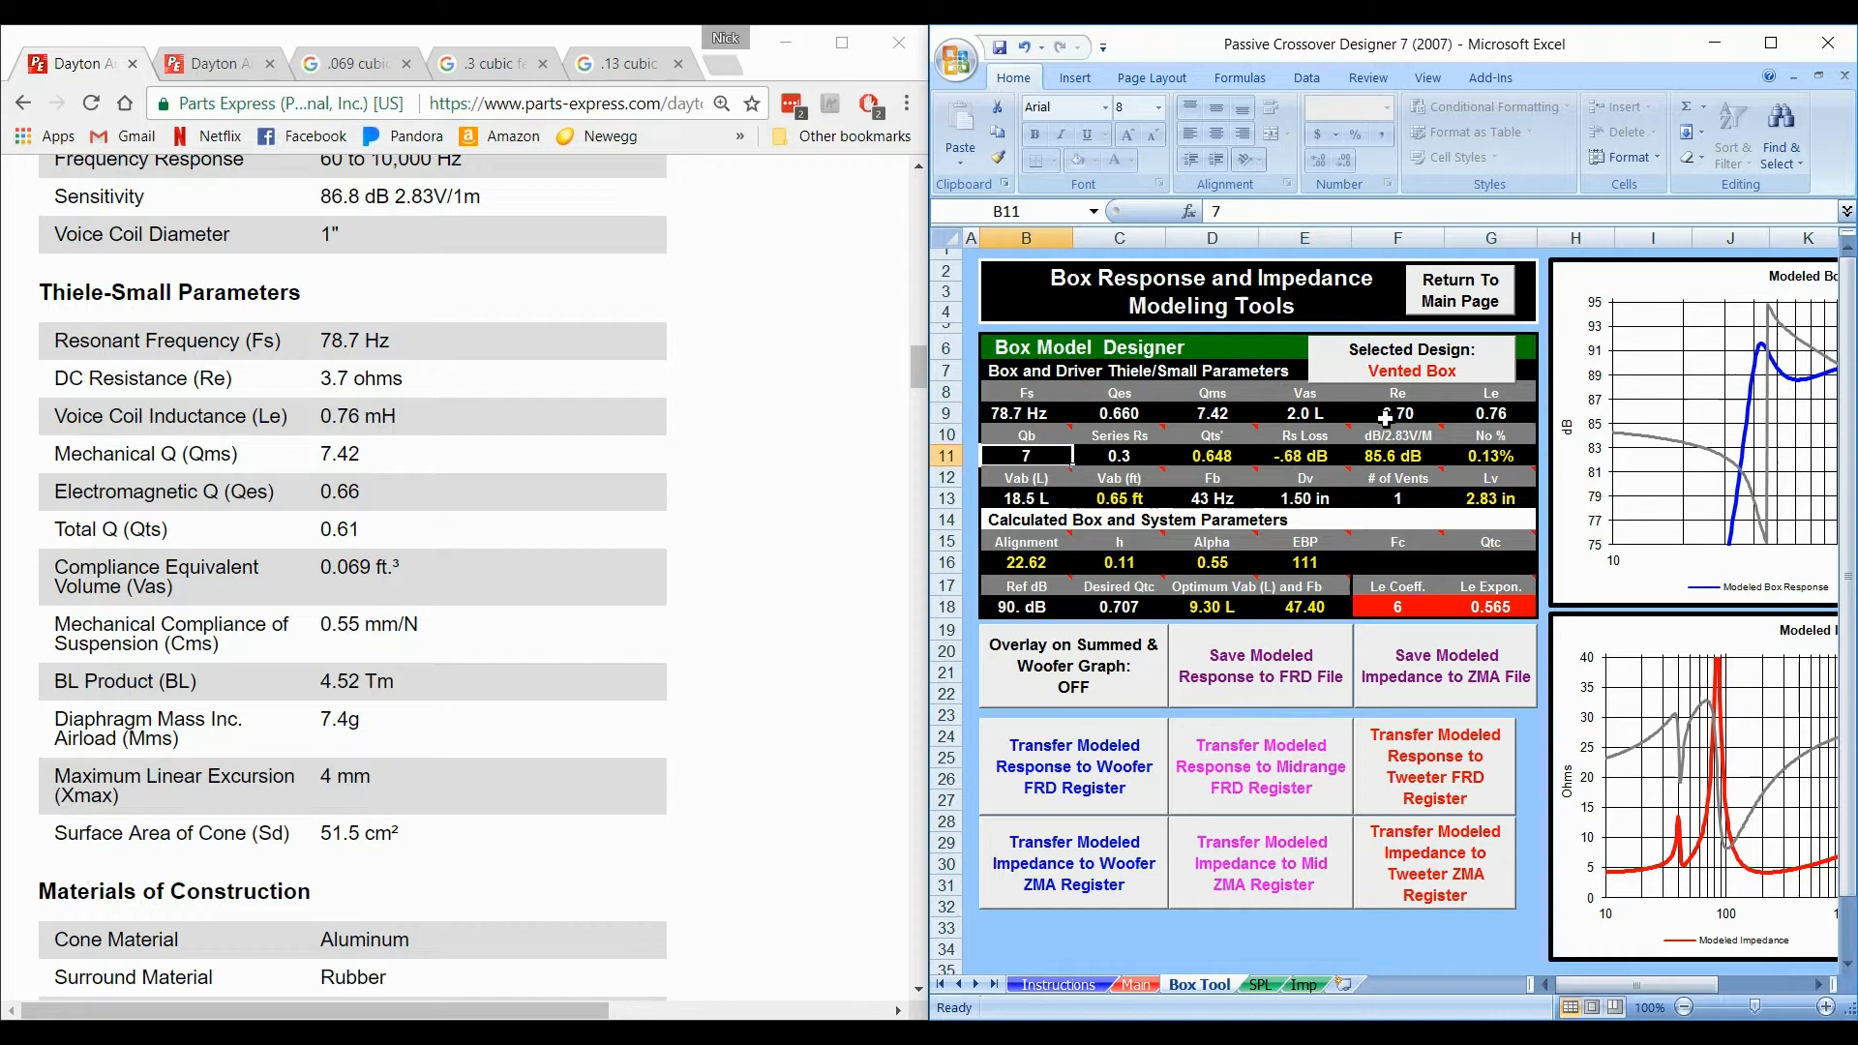
pyautogui.click(1117, 455)
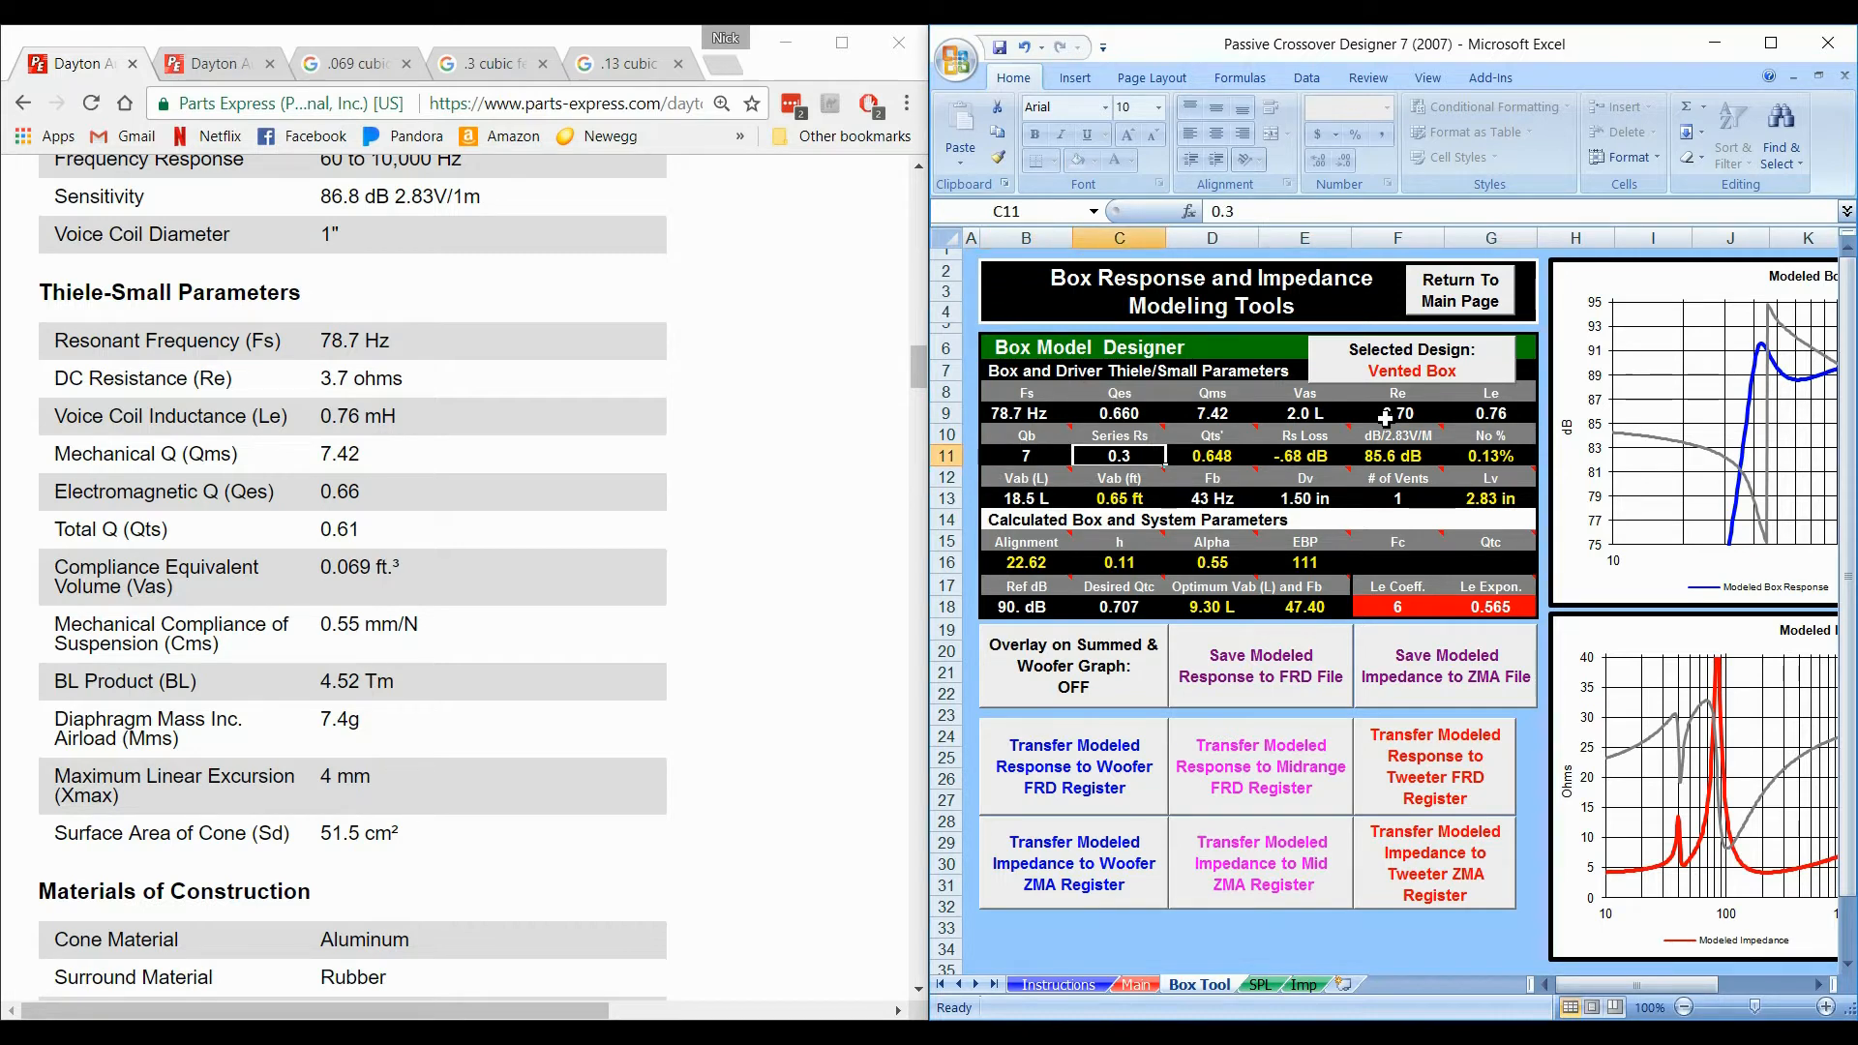
pyautogui.write('0')
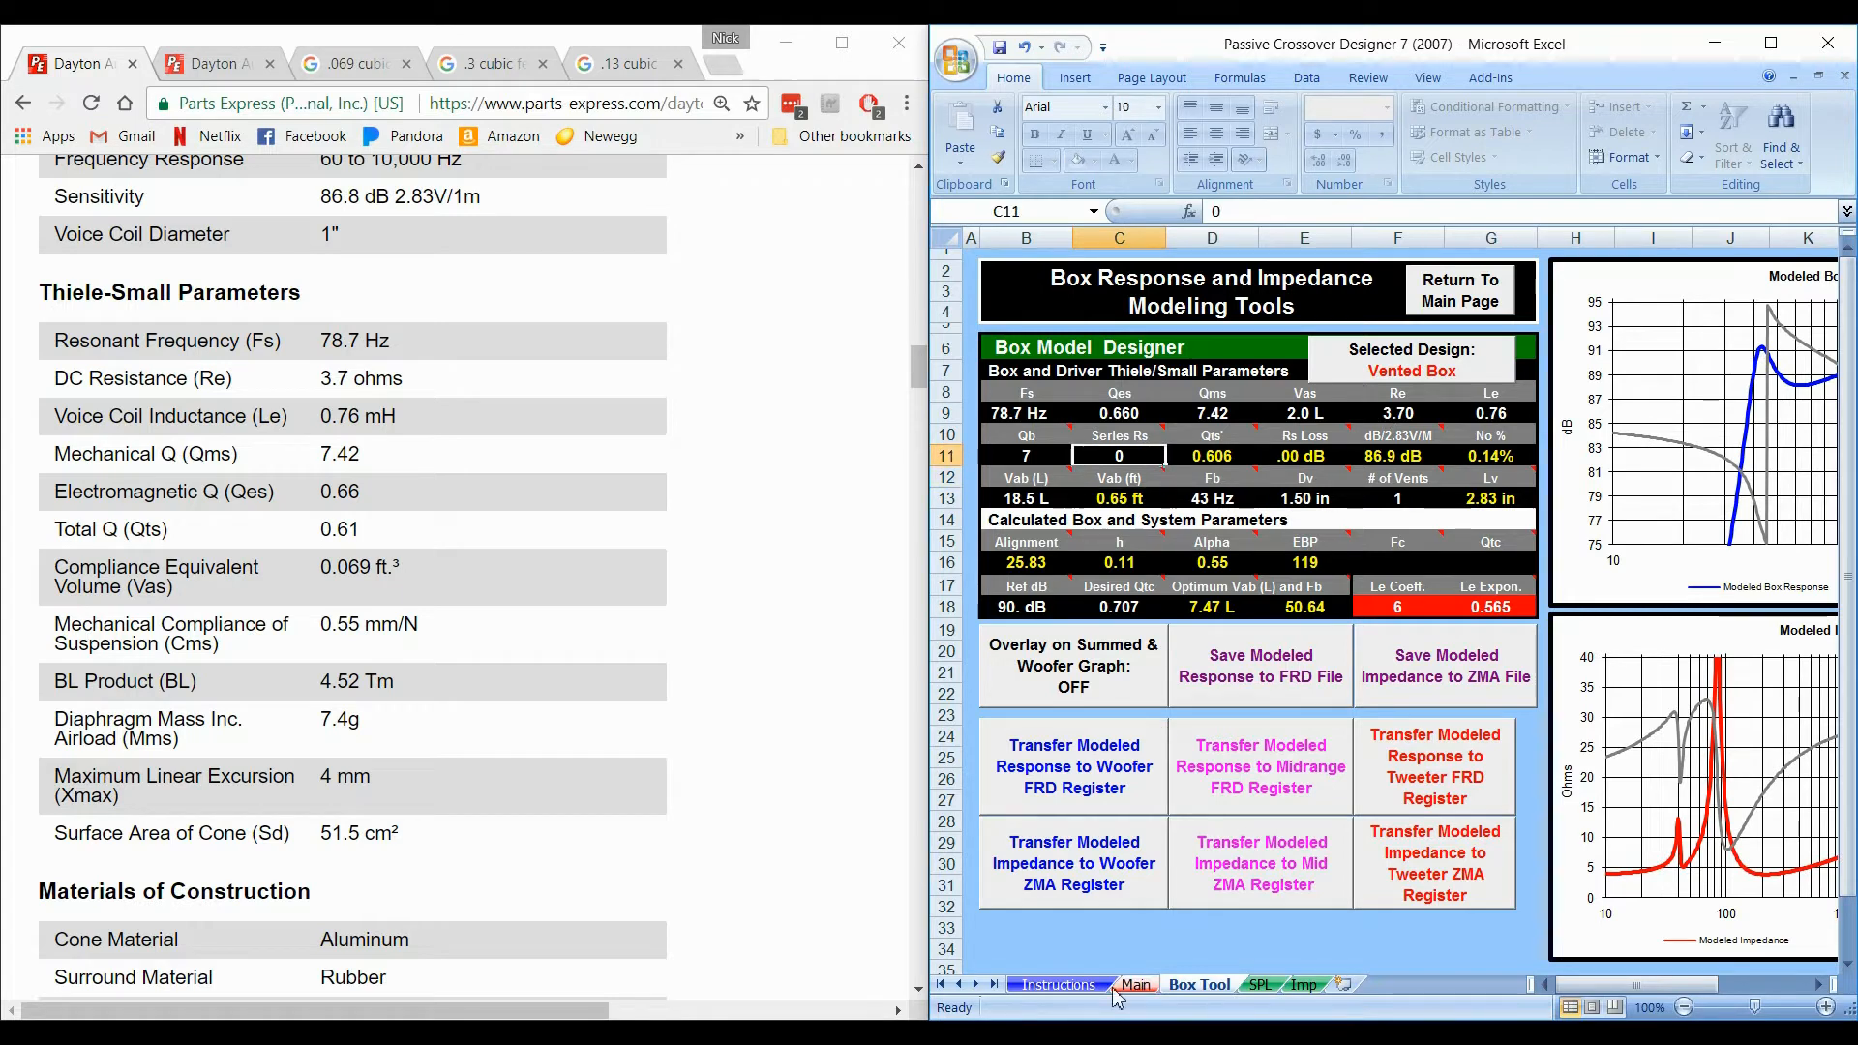
pyautogui.click(1132, 985)
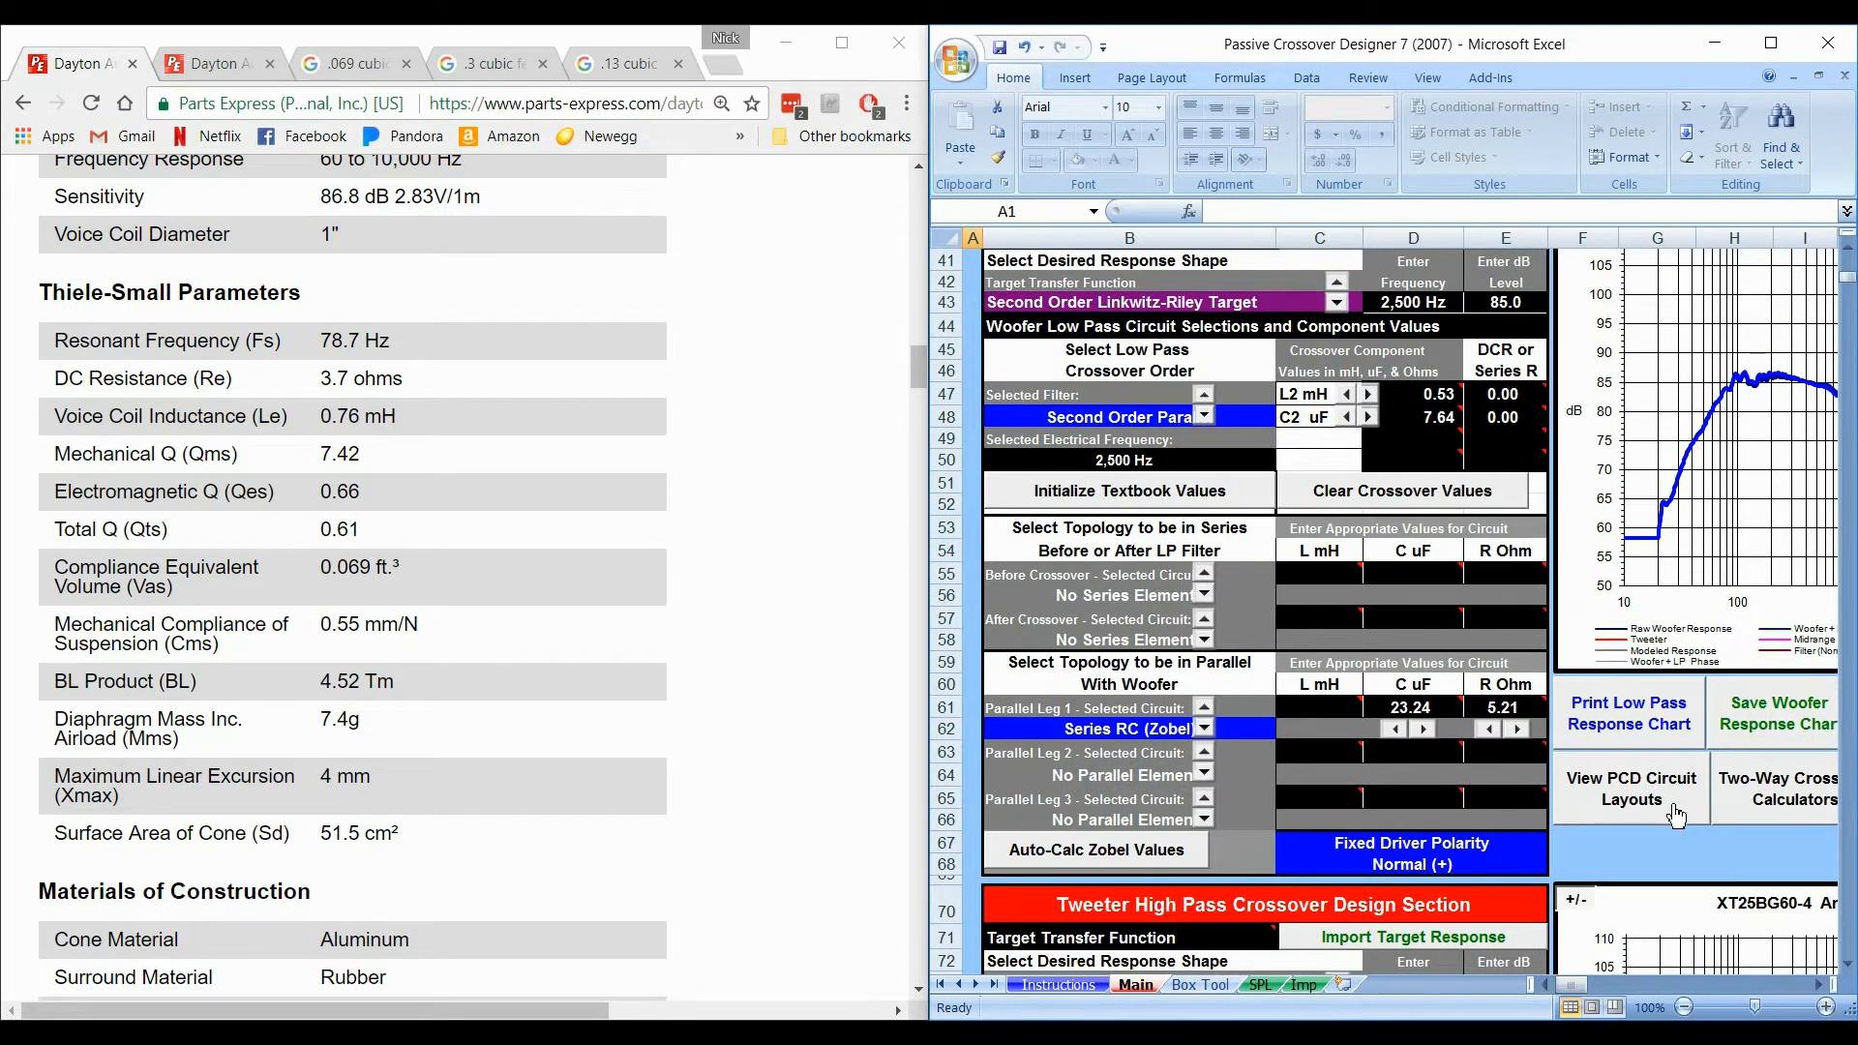
# Step: Review the woofer circuit layout printout, then return to the Box Tool sheet
pyautogui.click(1630, 787)
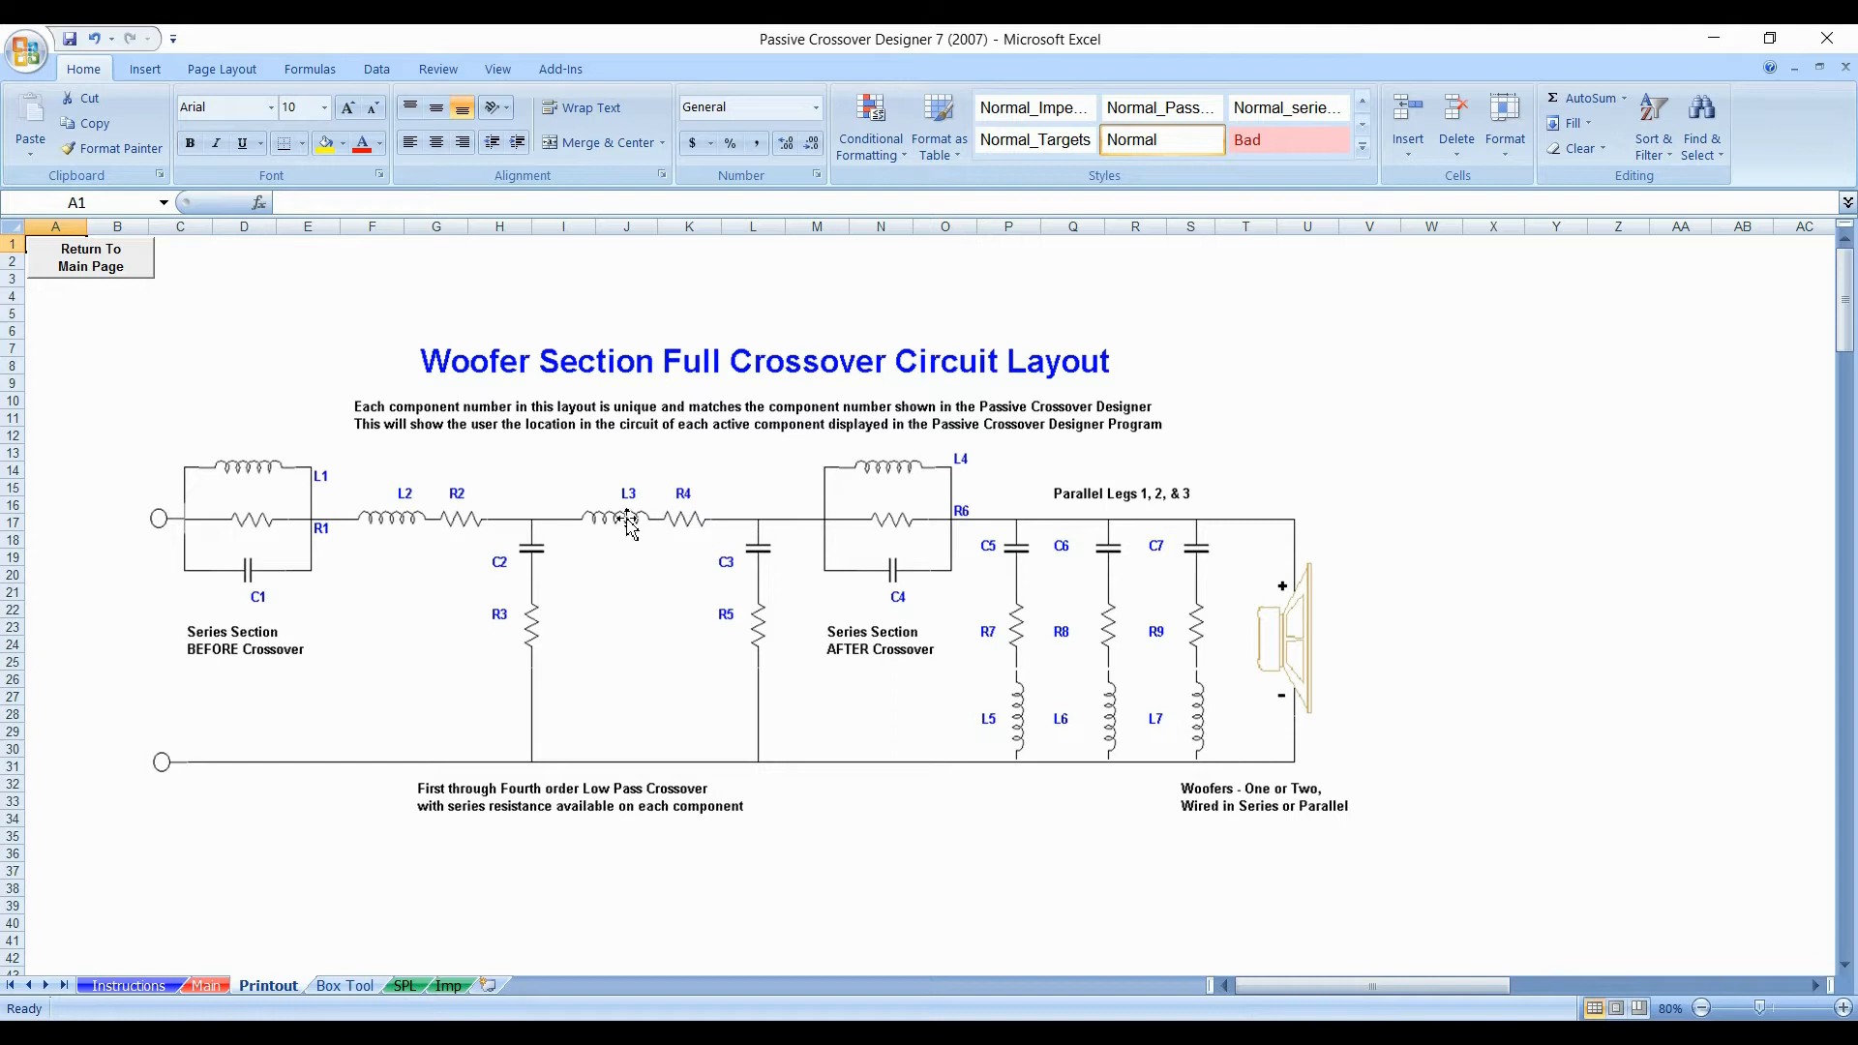
pyautogui.moveTo(856, 521)
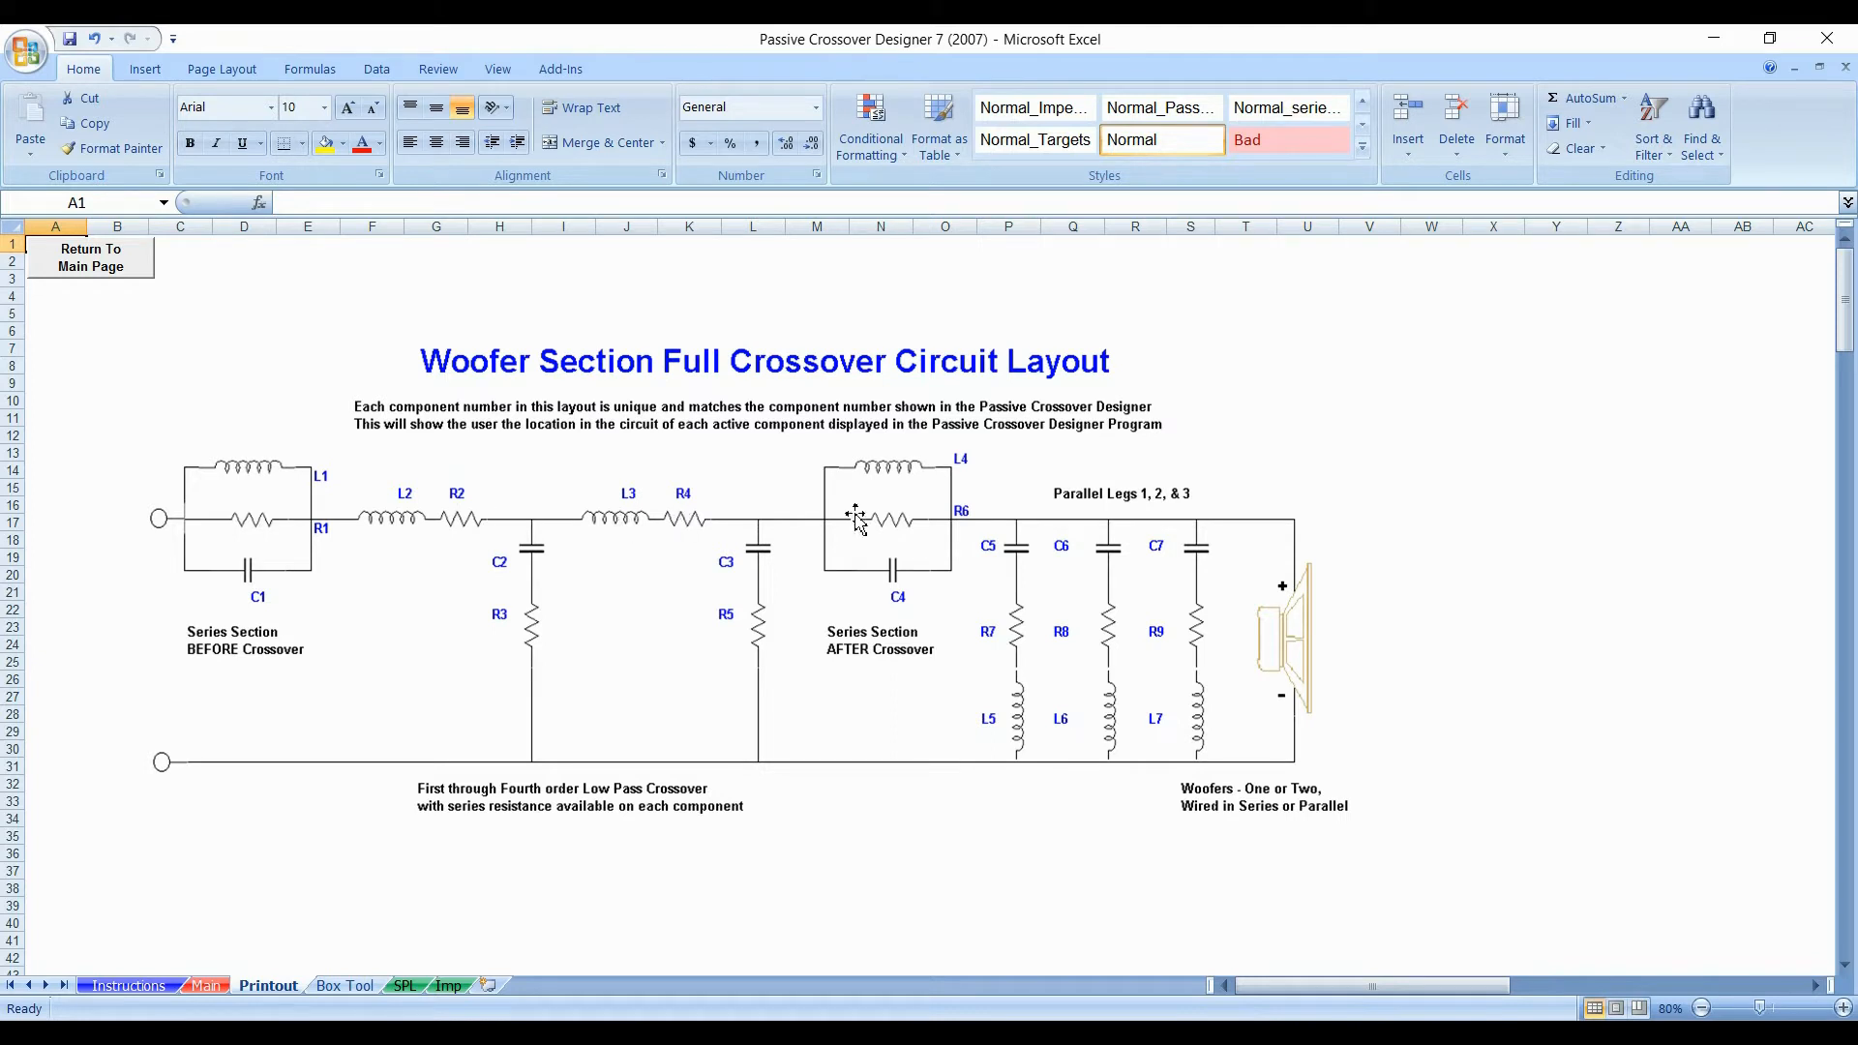
pyautogui.moveTo(660, 521)
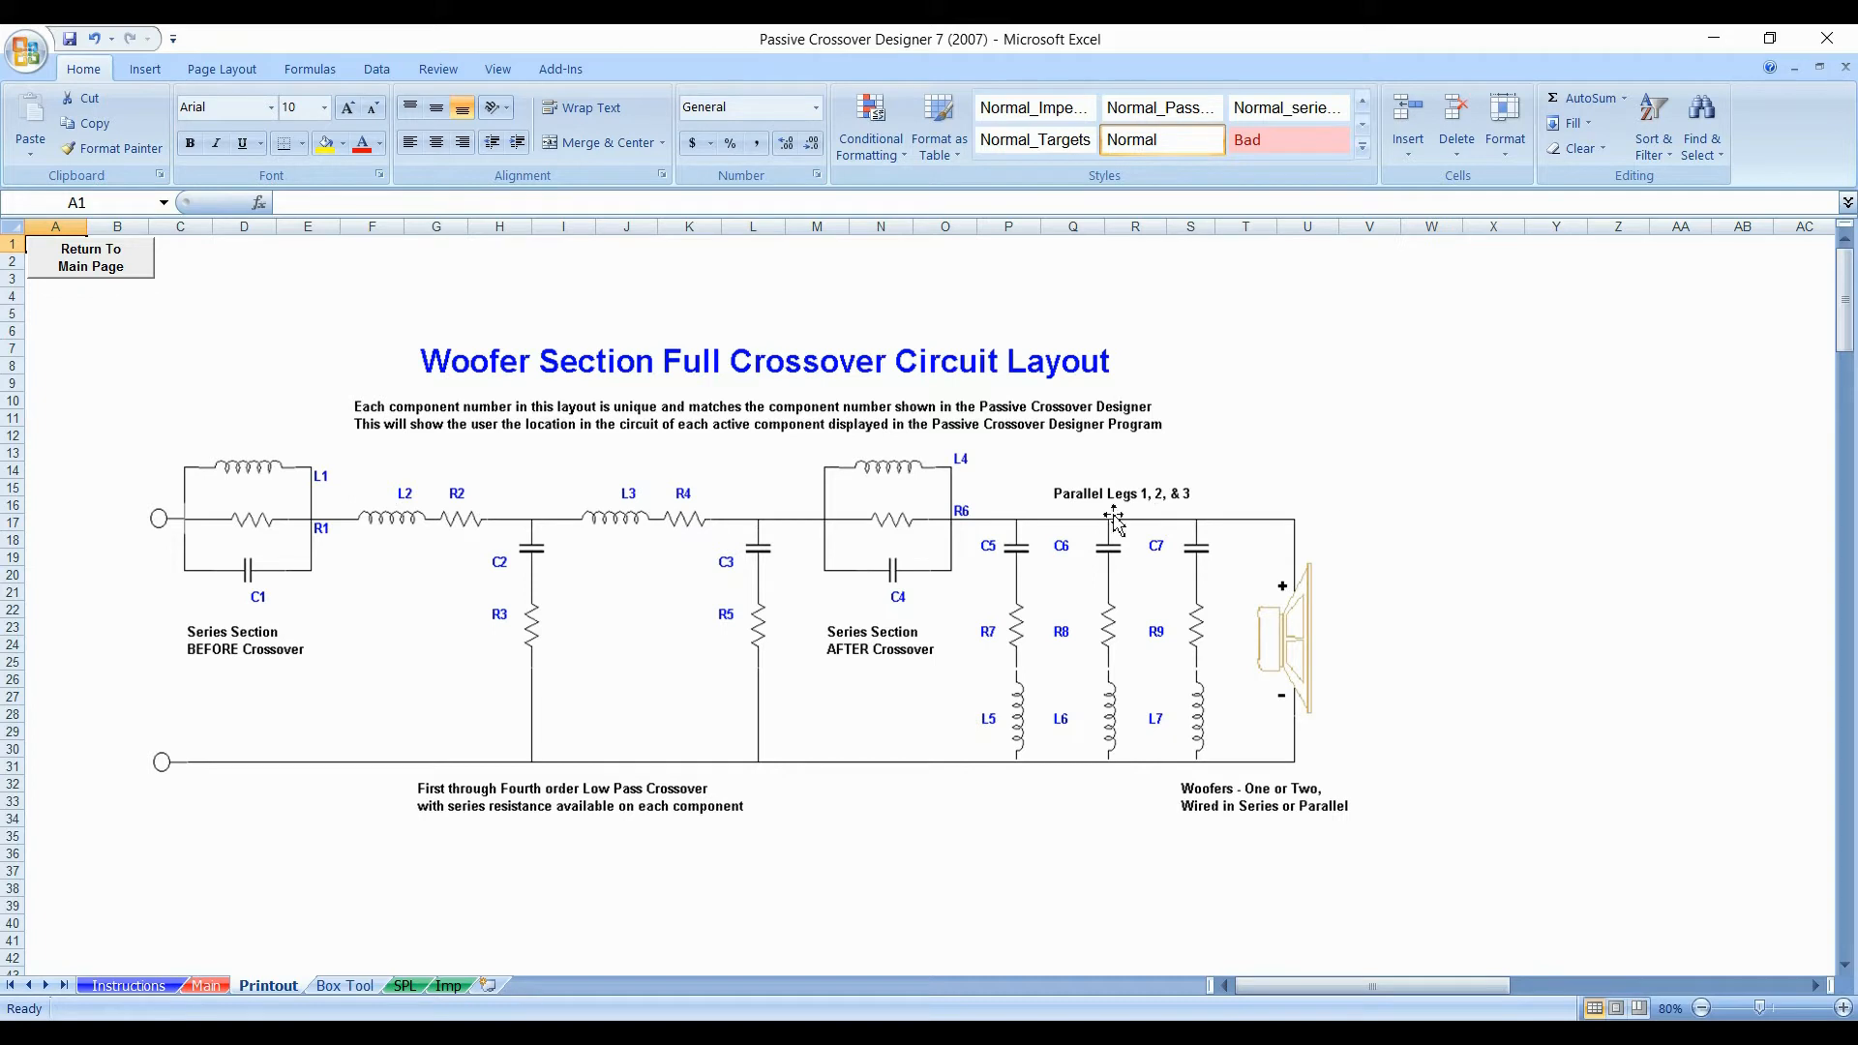
pyautogui.moveTo(1006, 484)
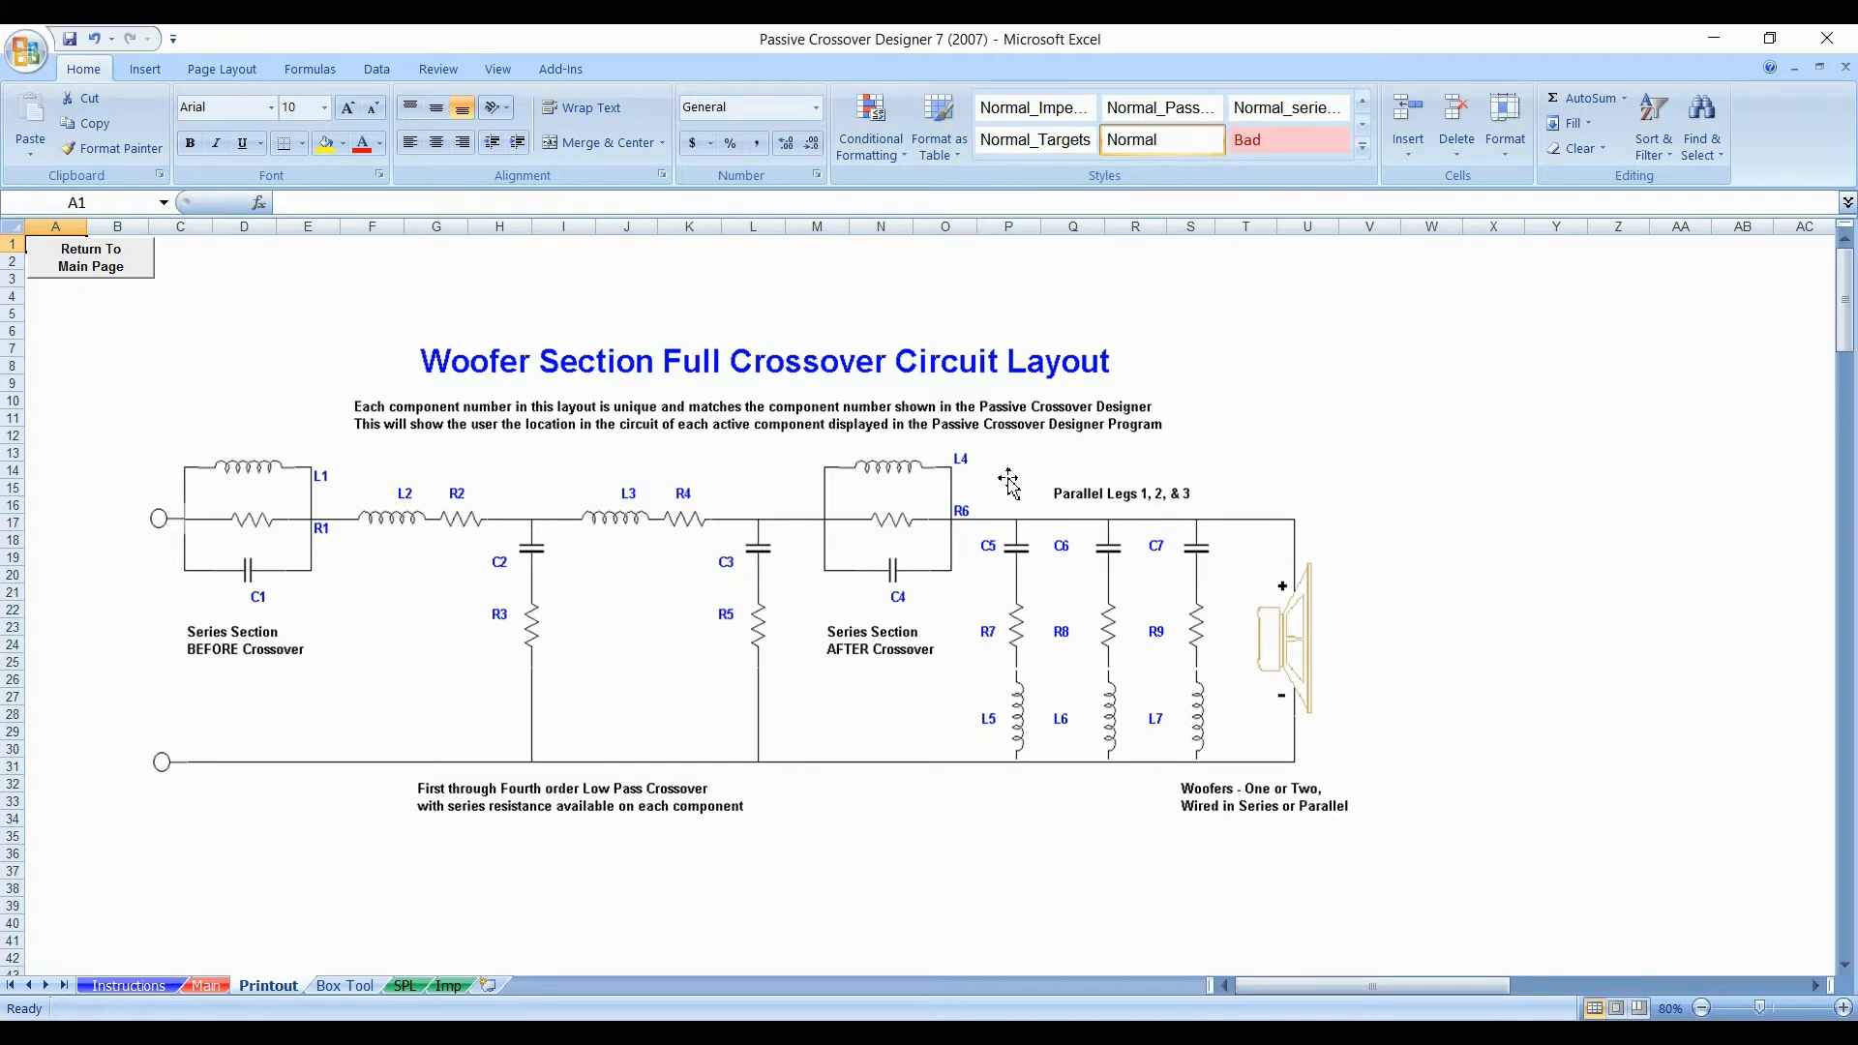
pyautogui.moveTo(534, 612)
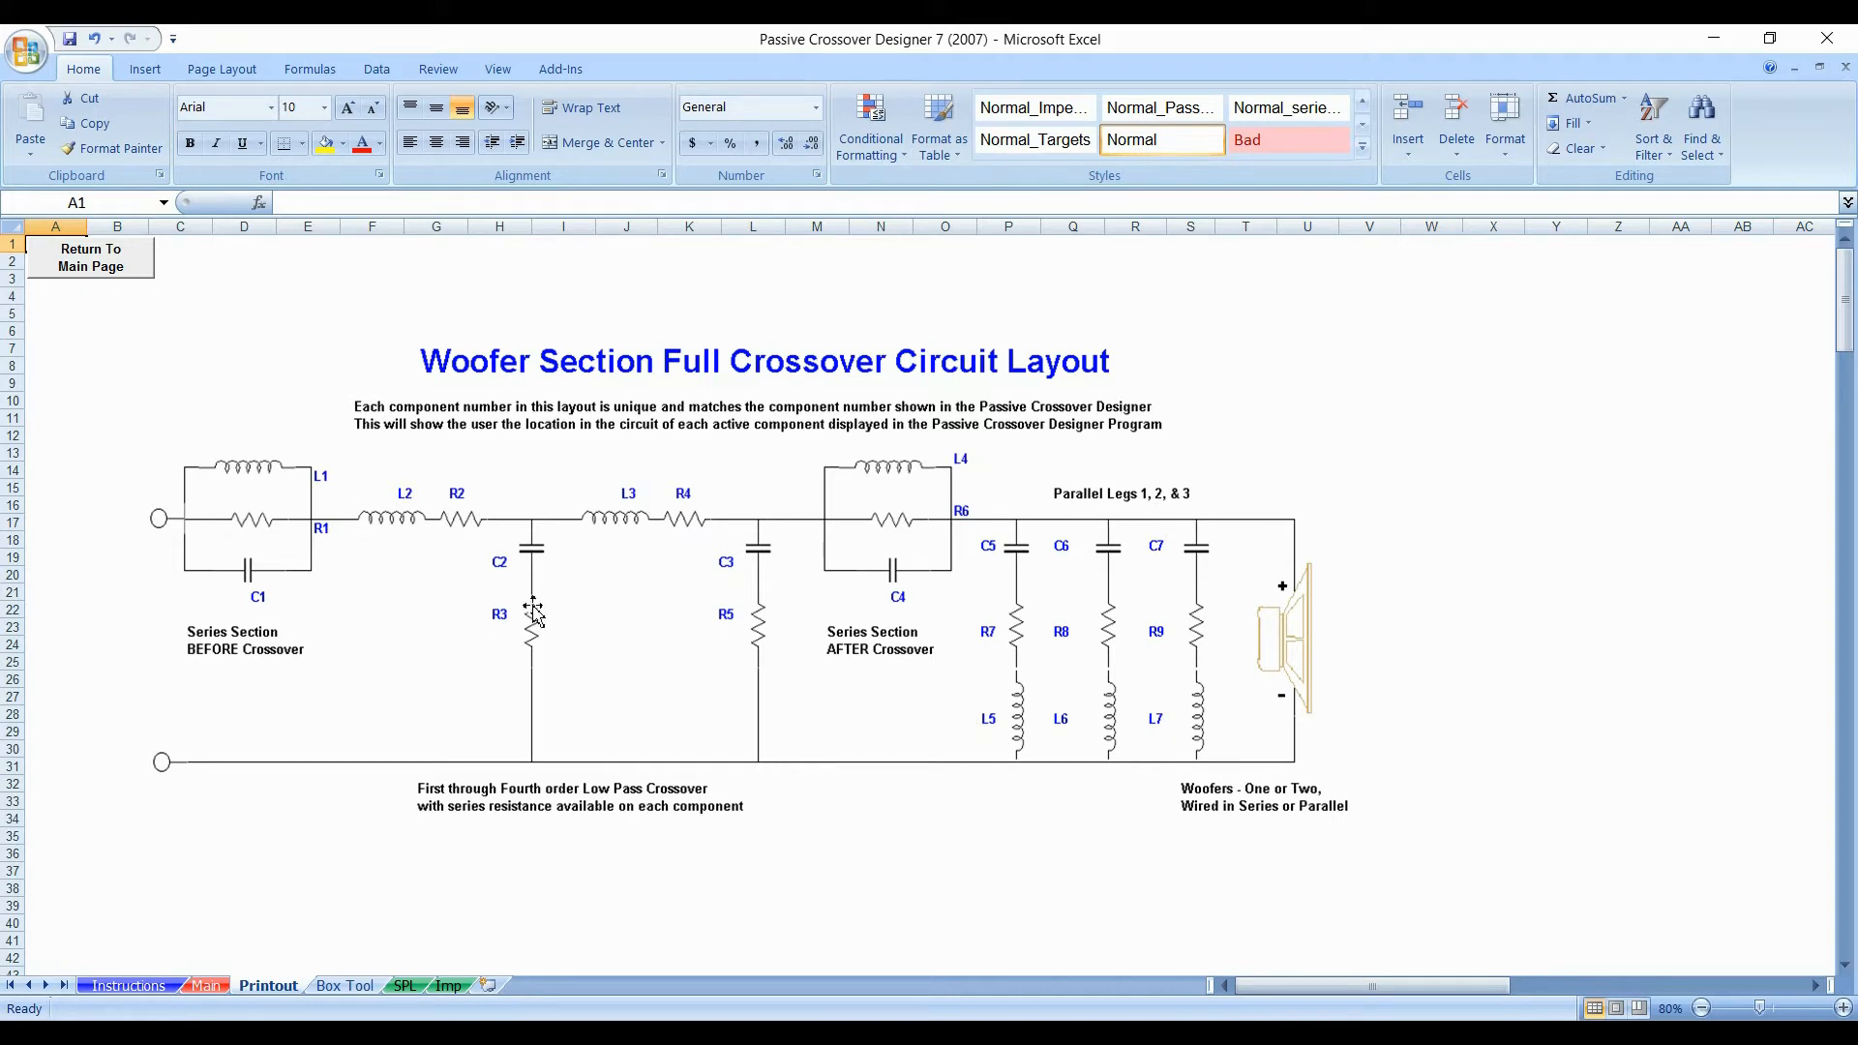
pyautogui.moveTo(1043, 685)
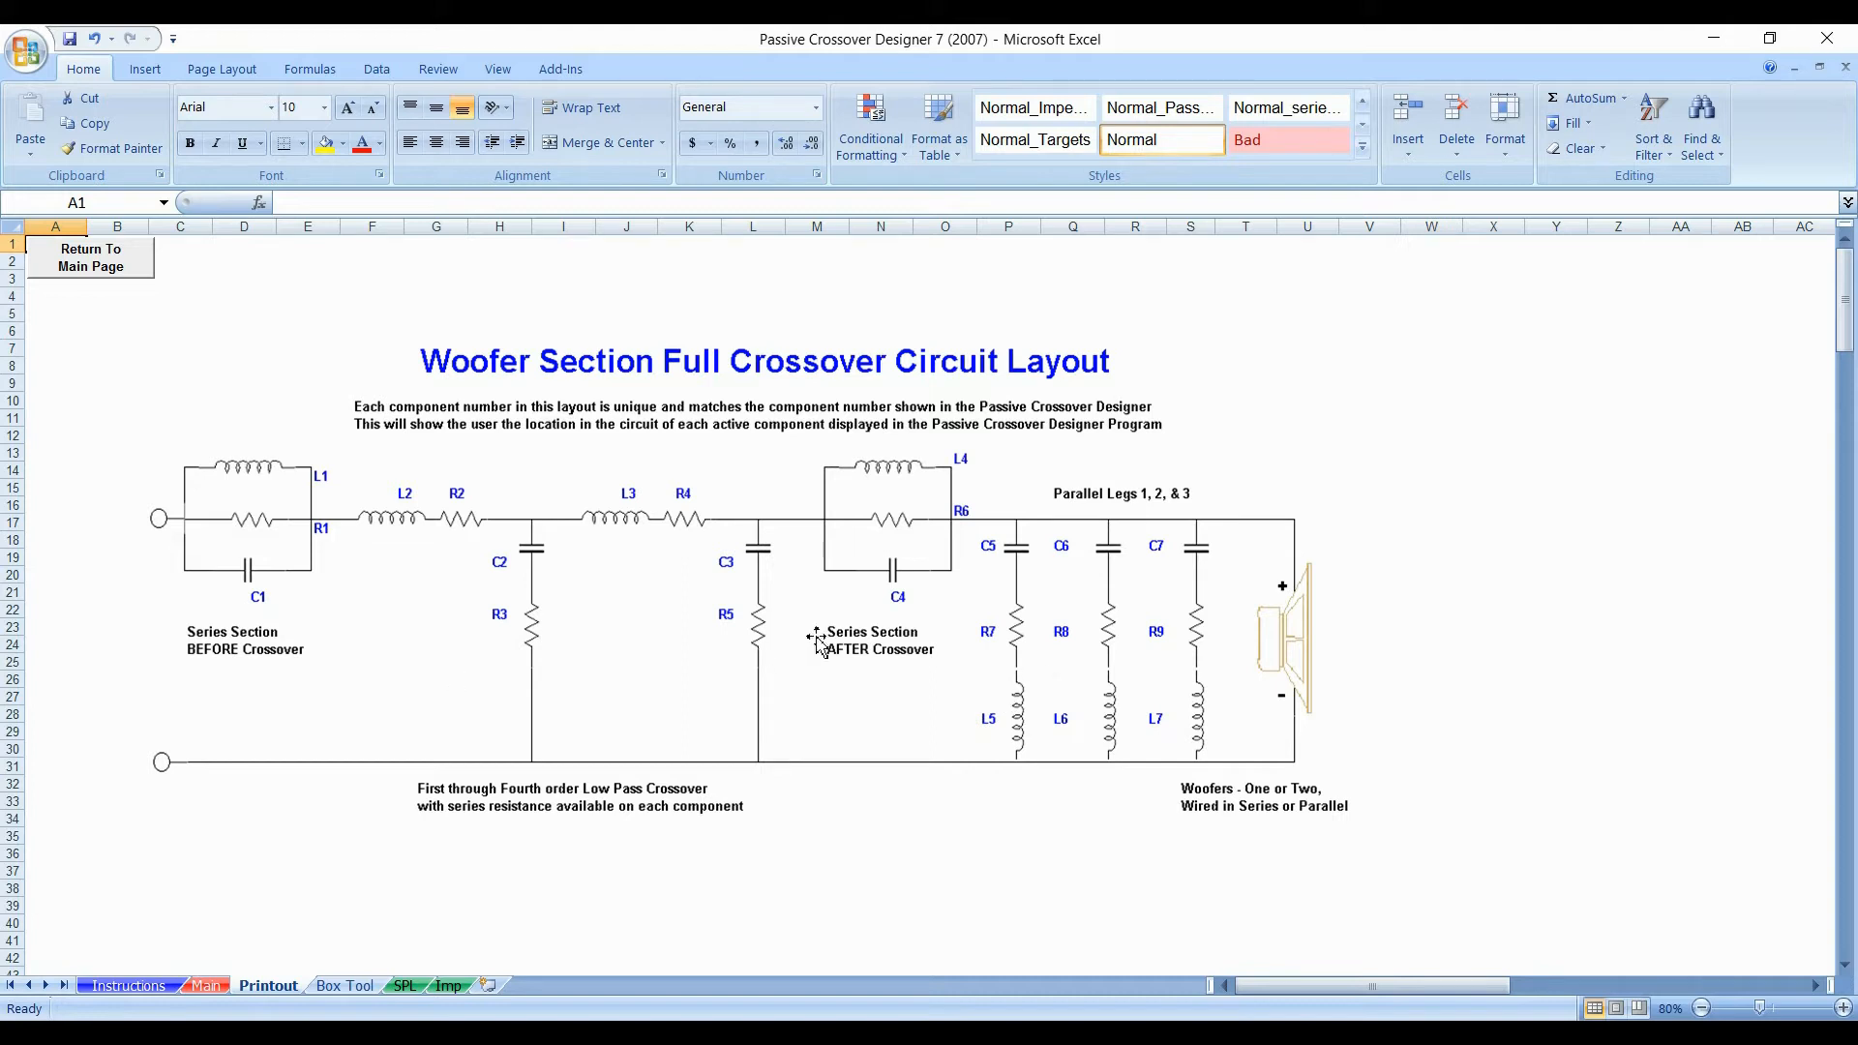
pyautogui.moveTo(1215, 641)
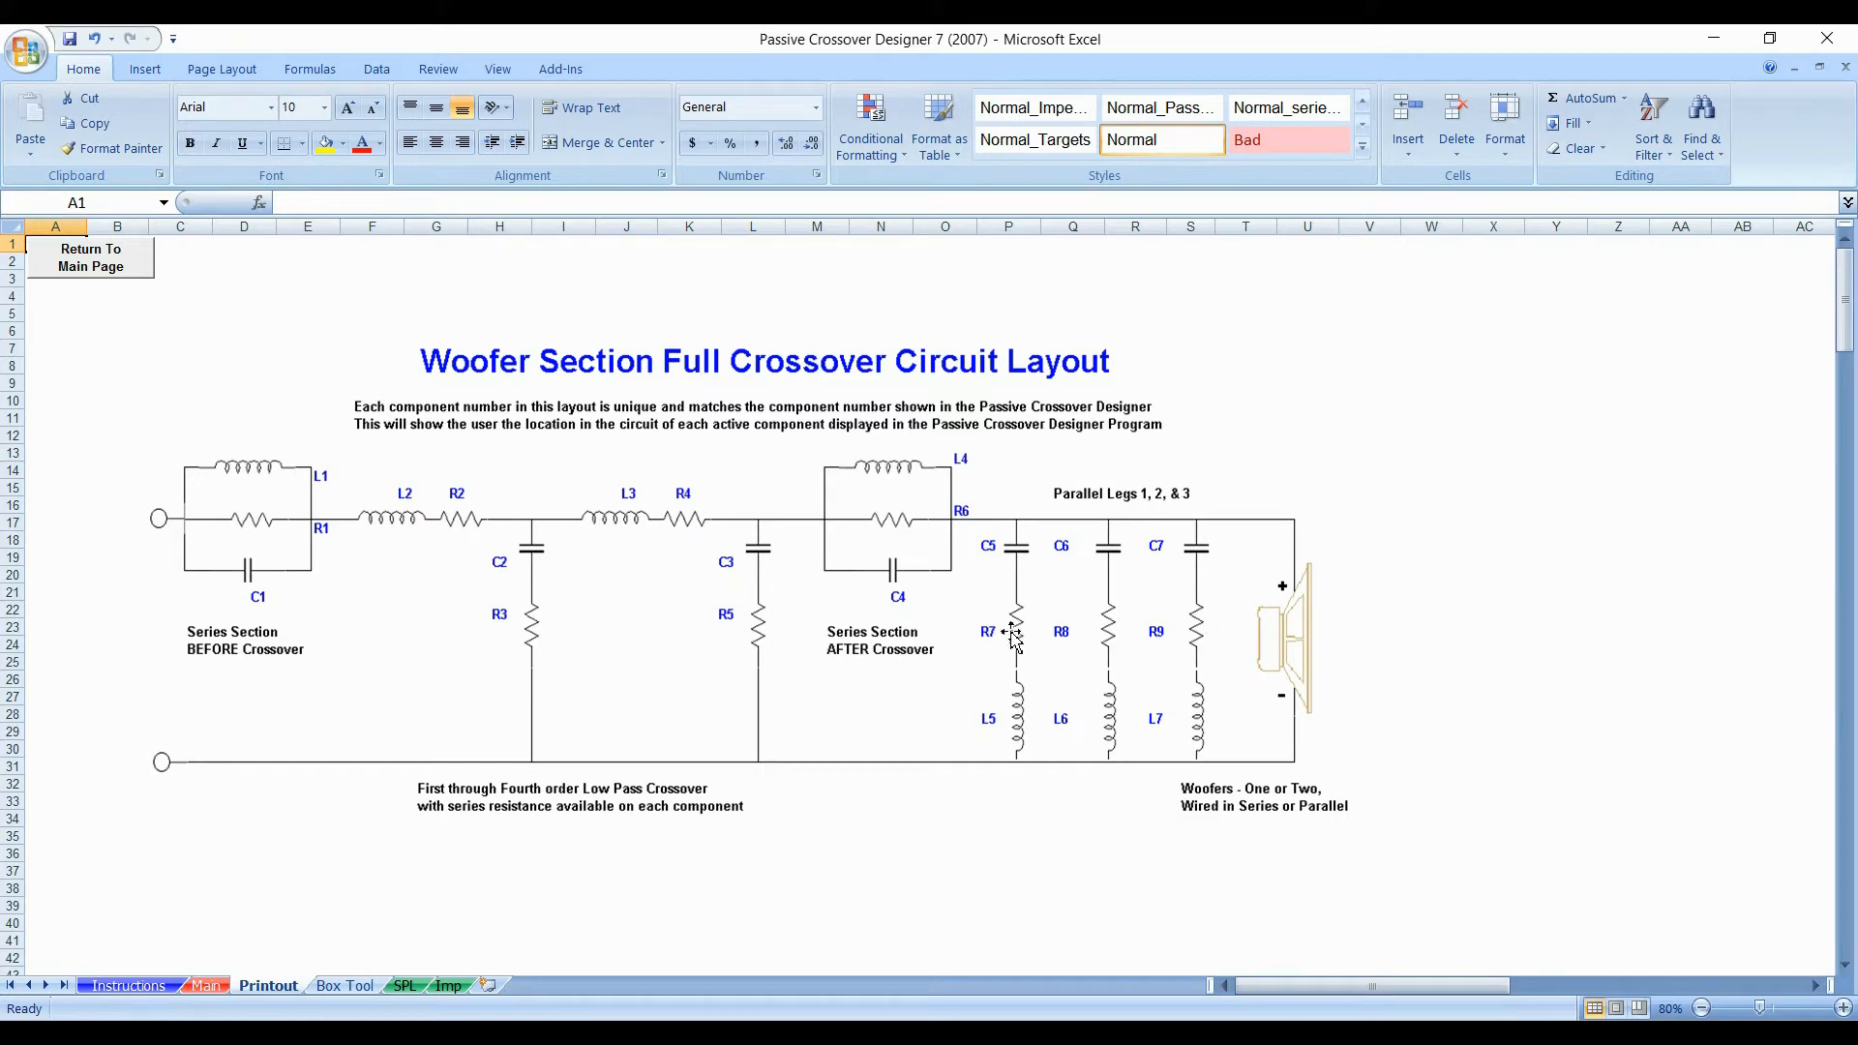
pyautogui.moveTo(914, 726)
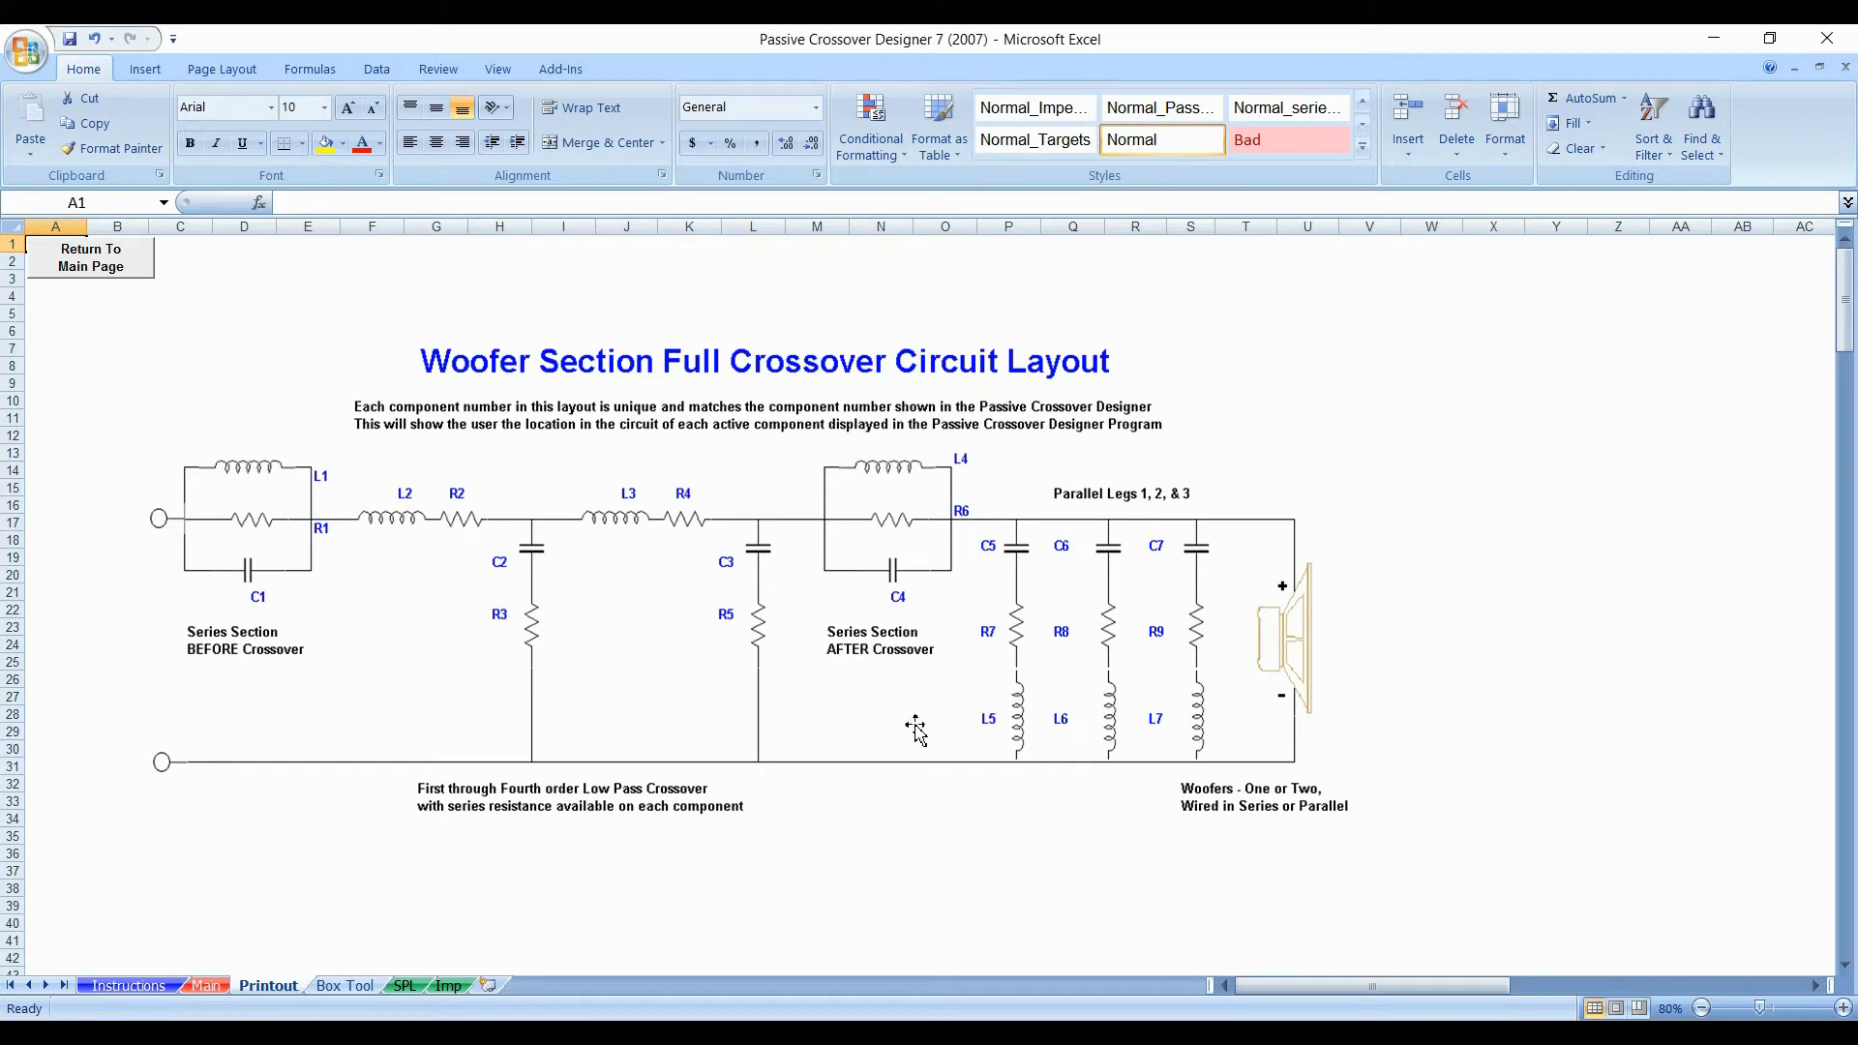
pyautogui.click(345, 985)
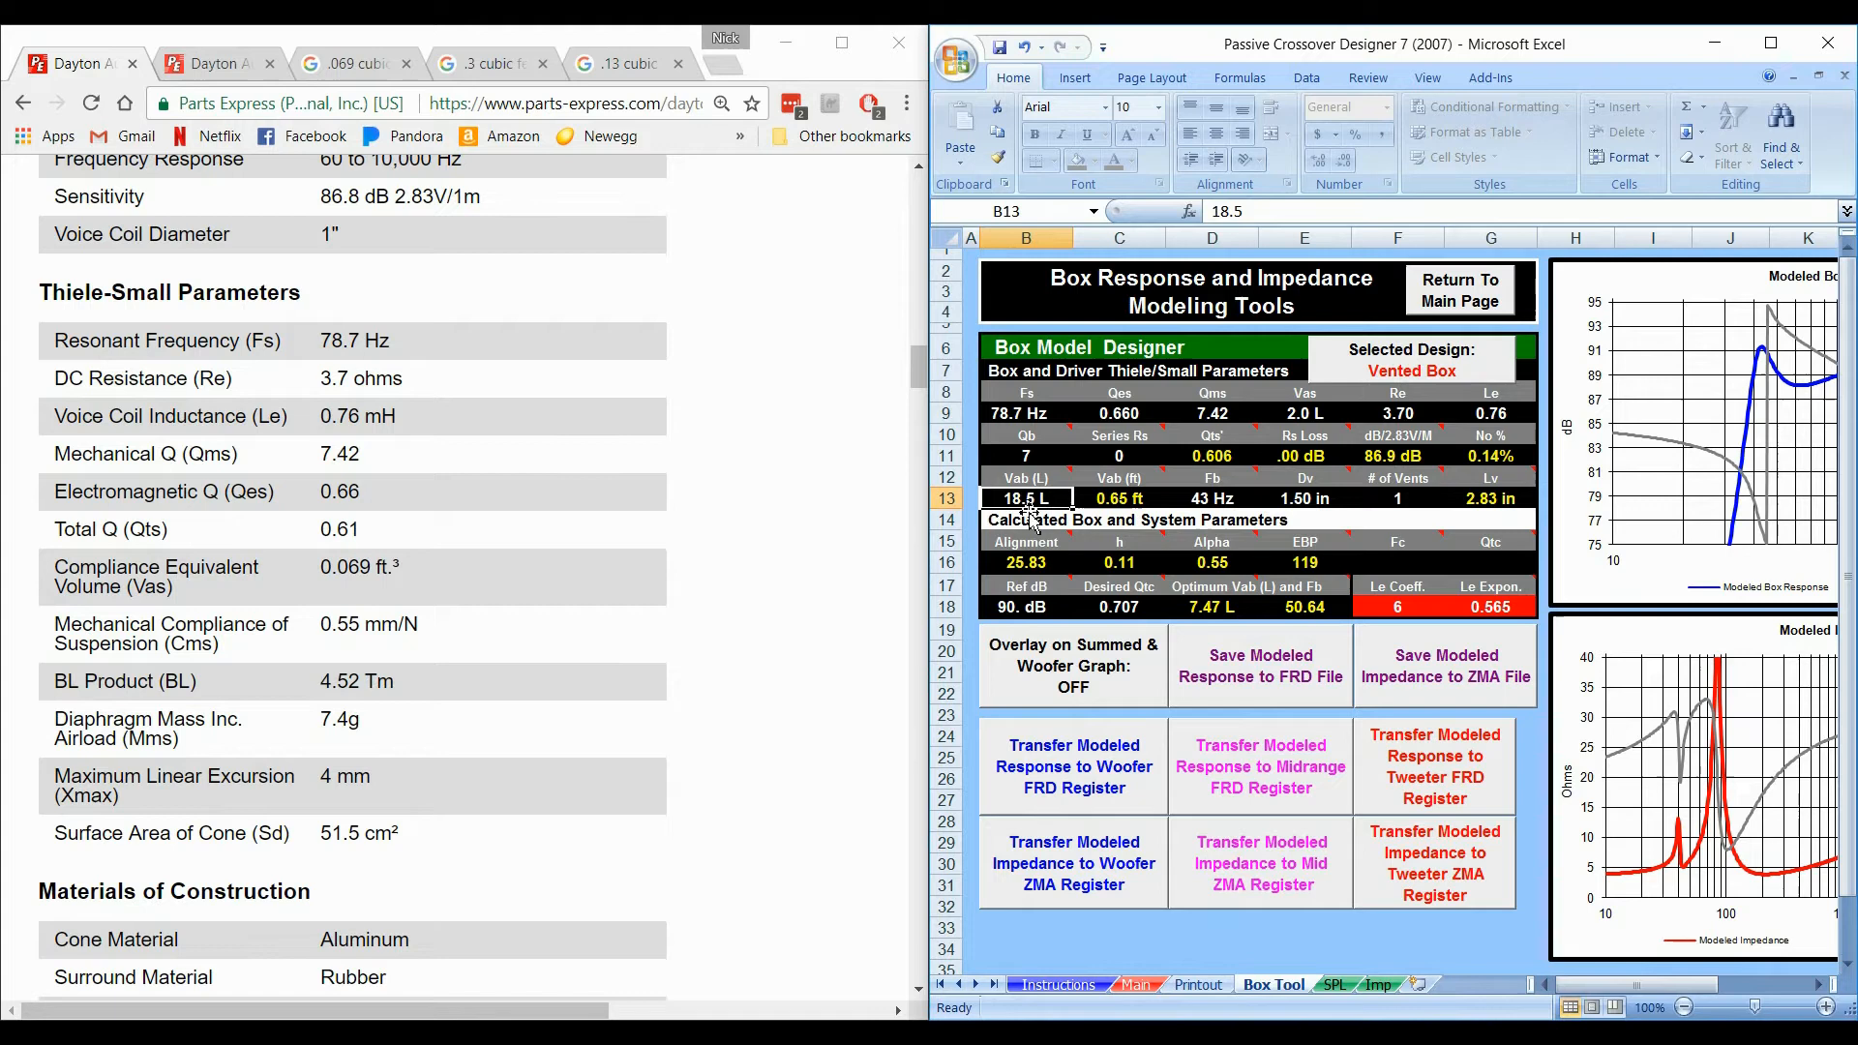
pyautogui.moveTo(894, 447)
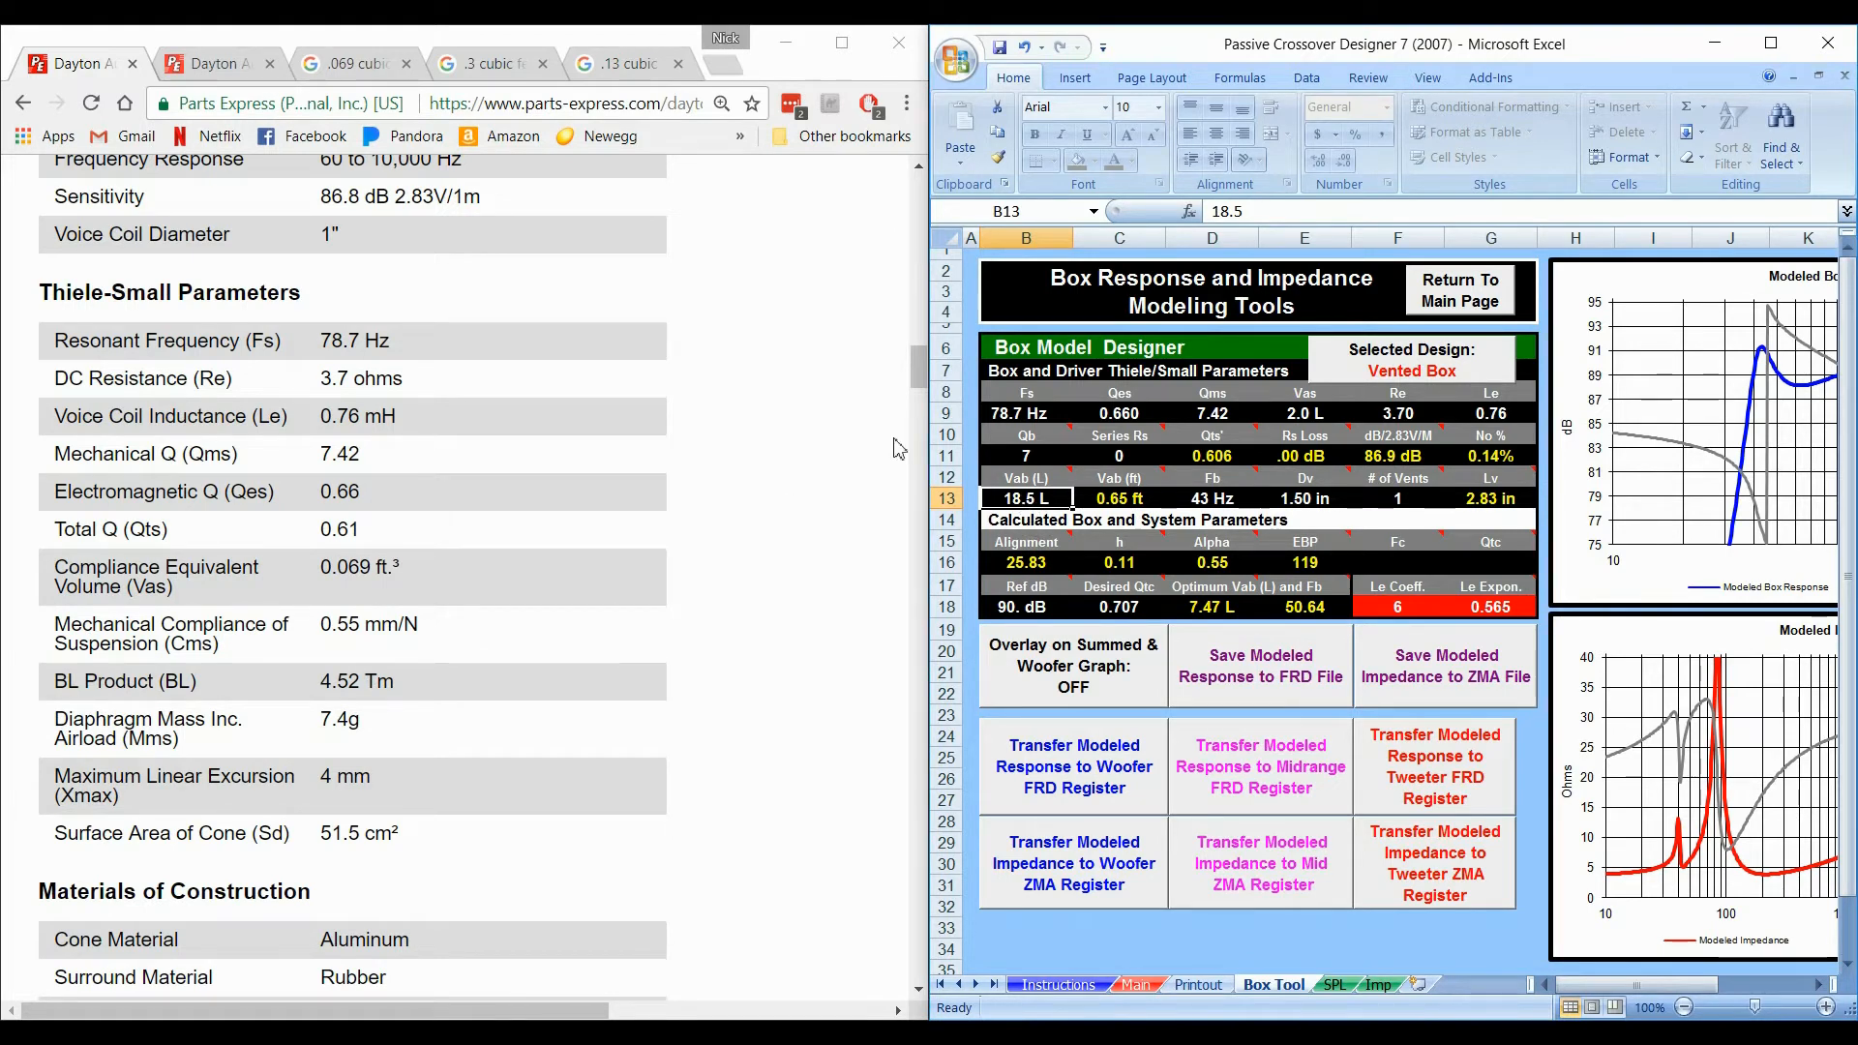
pyautogui.moveTo(1434, 377)
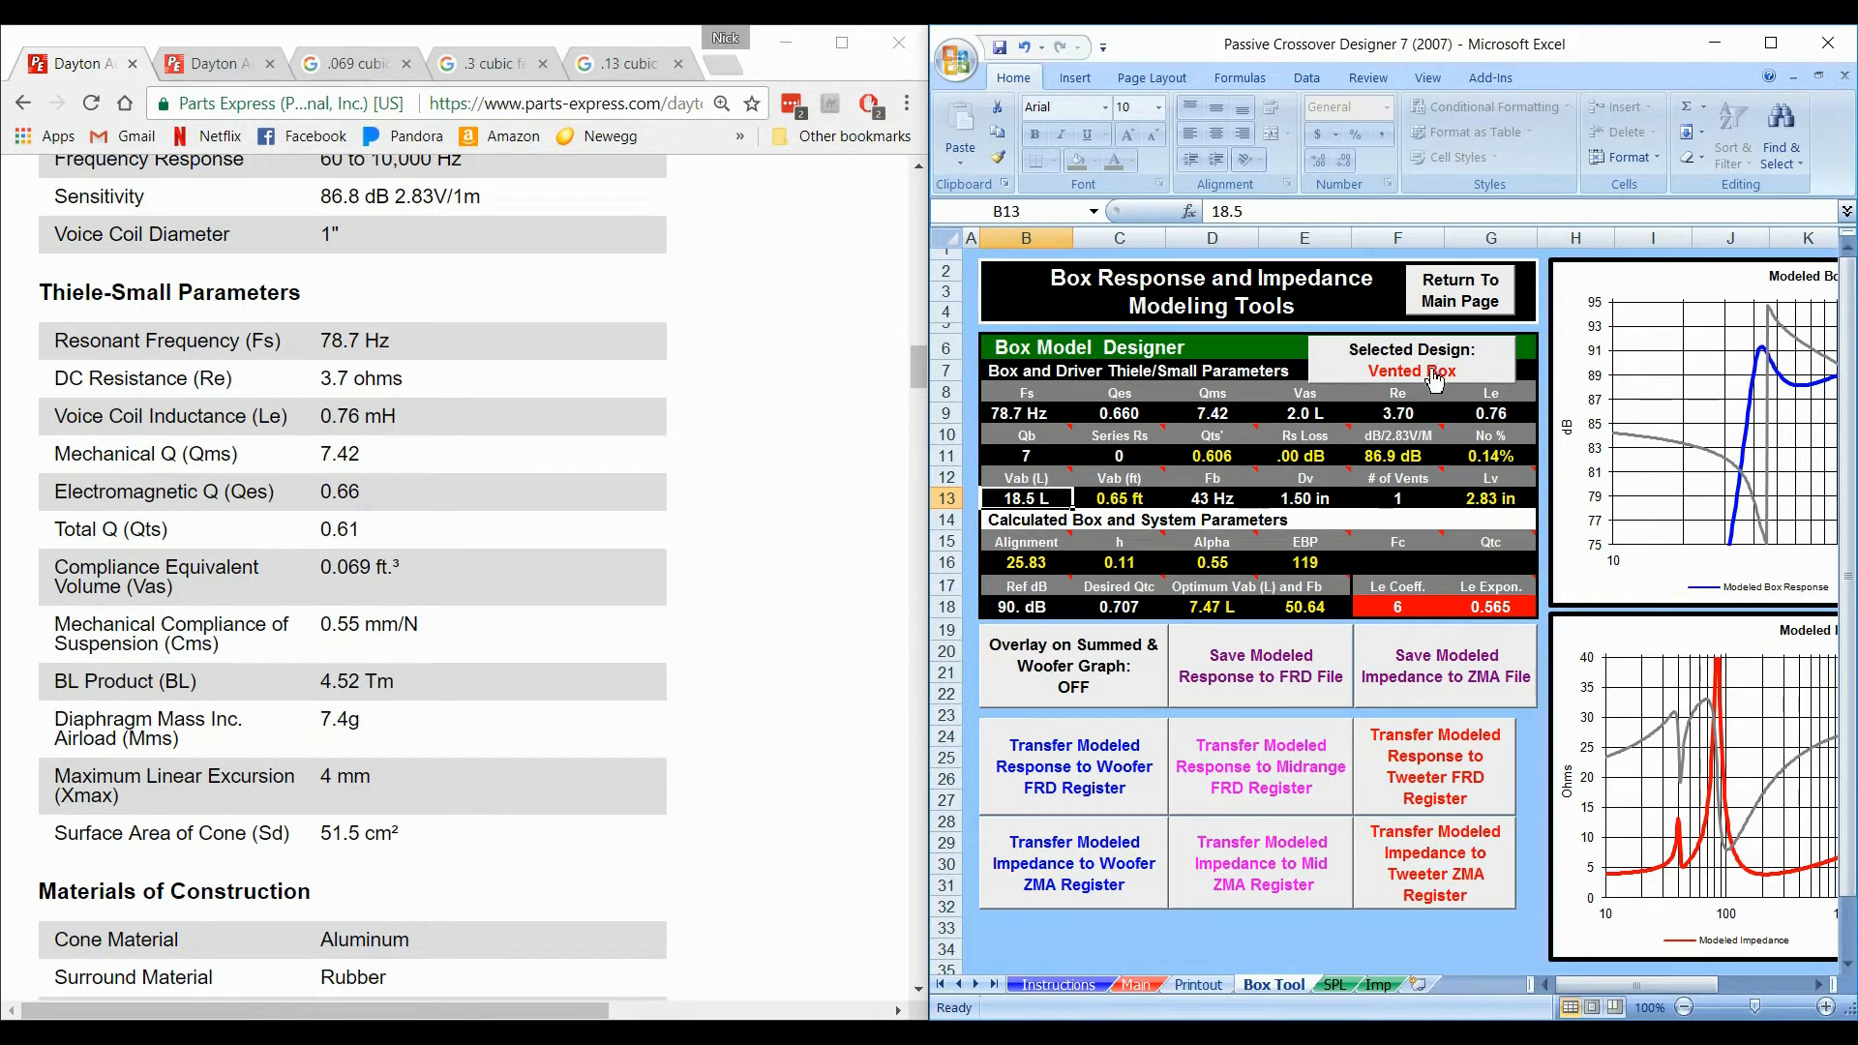
# Step: Switch the box to Sealed, check the volume conversion, and set Vab to 2.8 L
pyautogui.click(1119, 693)
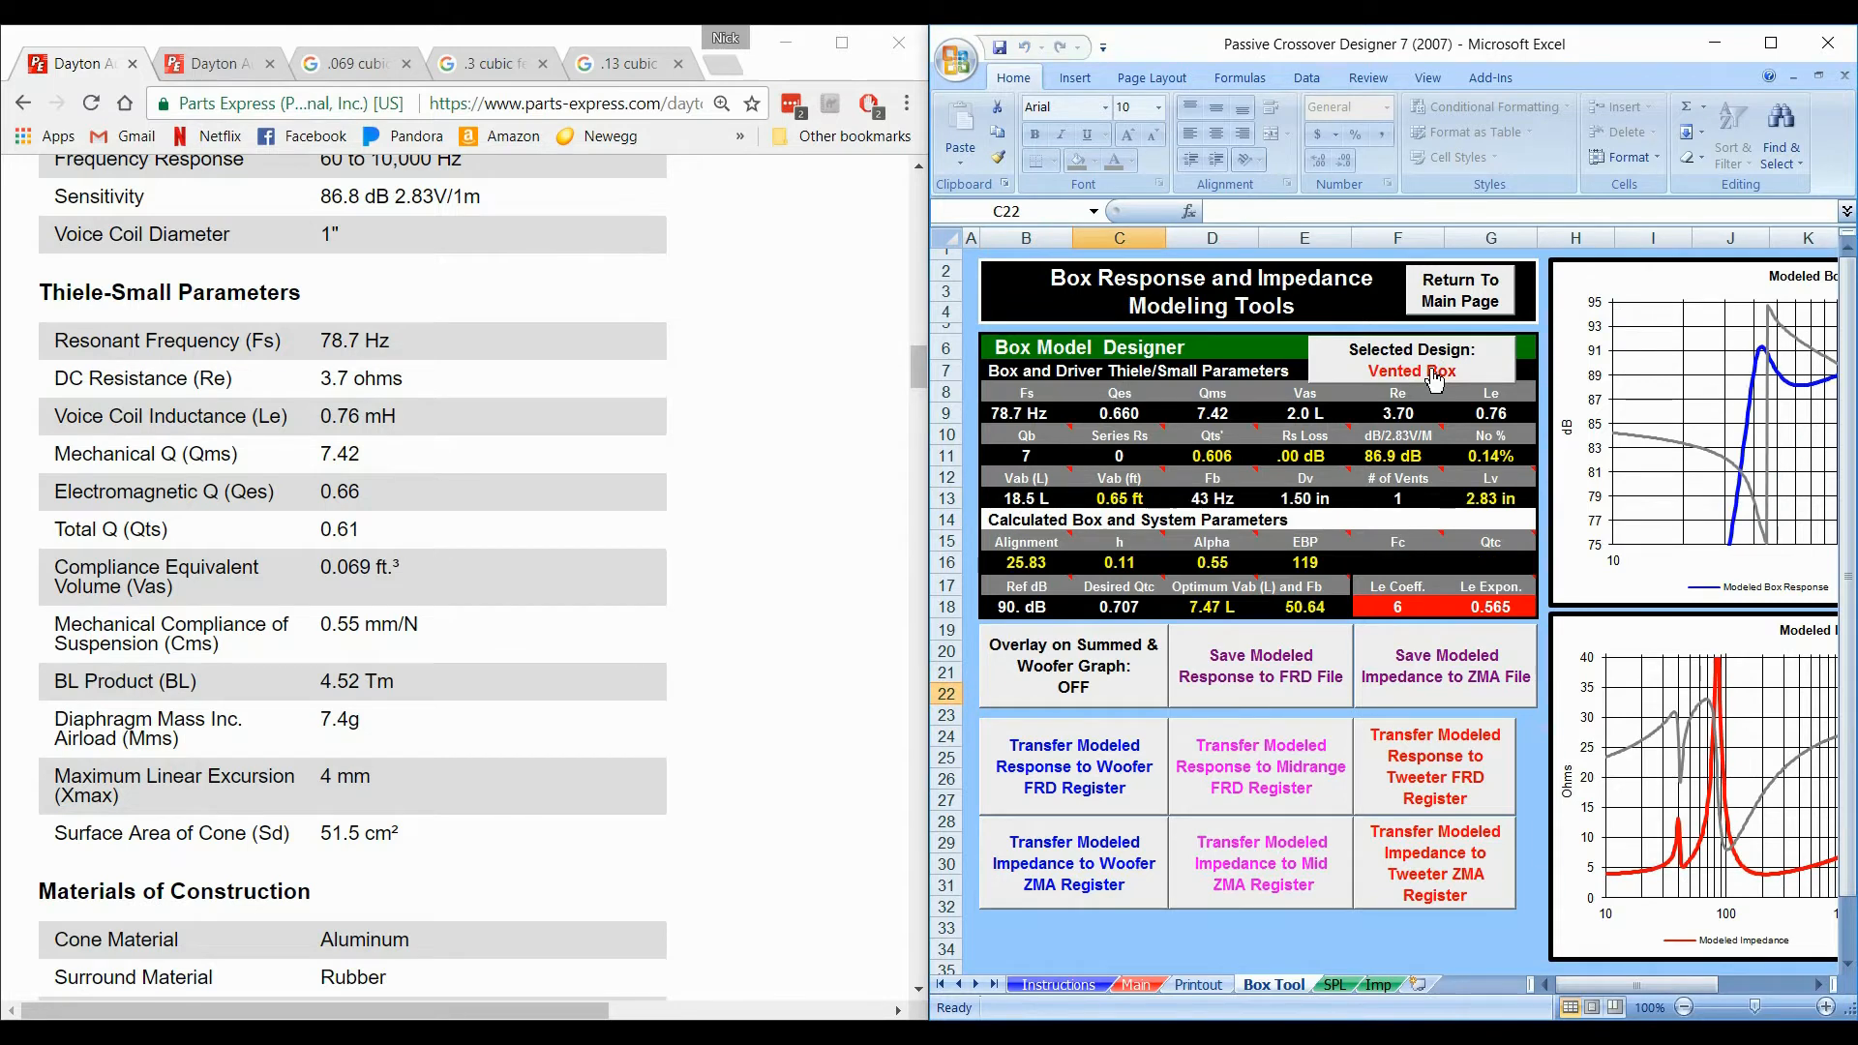
pyautogui.moveTo(1458, 374)
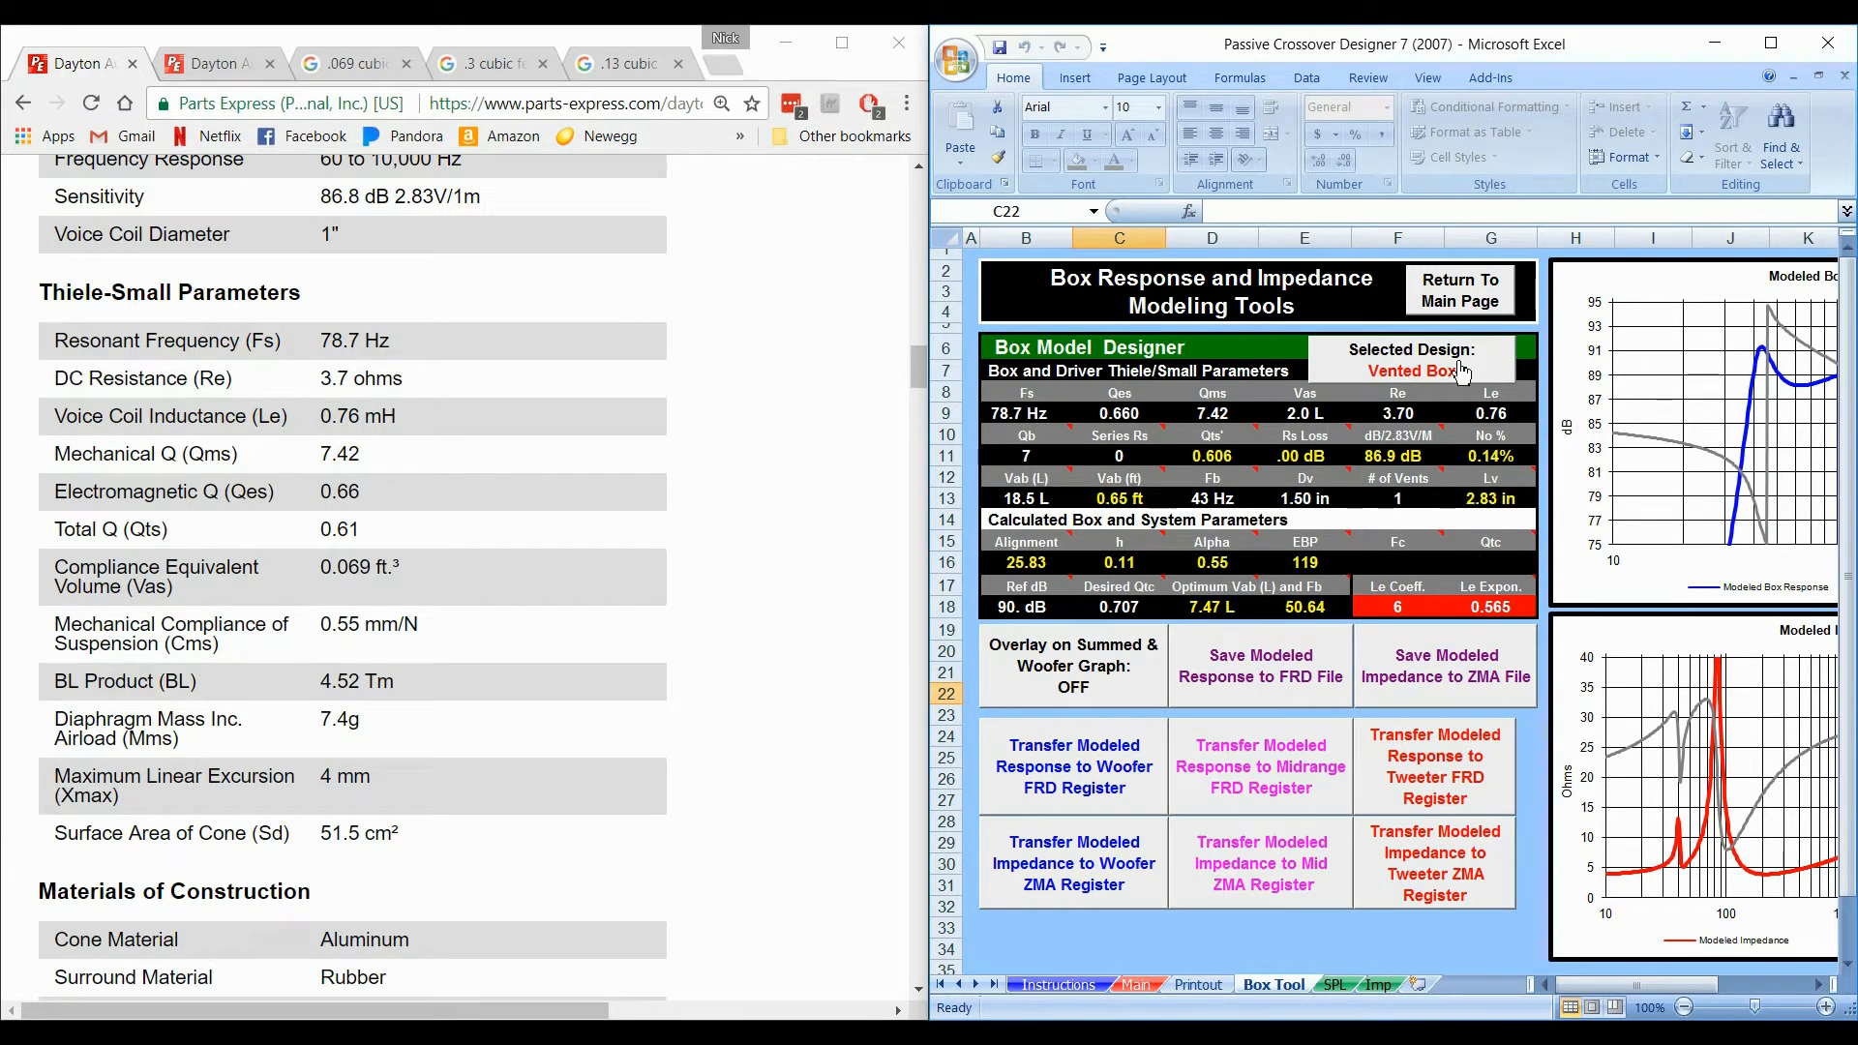
pyautogui.click(1411, 372)
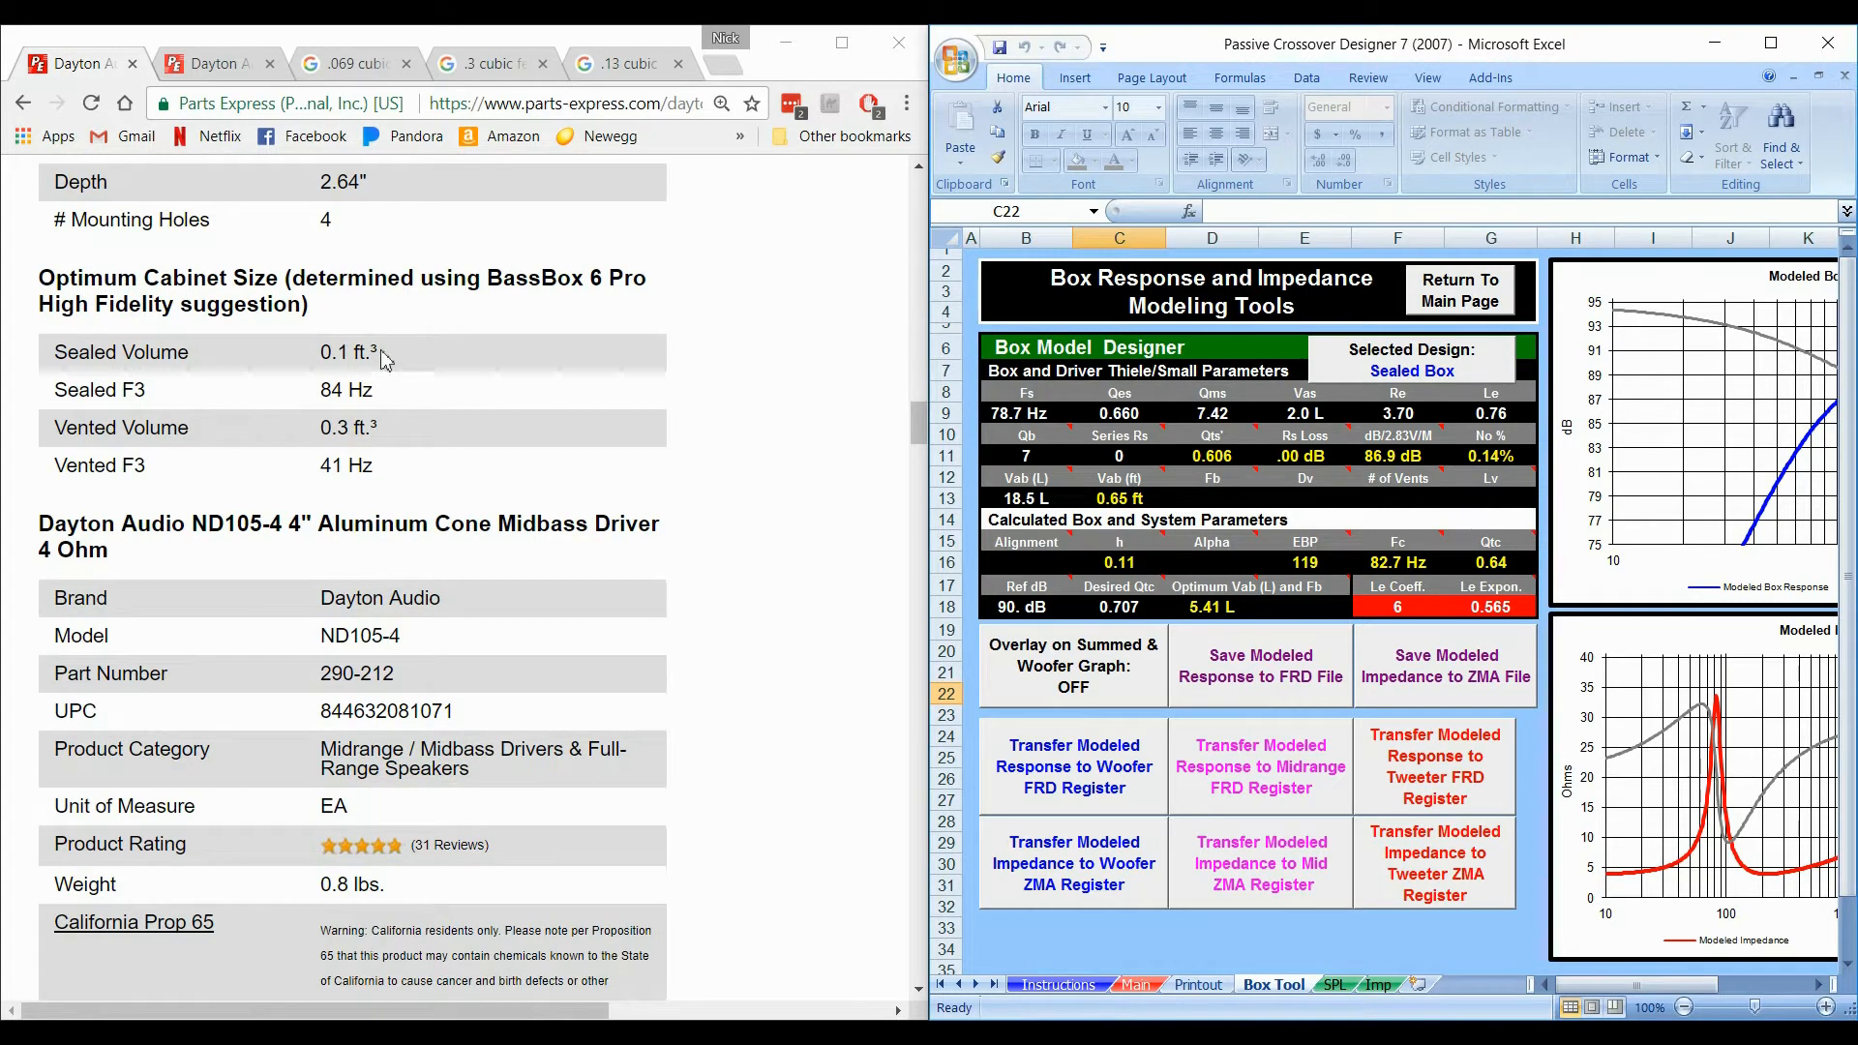
pyautogui.doubleClick(347, 352)
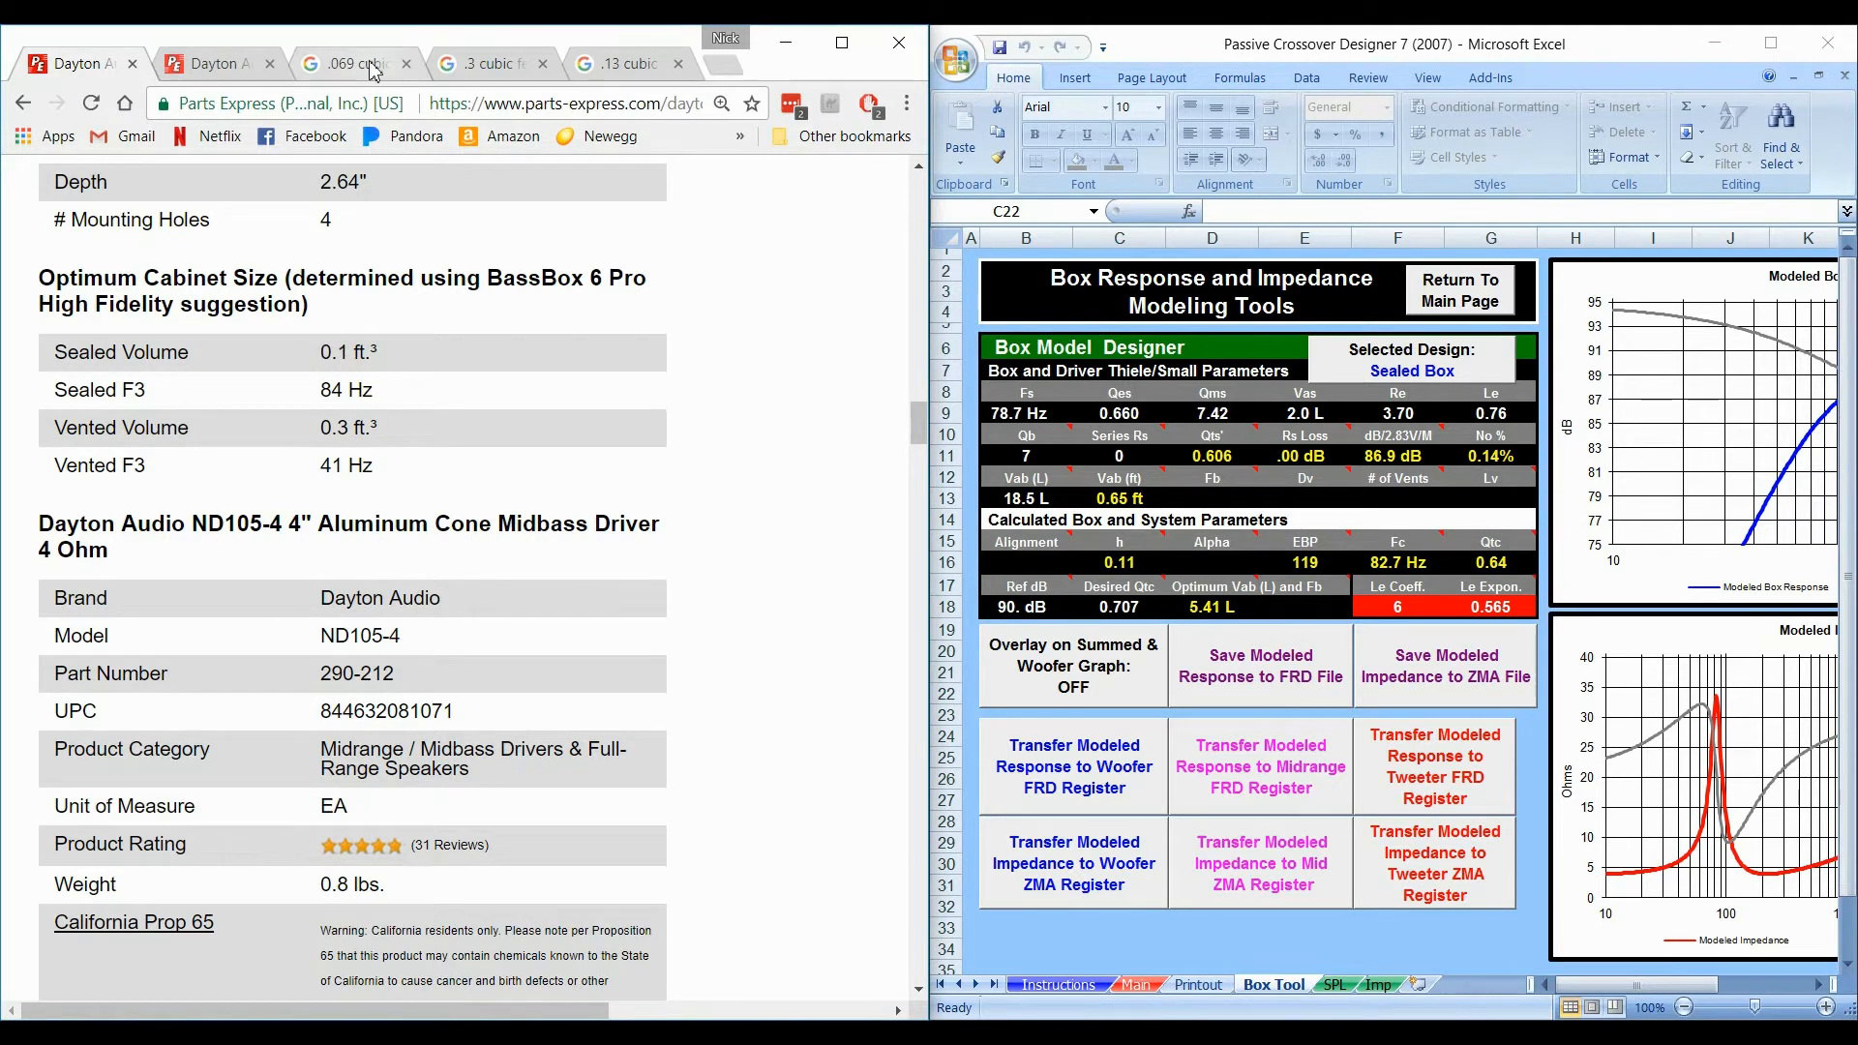
pyautogui.click(350, 62)
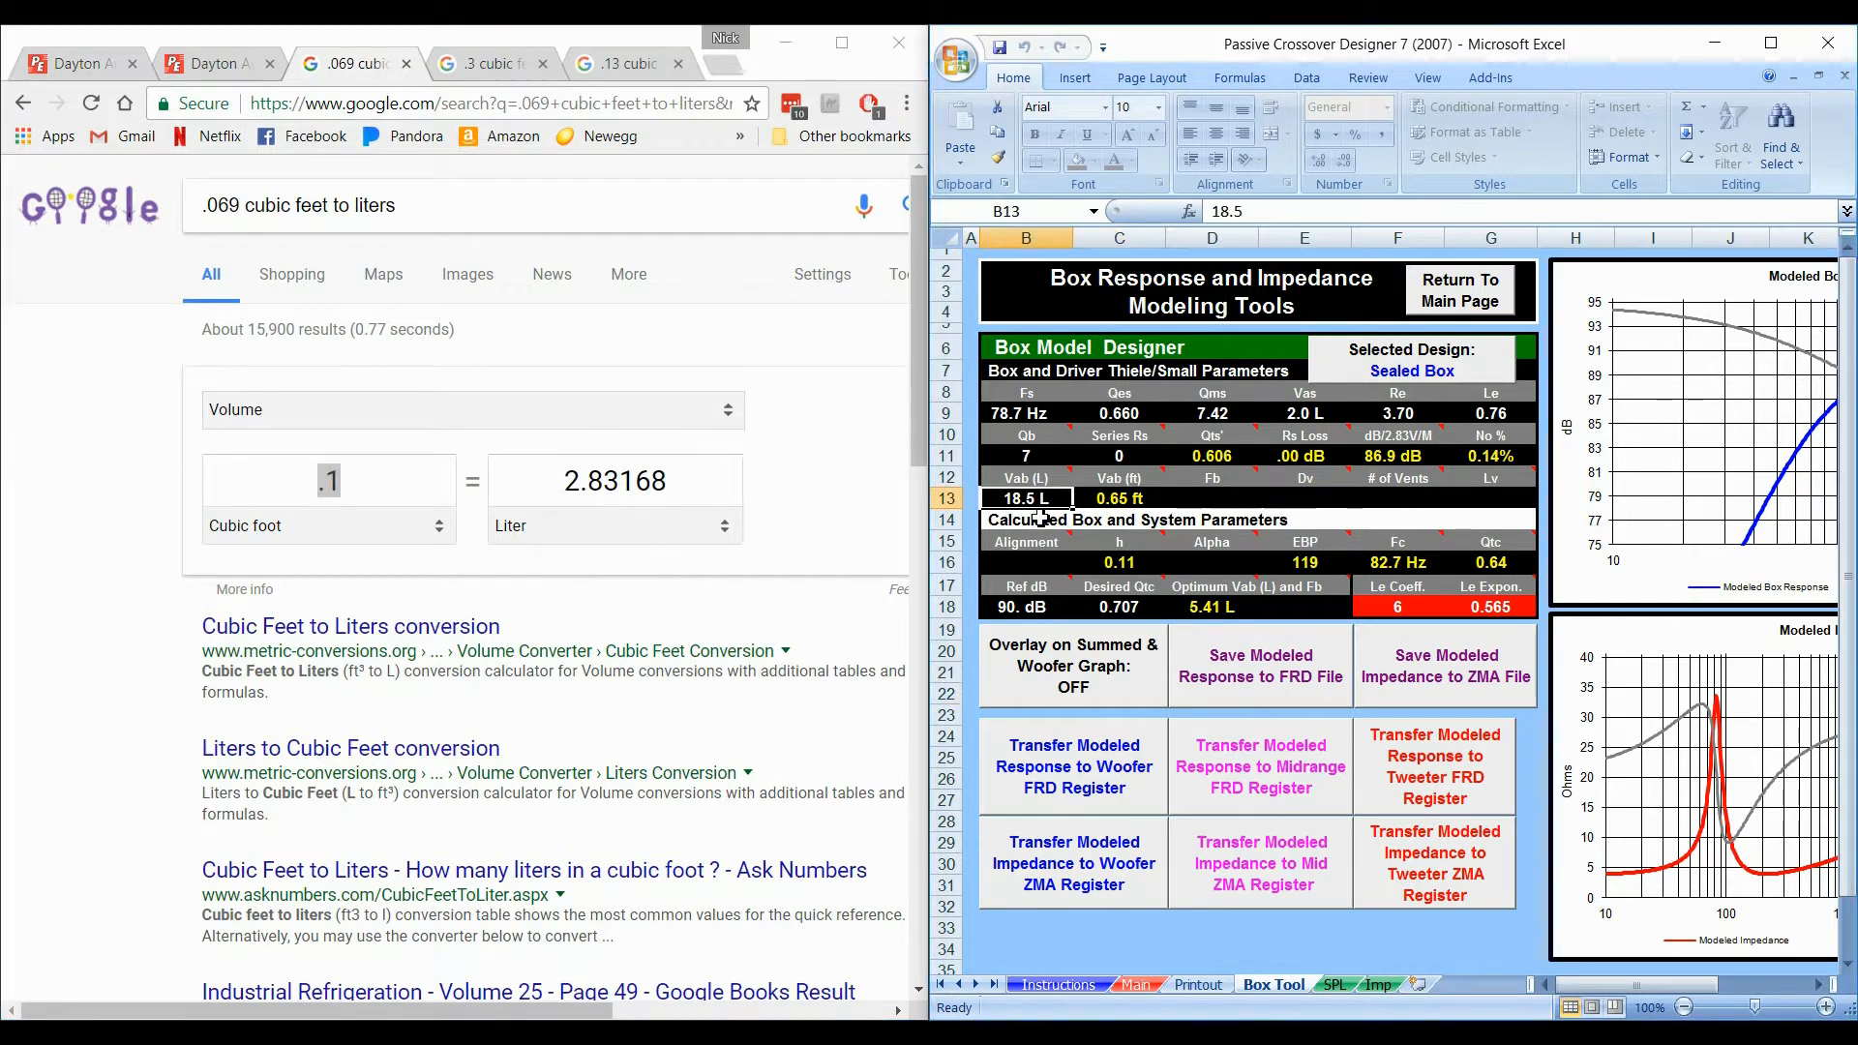
pyautogui.write('2.8')
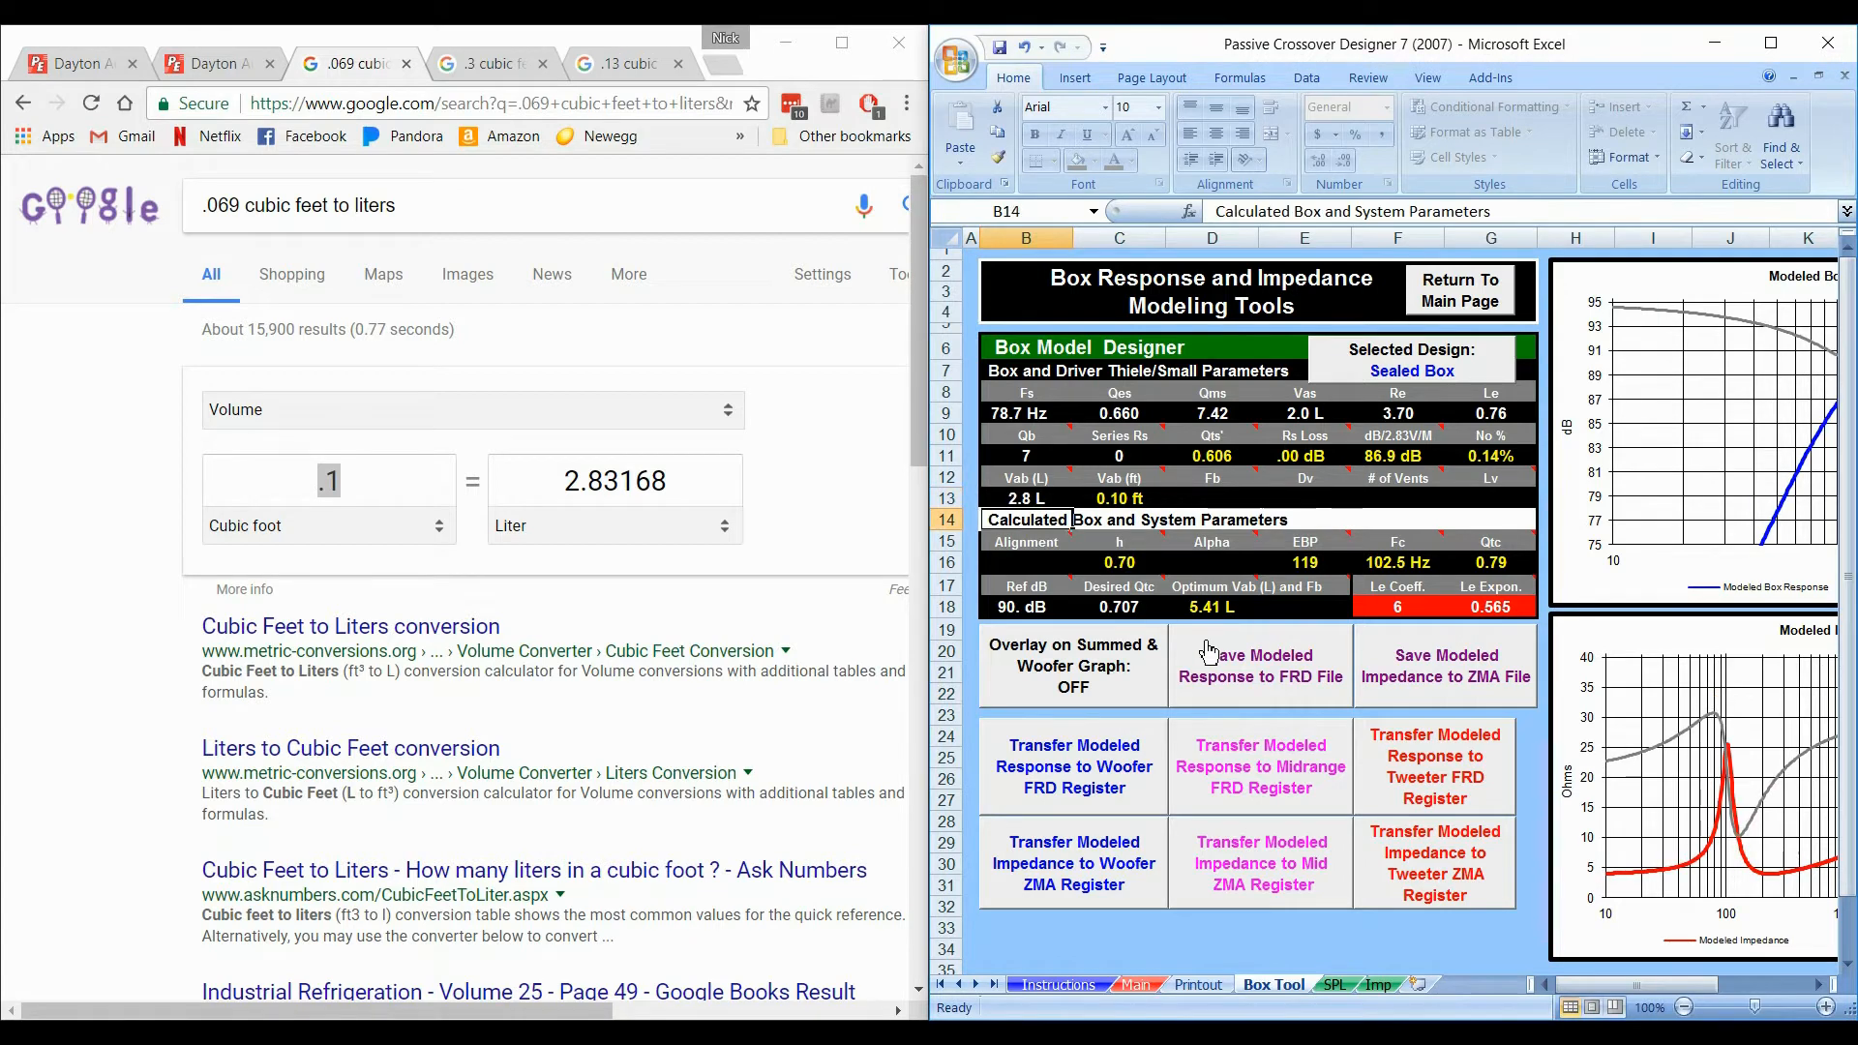
pyautogui.click(1026, 606)
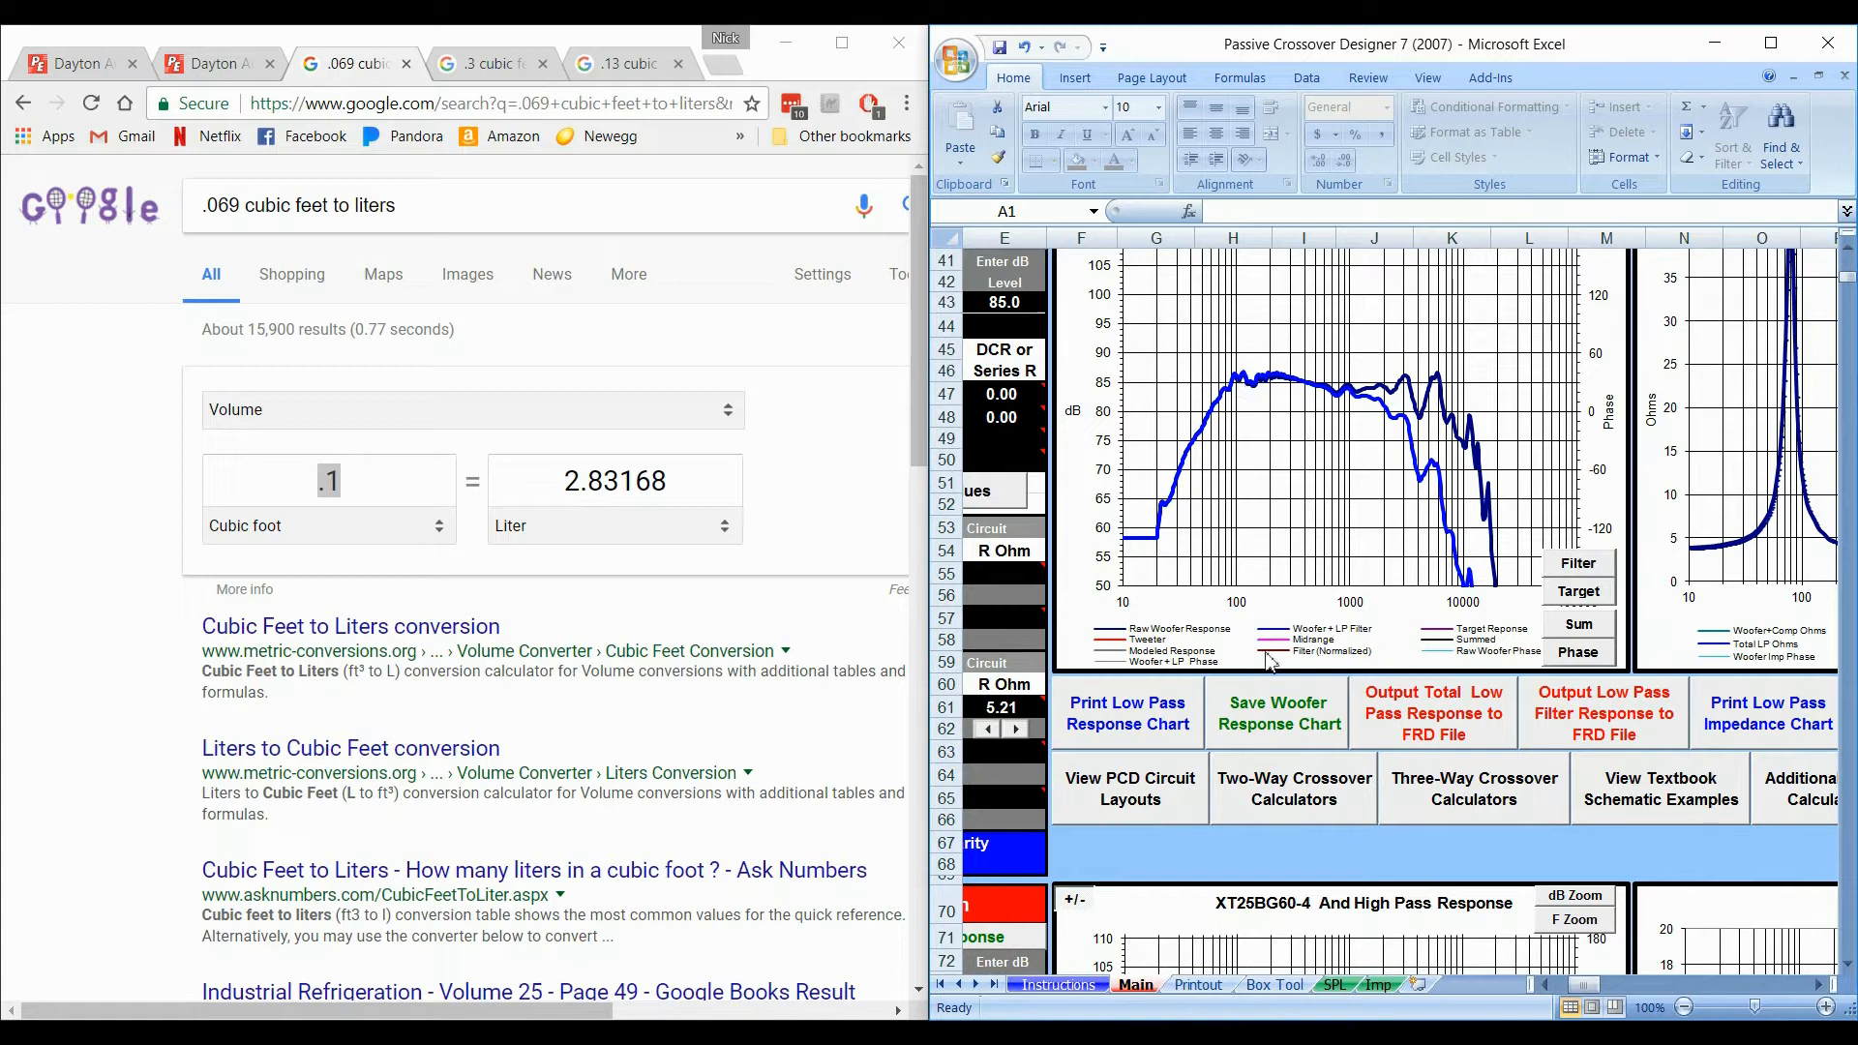
# Step: Return to the Box Tool sheet and set Ref dB to 85
pyautogui.click(1274, 985)
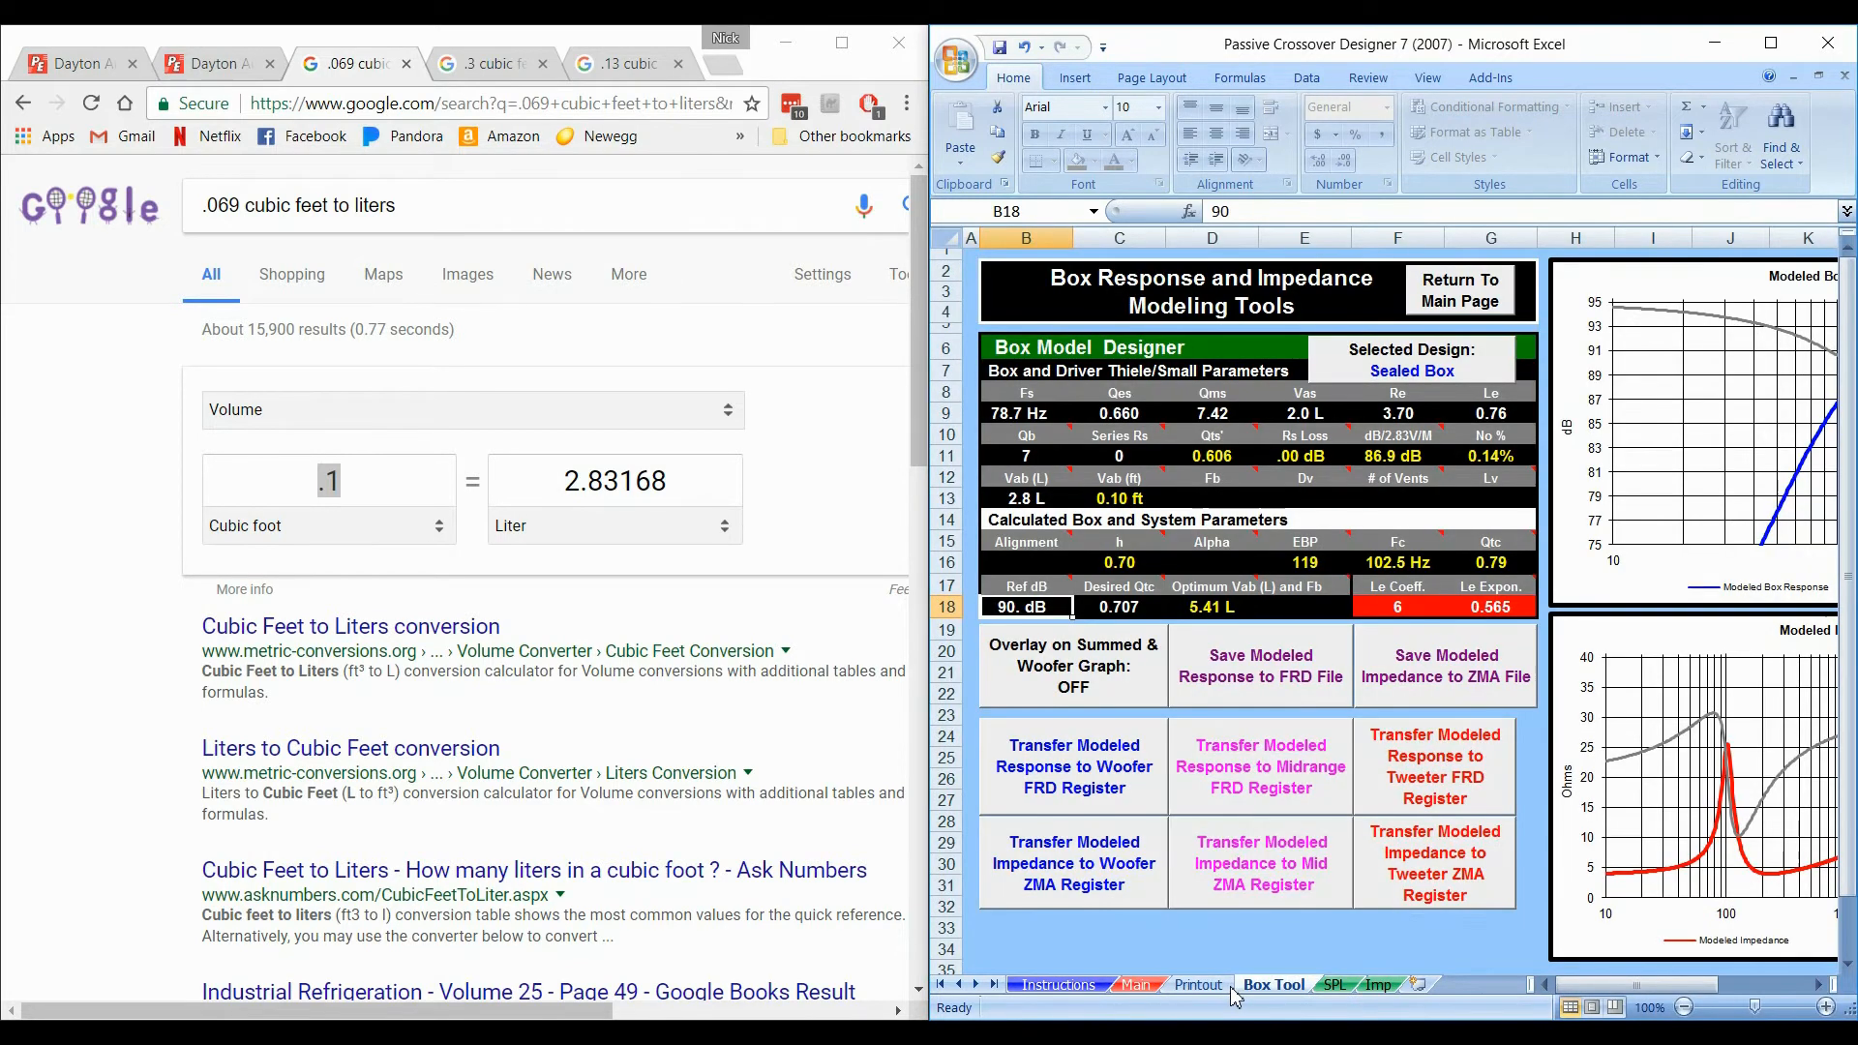
pyautogui.write('85')
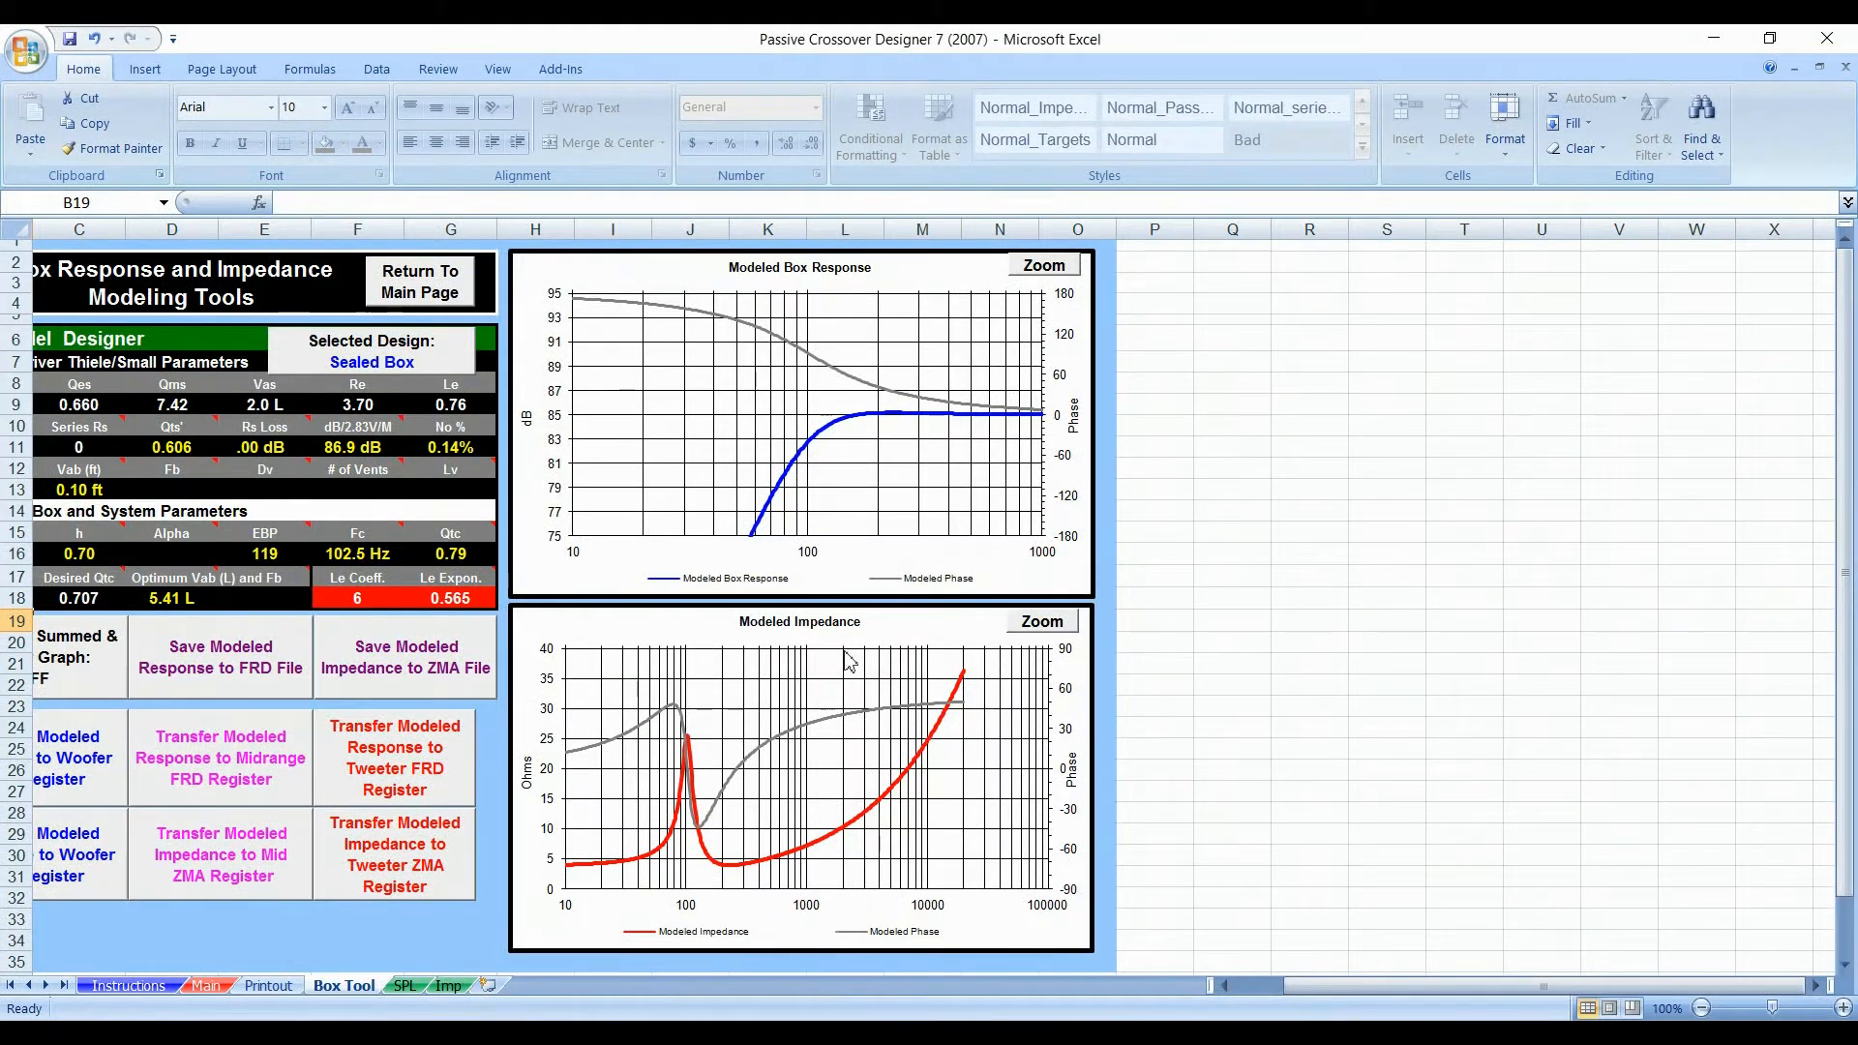
pyautogui.moveTo(838, 436)
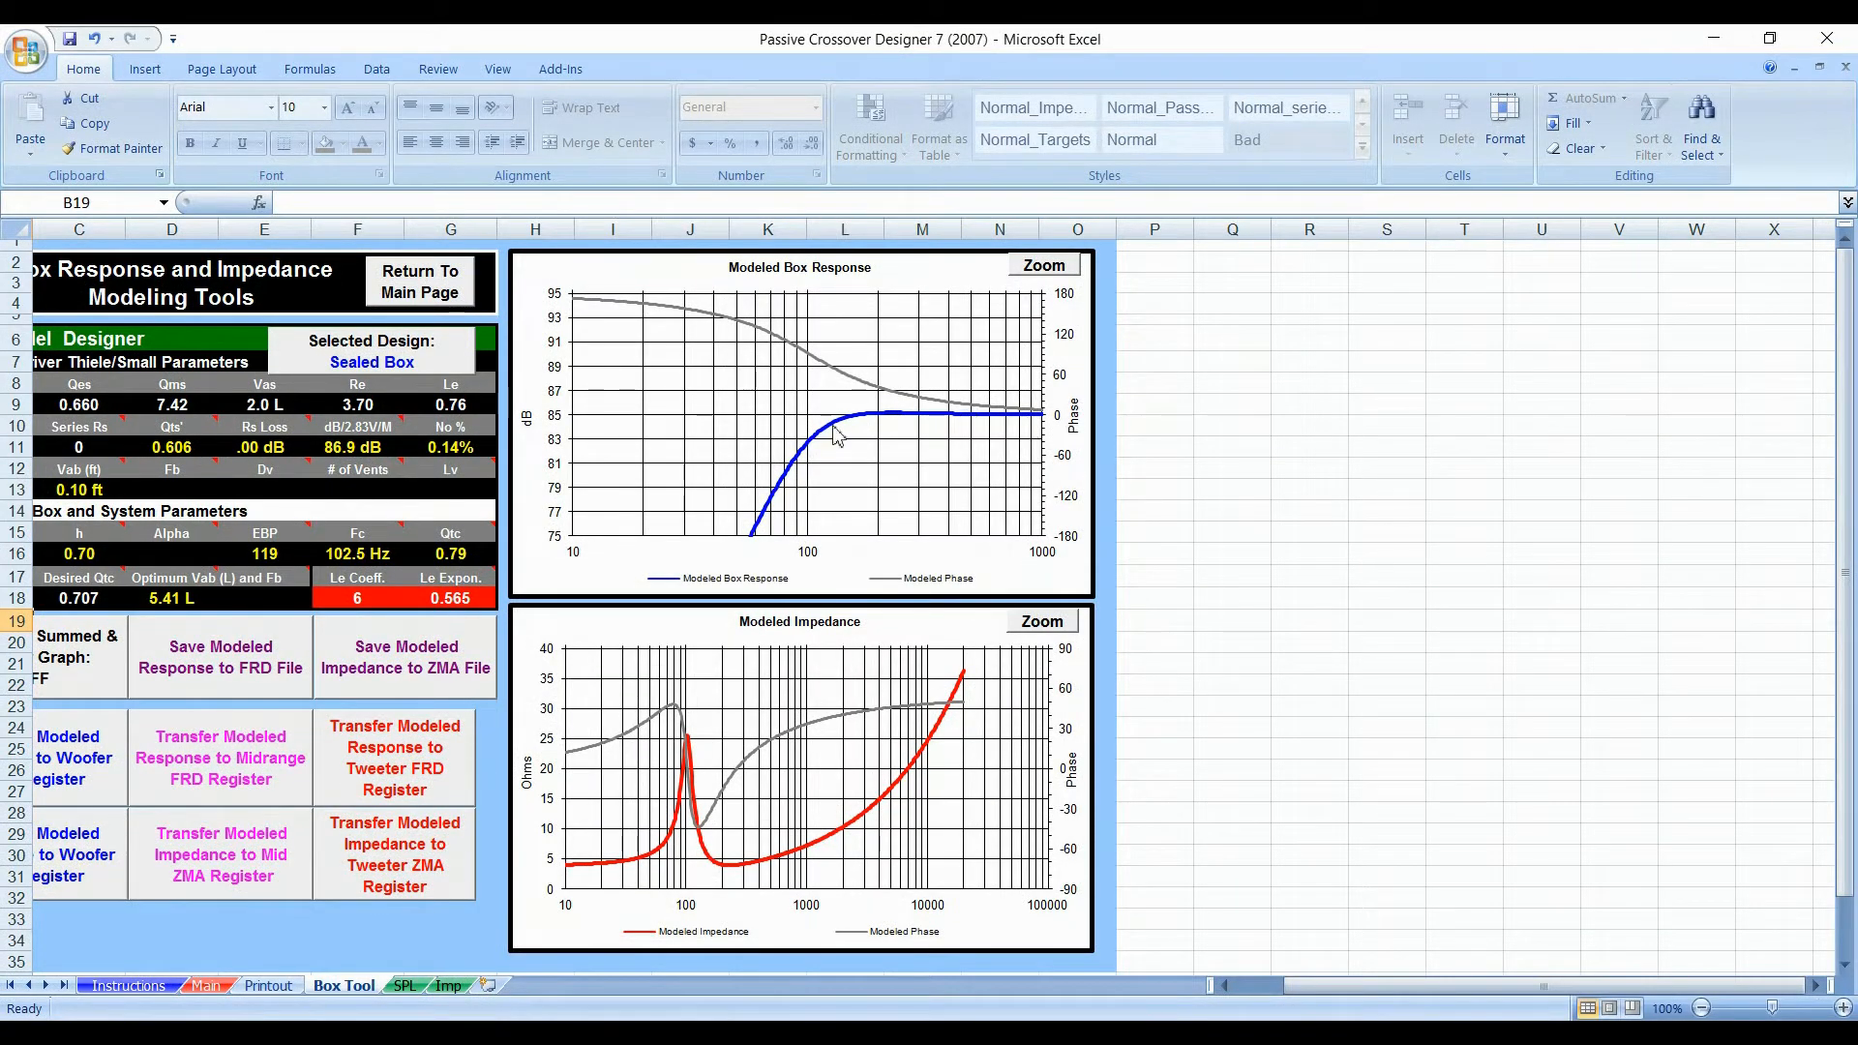
pyautogui.moveTo(844, 425)
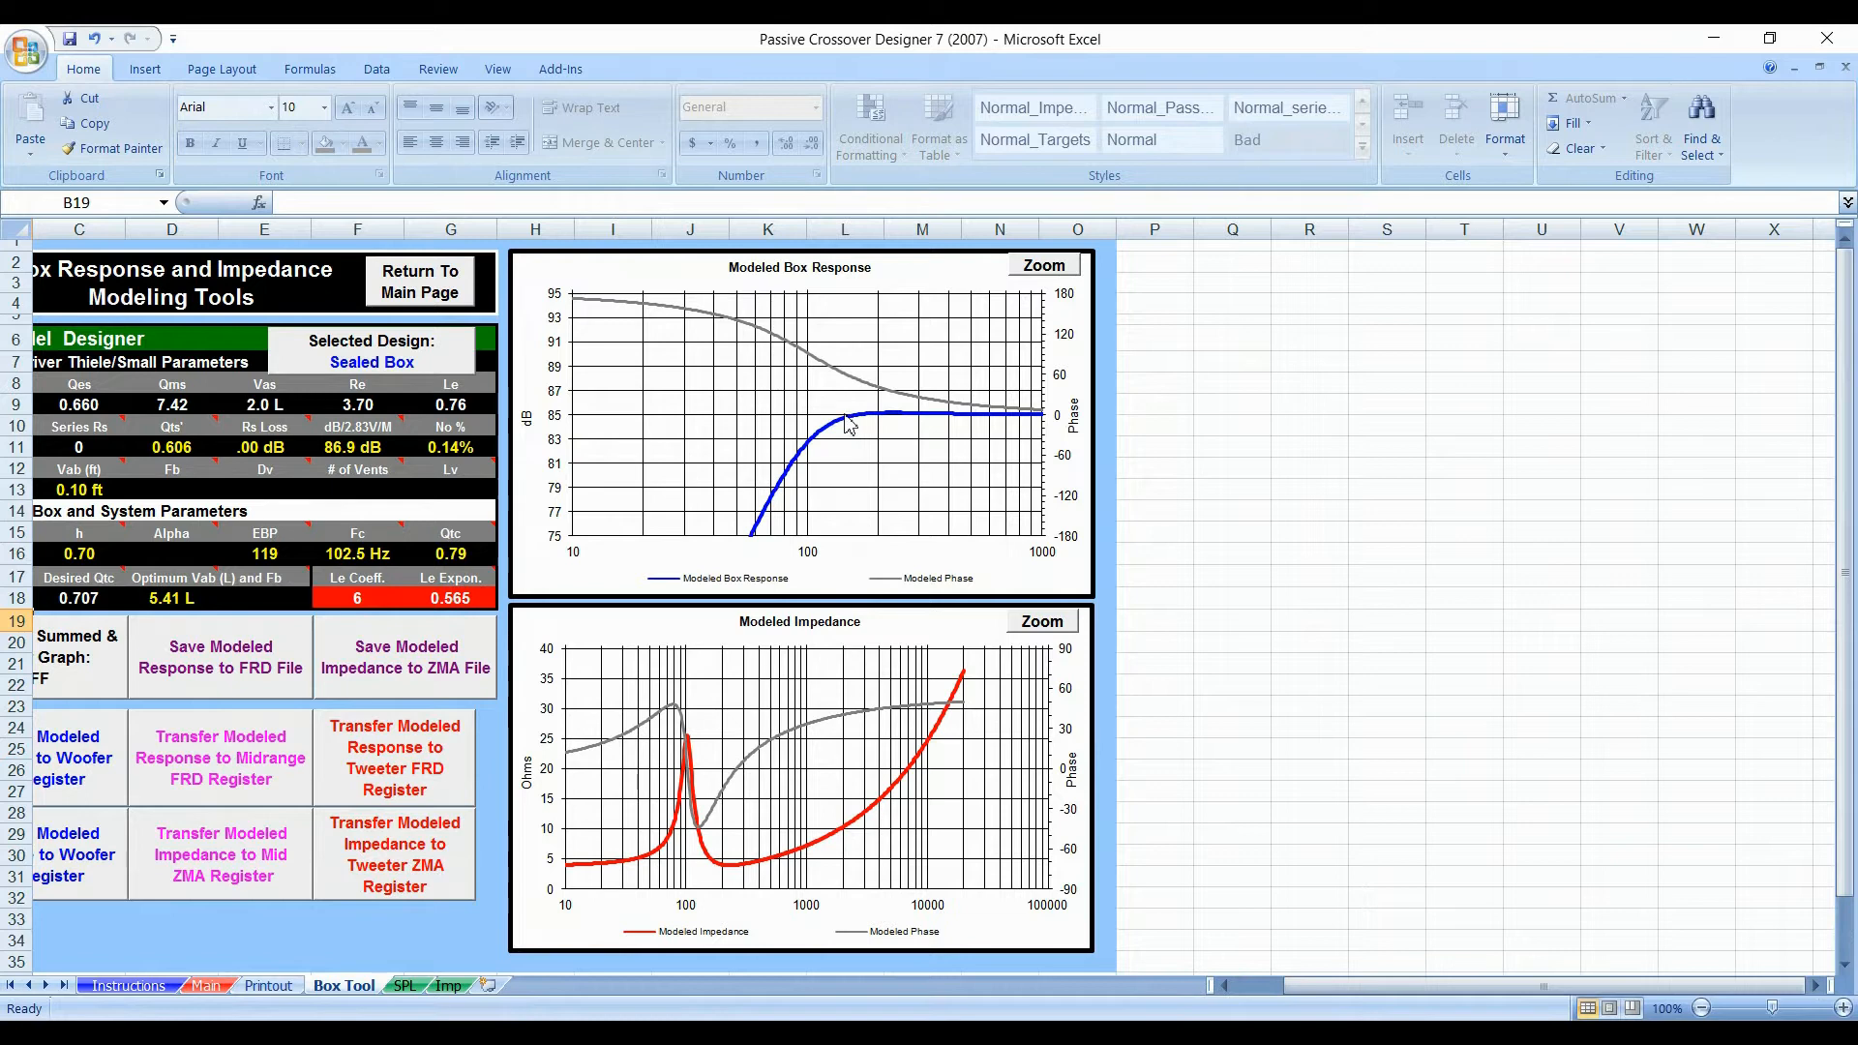
pyautogui.moveTo(823, 441)
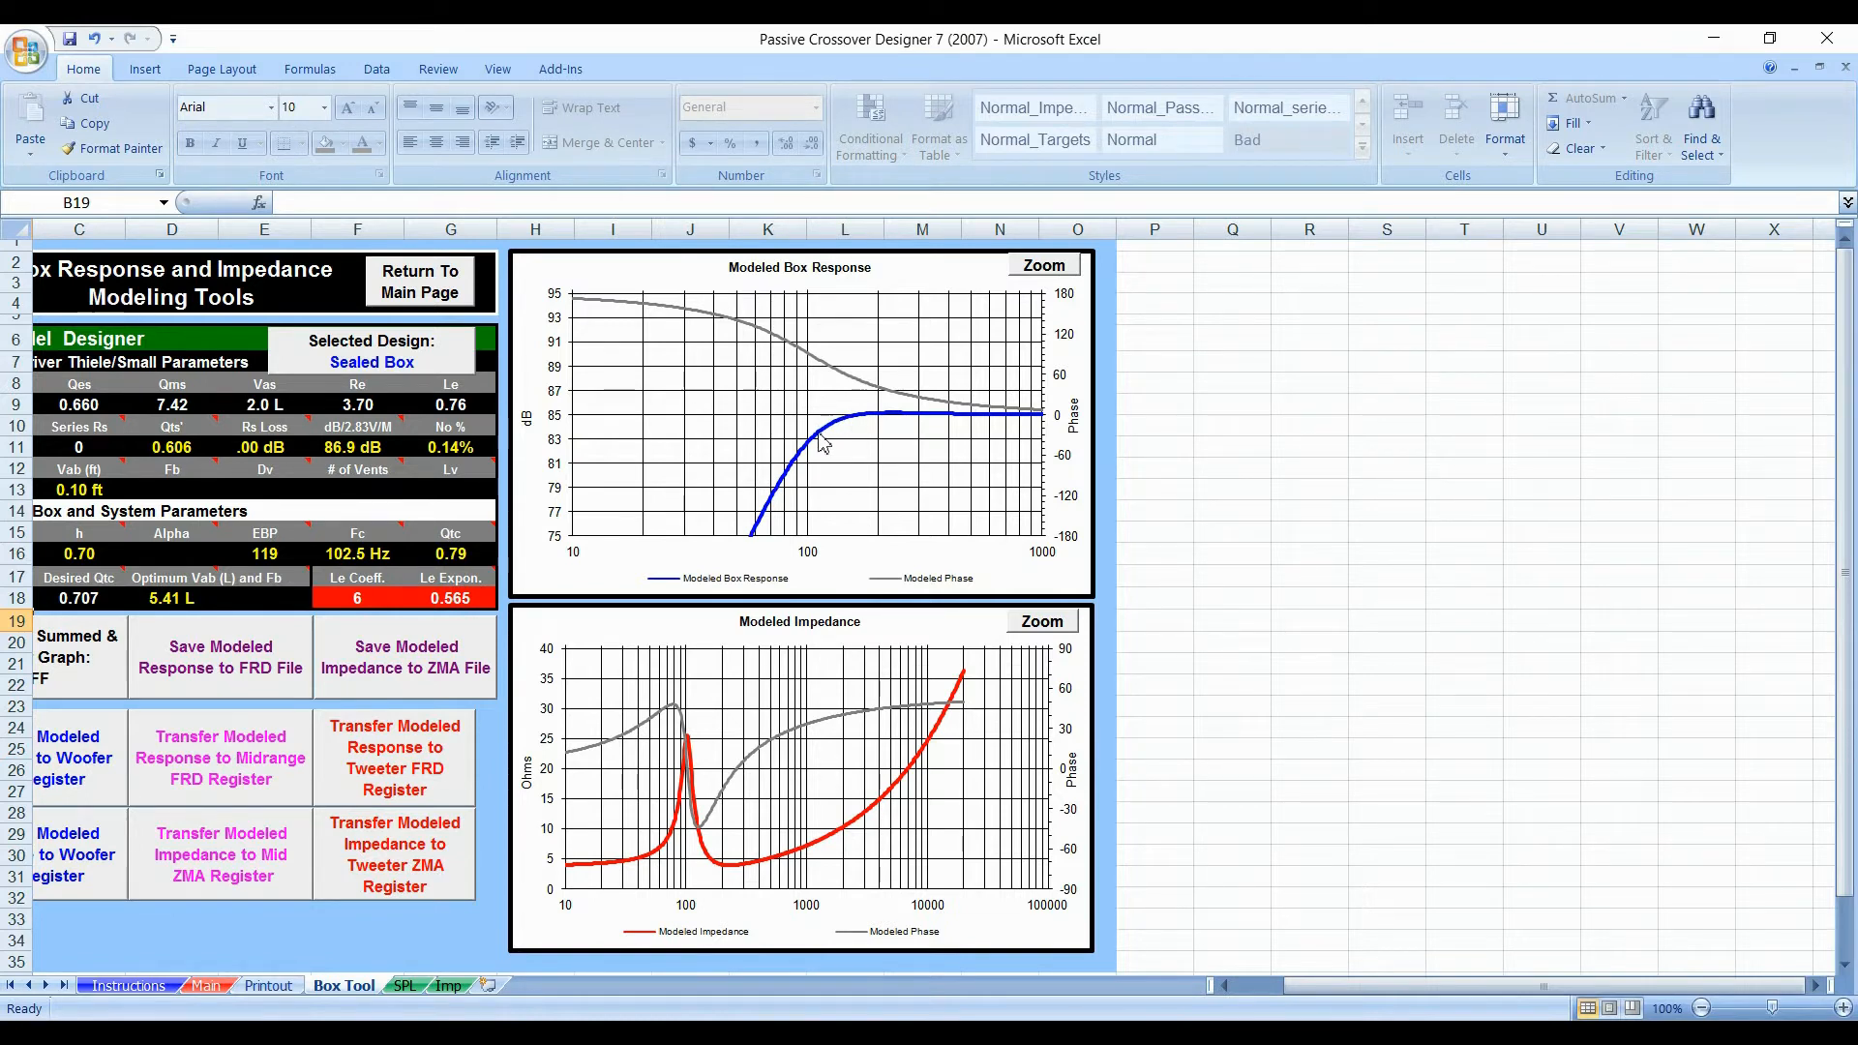
pyautogui.moveTo(811, 452)
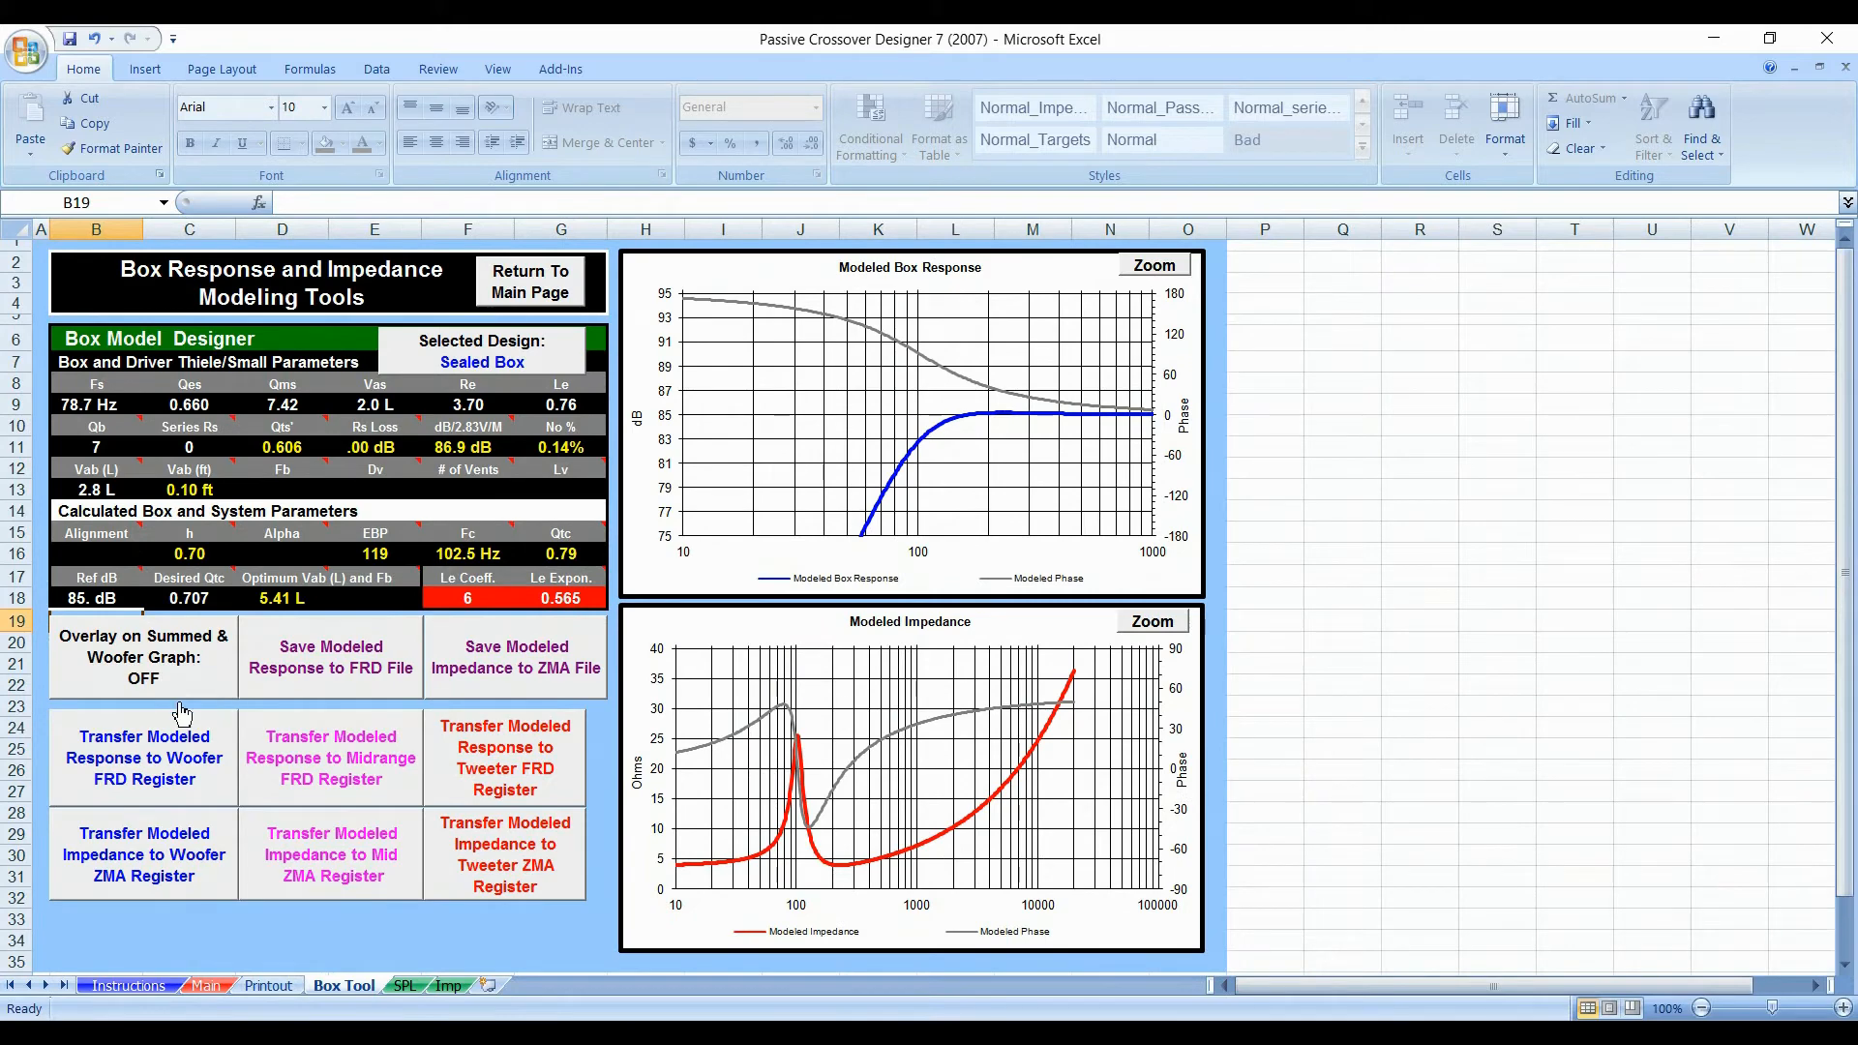
pyautogui.click(141, 677)
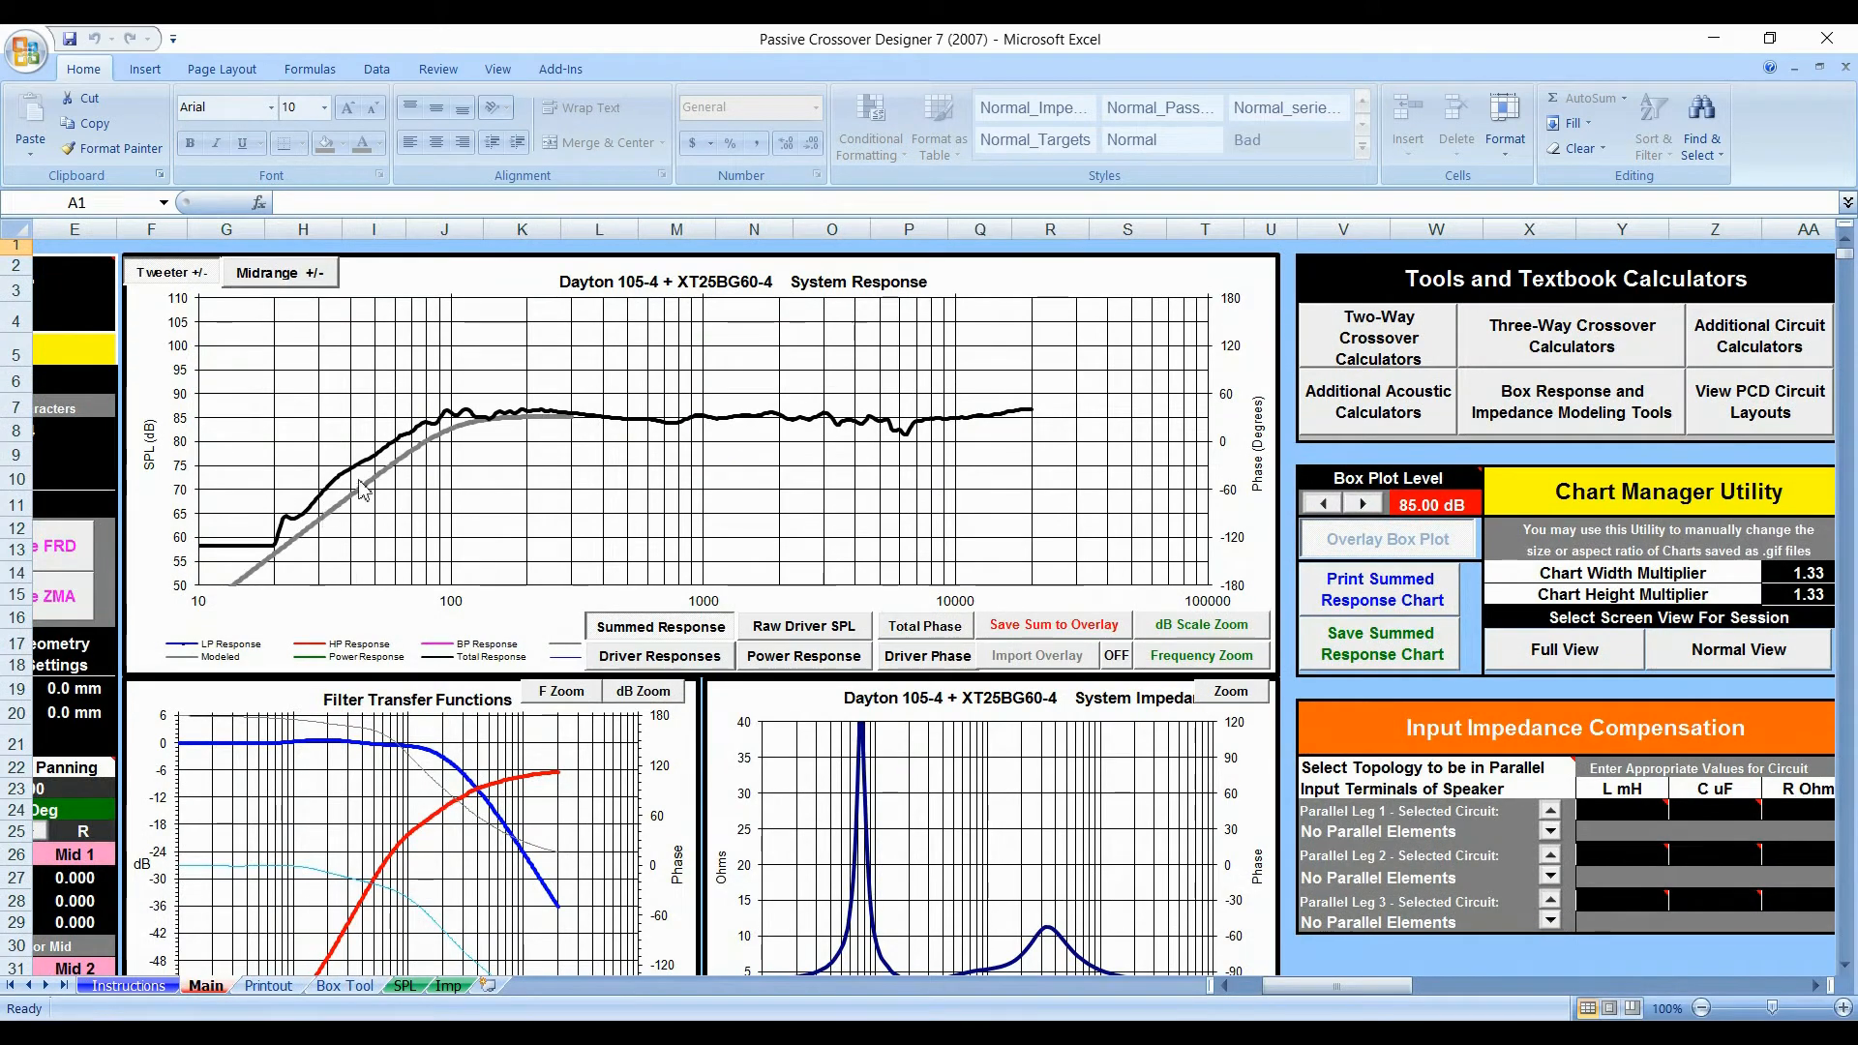
pyautogui.moveTo(302, 790)
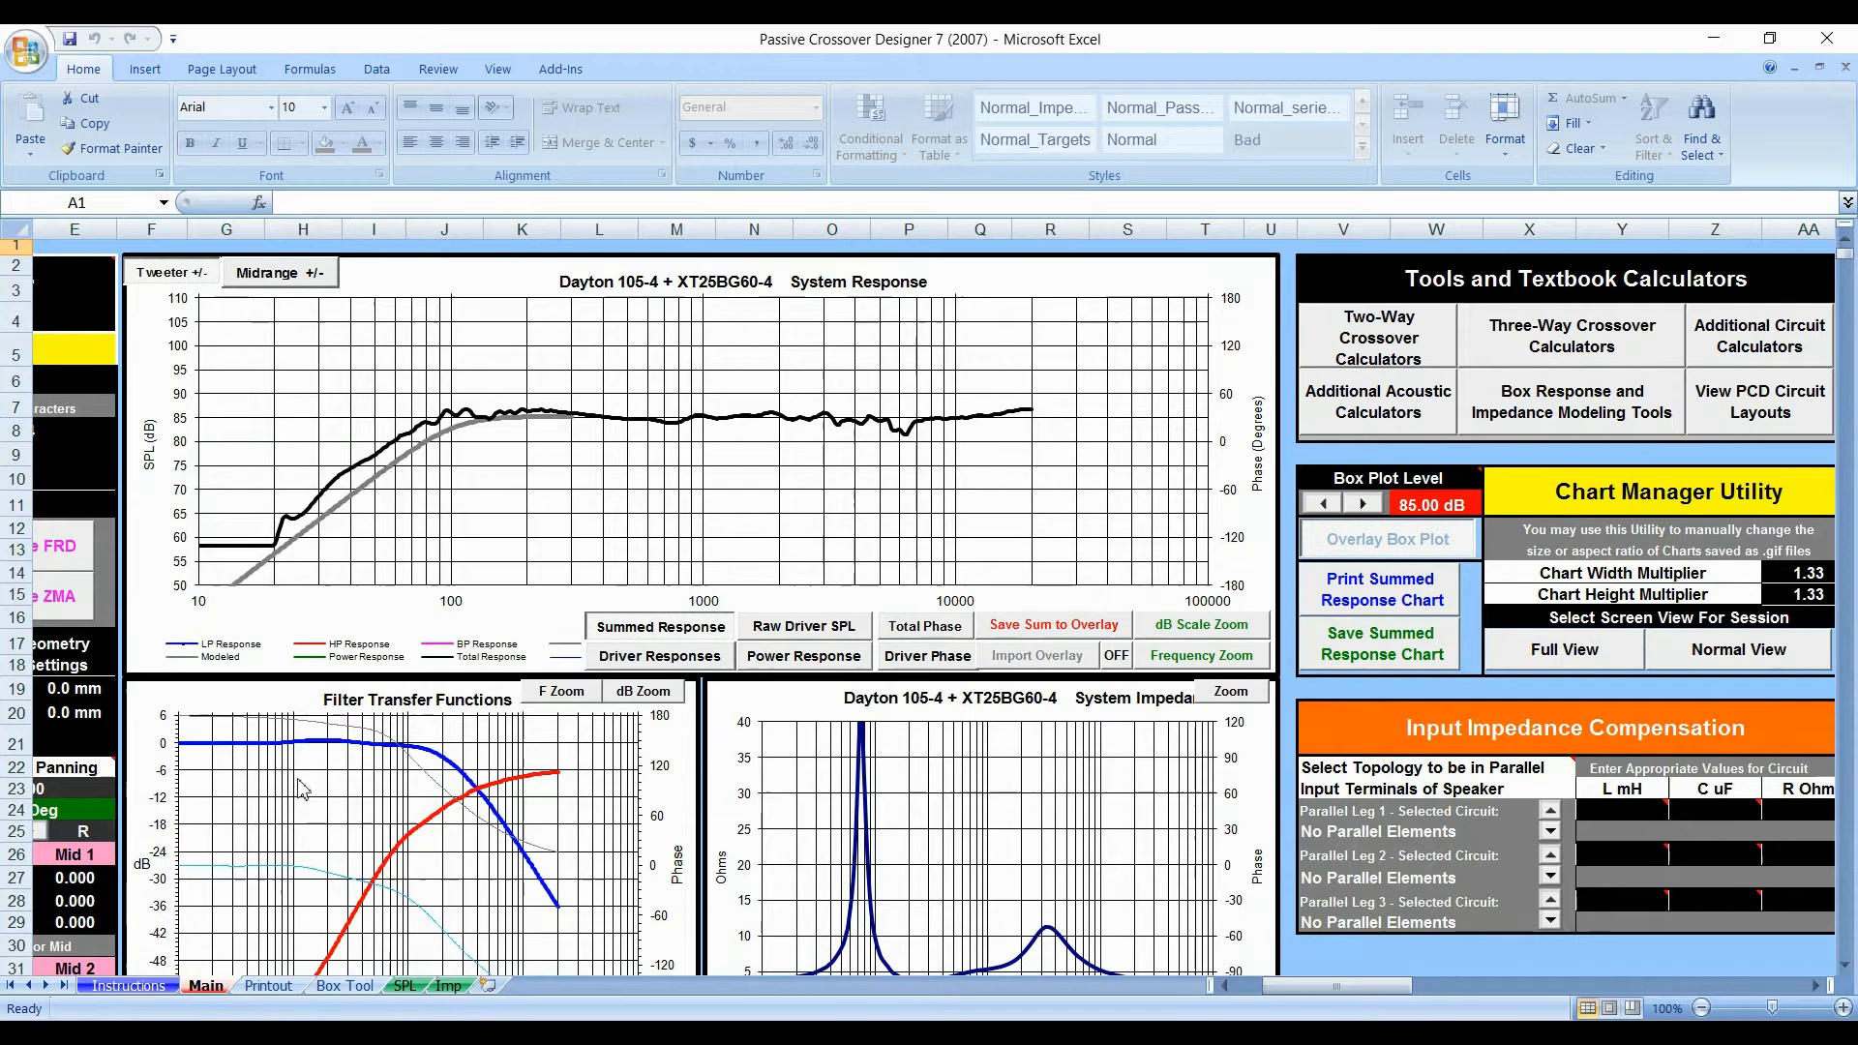
# Step: On the Box Tool sheet, switch to Vented Box and set Vab to 8.5 L
pyautogui.click(345, 985)
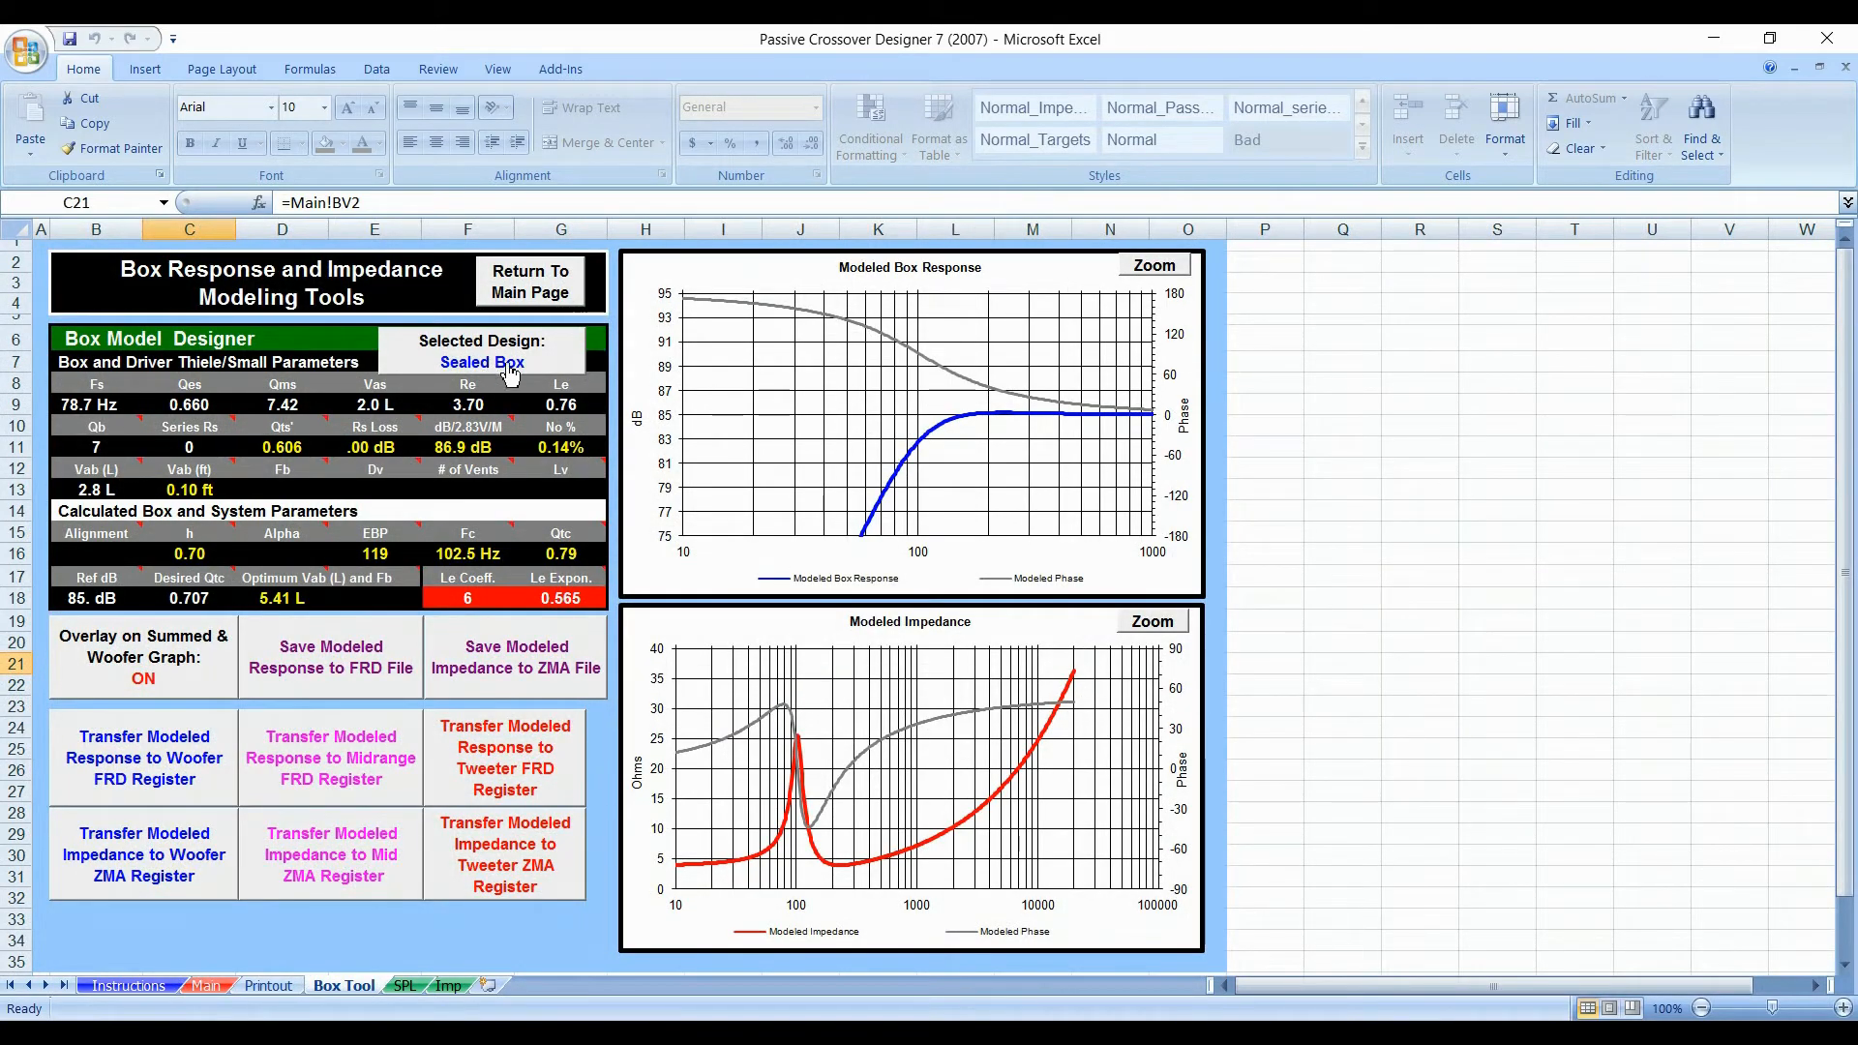
pyautogui.click(482, 362)
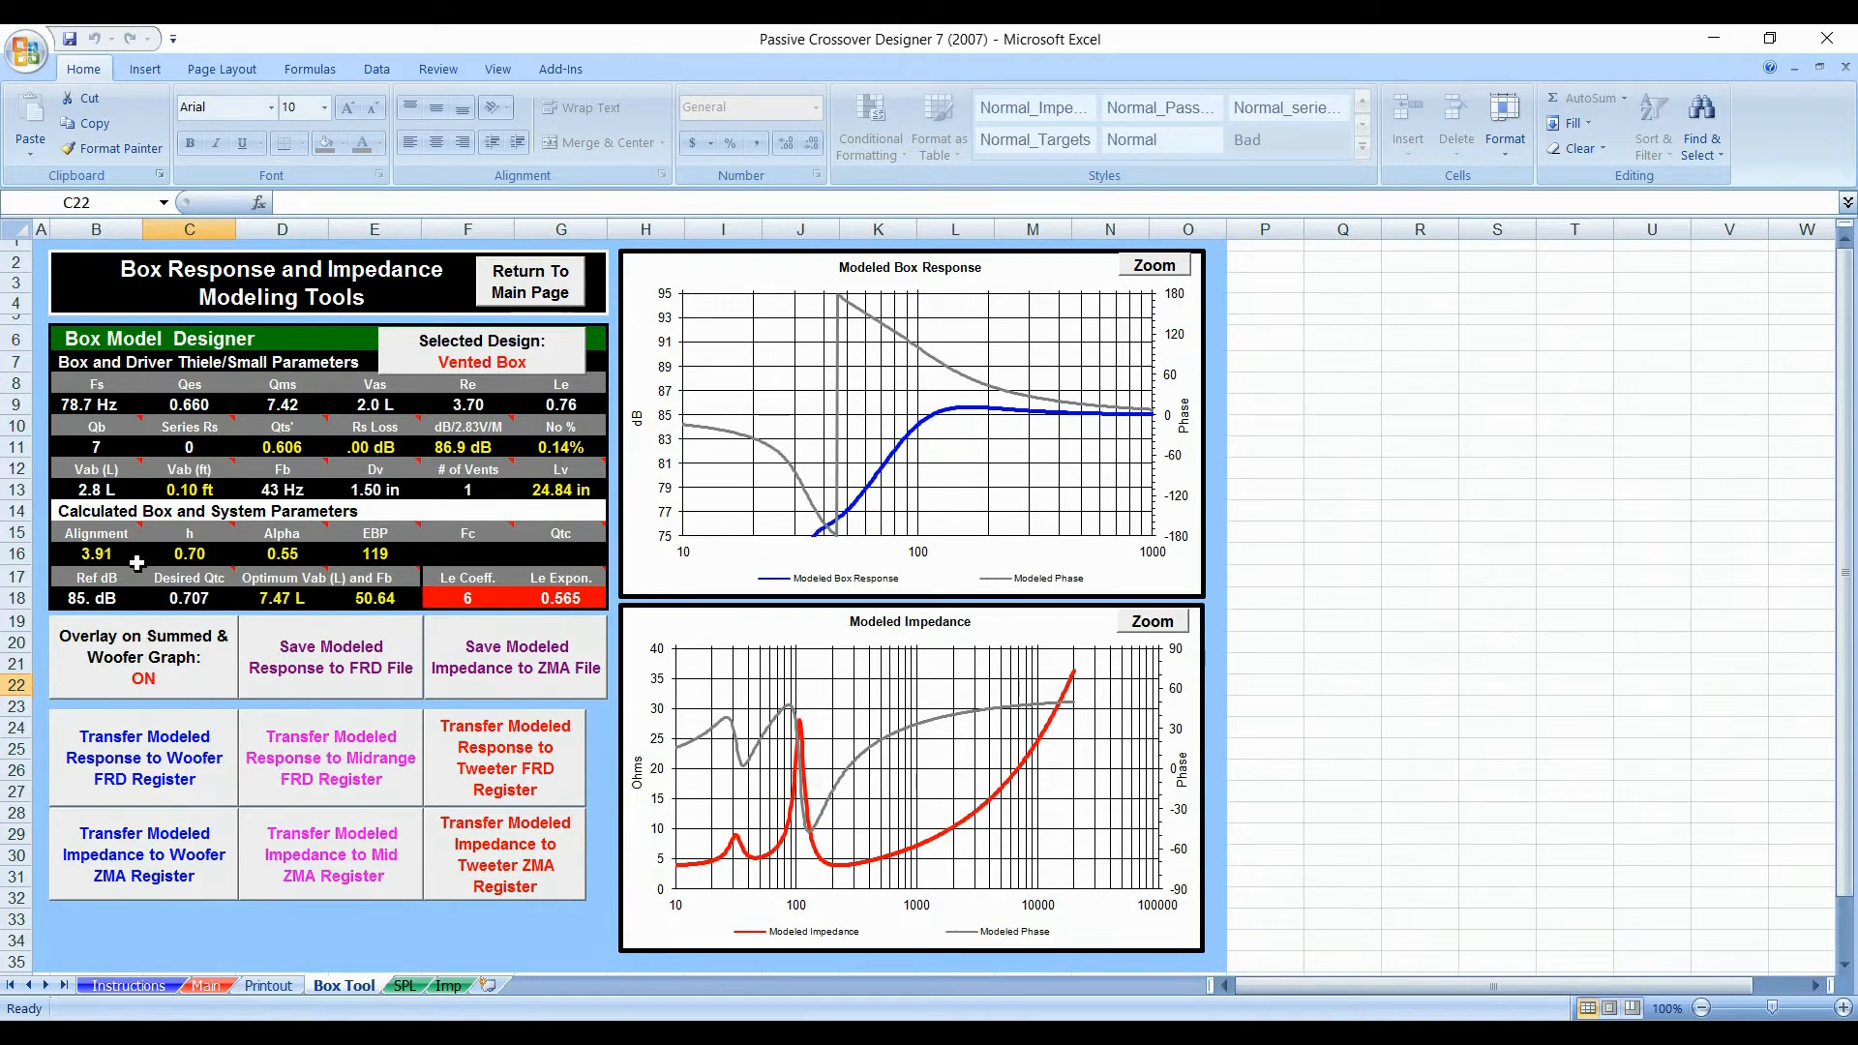
pyautogui.moveTo(70, 445)
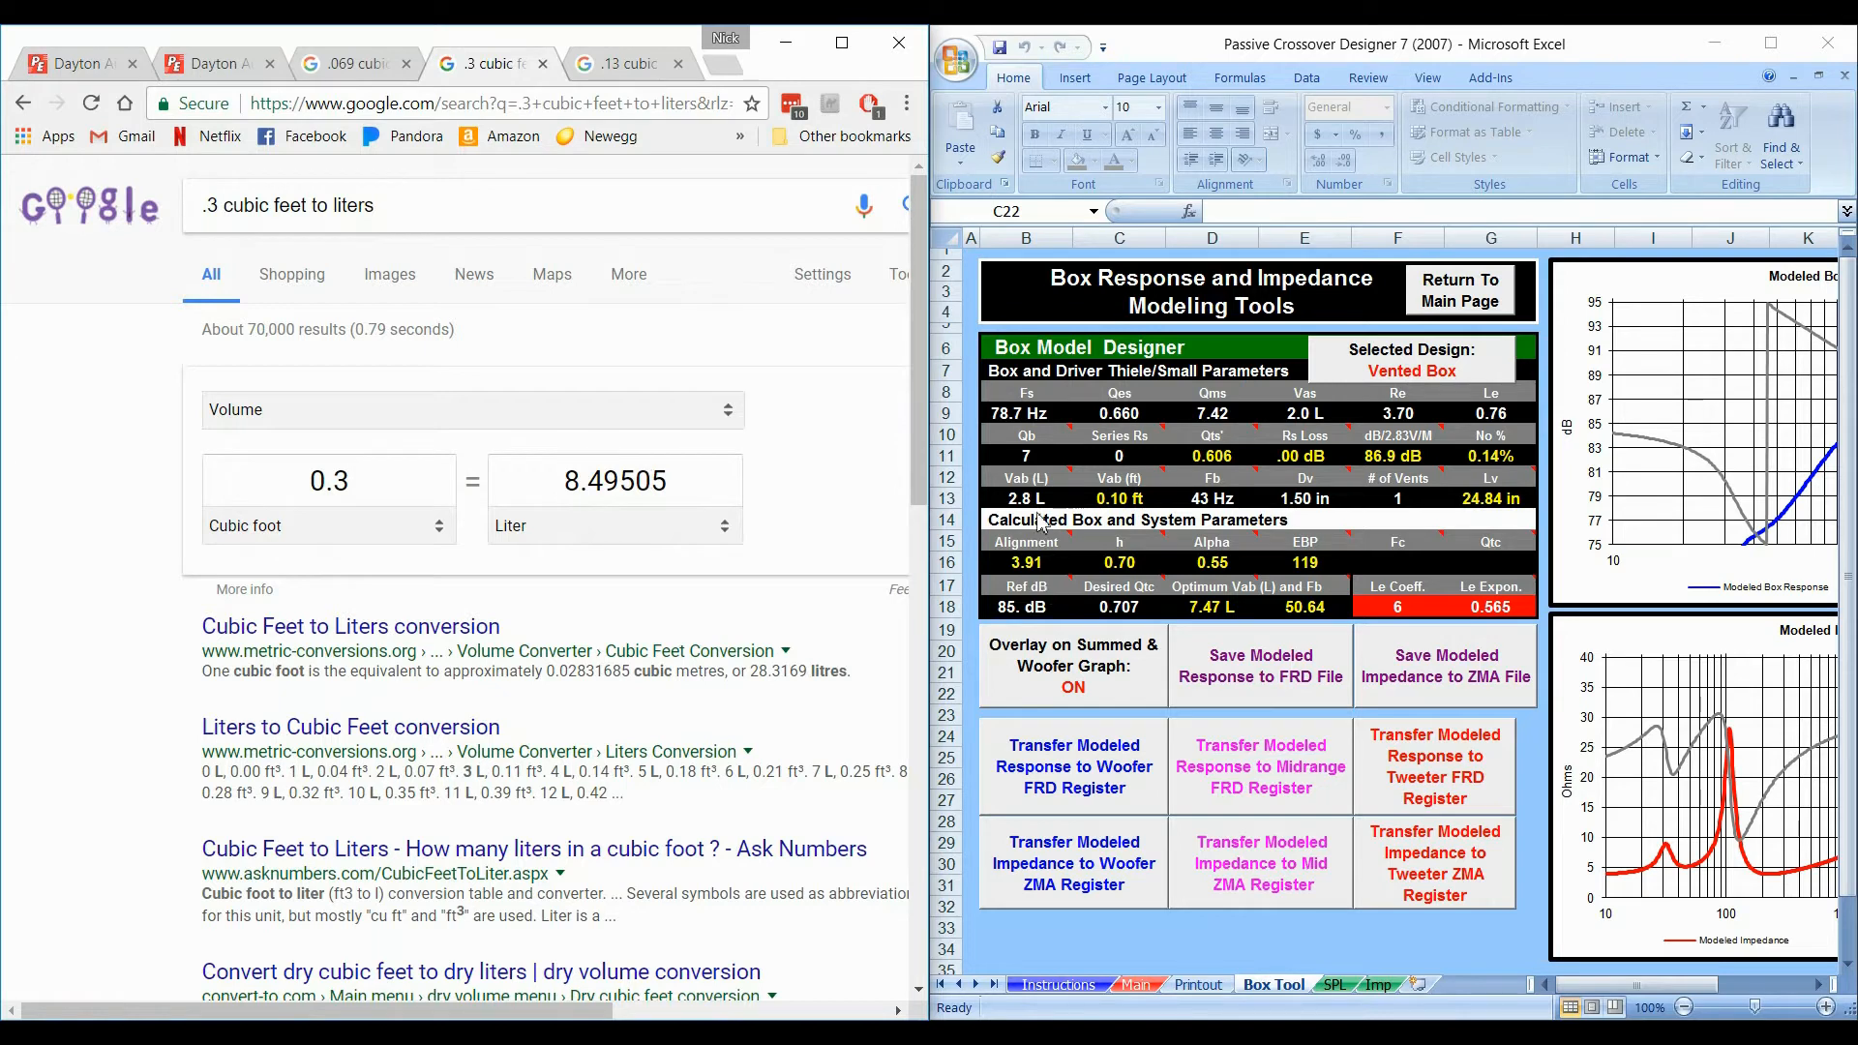
pyautogui.click(1026, 497)
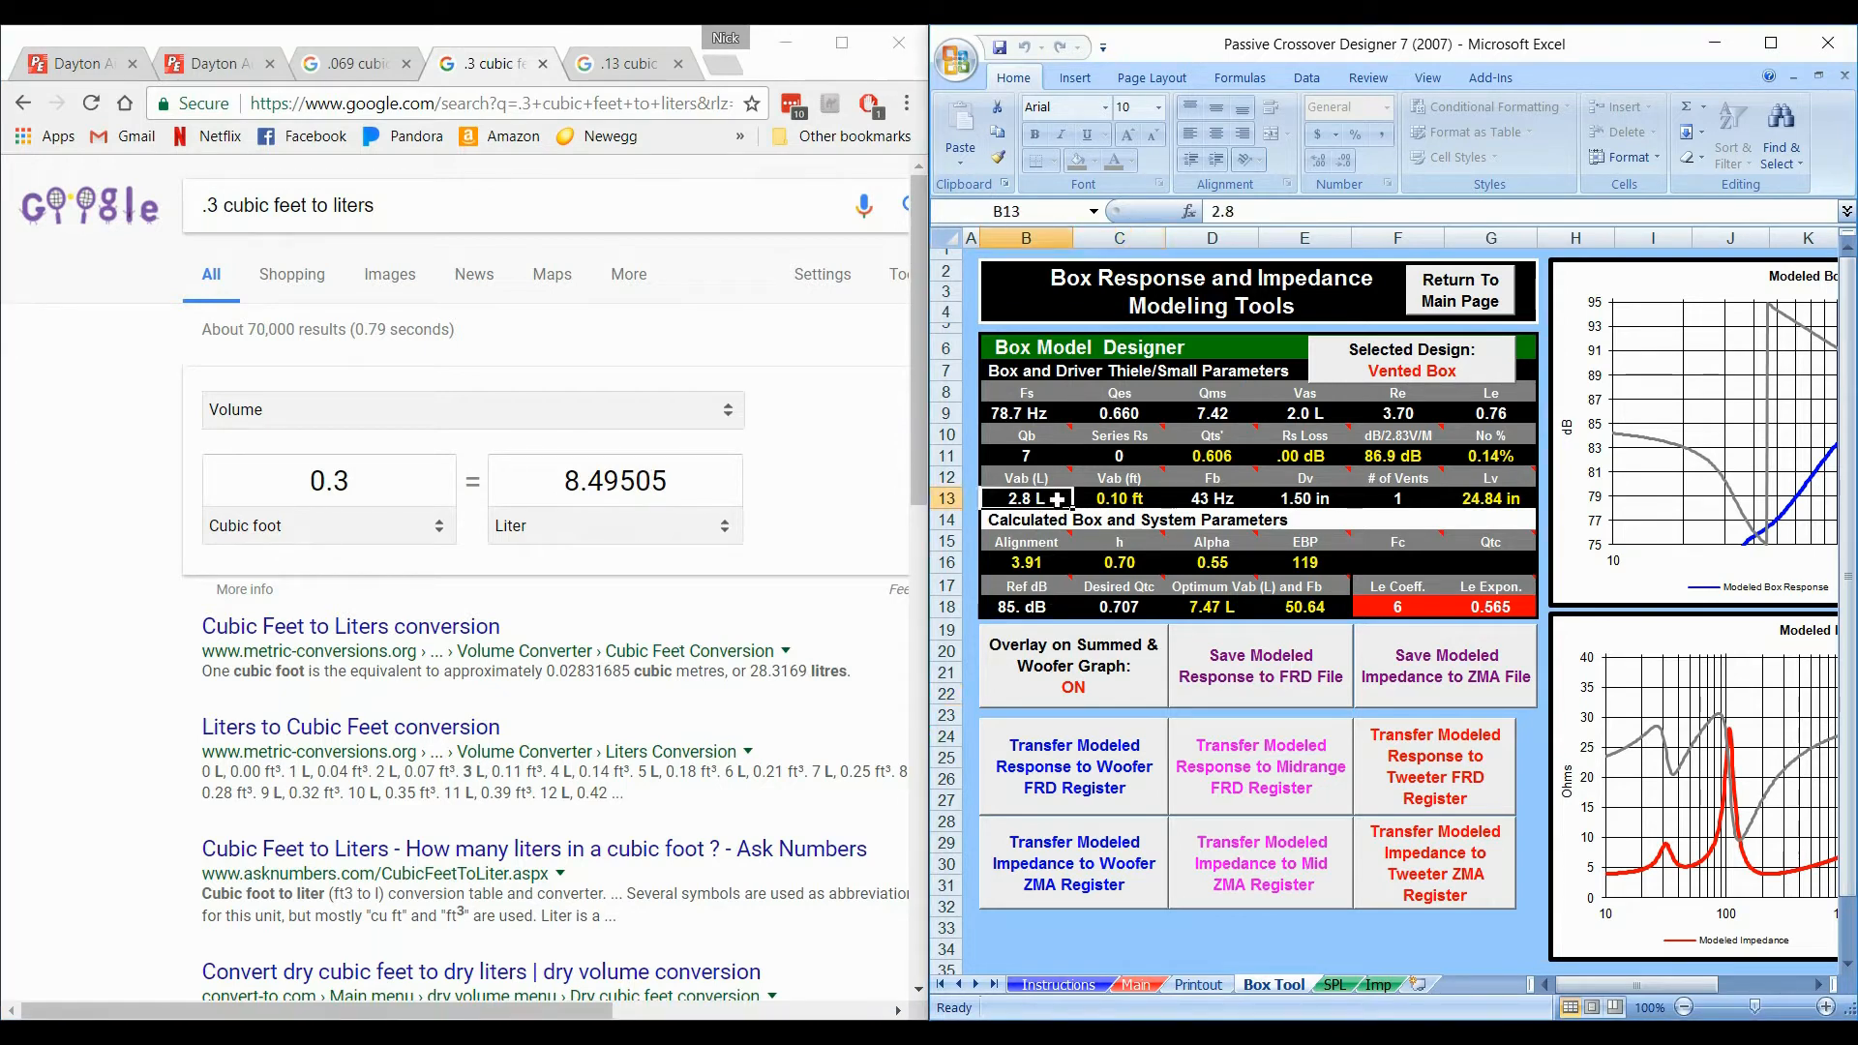
pyautogui.write('8.5')
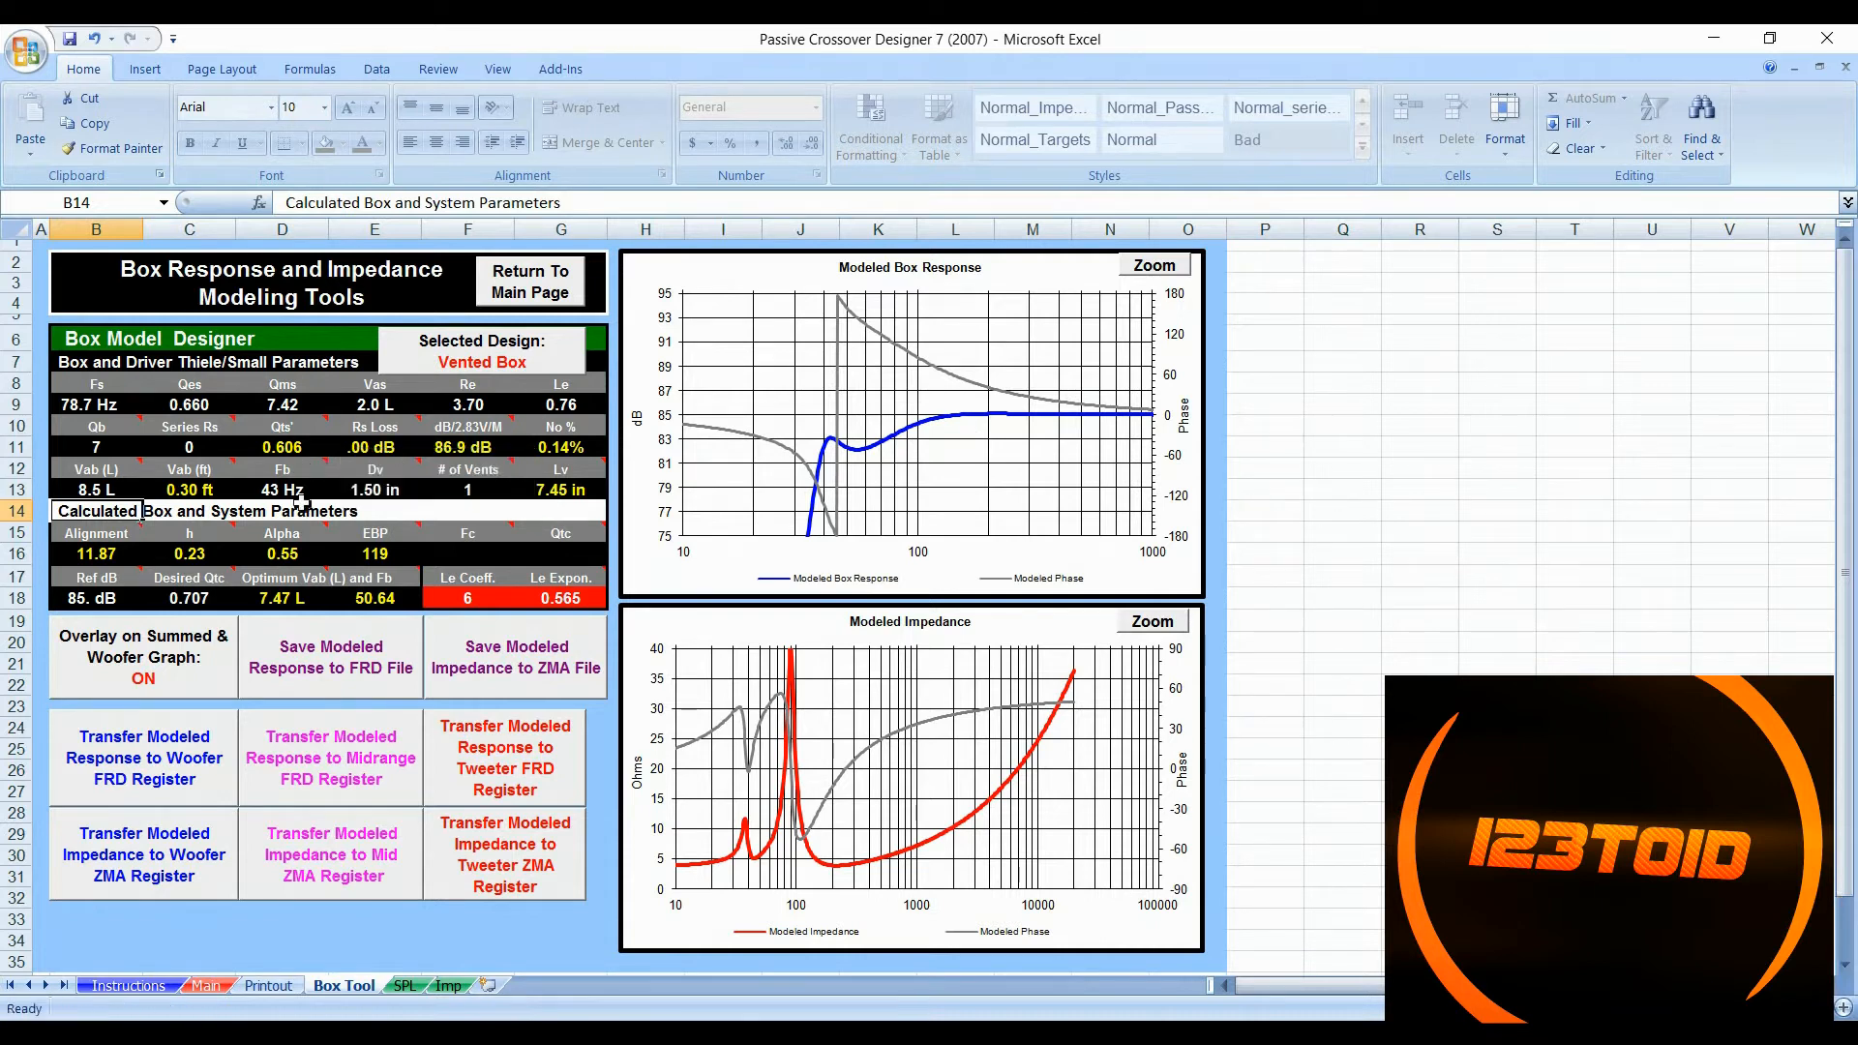
# Step: Enter a new Fb tuning frequency of 52 Hz, shortening the vent to 4.75 in
pyautogui.click(283, 489)
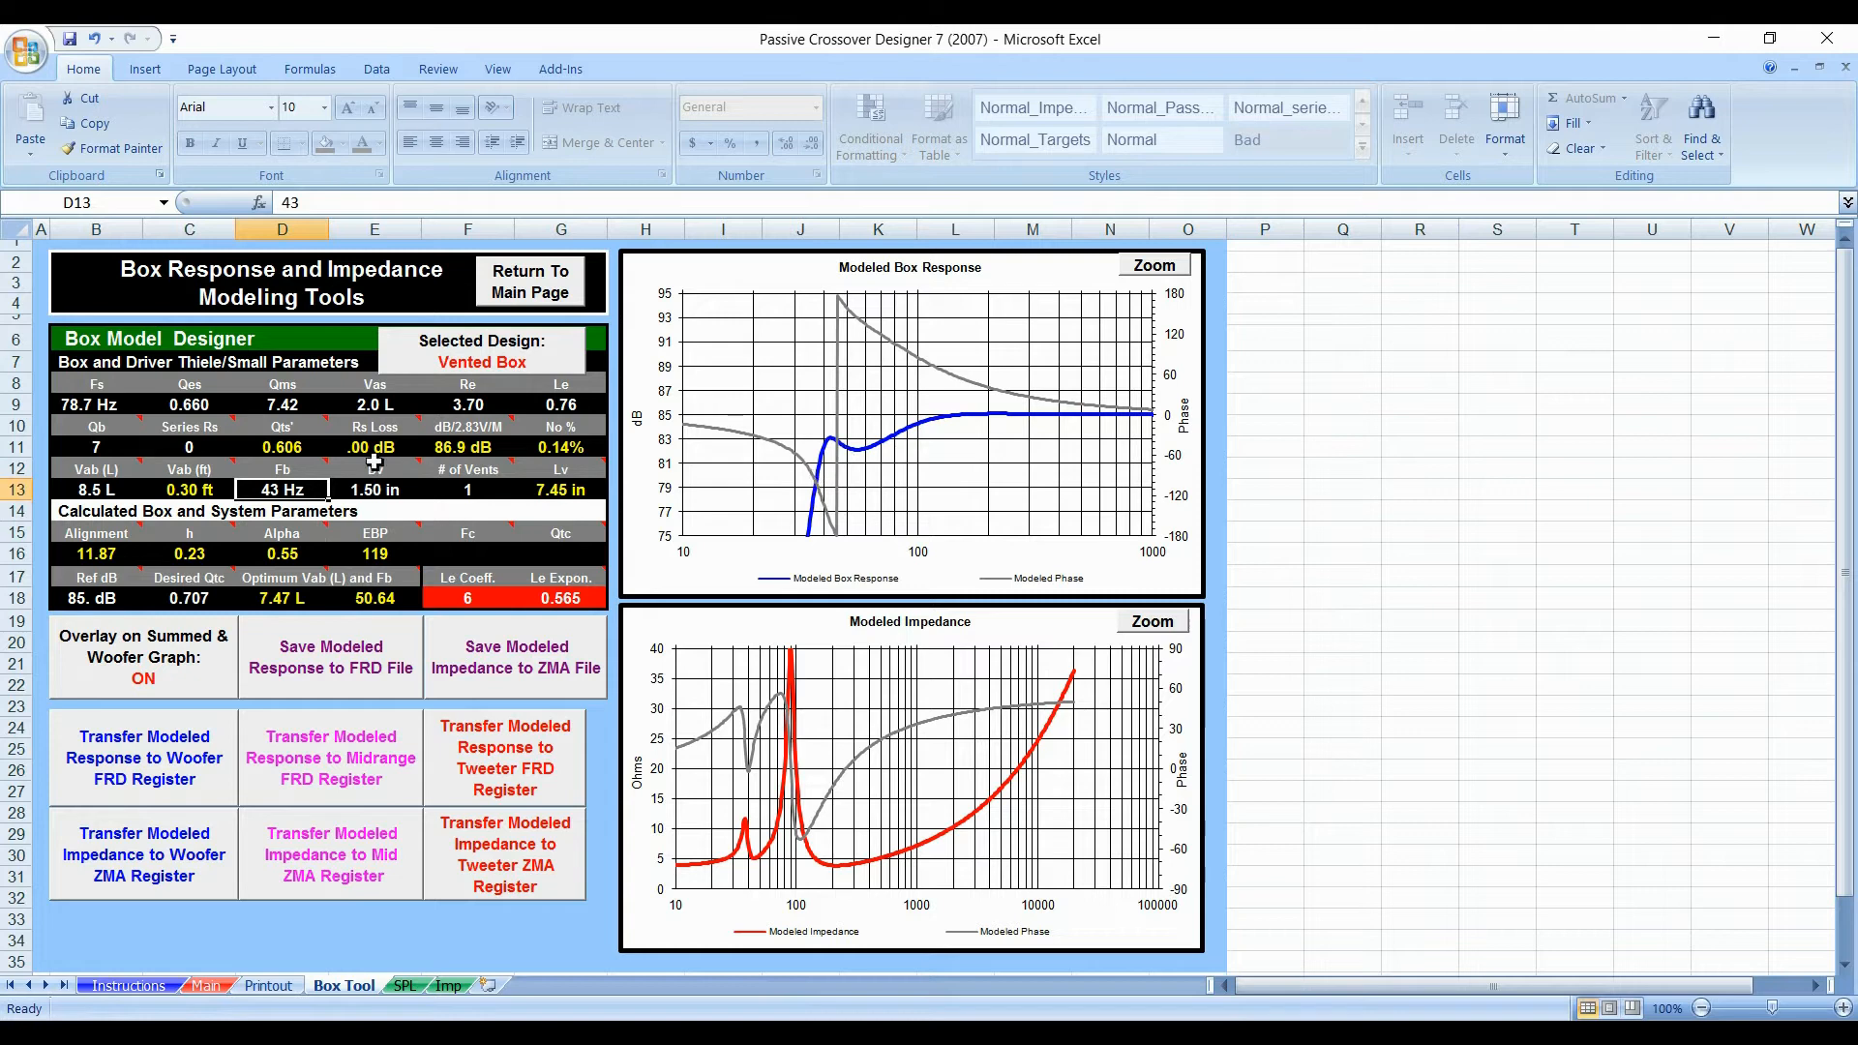
pyautogui.moveTo(373, 462)
pyautogui.write('50')
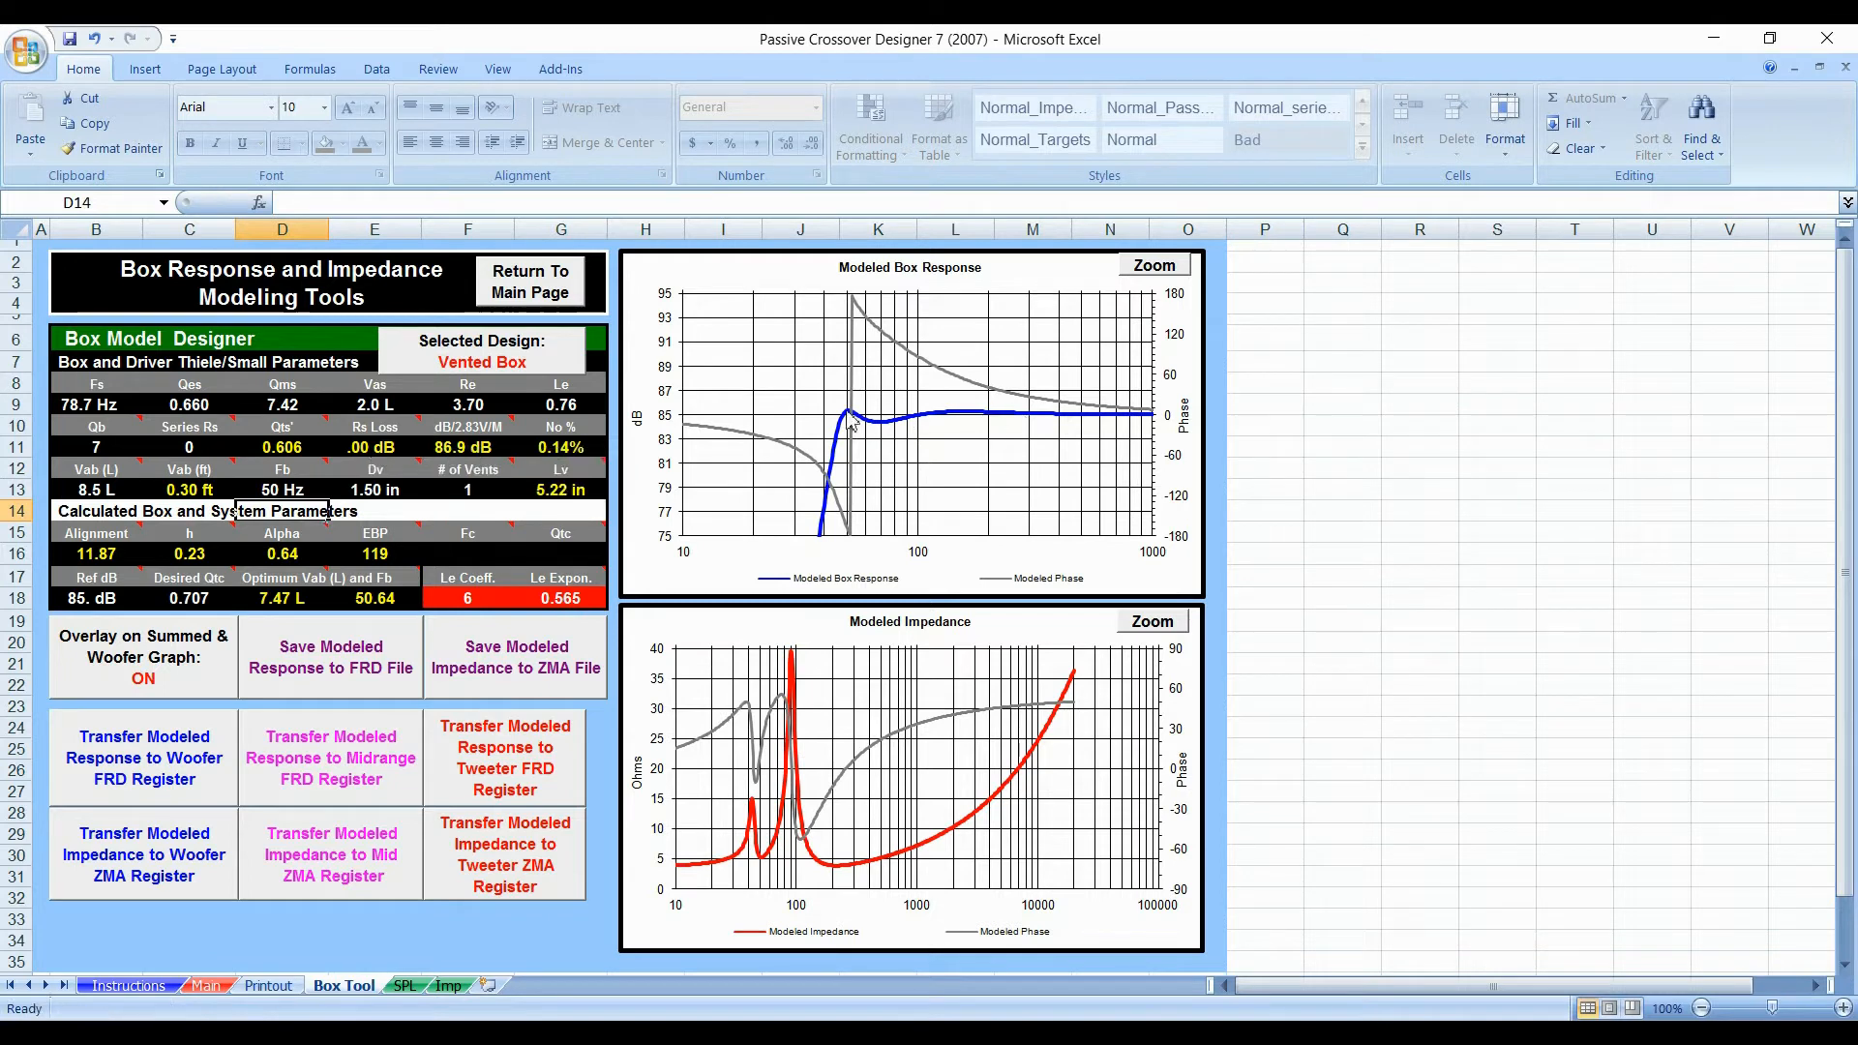
pyautogui.write('82')
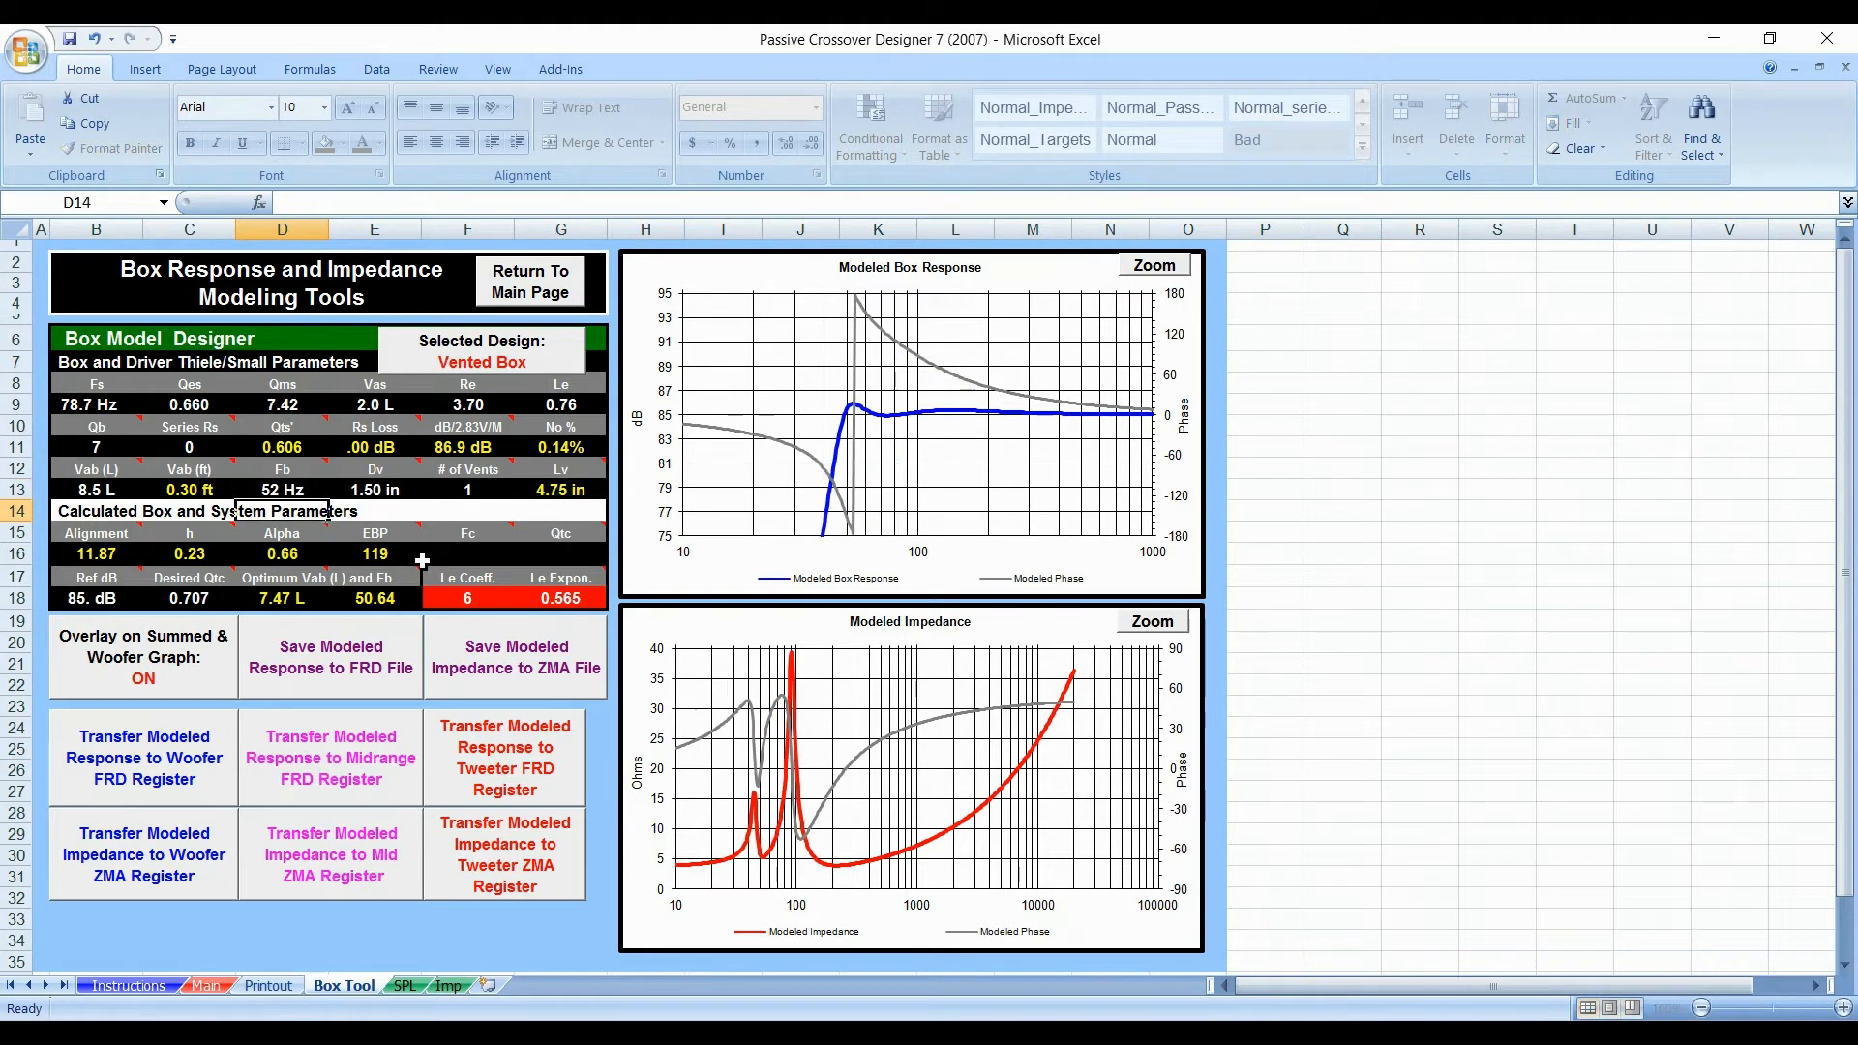
pyautogui.moveTo(860, 424)
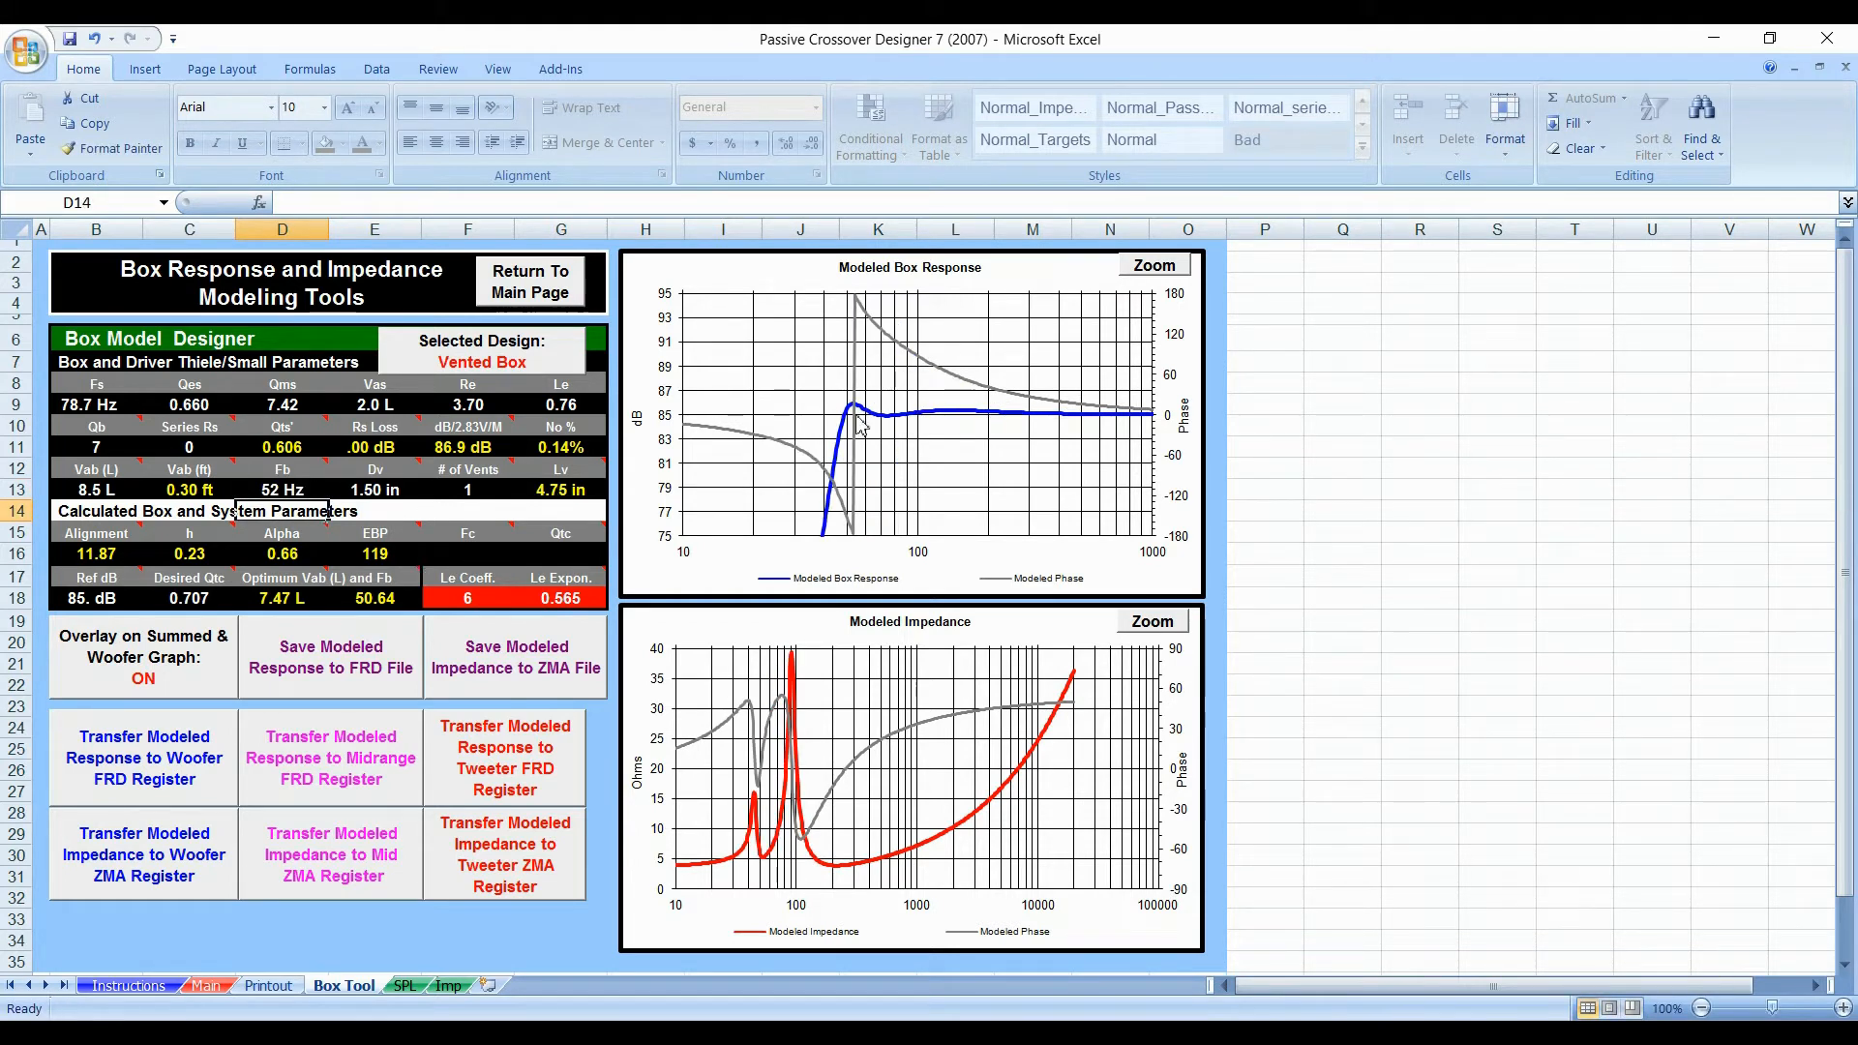
pyautogui.moveTo(949, 420)
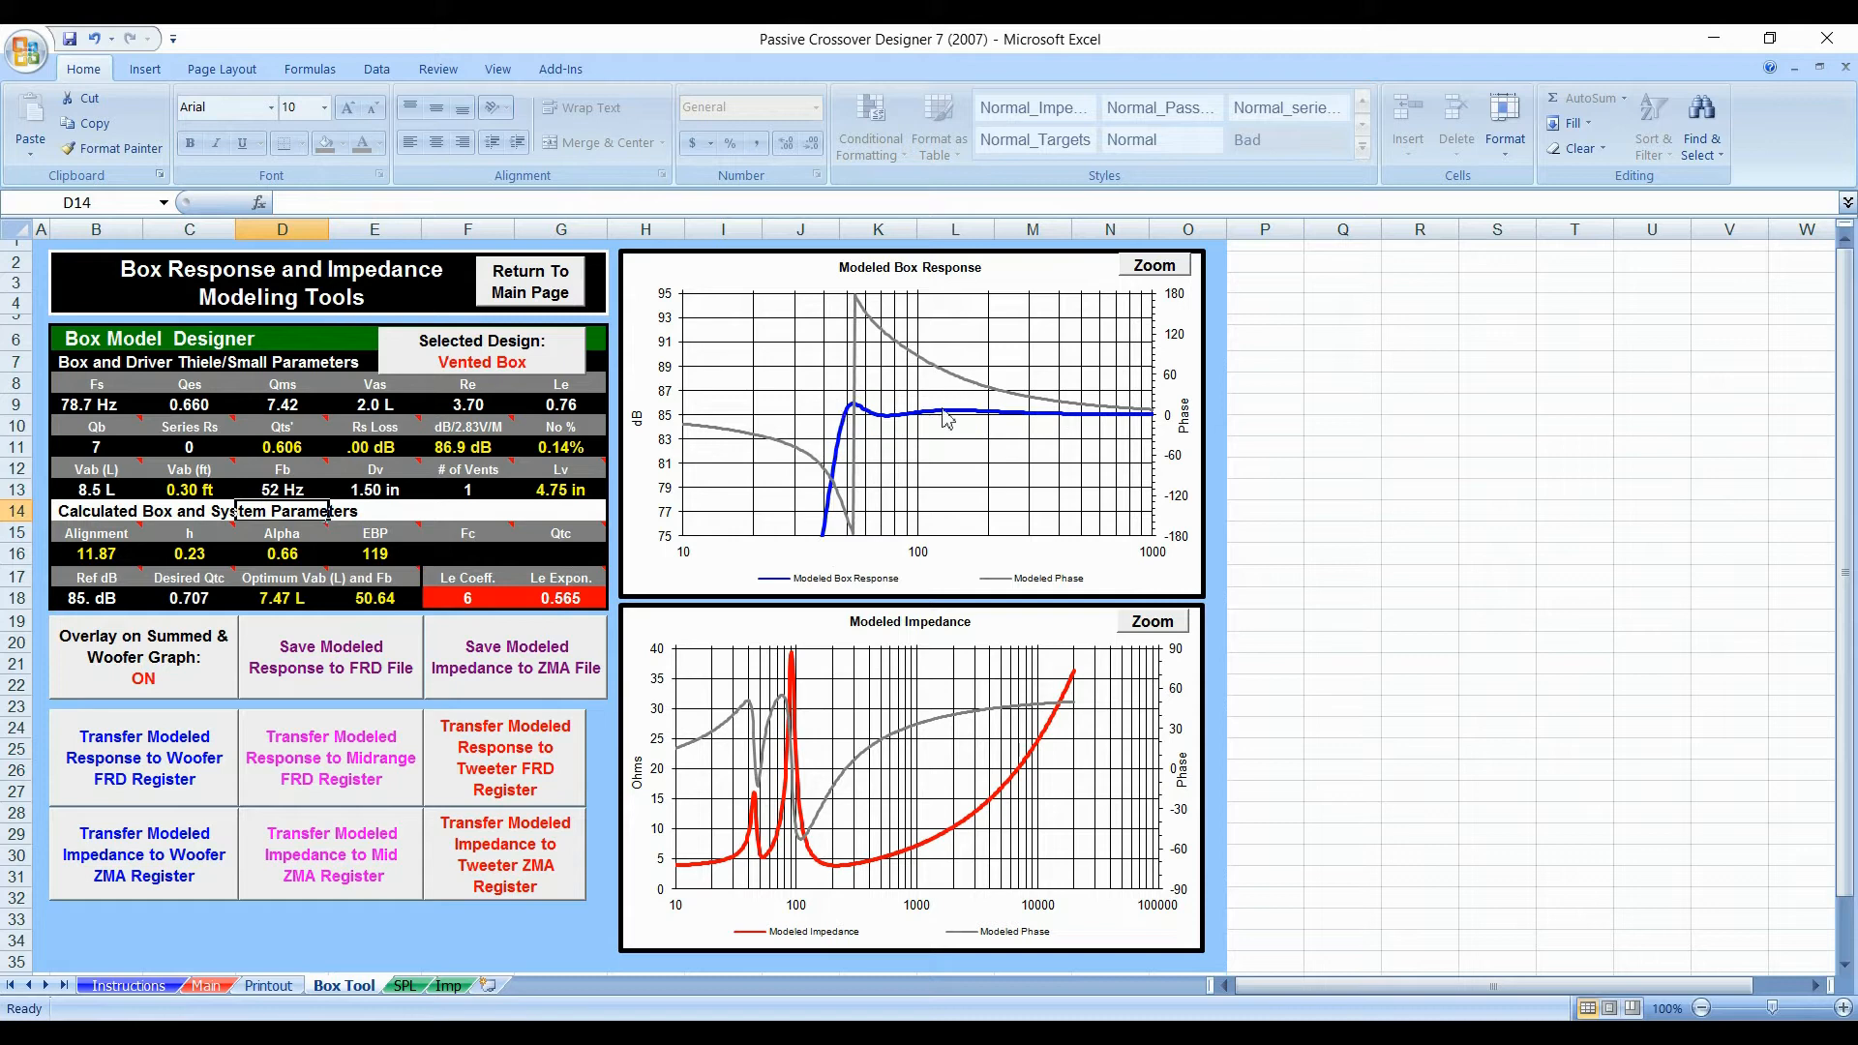
pyautogui.moveTo(921, 428)
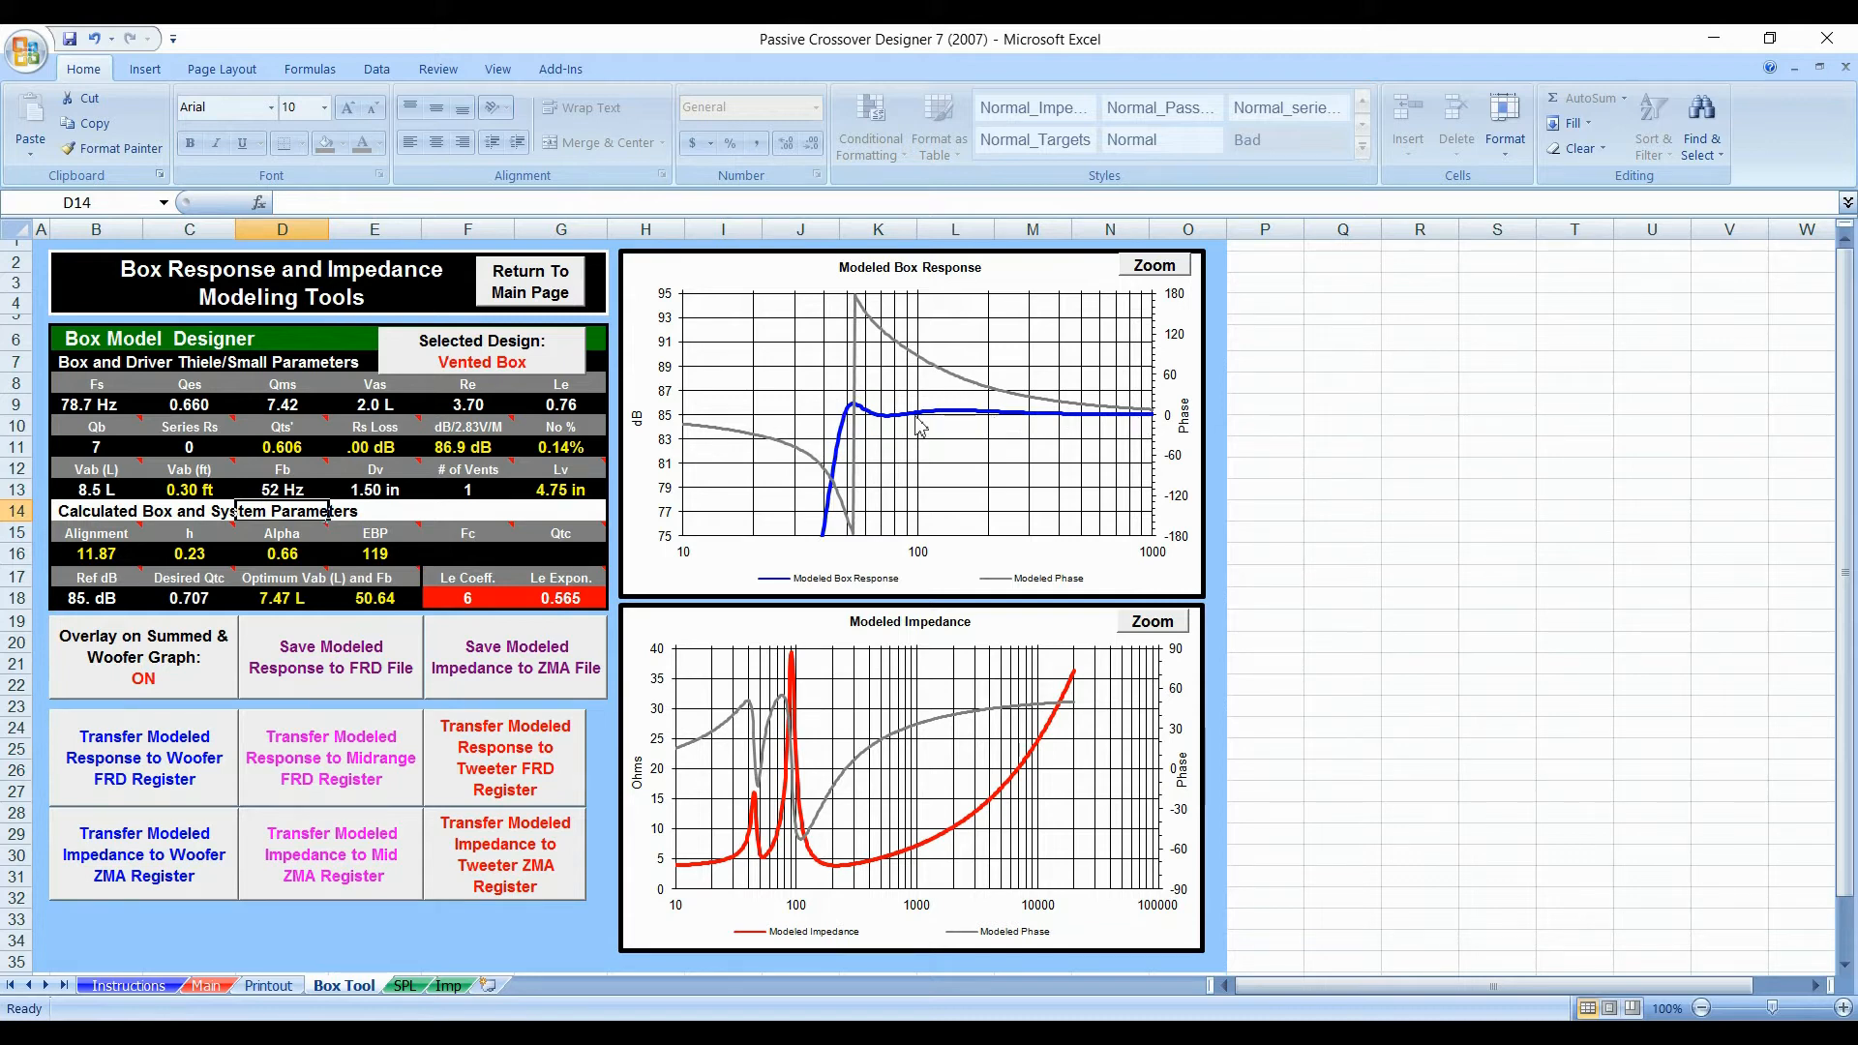
pyautogui.moveTo(838, 436)
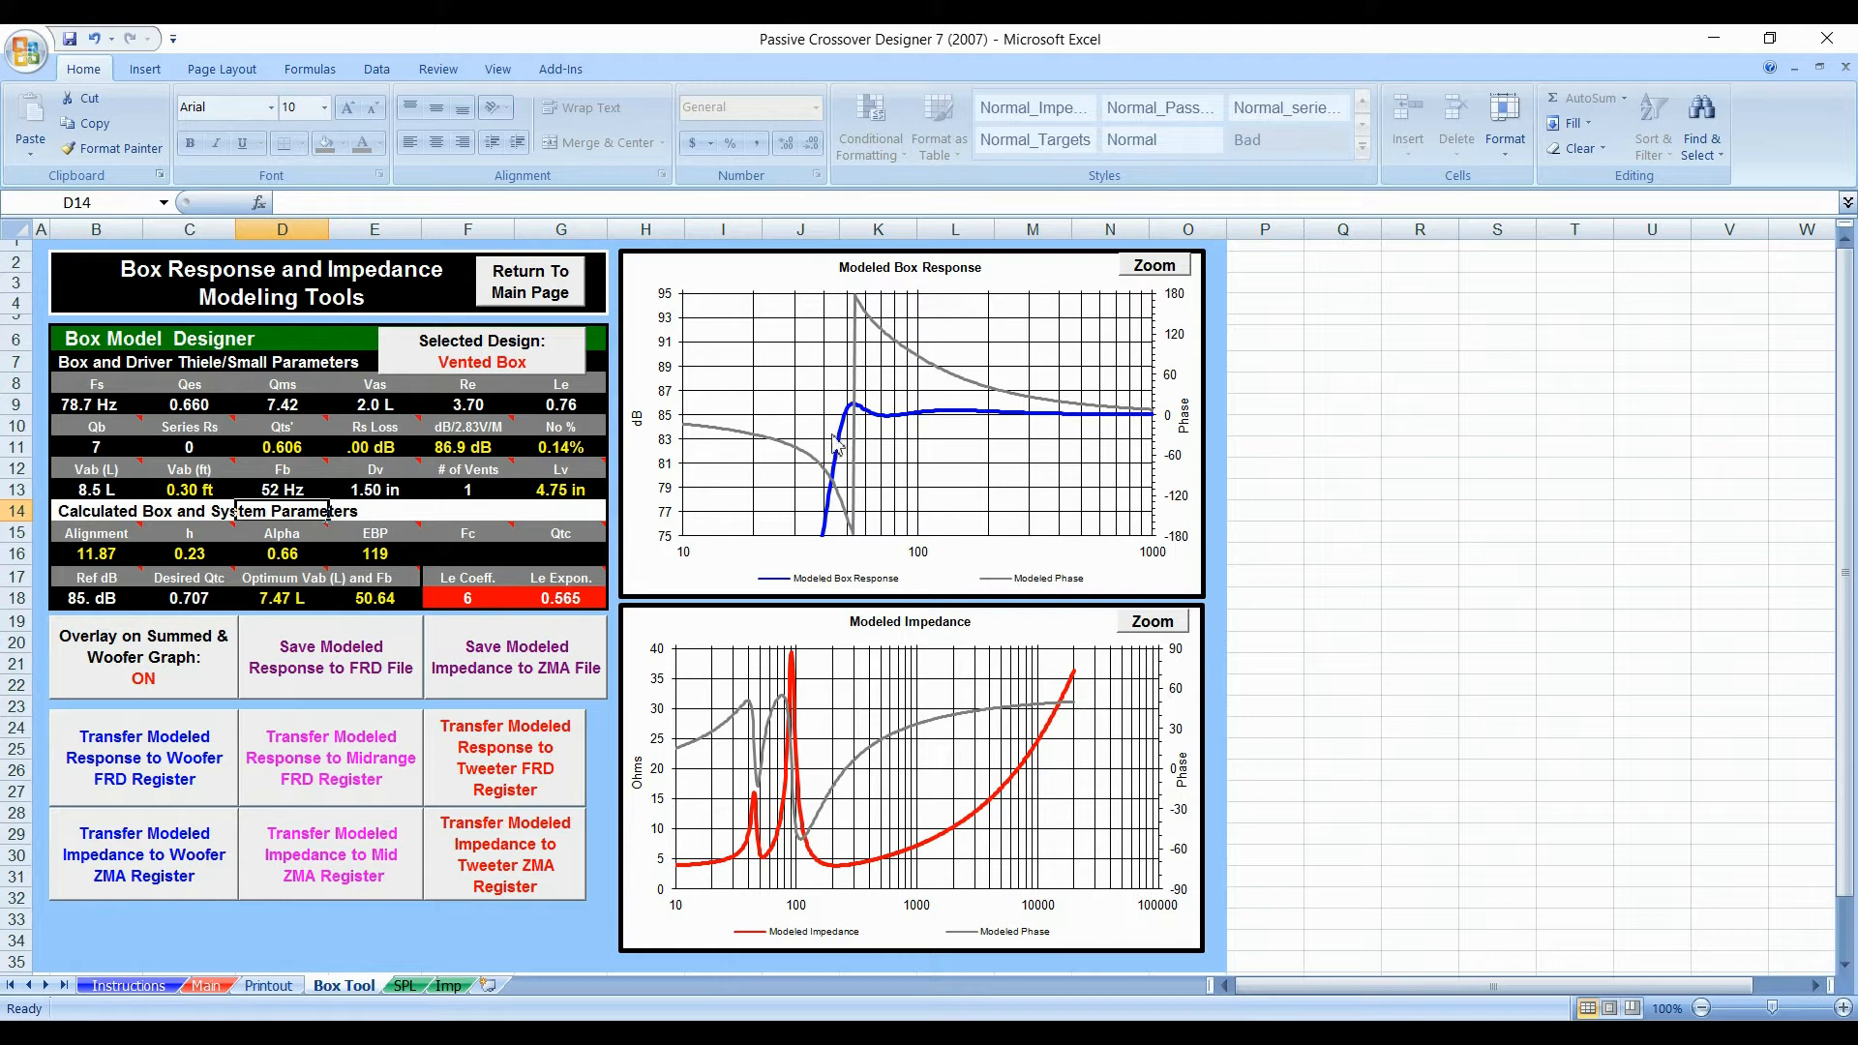
pyautogui.moveTo(927, 422)
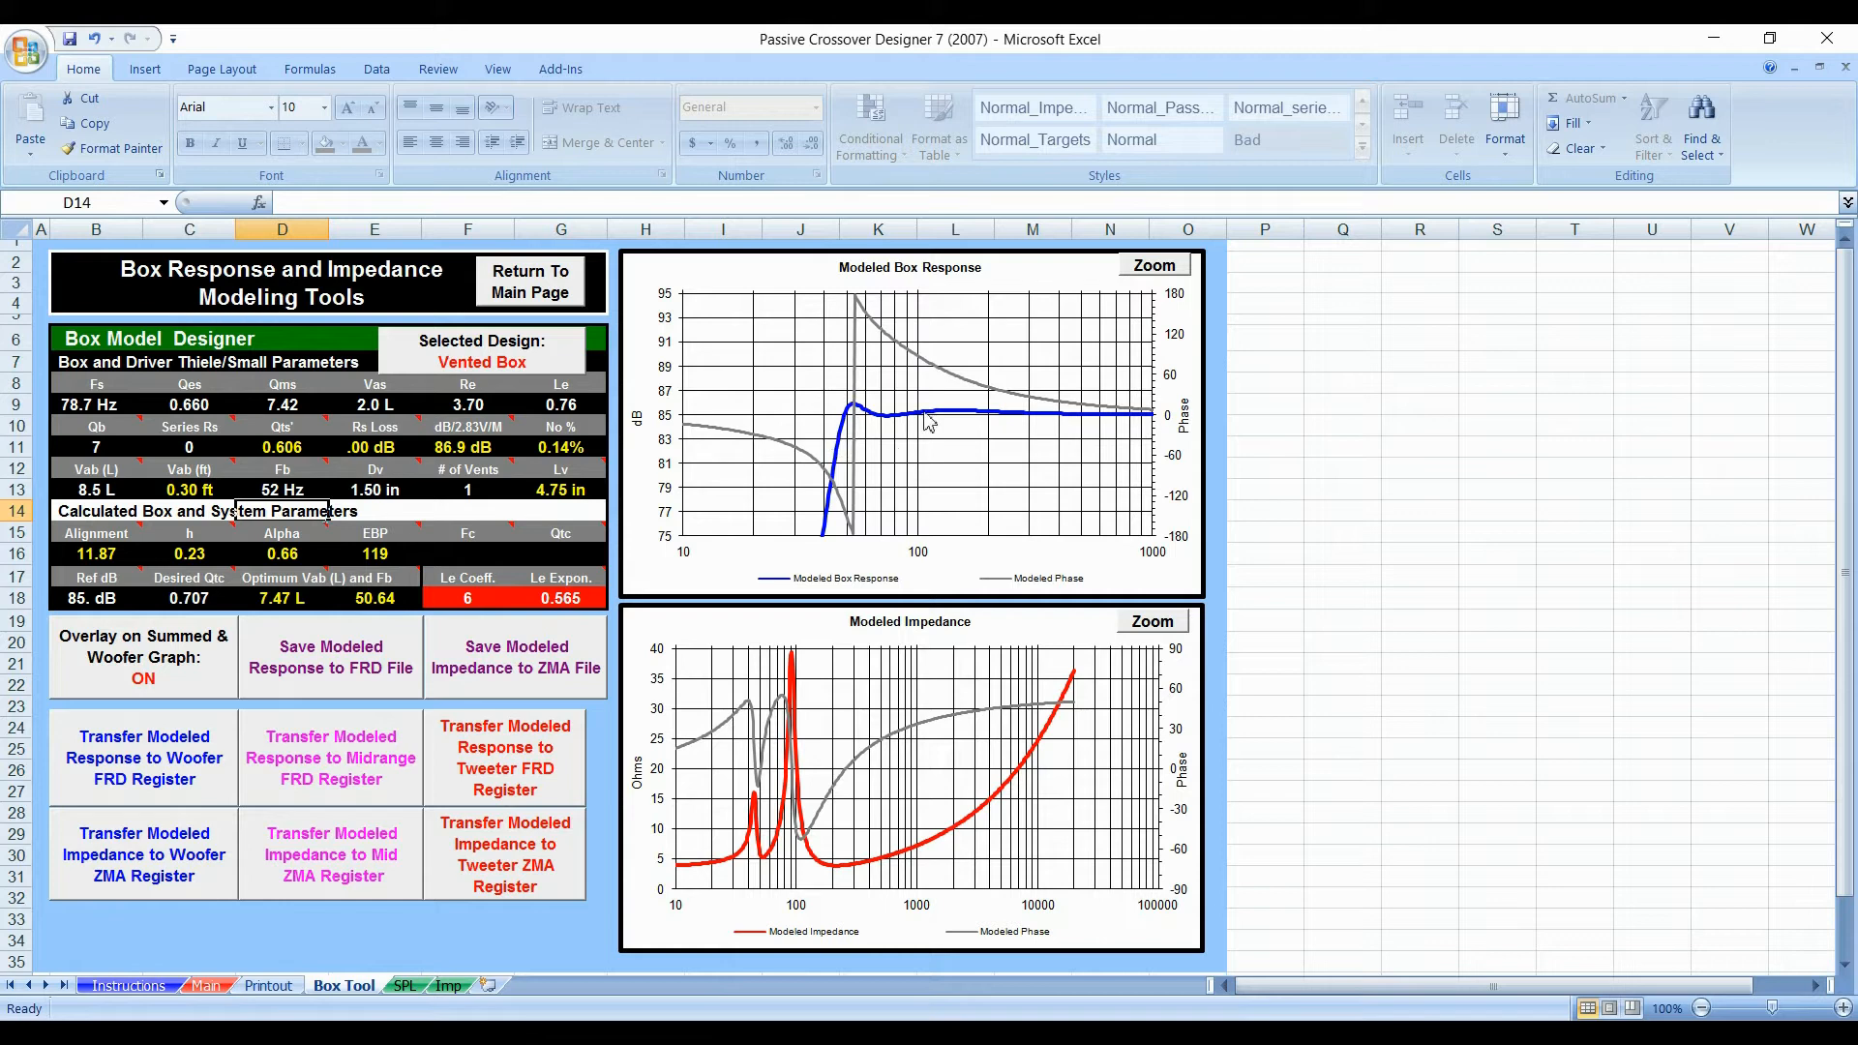
pyautogui.moveTo(912, 426)
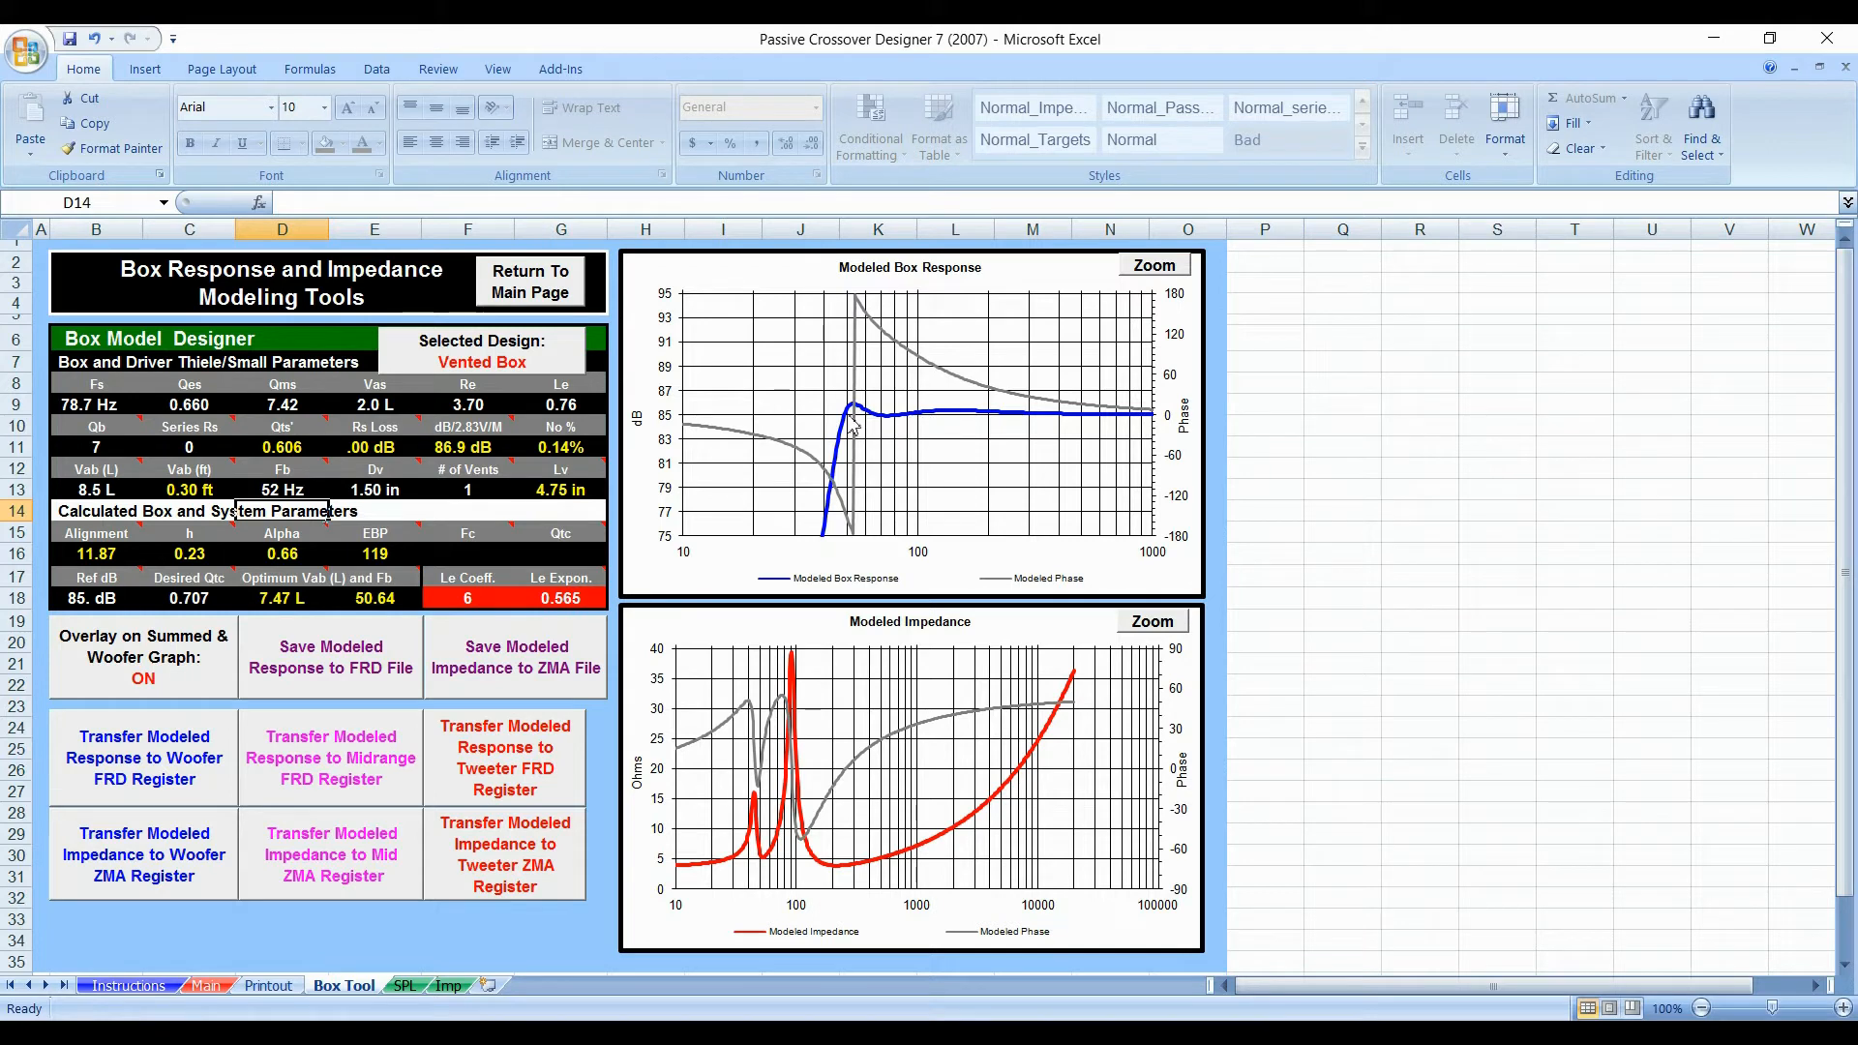
pyautogui.moveTo(207, 627)
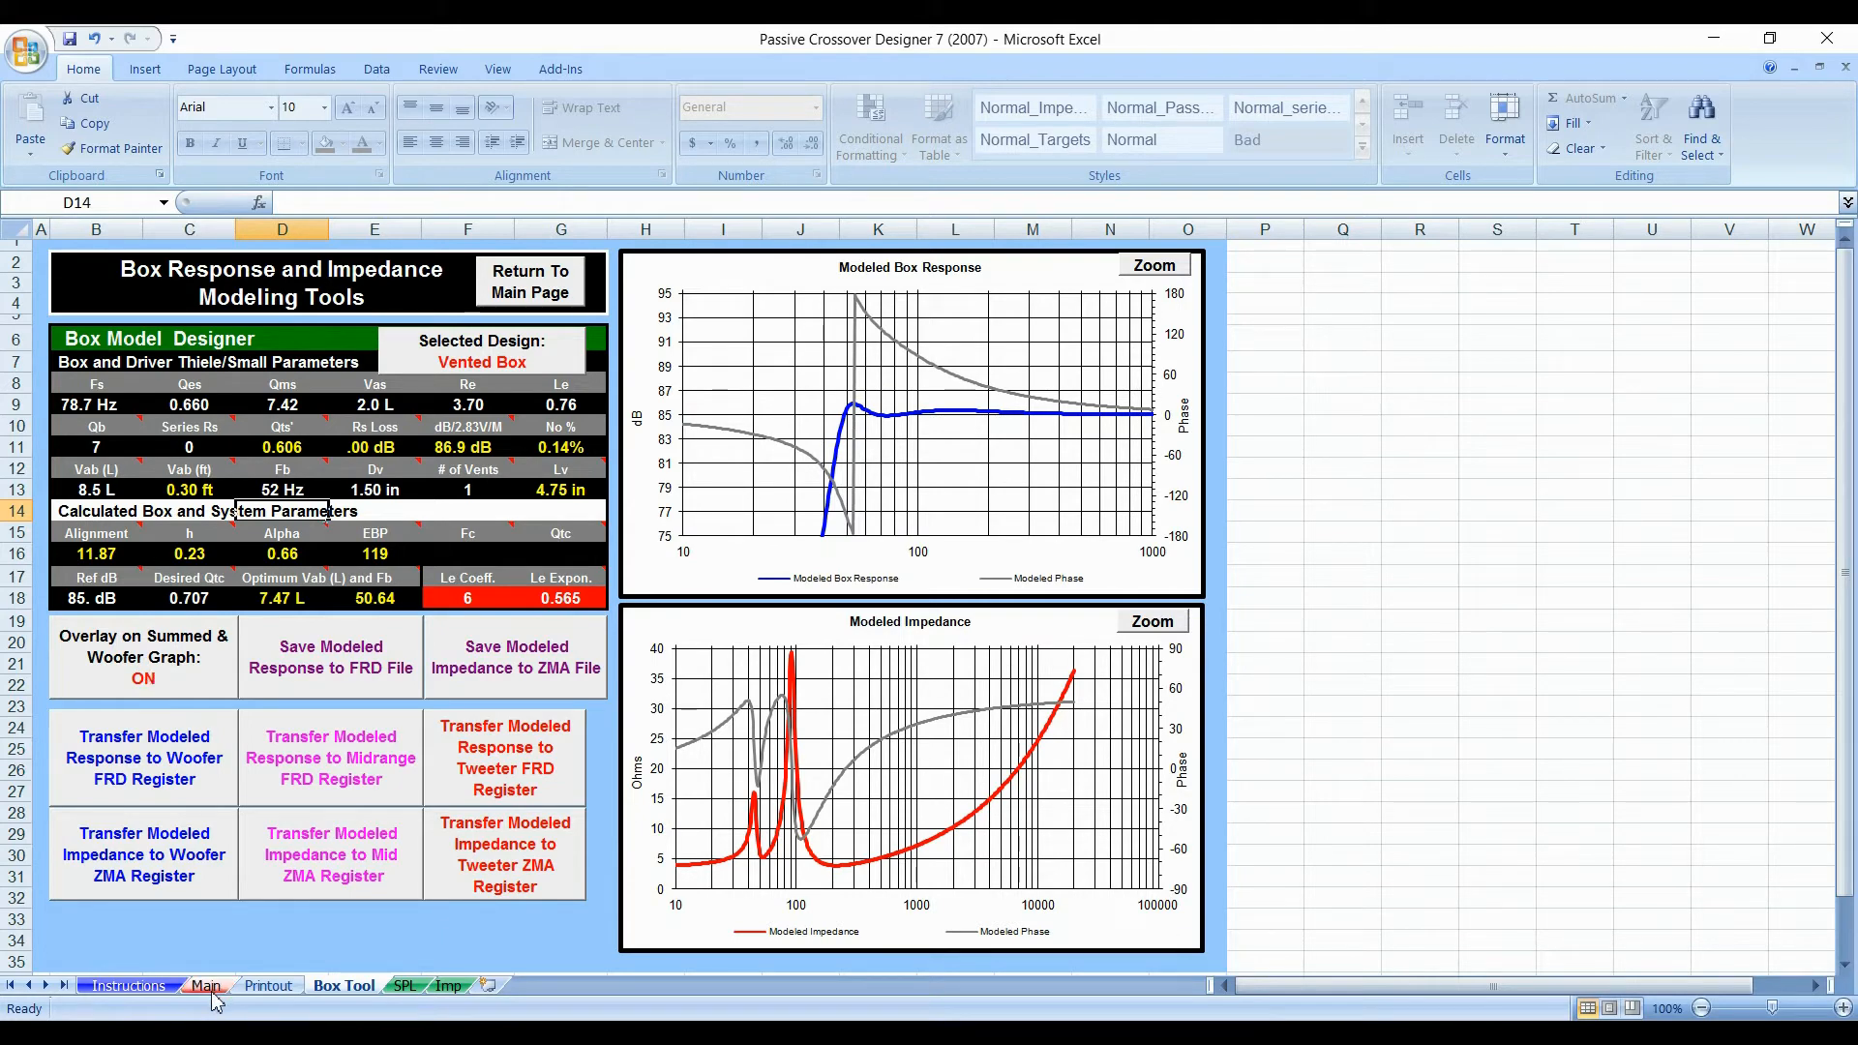
pyautogui.click(203, 985)
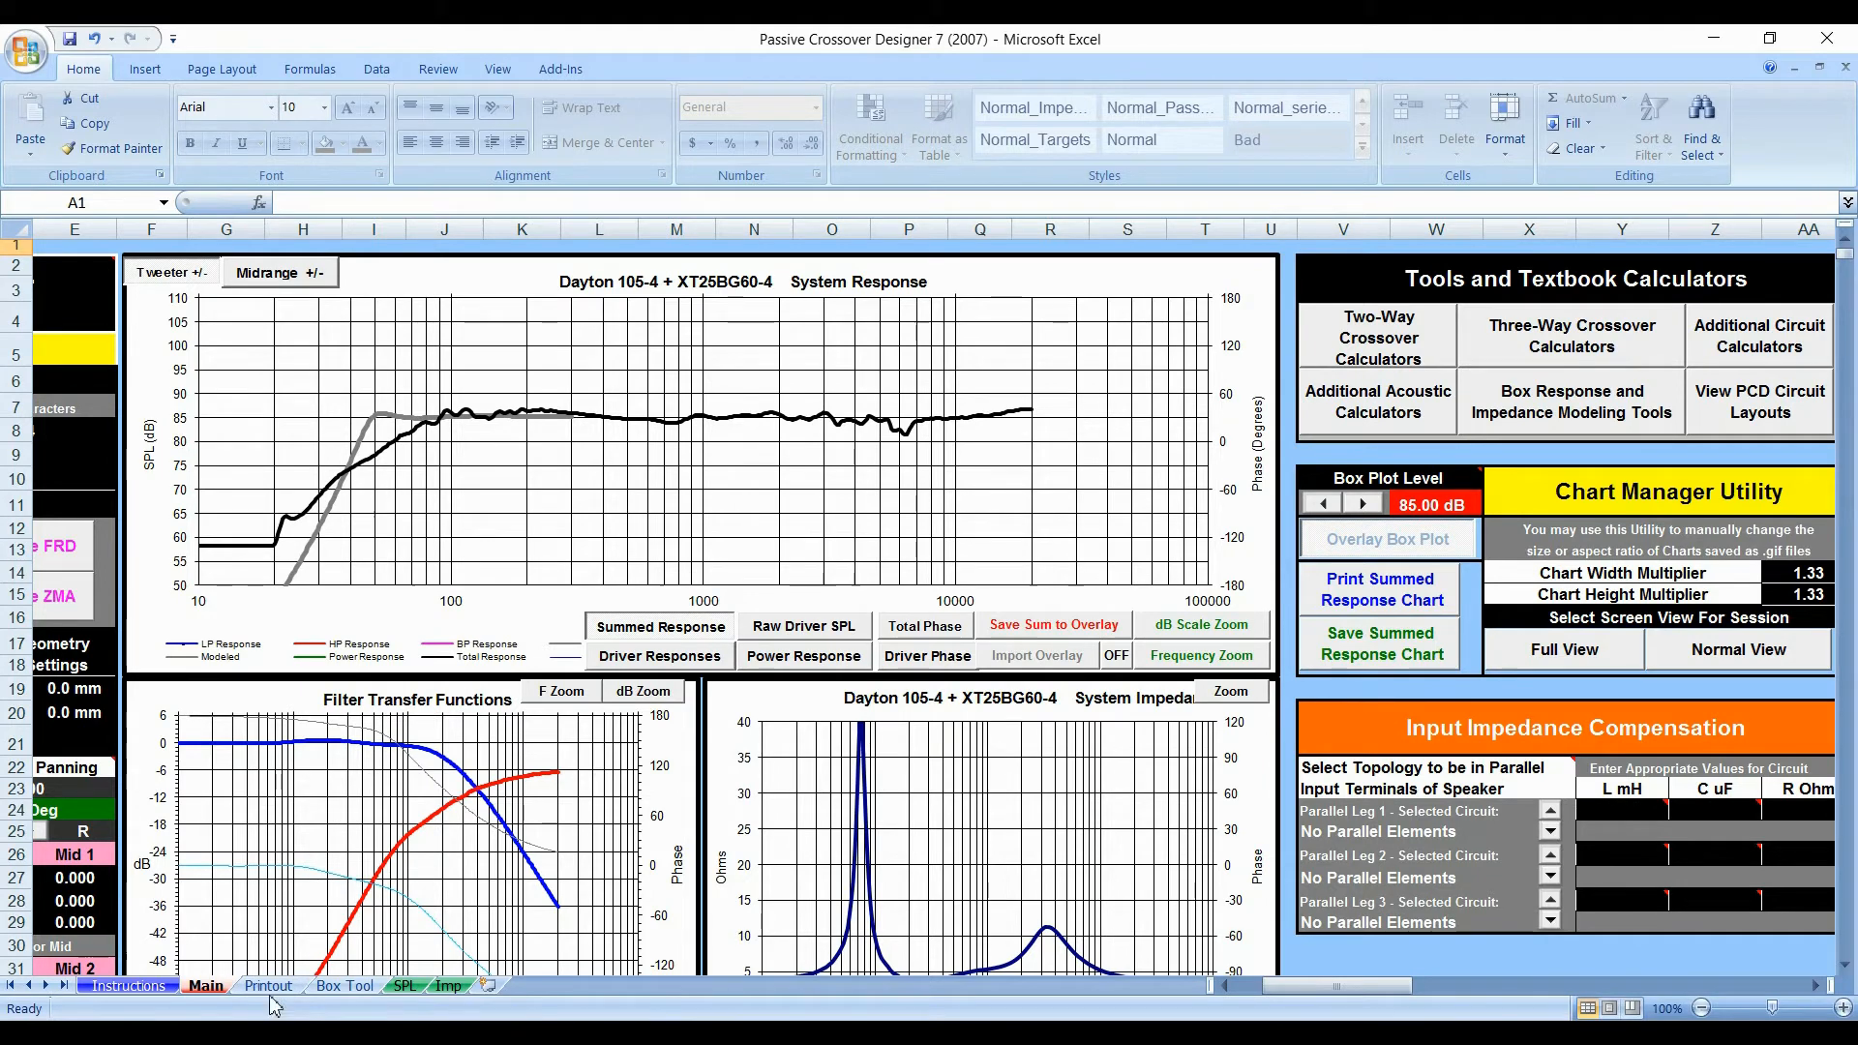
pyautogui.click(343, 985)
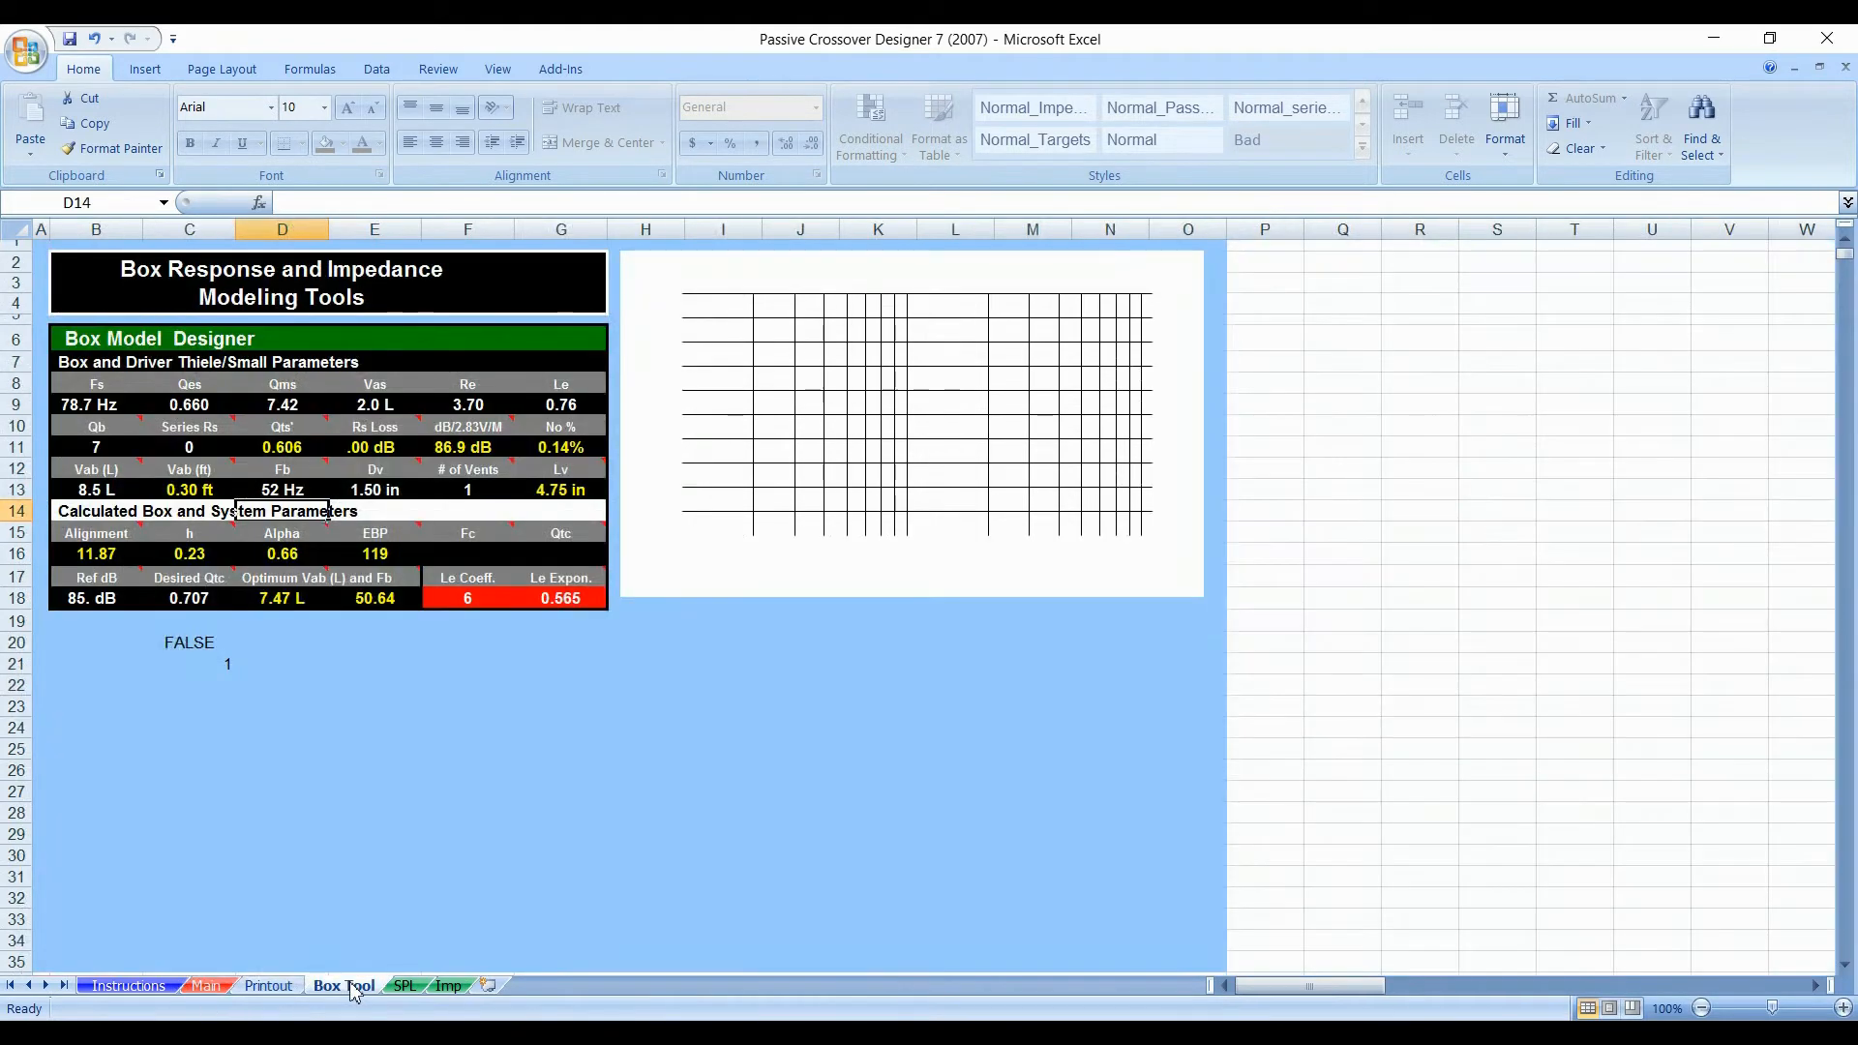
pyautogui.click(343, 985)
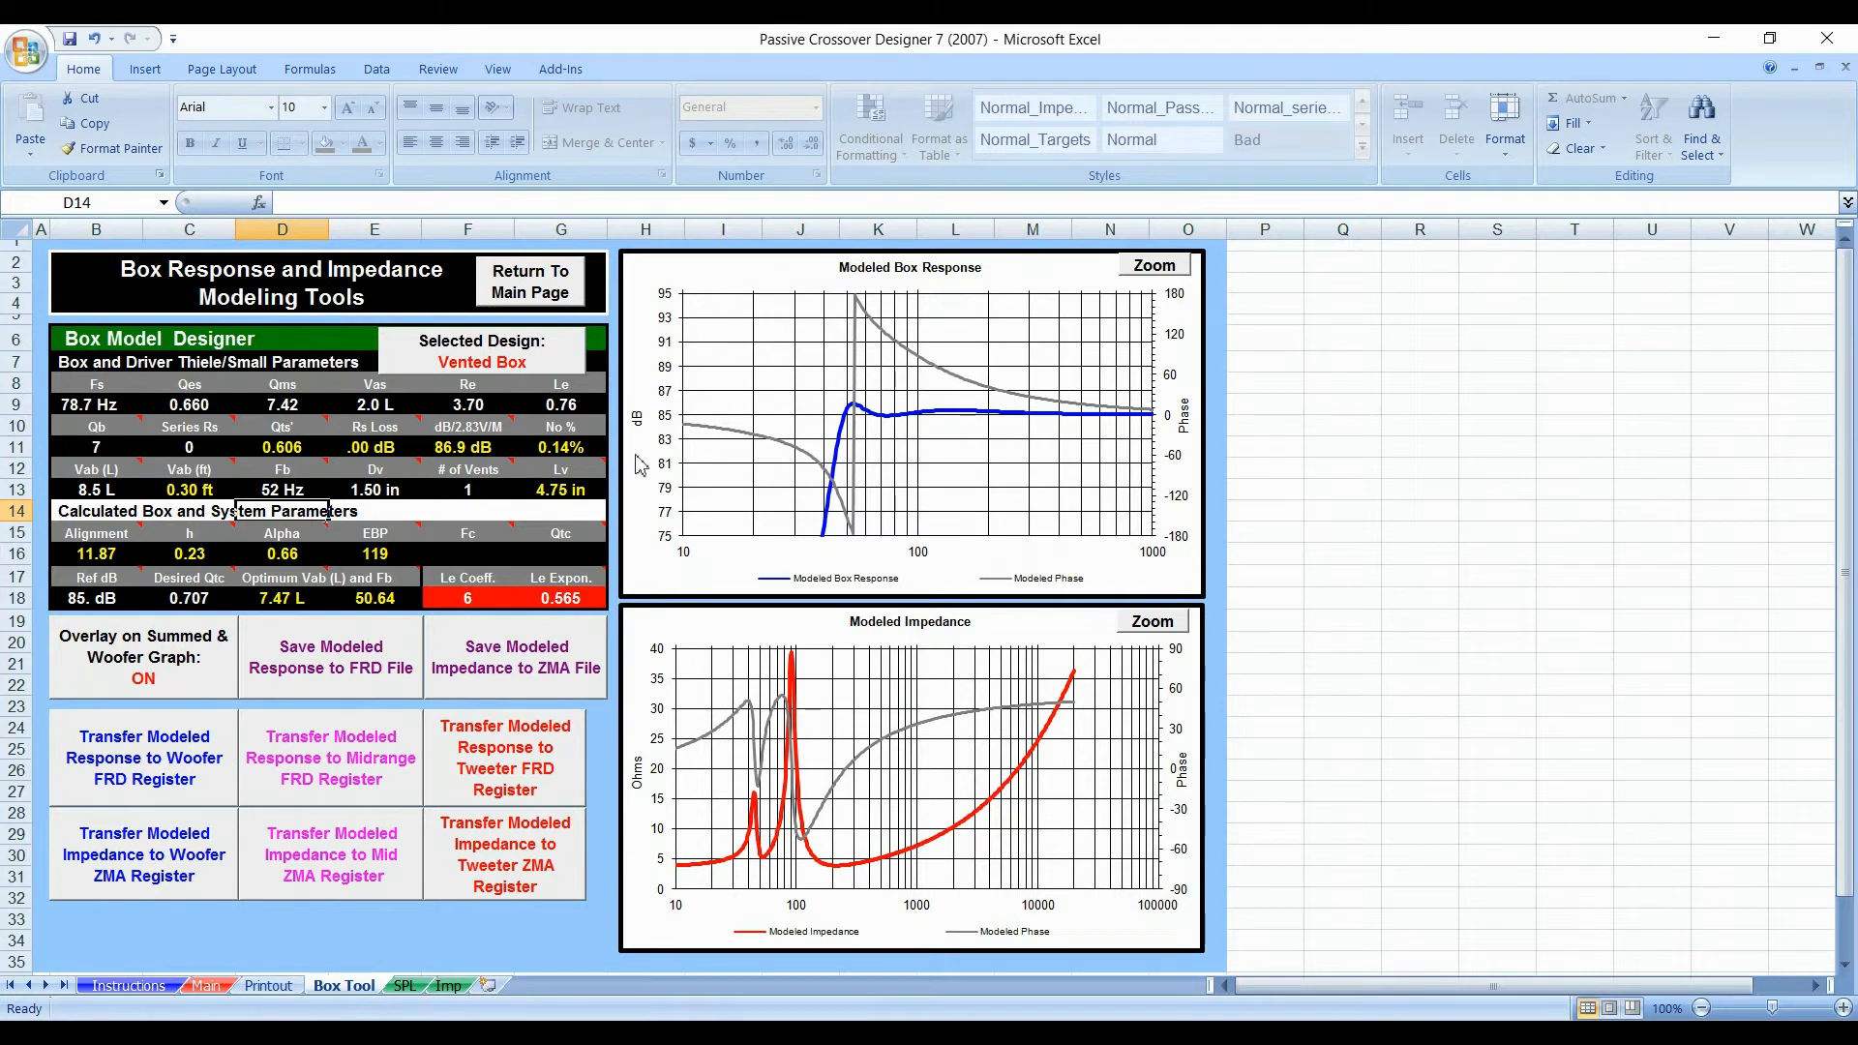
# Step: Set vent diameter Dv to 1.375 in with 1 vent, giving a 3.90 in vent length
pyautogui.write('1')
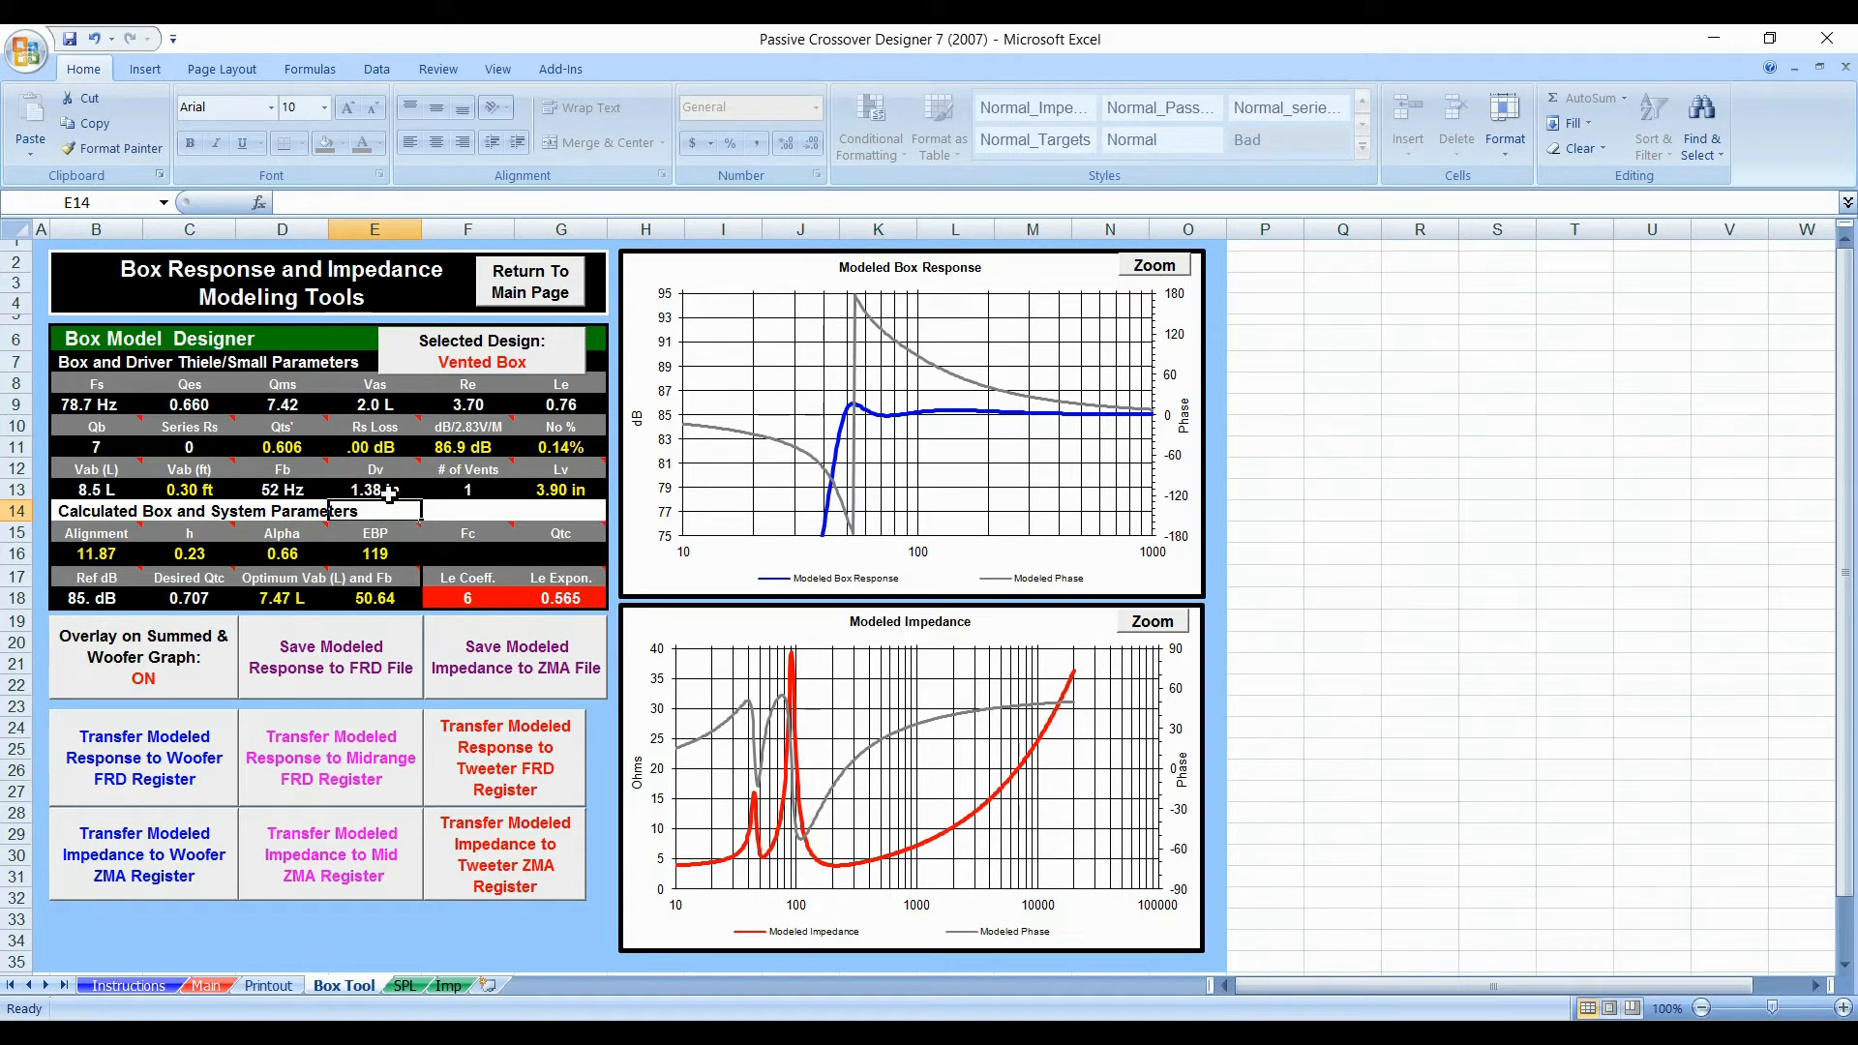
pyautogui.click(374, 489)
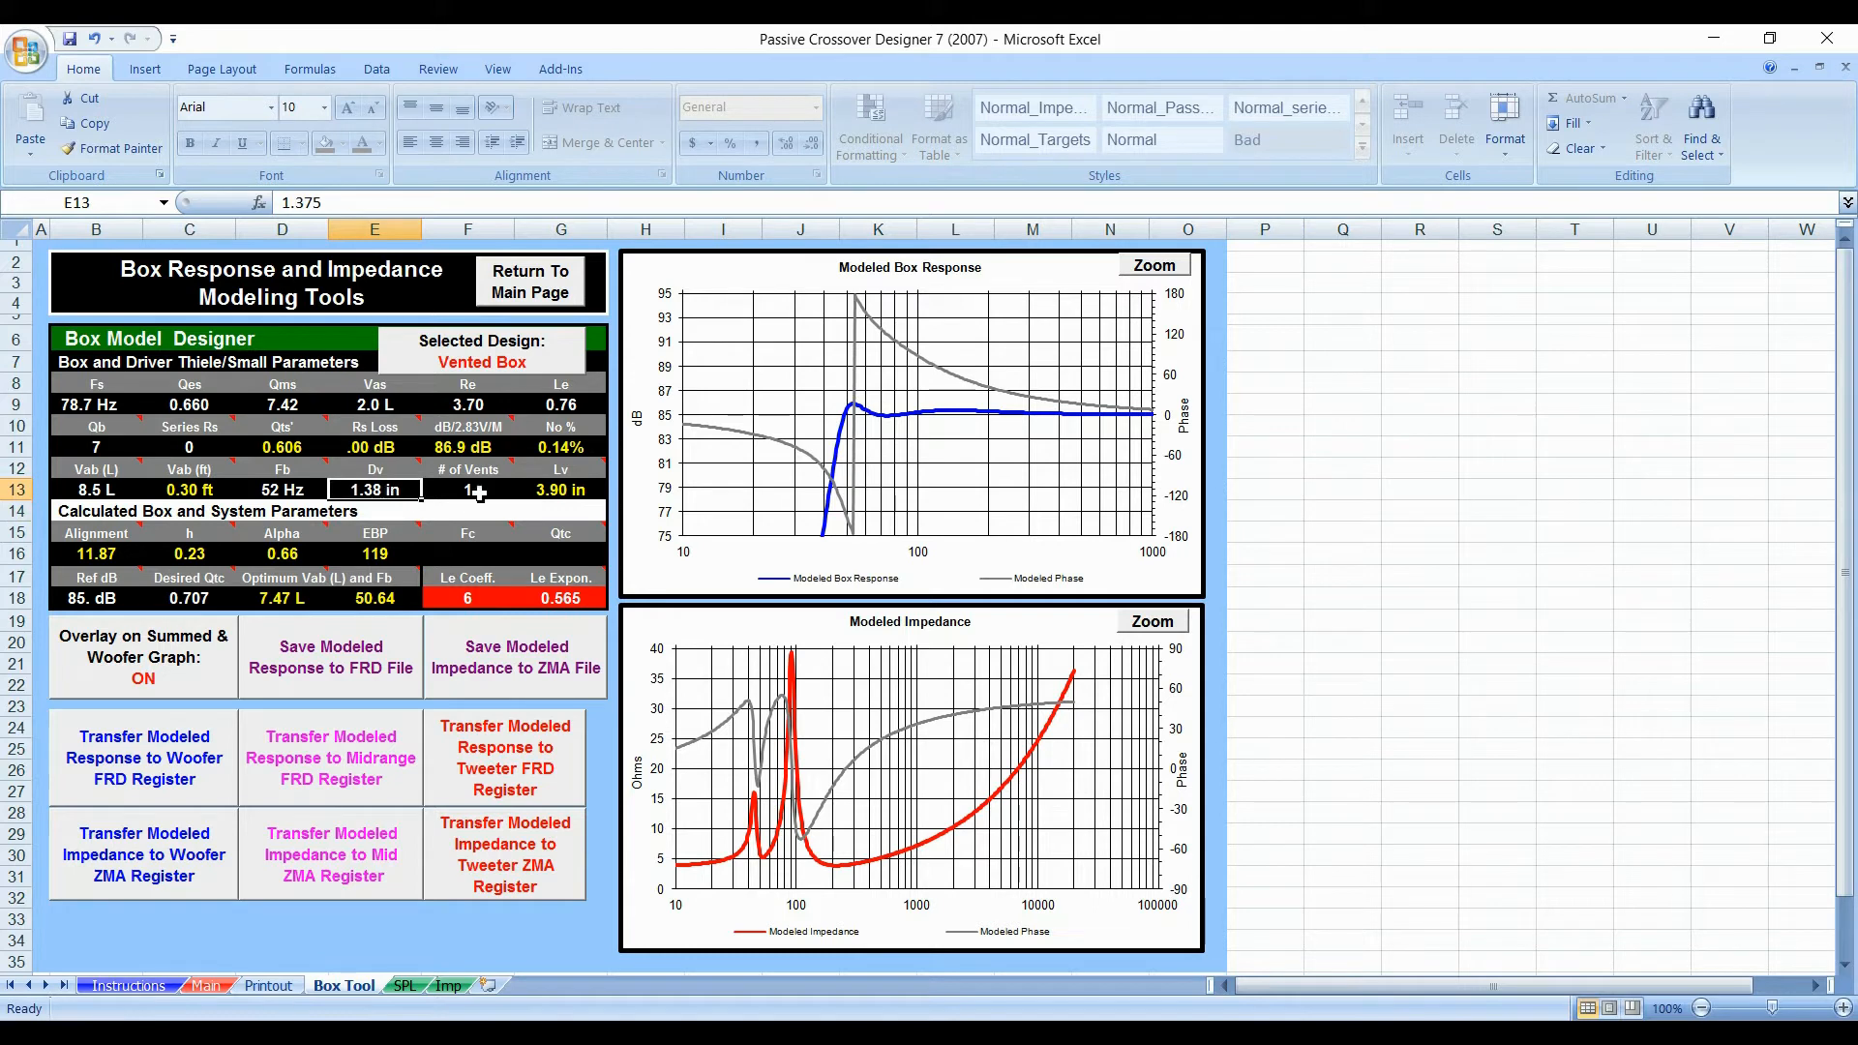
pyautogui.click(466, 489)
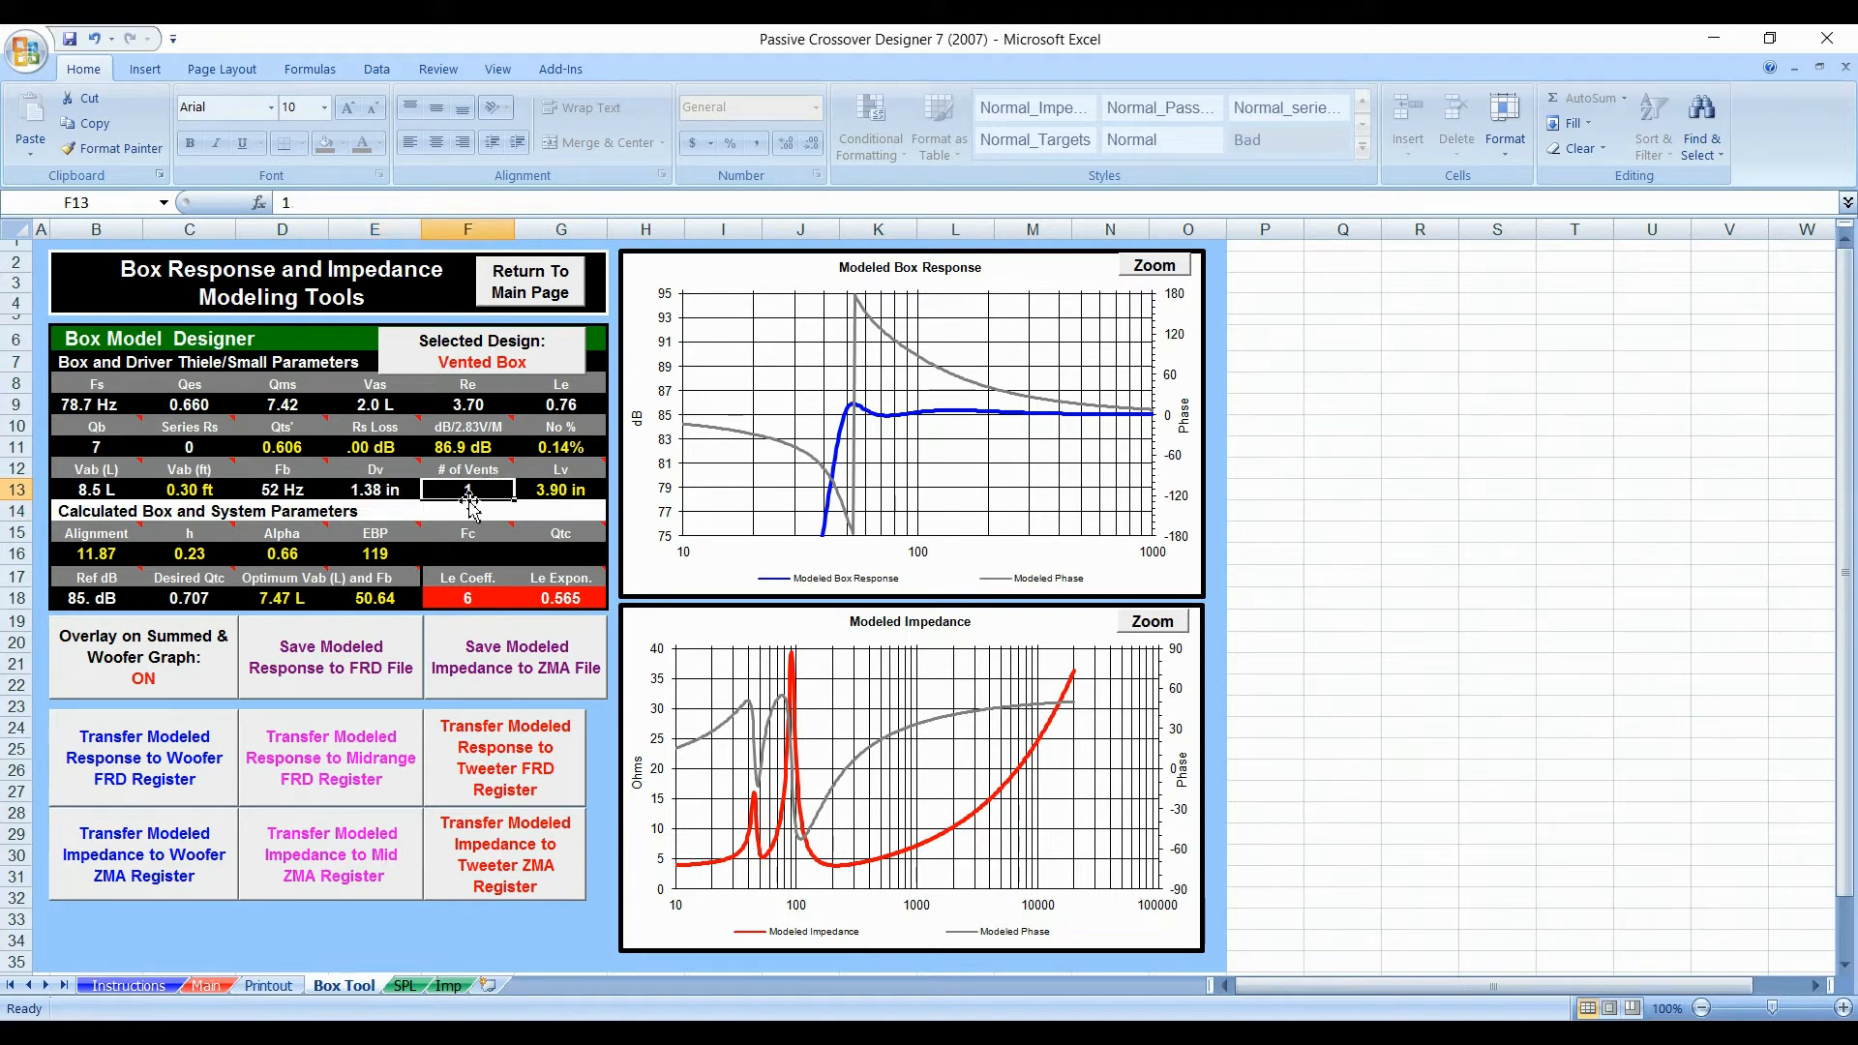
pyautogui.write('1')
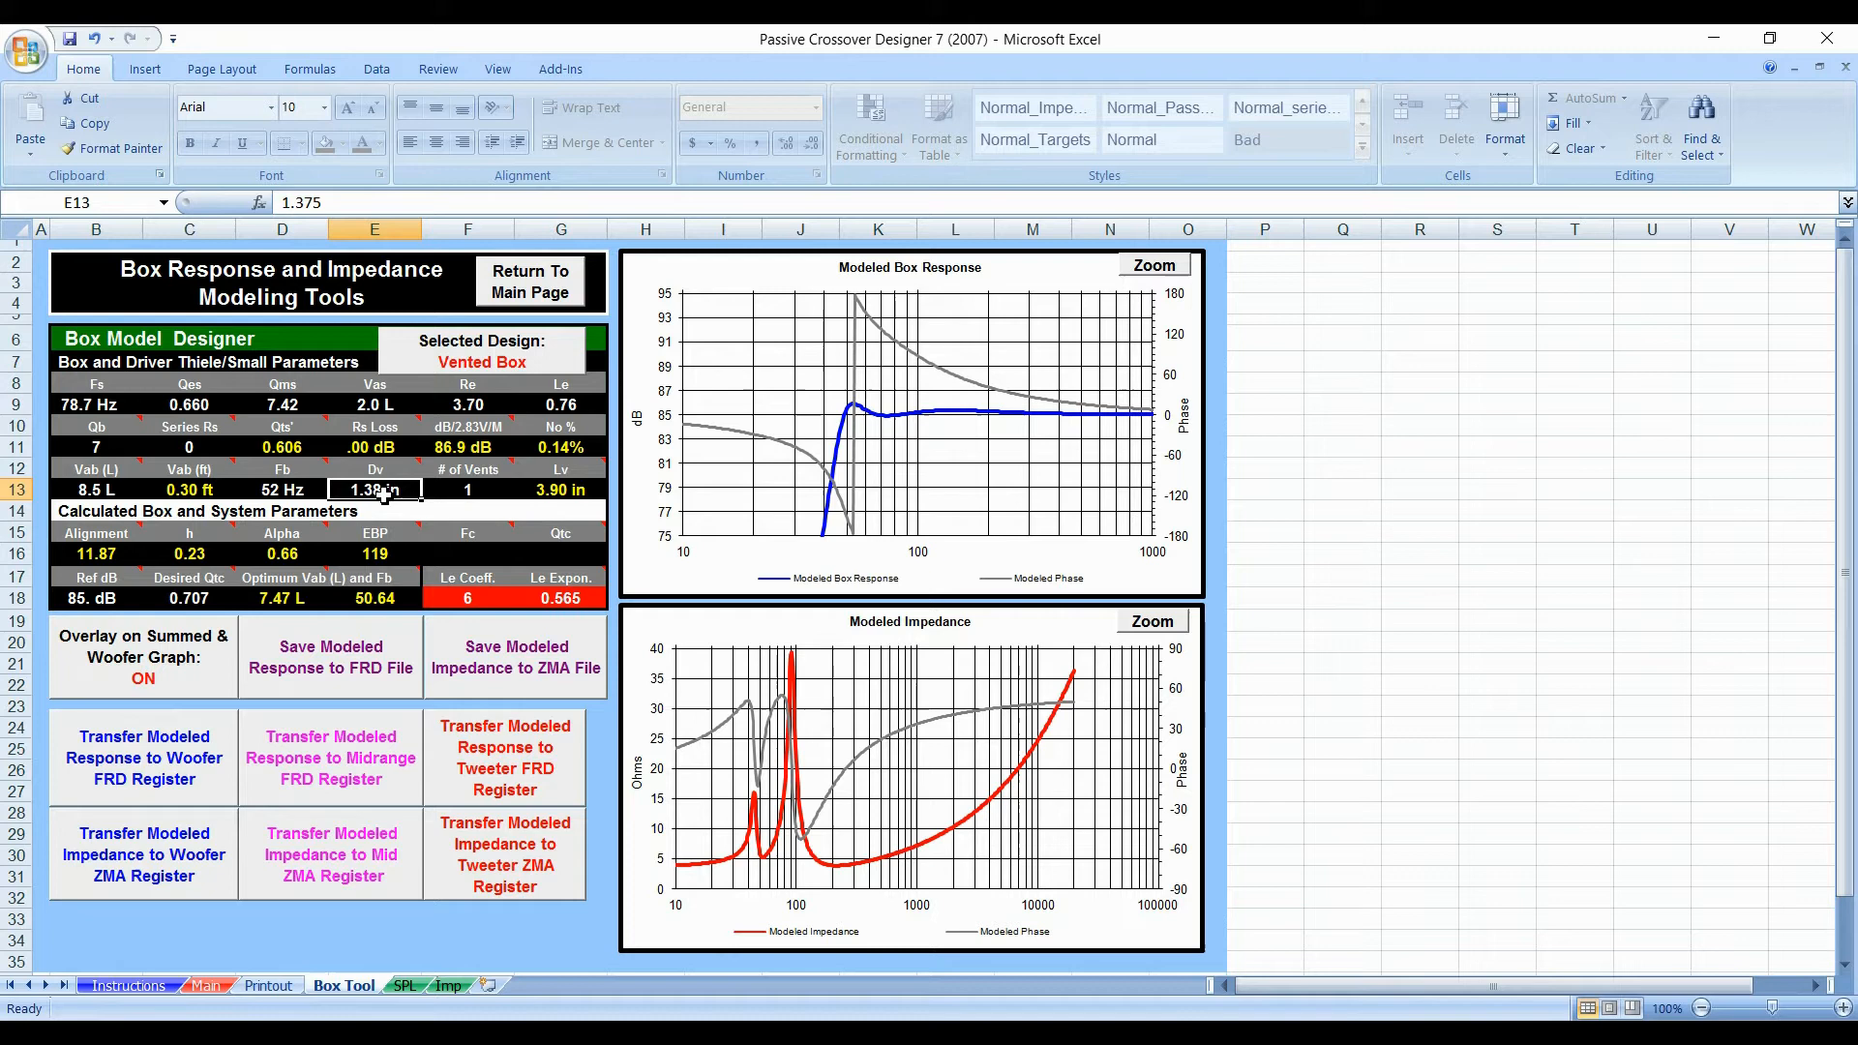
pyautogui.click(561, 490)
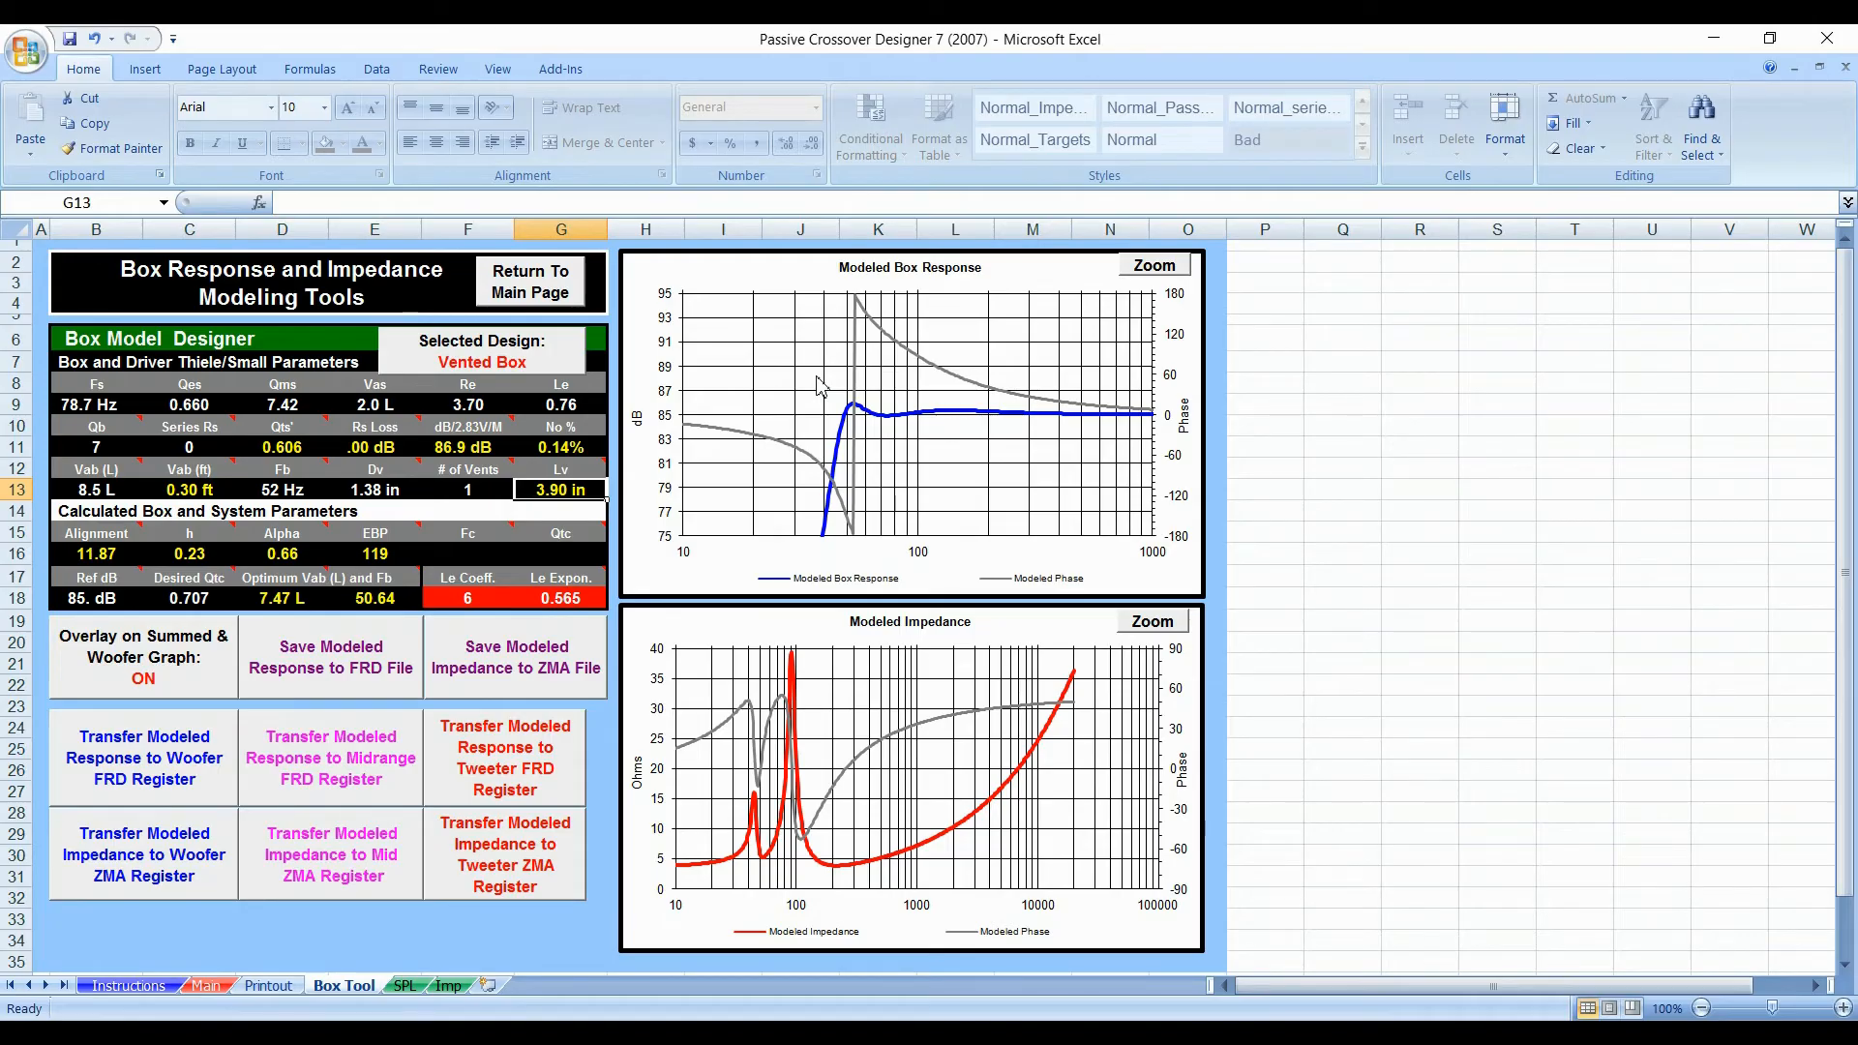
pyautogui.moveTo(826, 445)
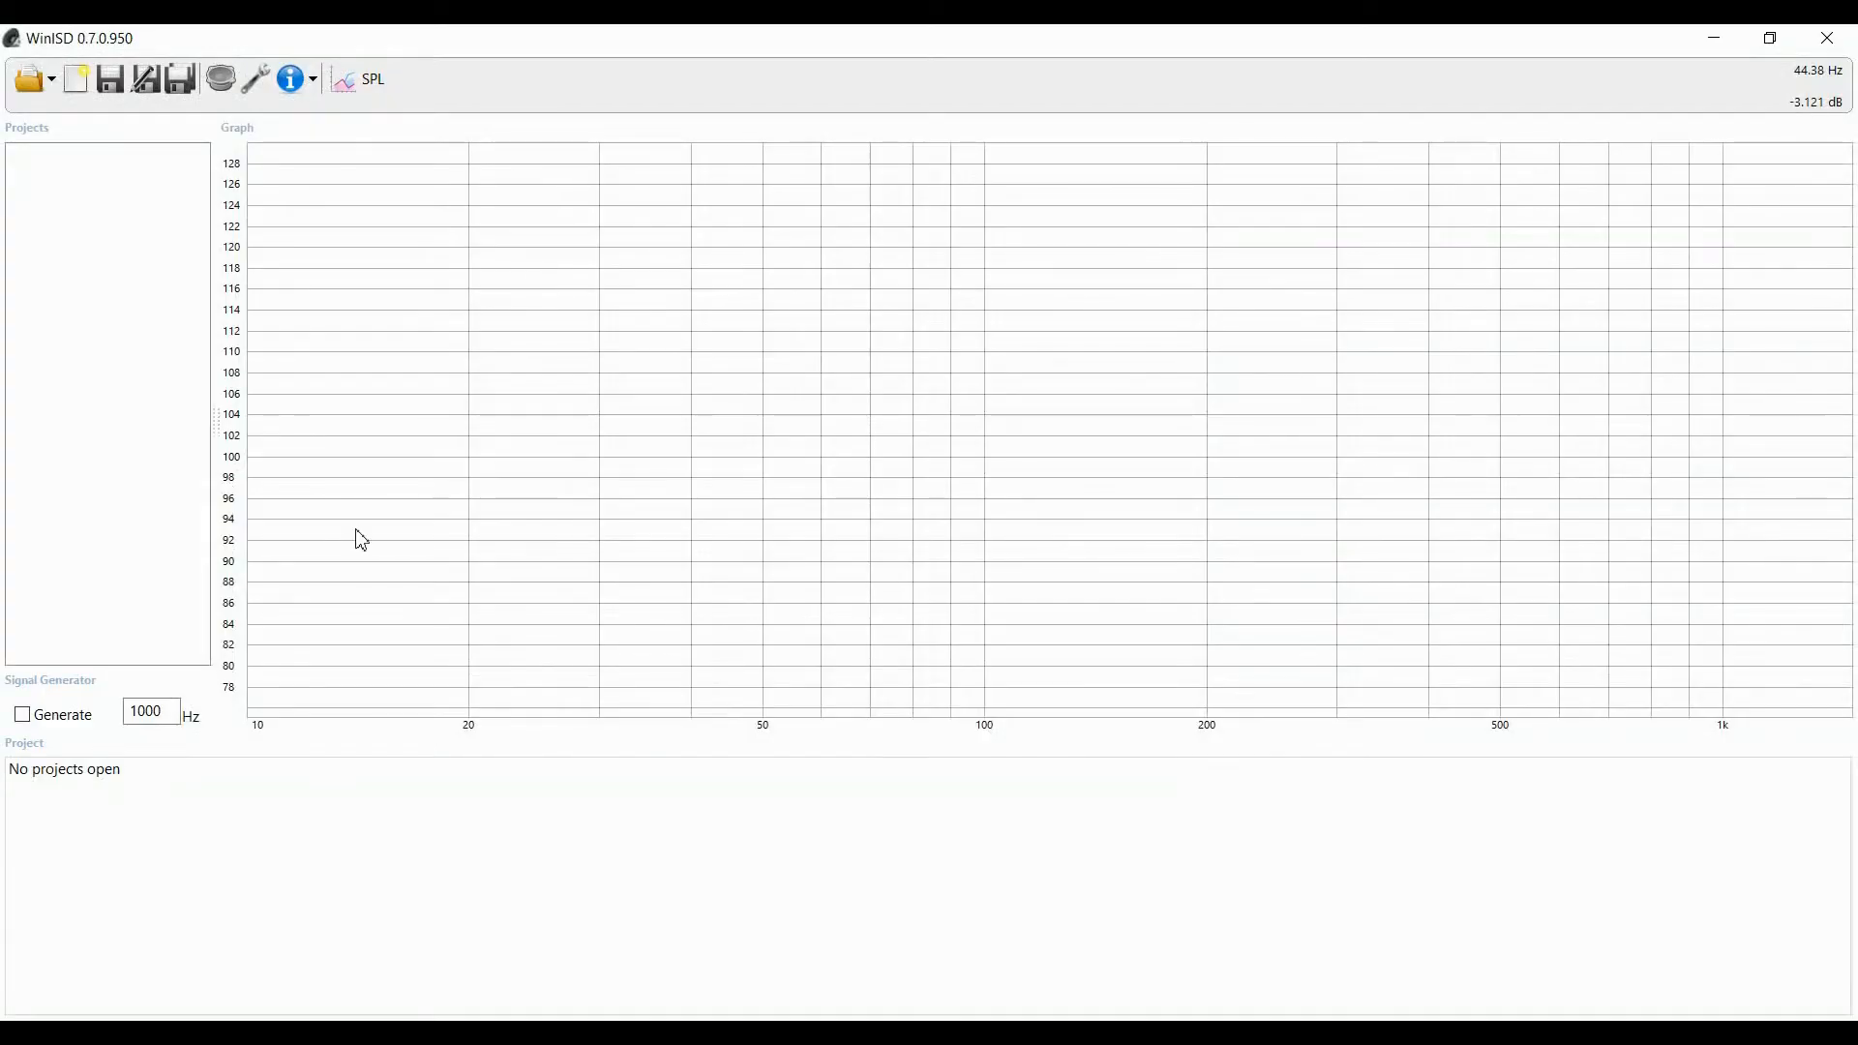
# Step: Create a vented ND105-4 project named SB using the SBB4 super boom-box alignment
pyautogui.click(75, 77)
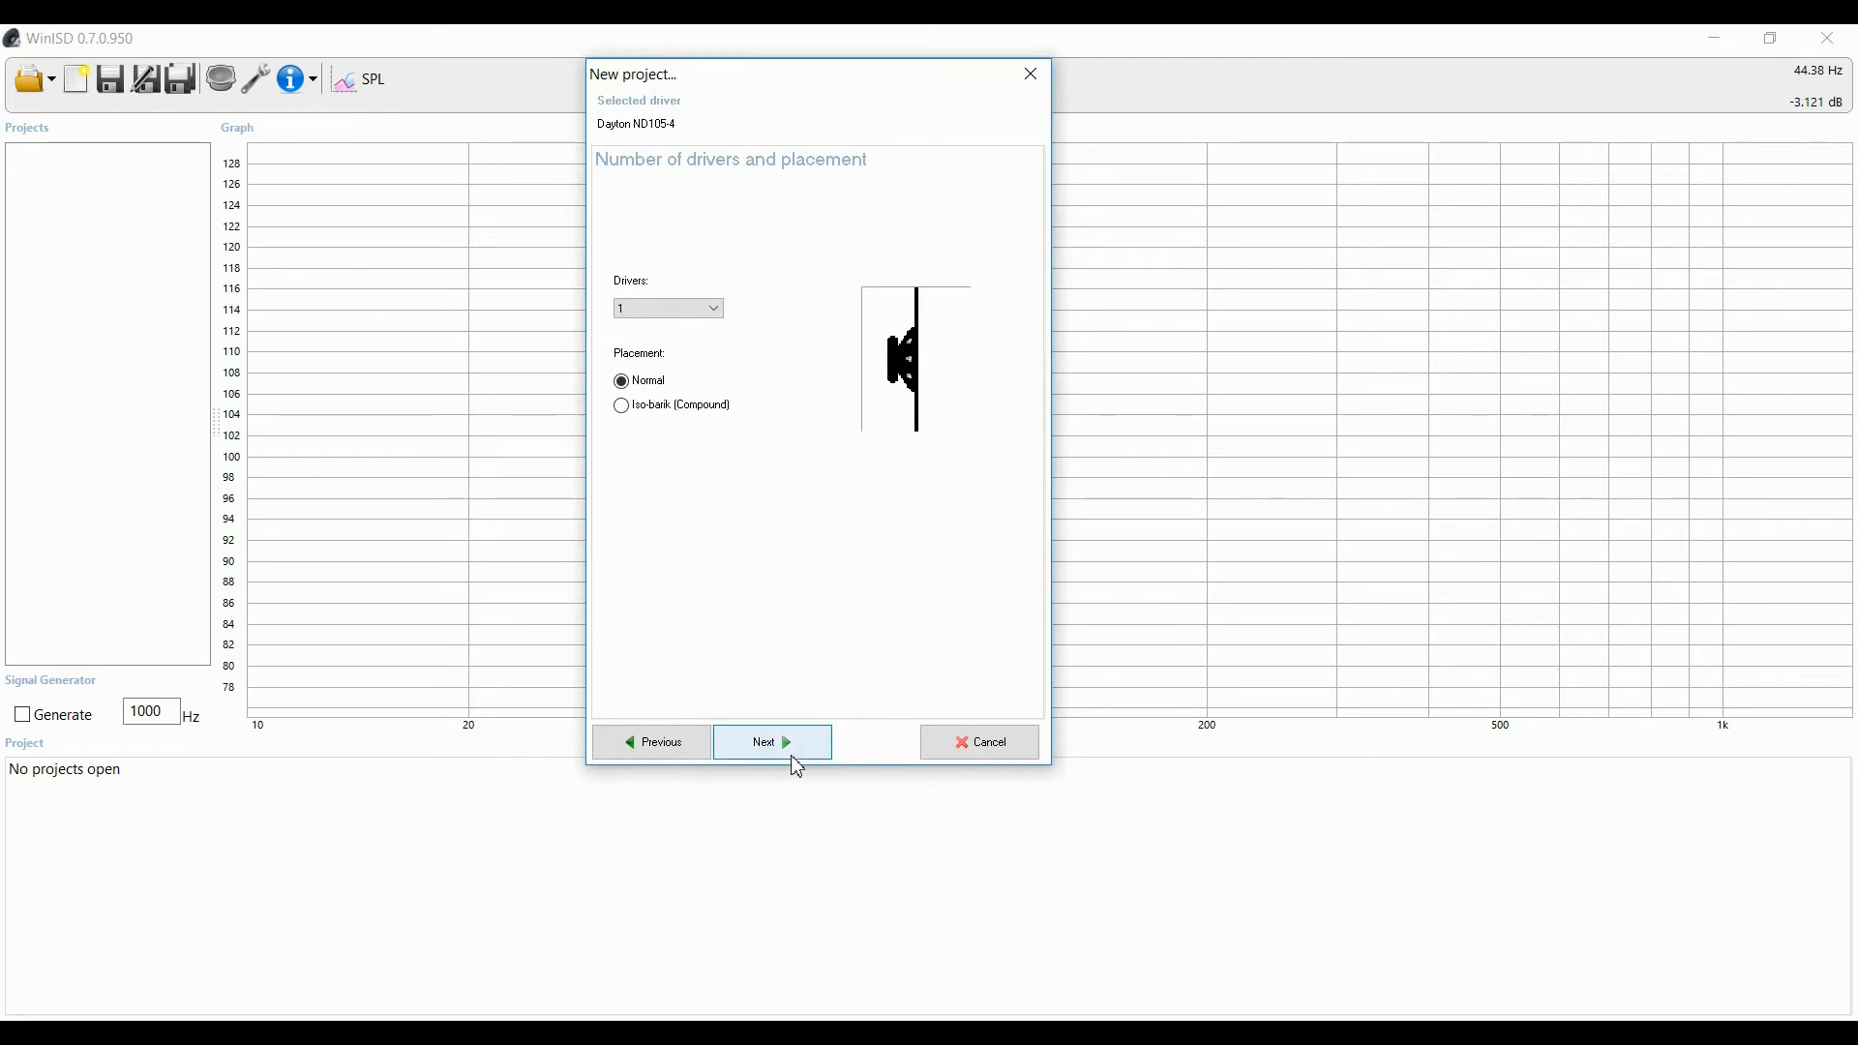
pyautogui.click(772, 742)
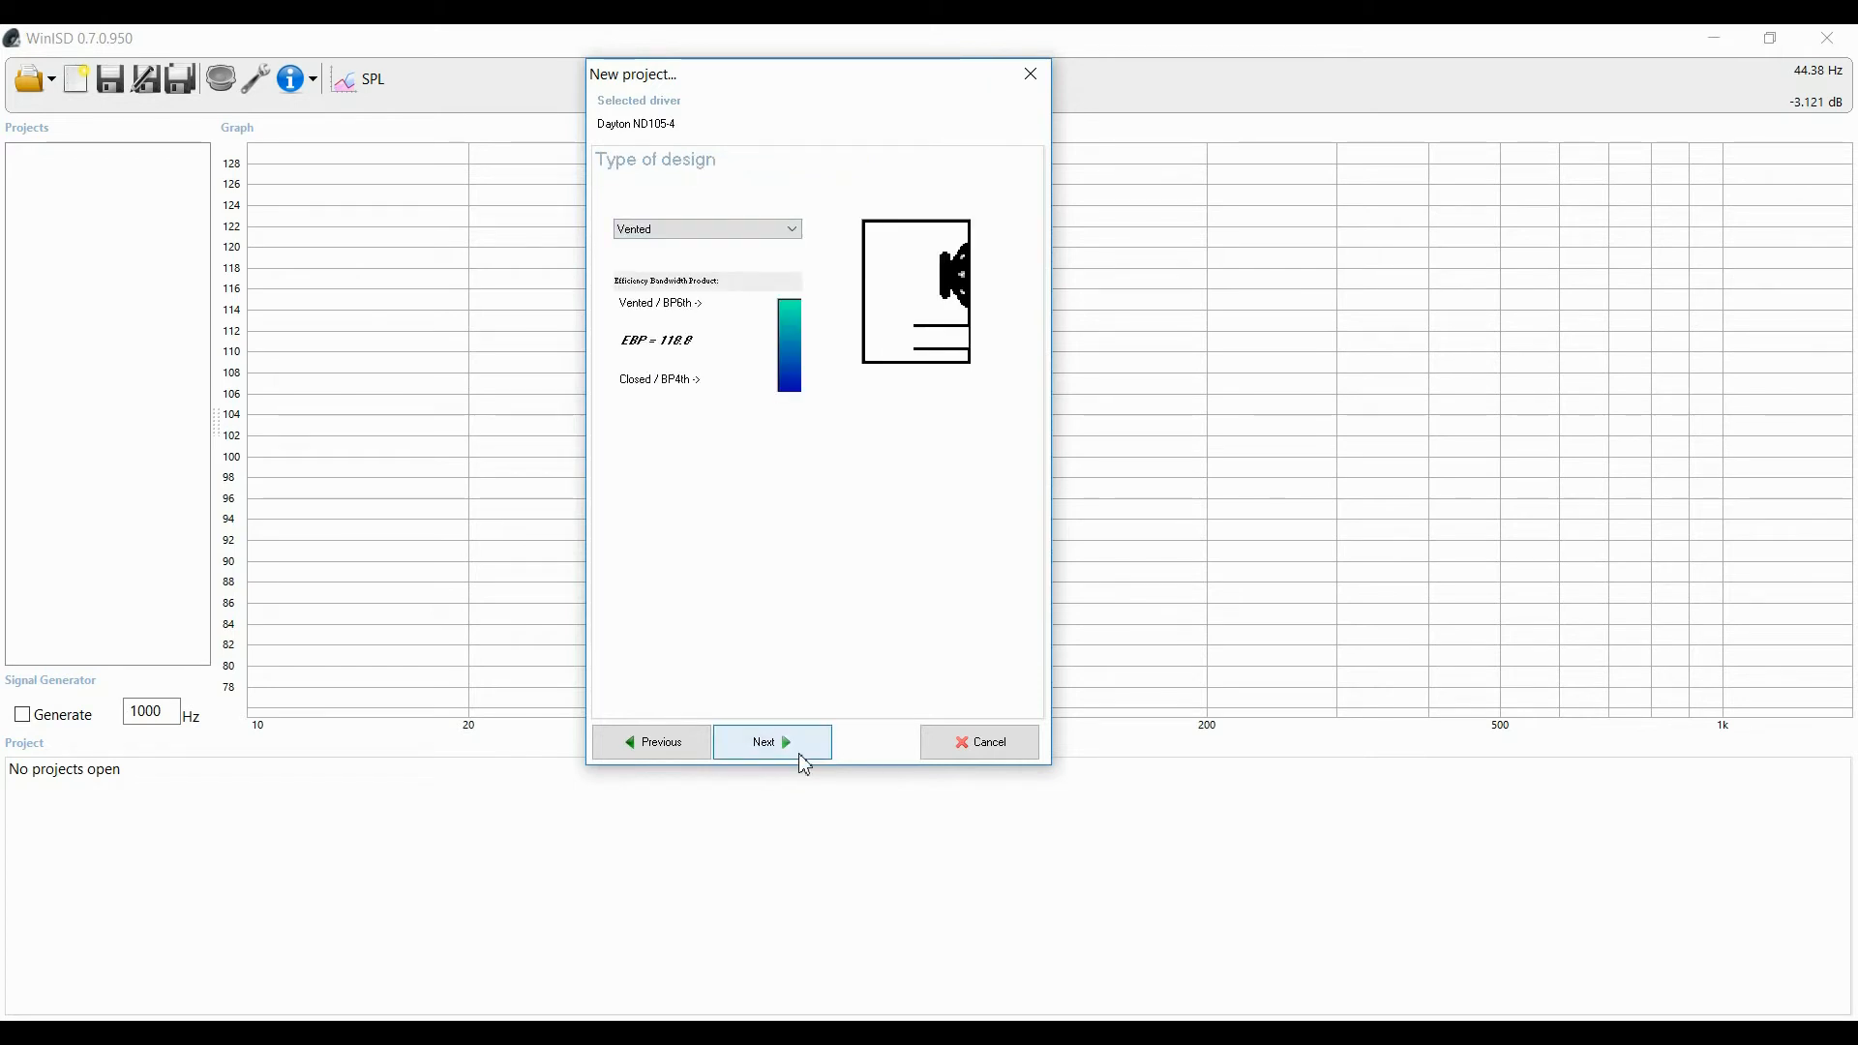
pyautogui.click(770, 742)
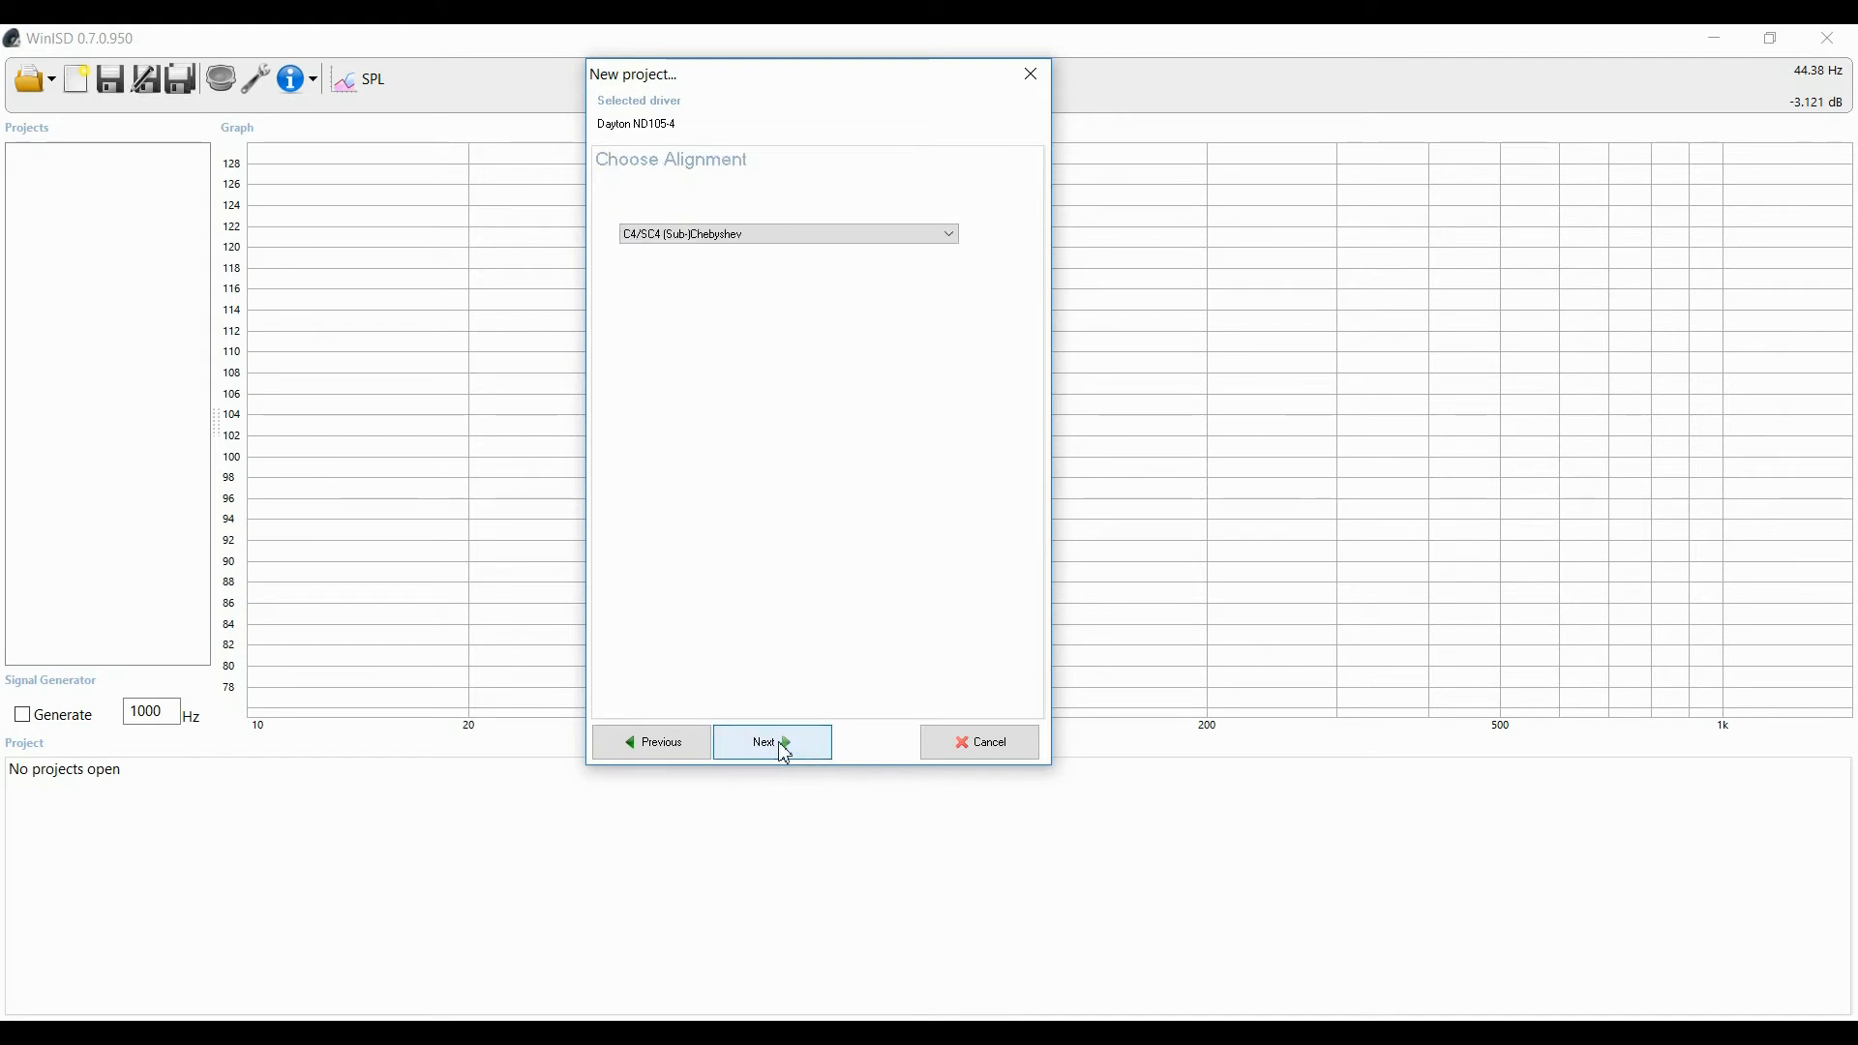
pyautogui.click(786, 234)
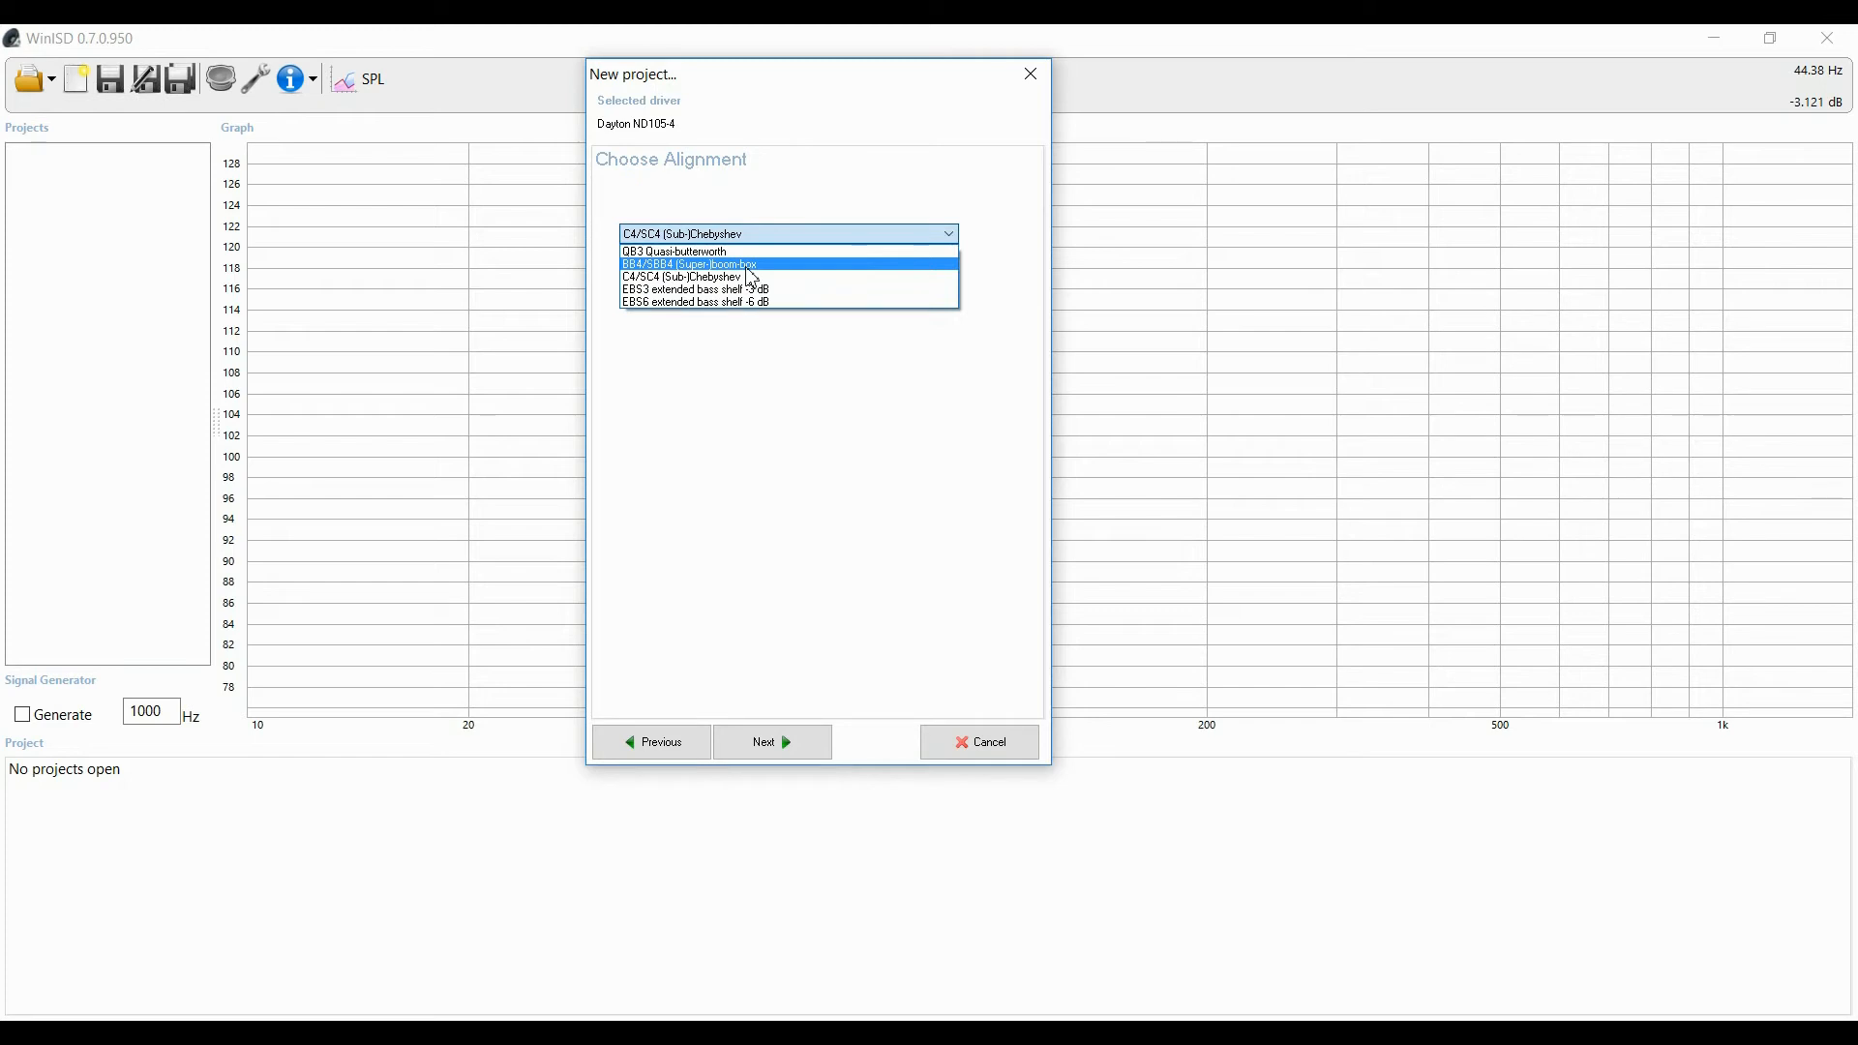
pyautogui.moveTo(747, 283)
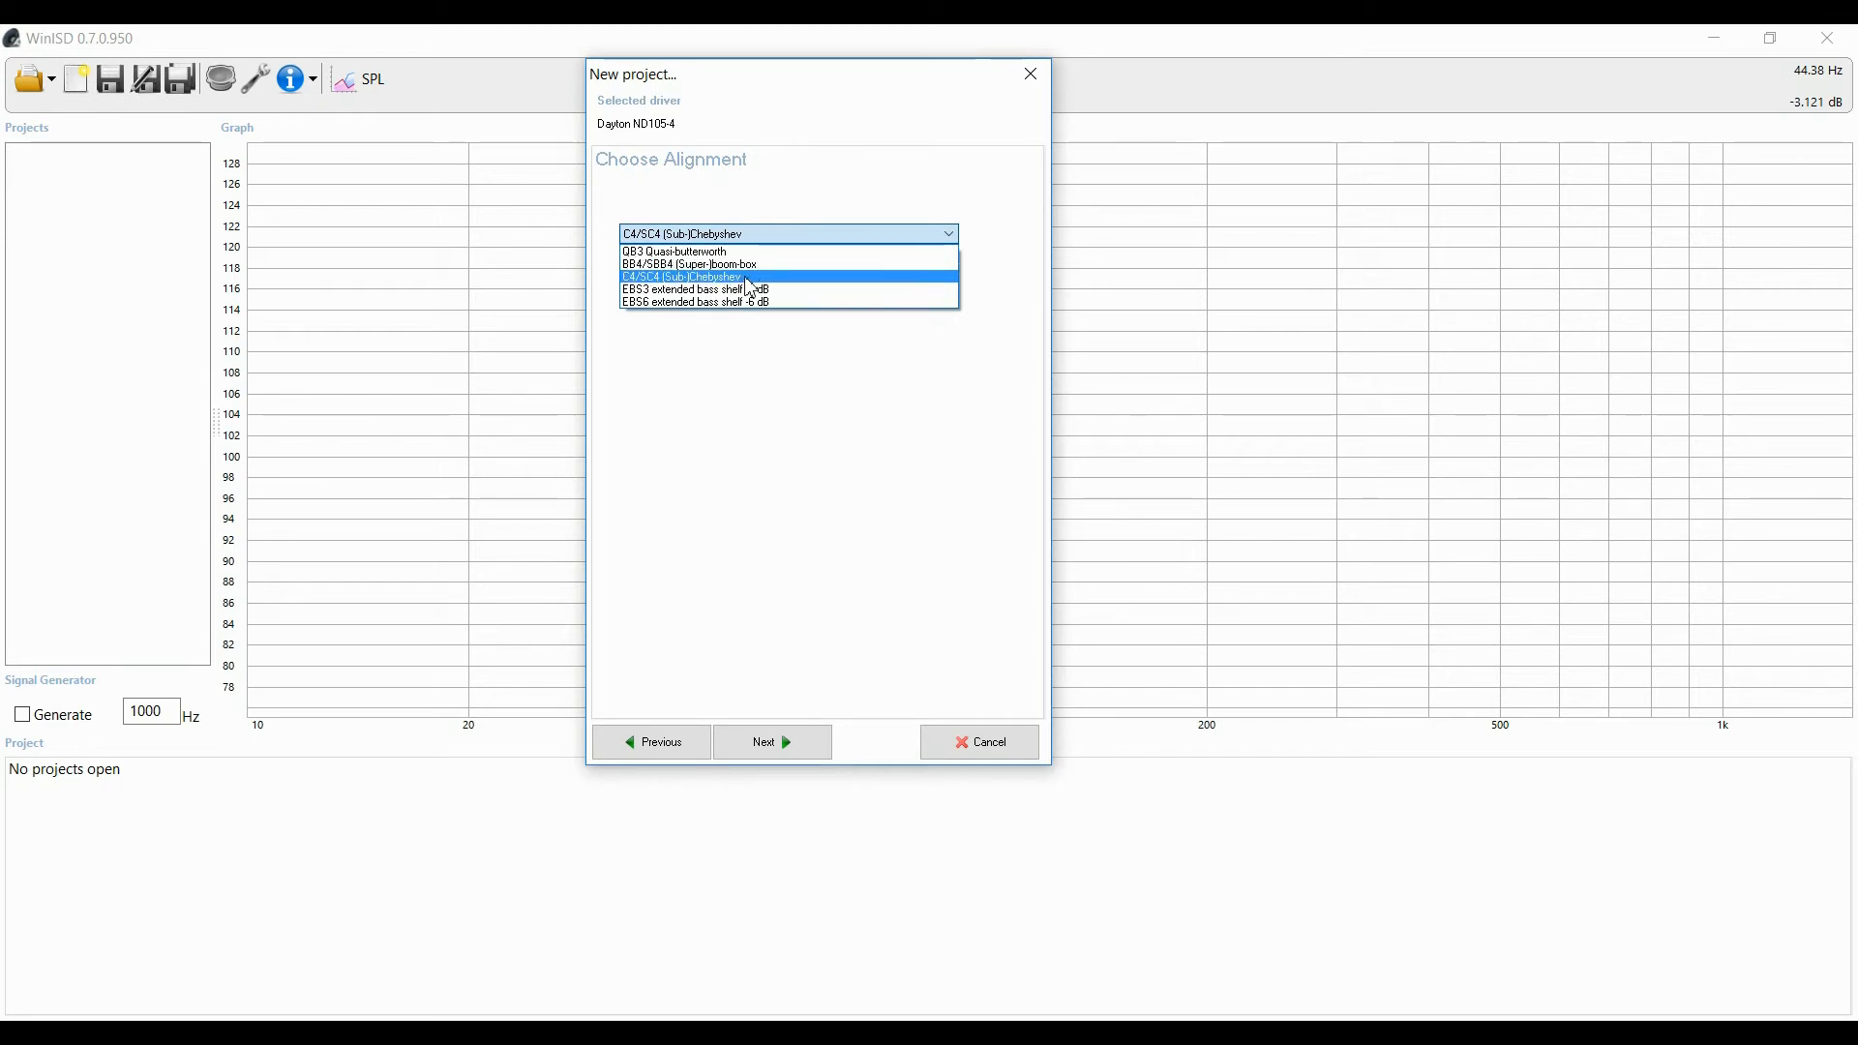
pyautogui.moveTo(759, 265)
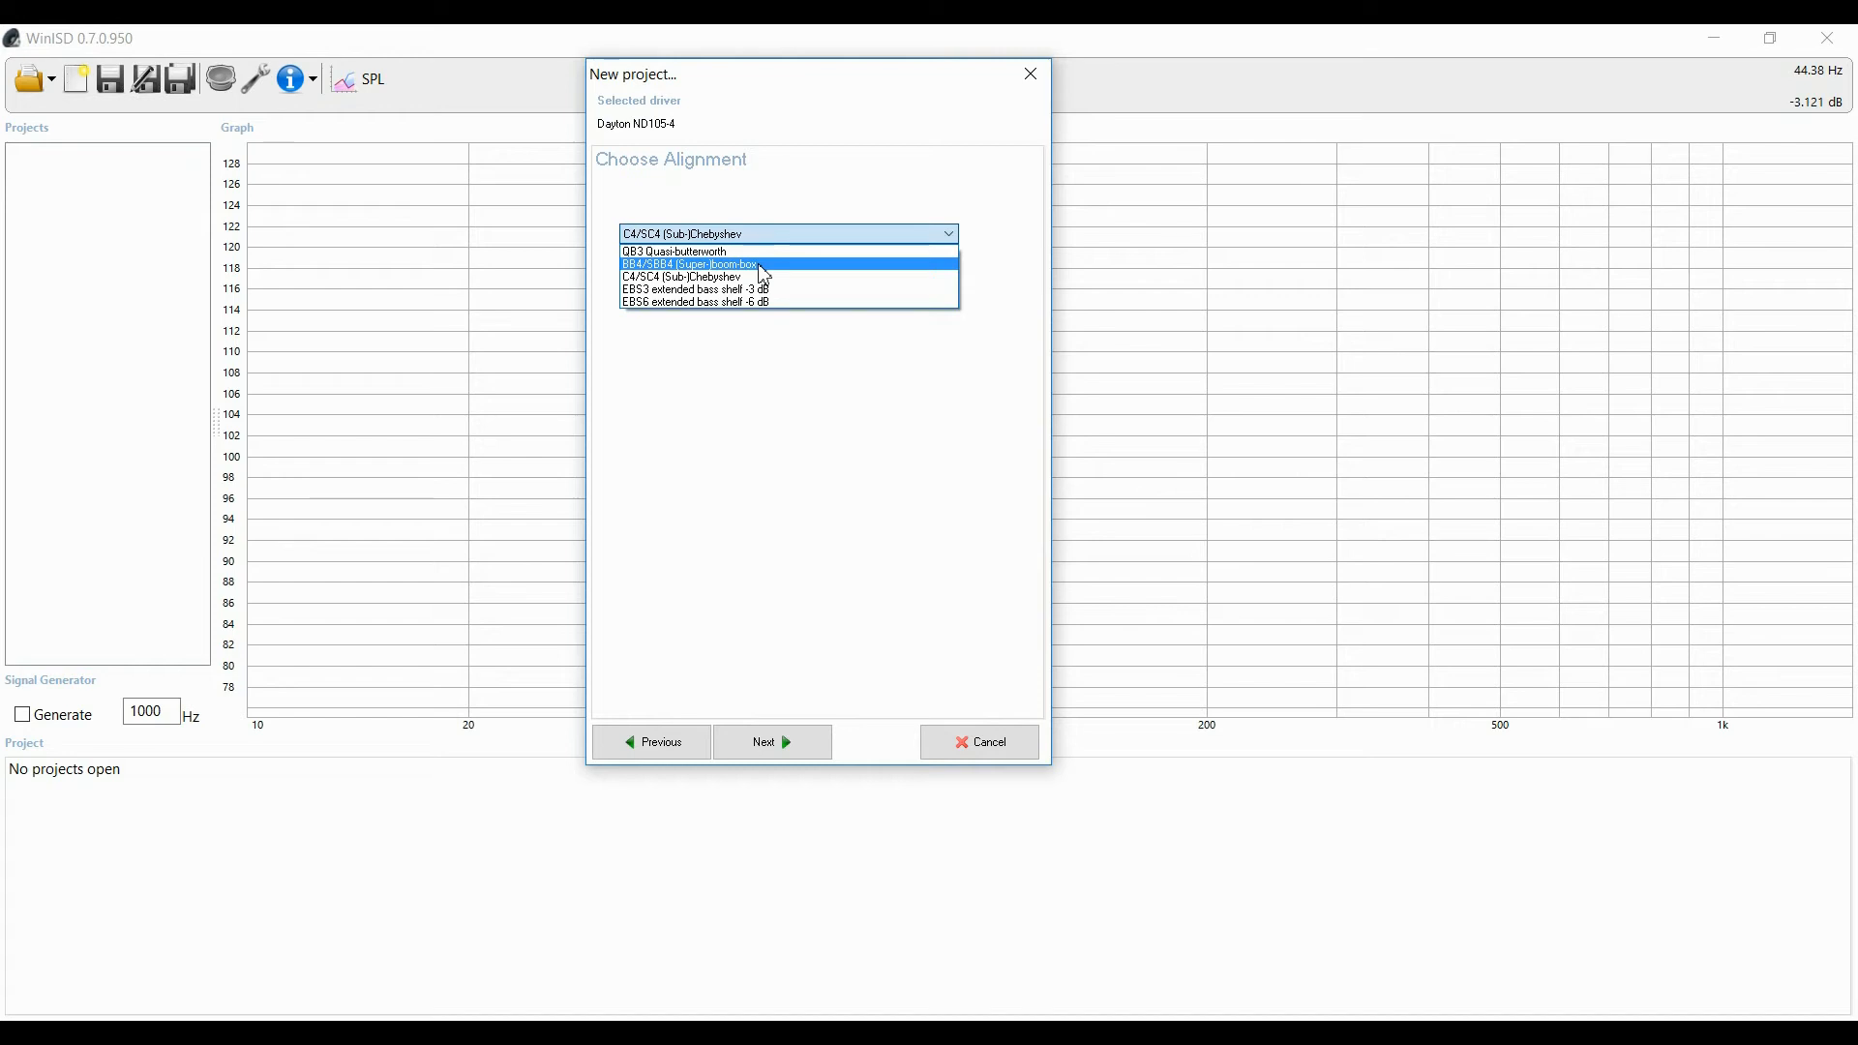
pyautogui.click(693, 263)
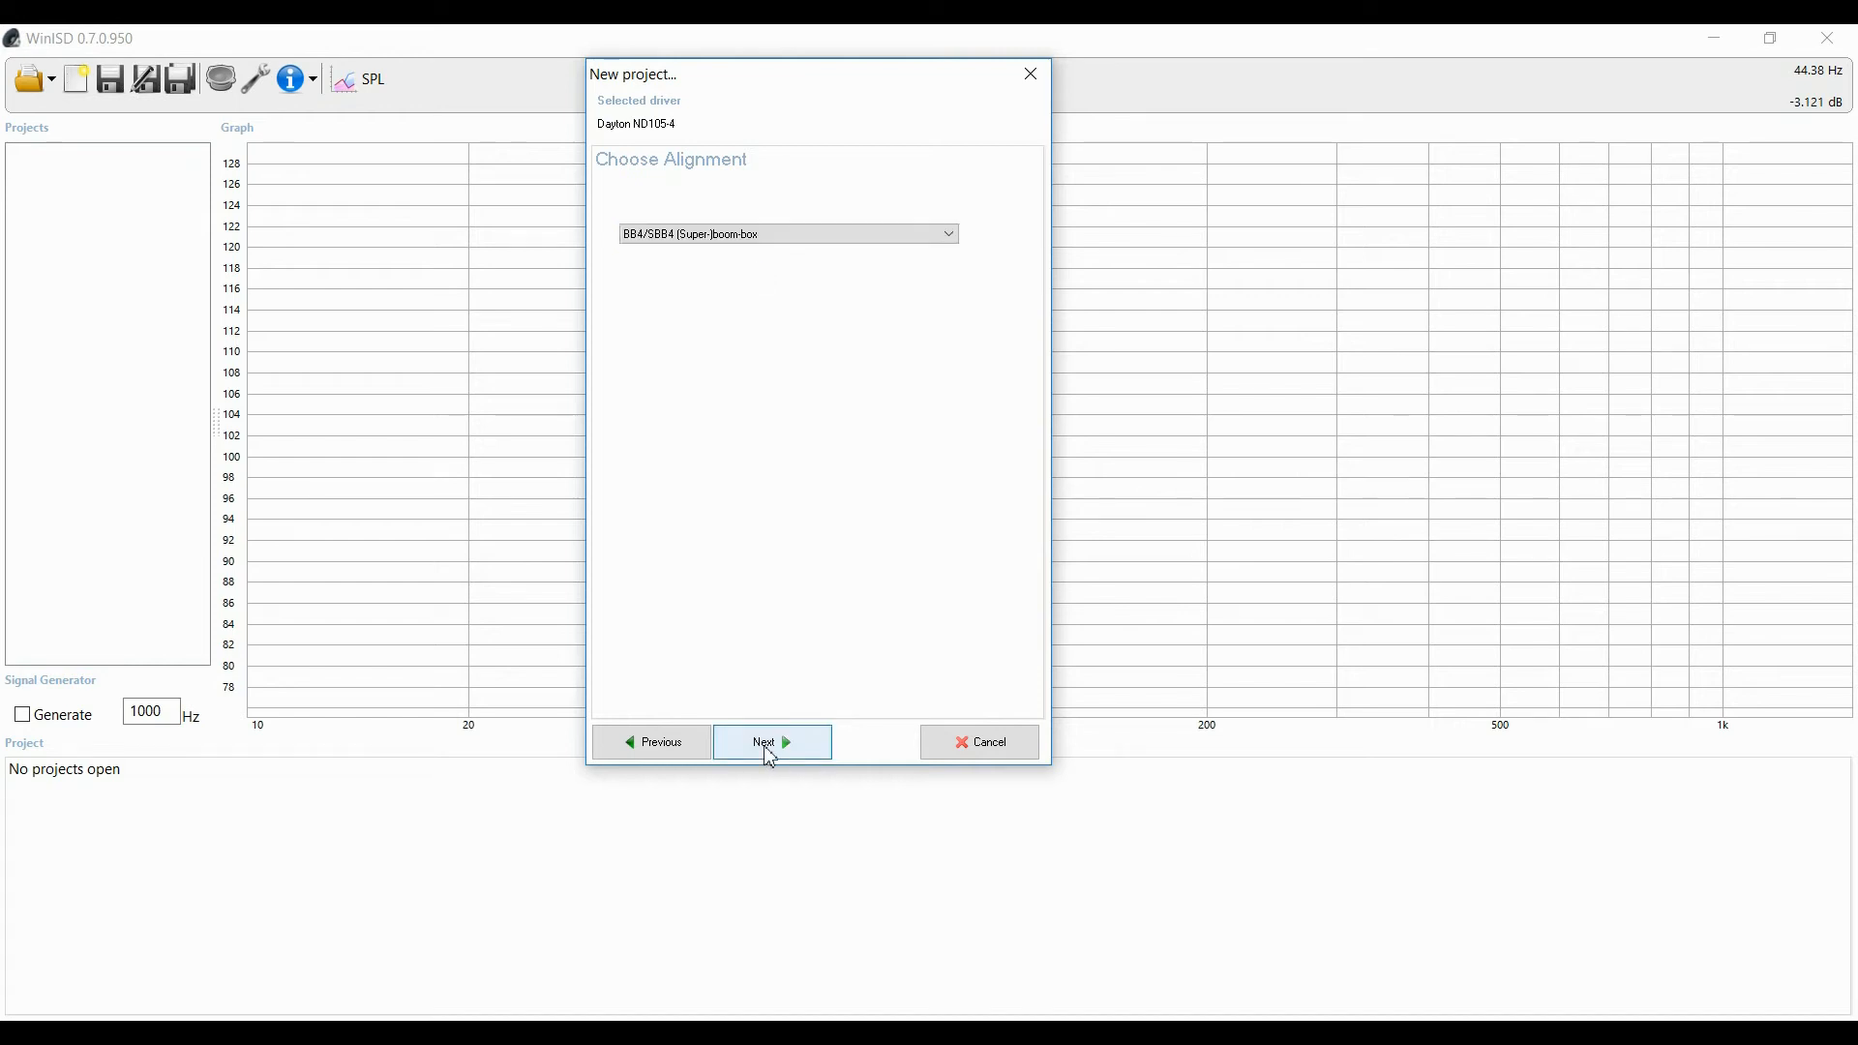
pyautogui.click(772, 741)
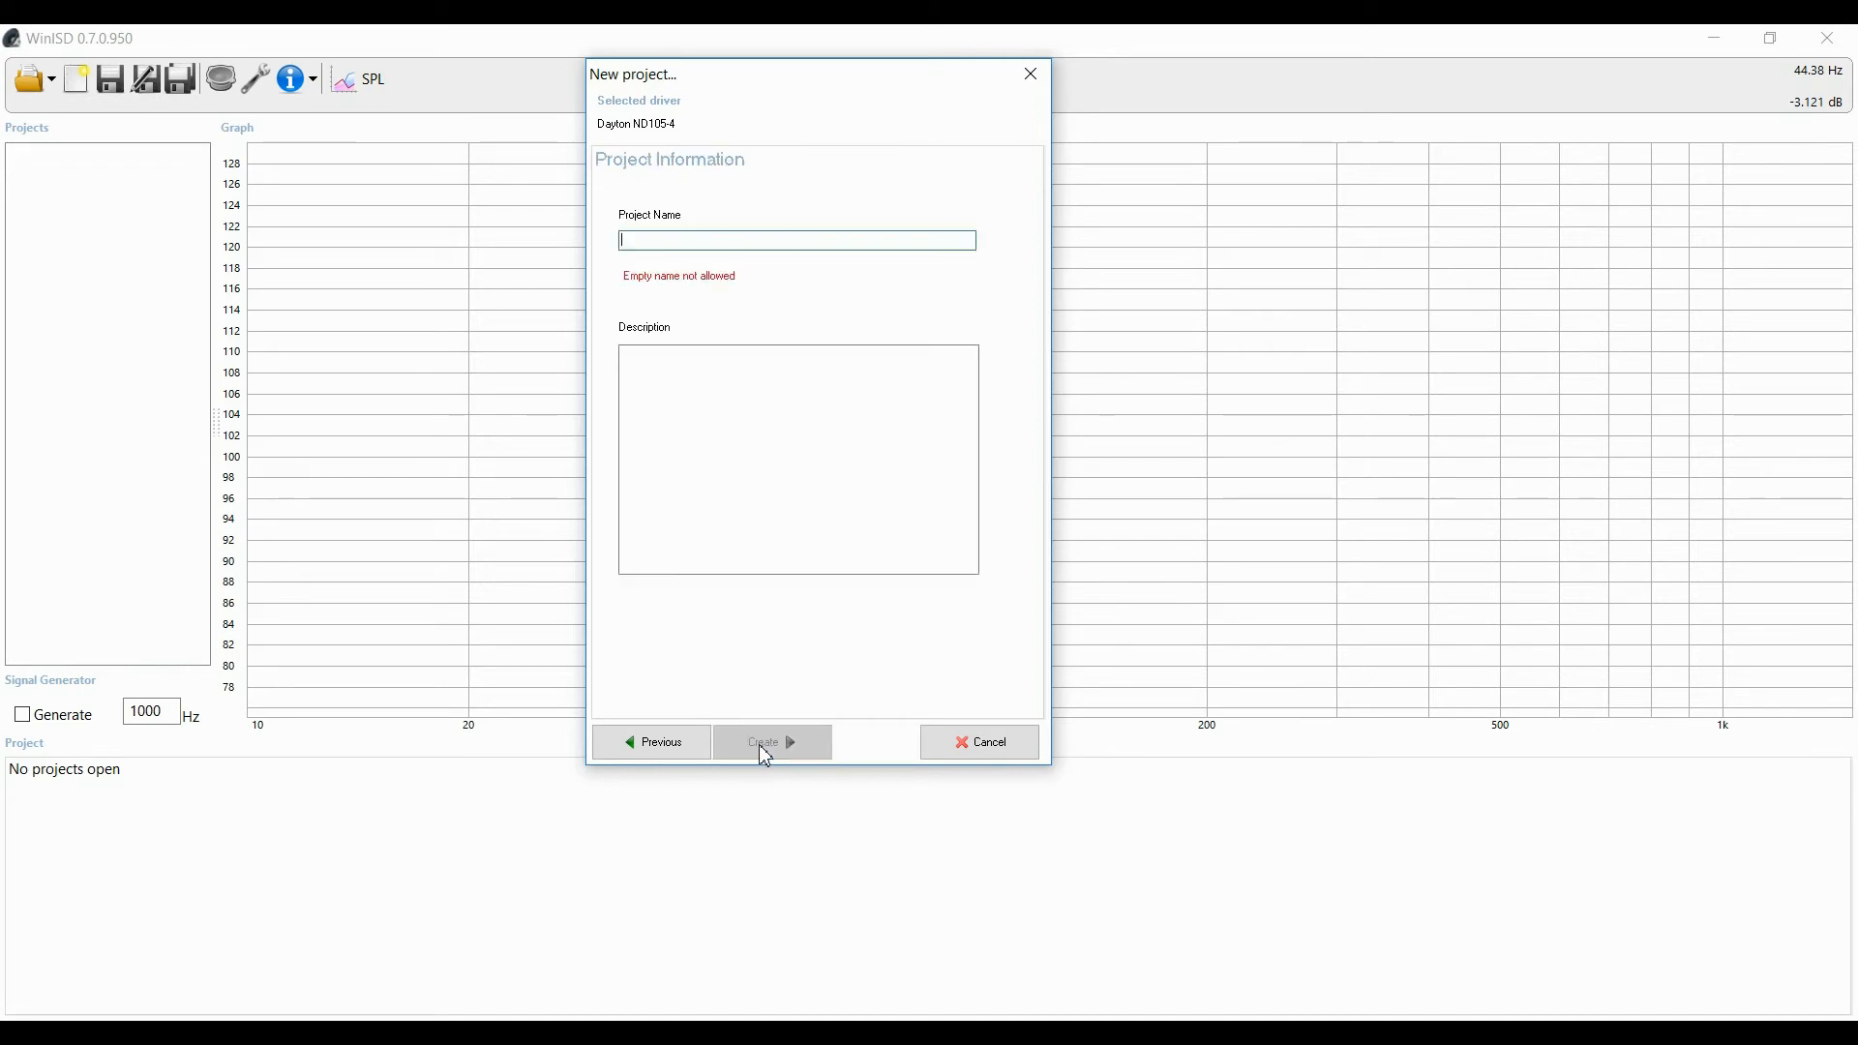
pyautogui.moveTo(799, 637)
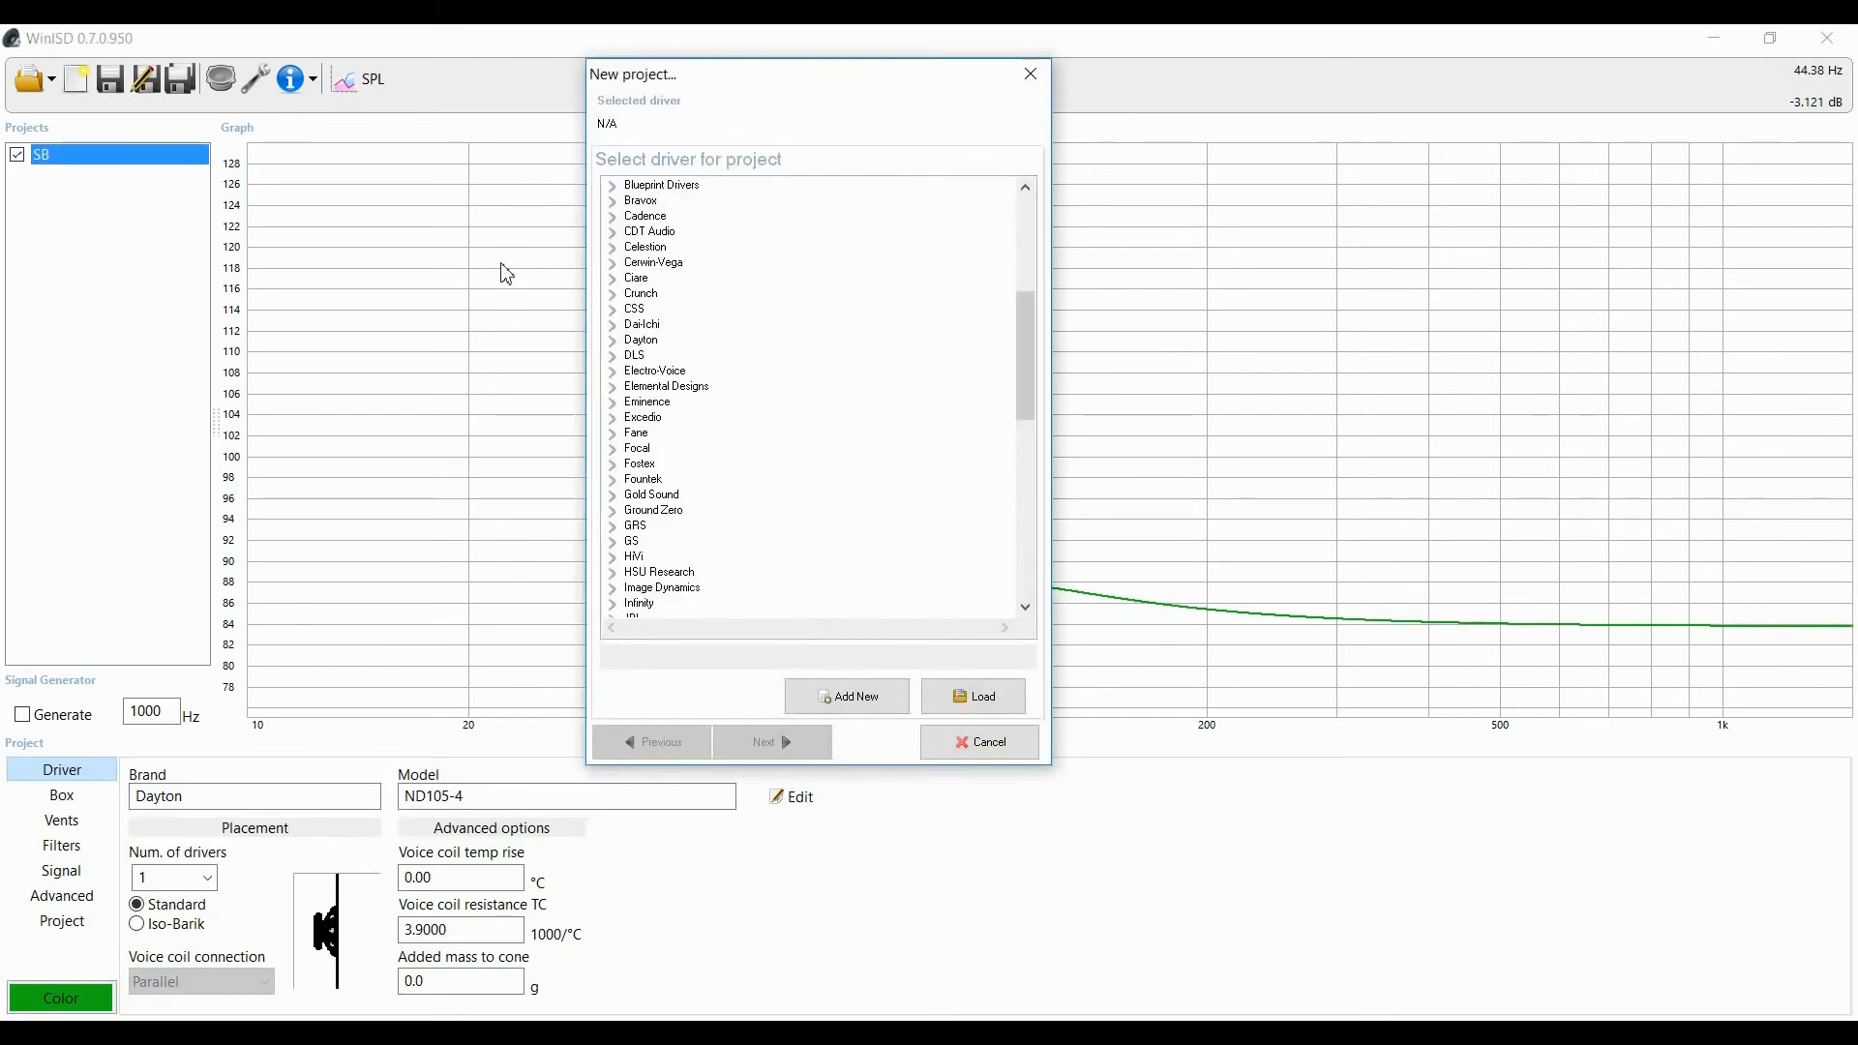
# Step: Create a second vented Dayton ND105-4 project named 'flat' with the default alignment
pyautogui.click(614, 341)
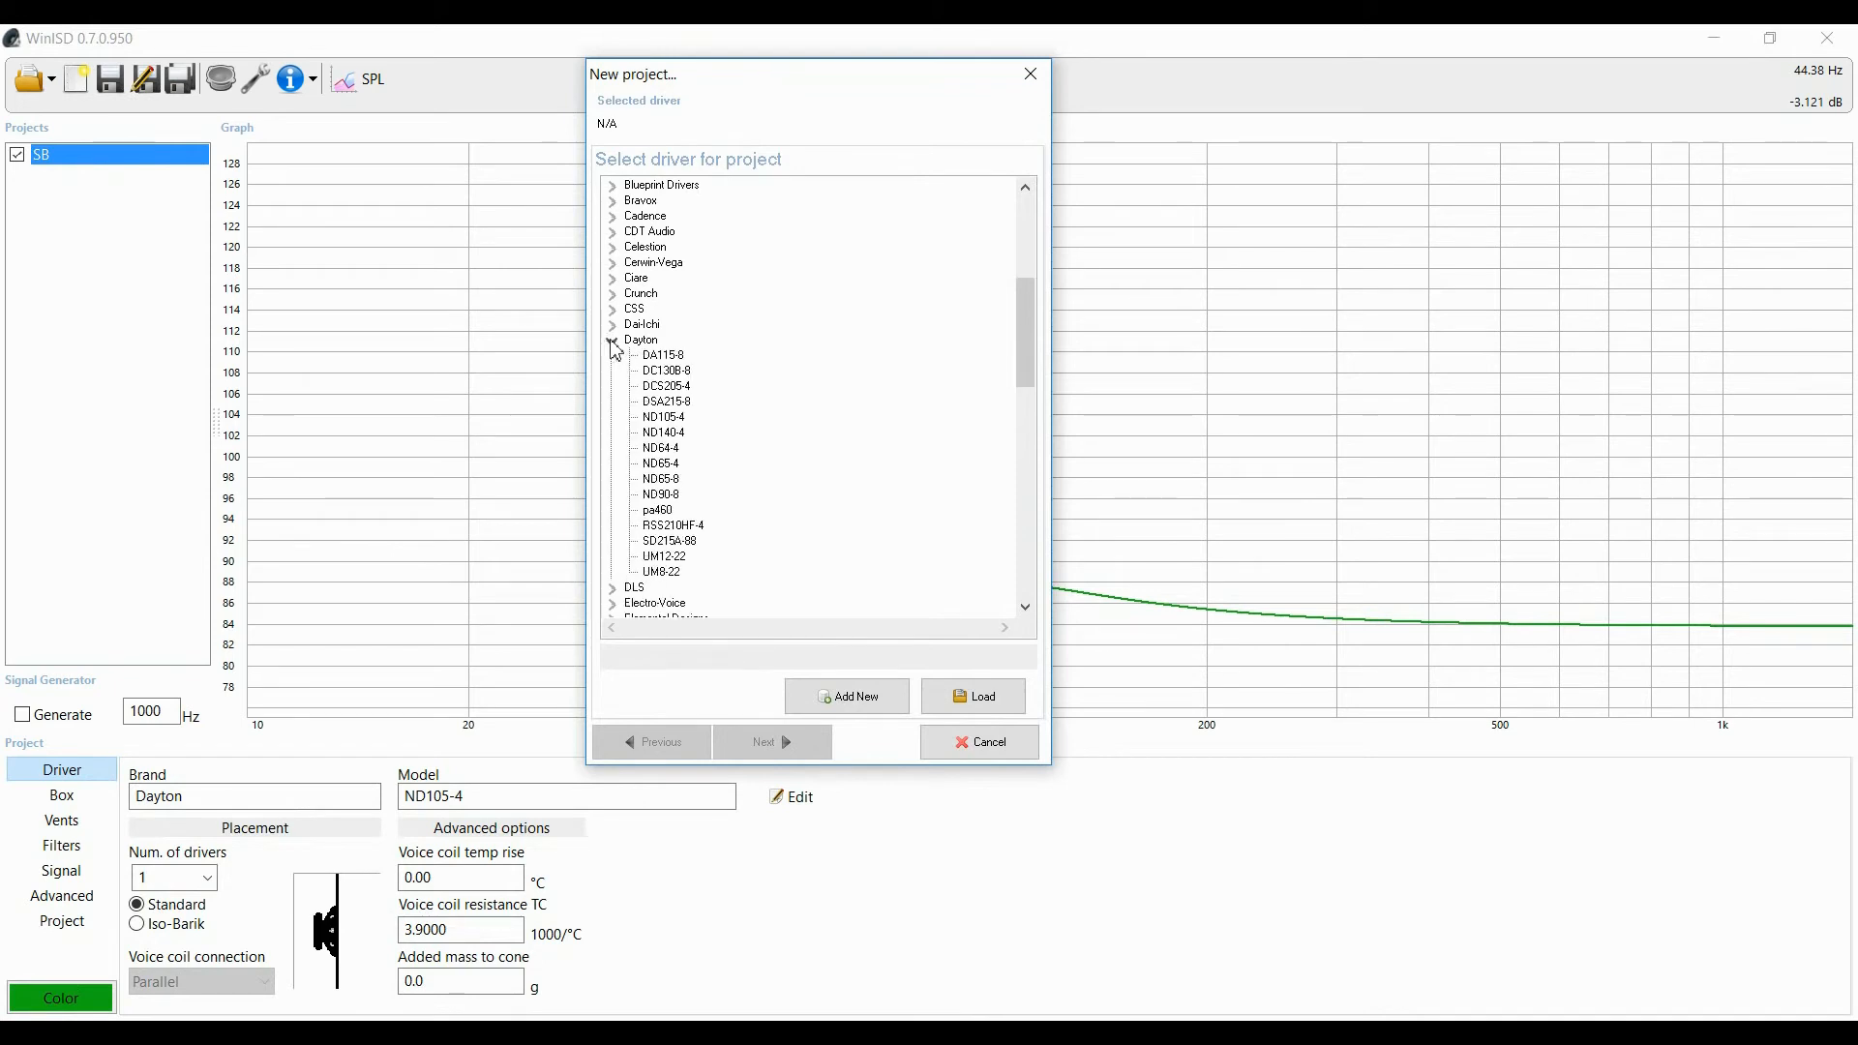
pyautogui.click(664, 418)
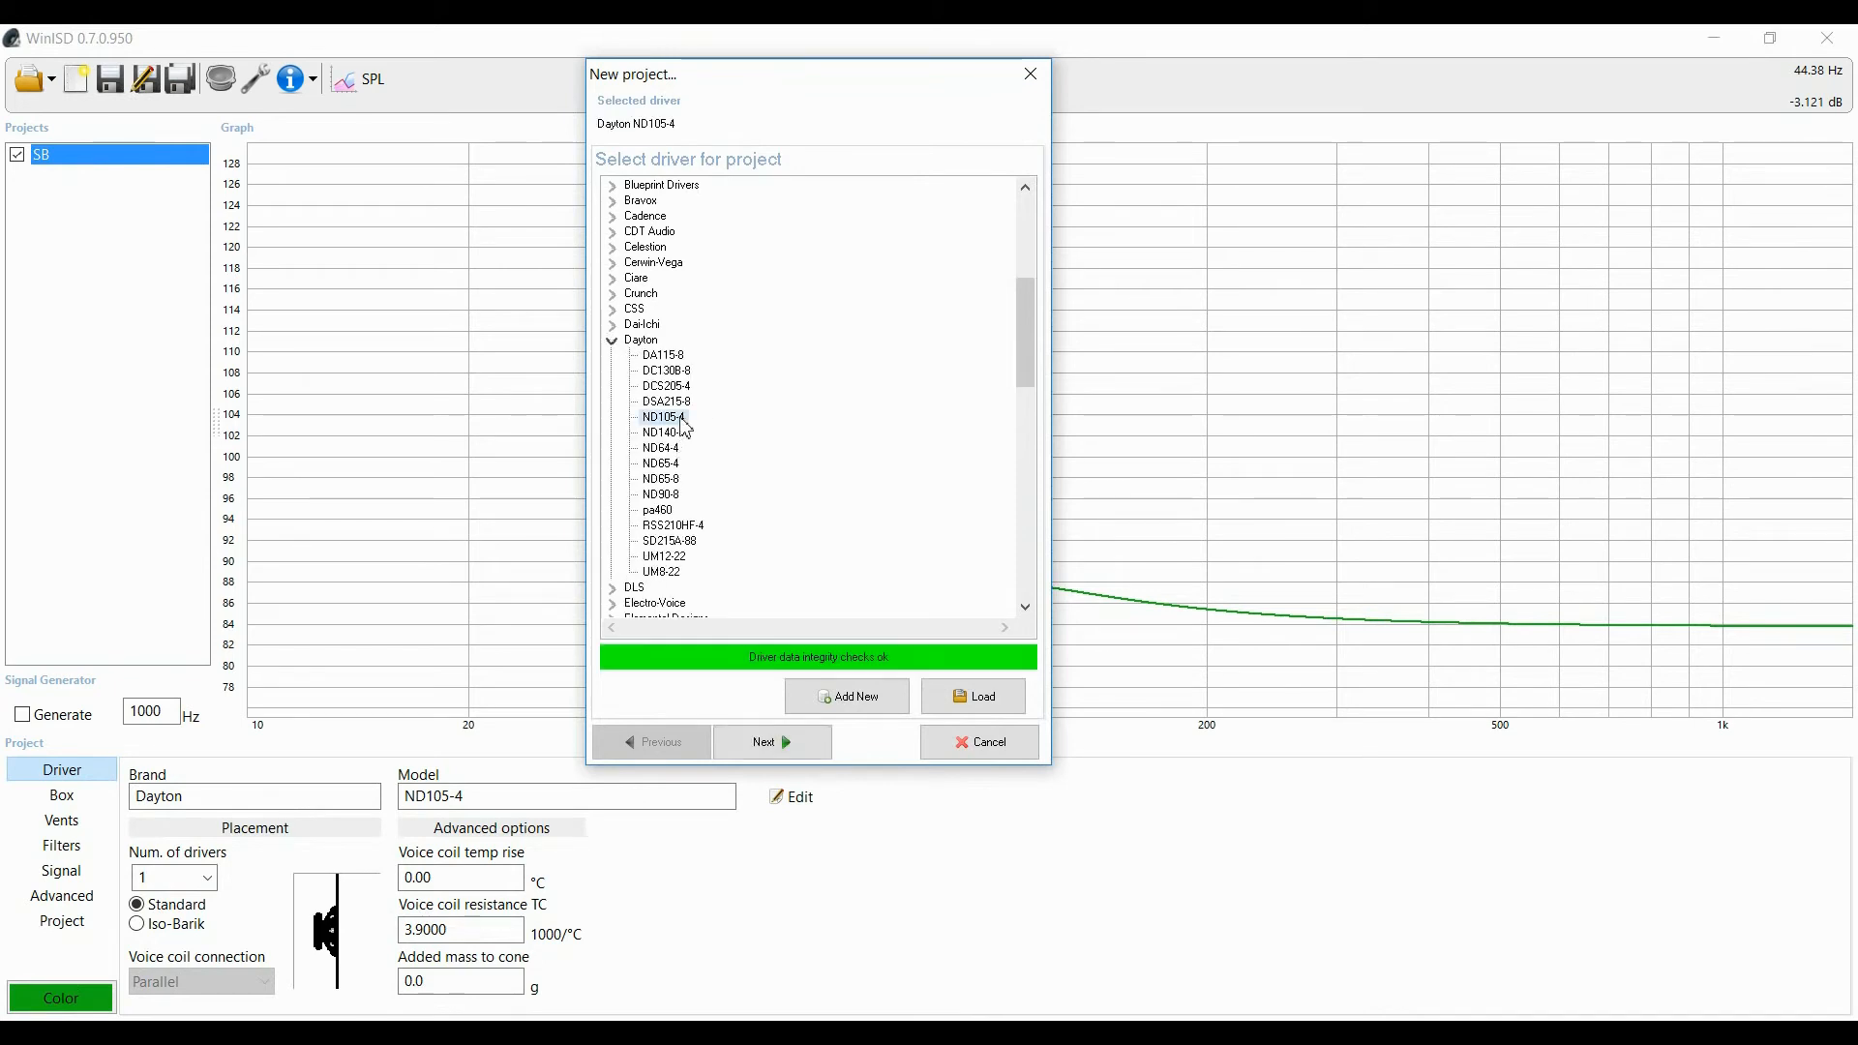
pyautogui.click(763, 742)
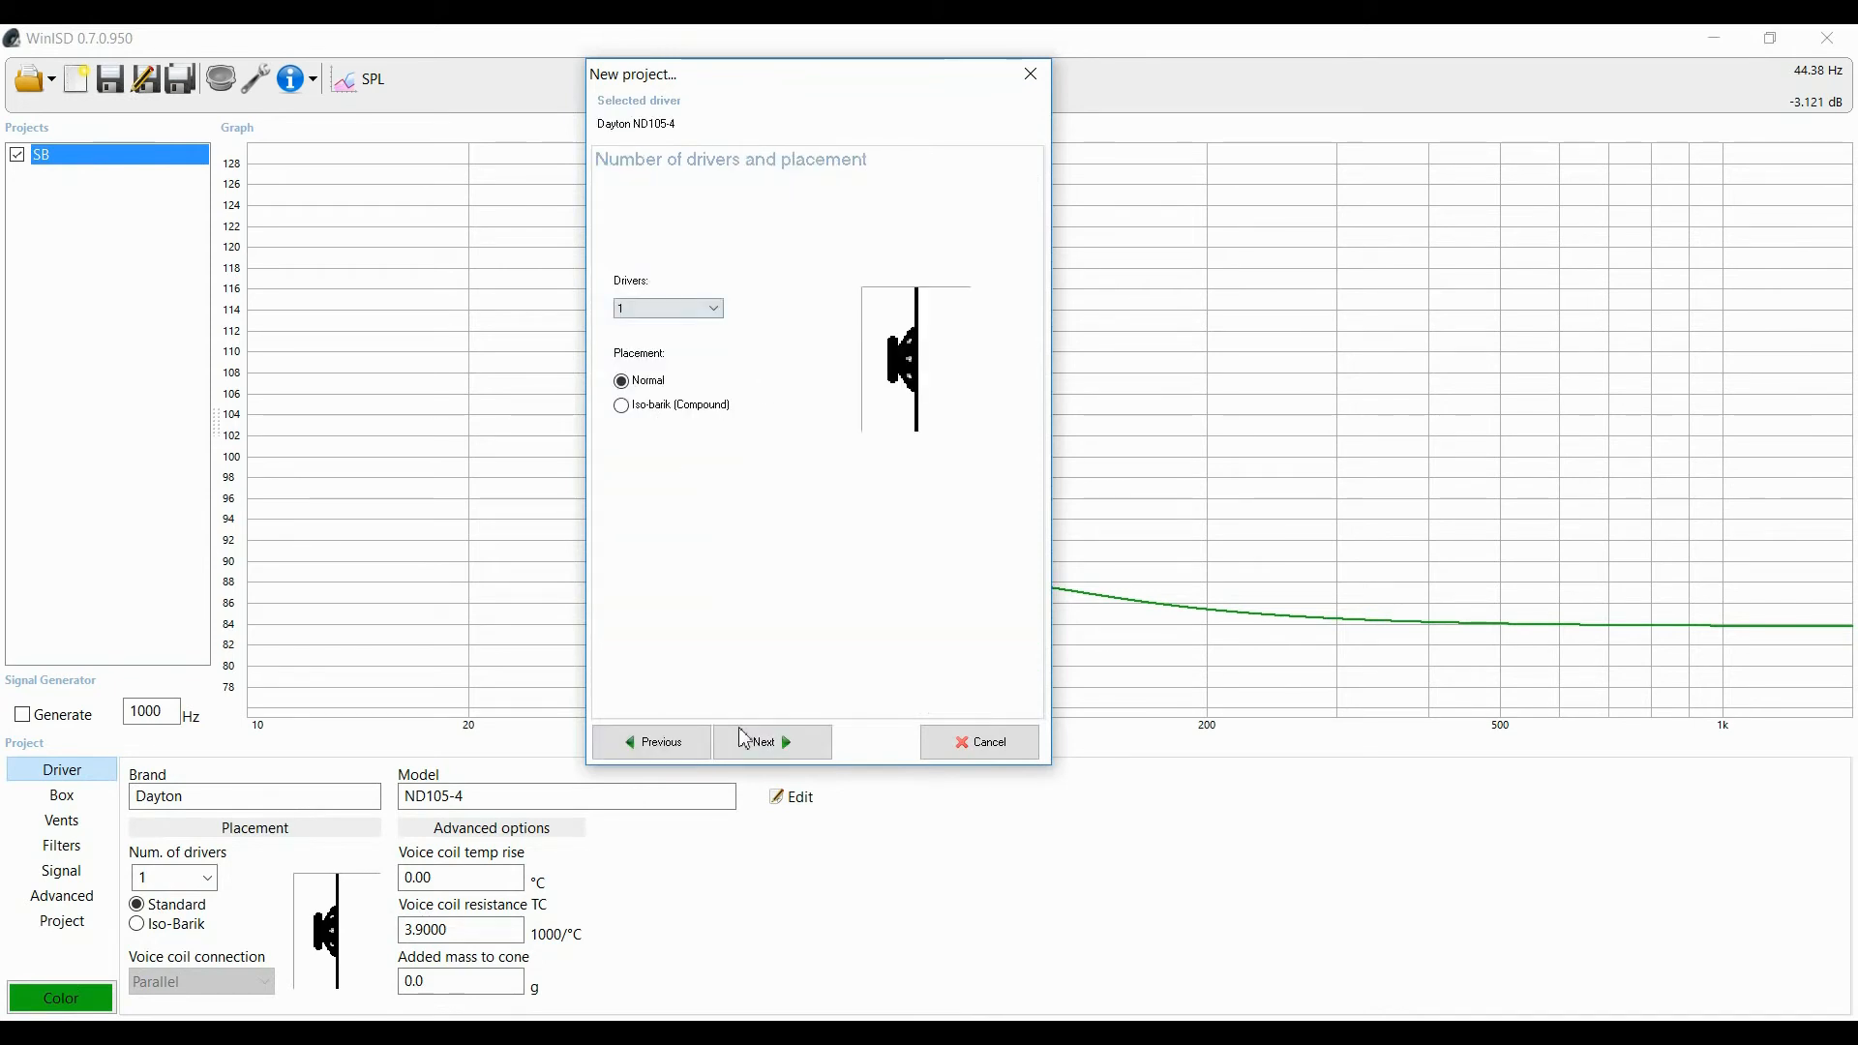
pyautogui.click(771, 742)
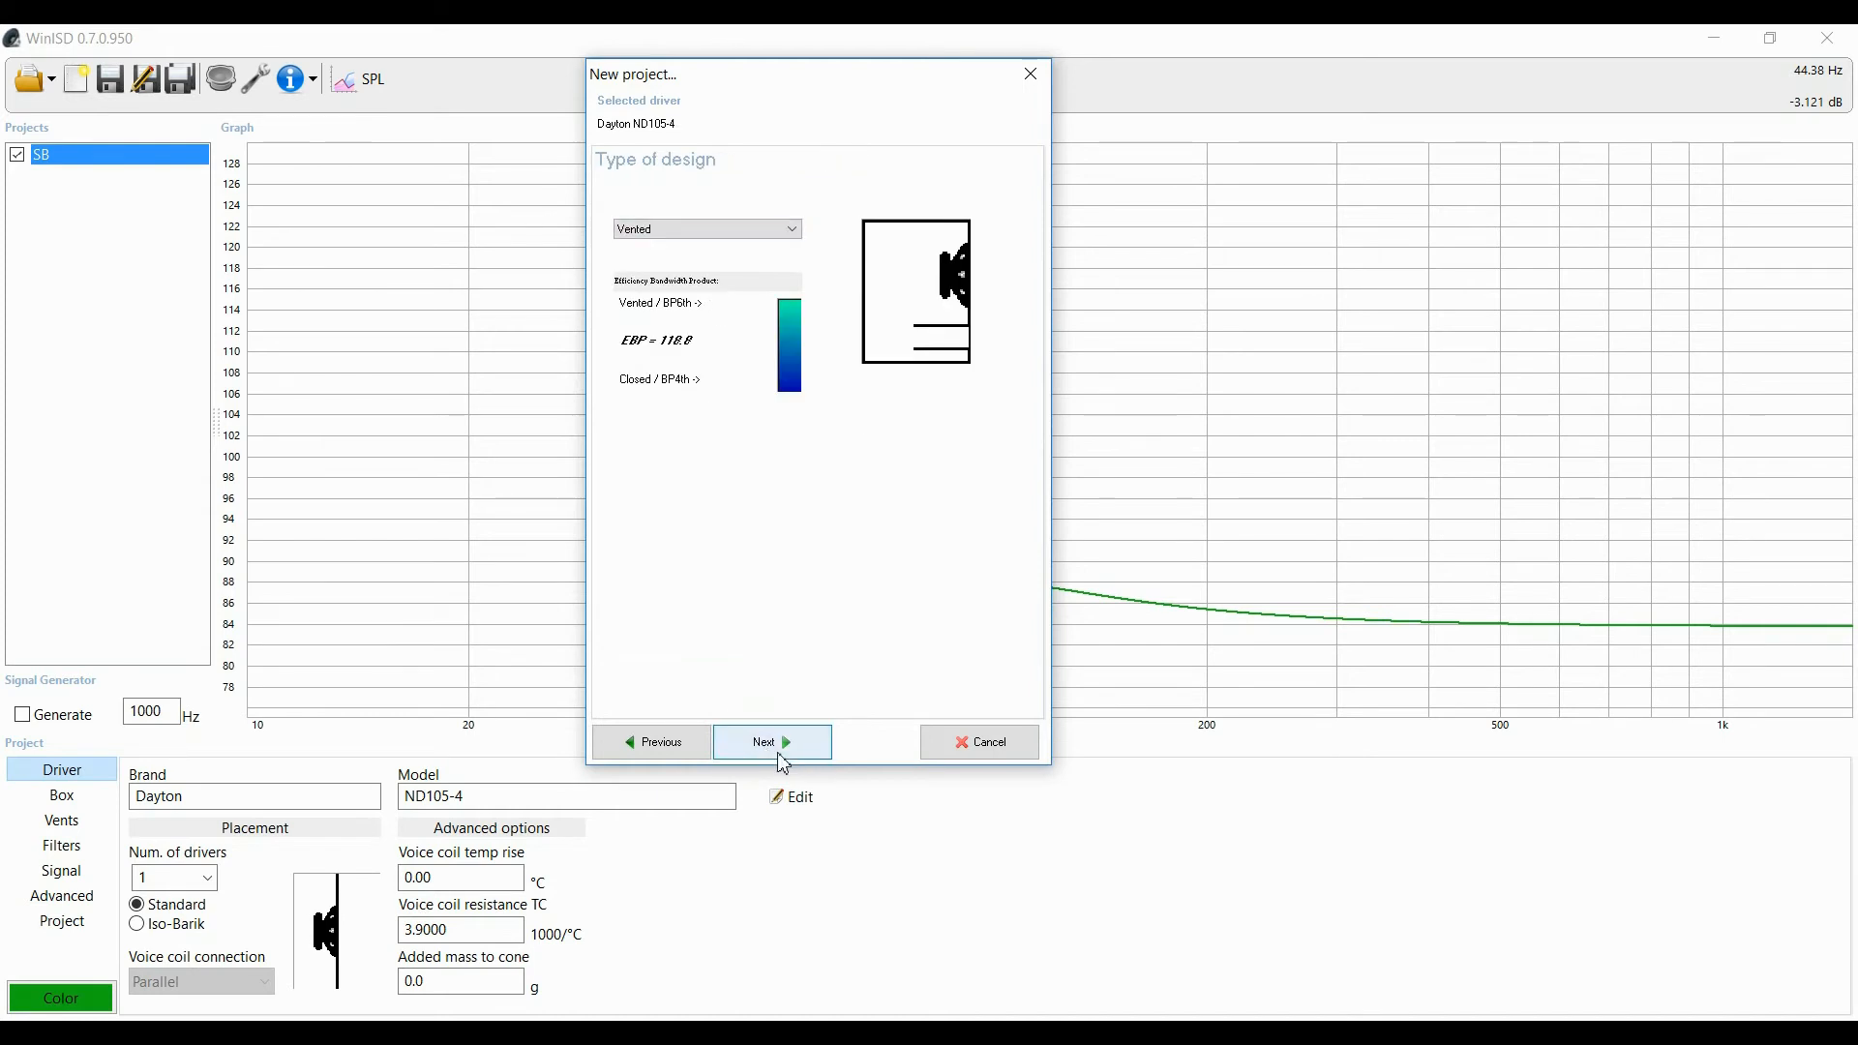
pyautogui.click(771, 741)
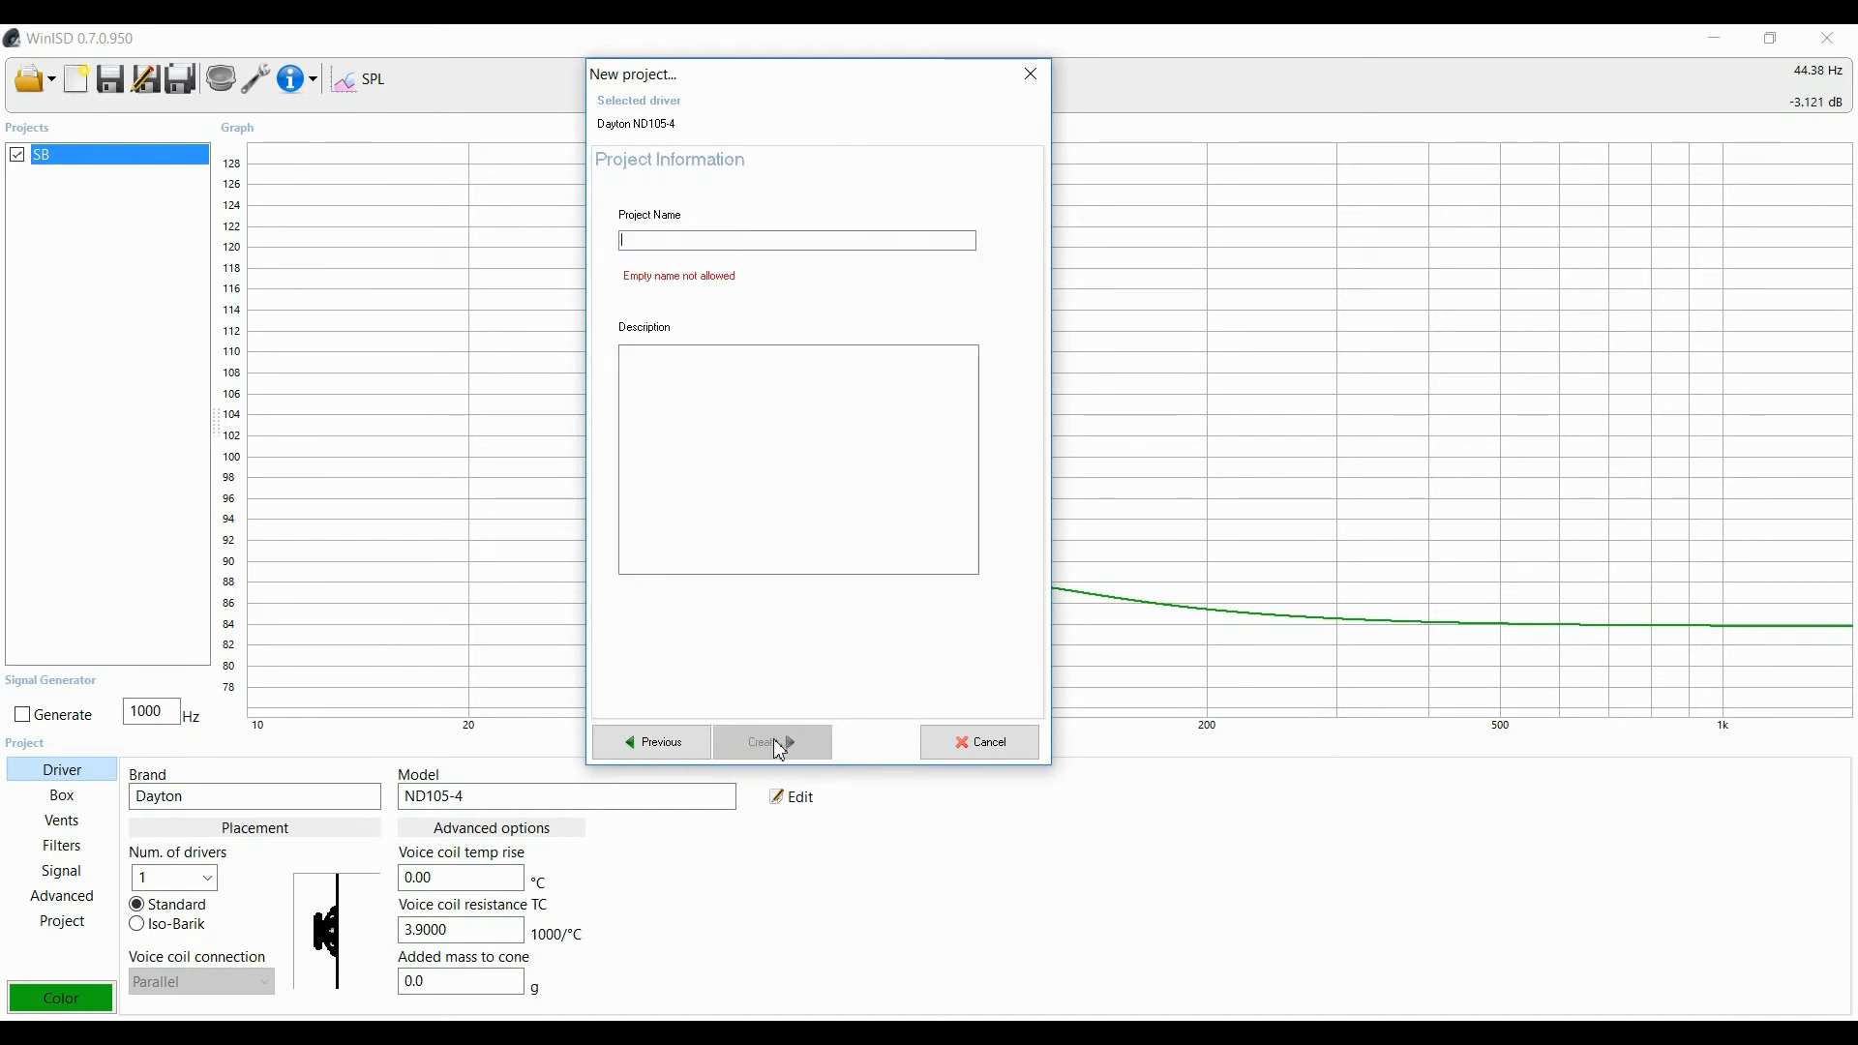
pyautogui.write('flat')
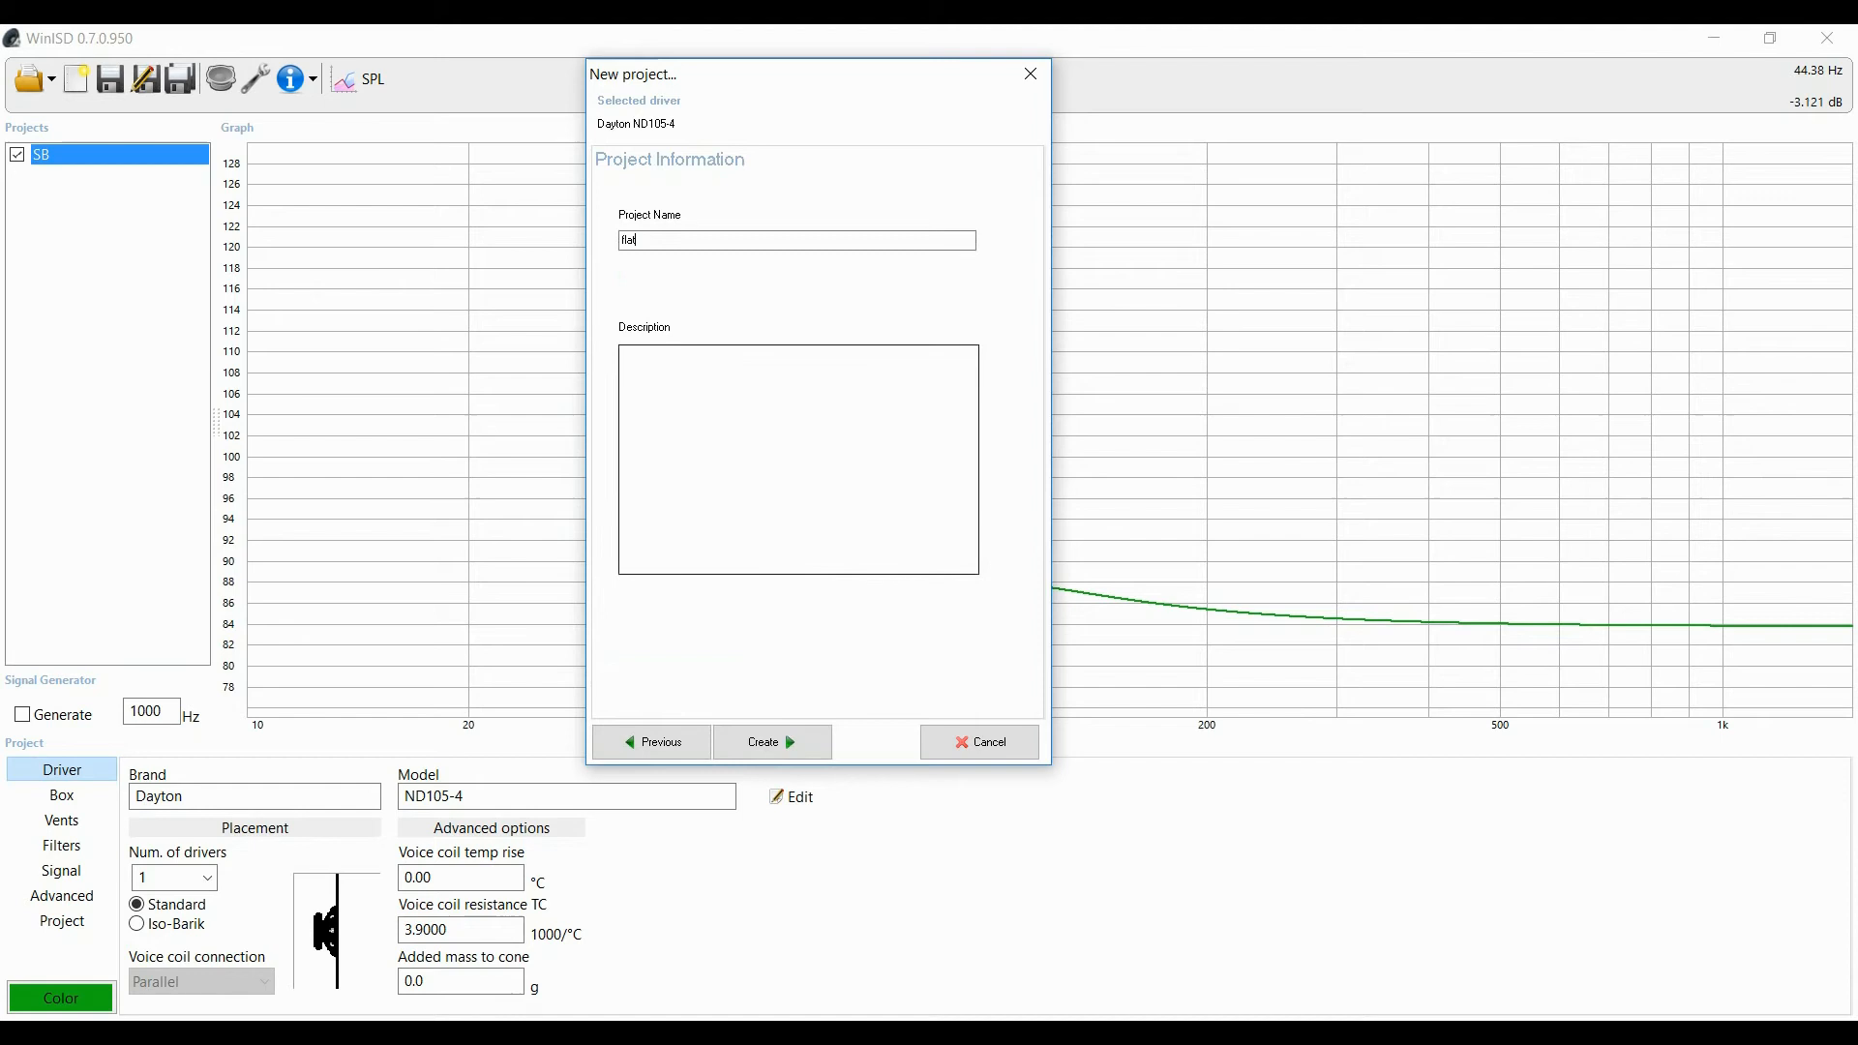
pyautogui.click(772, 742)
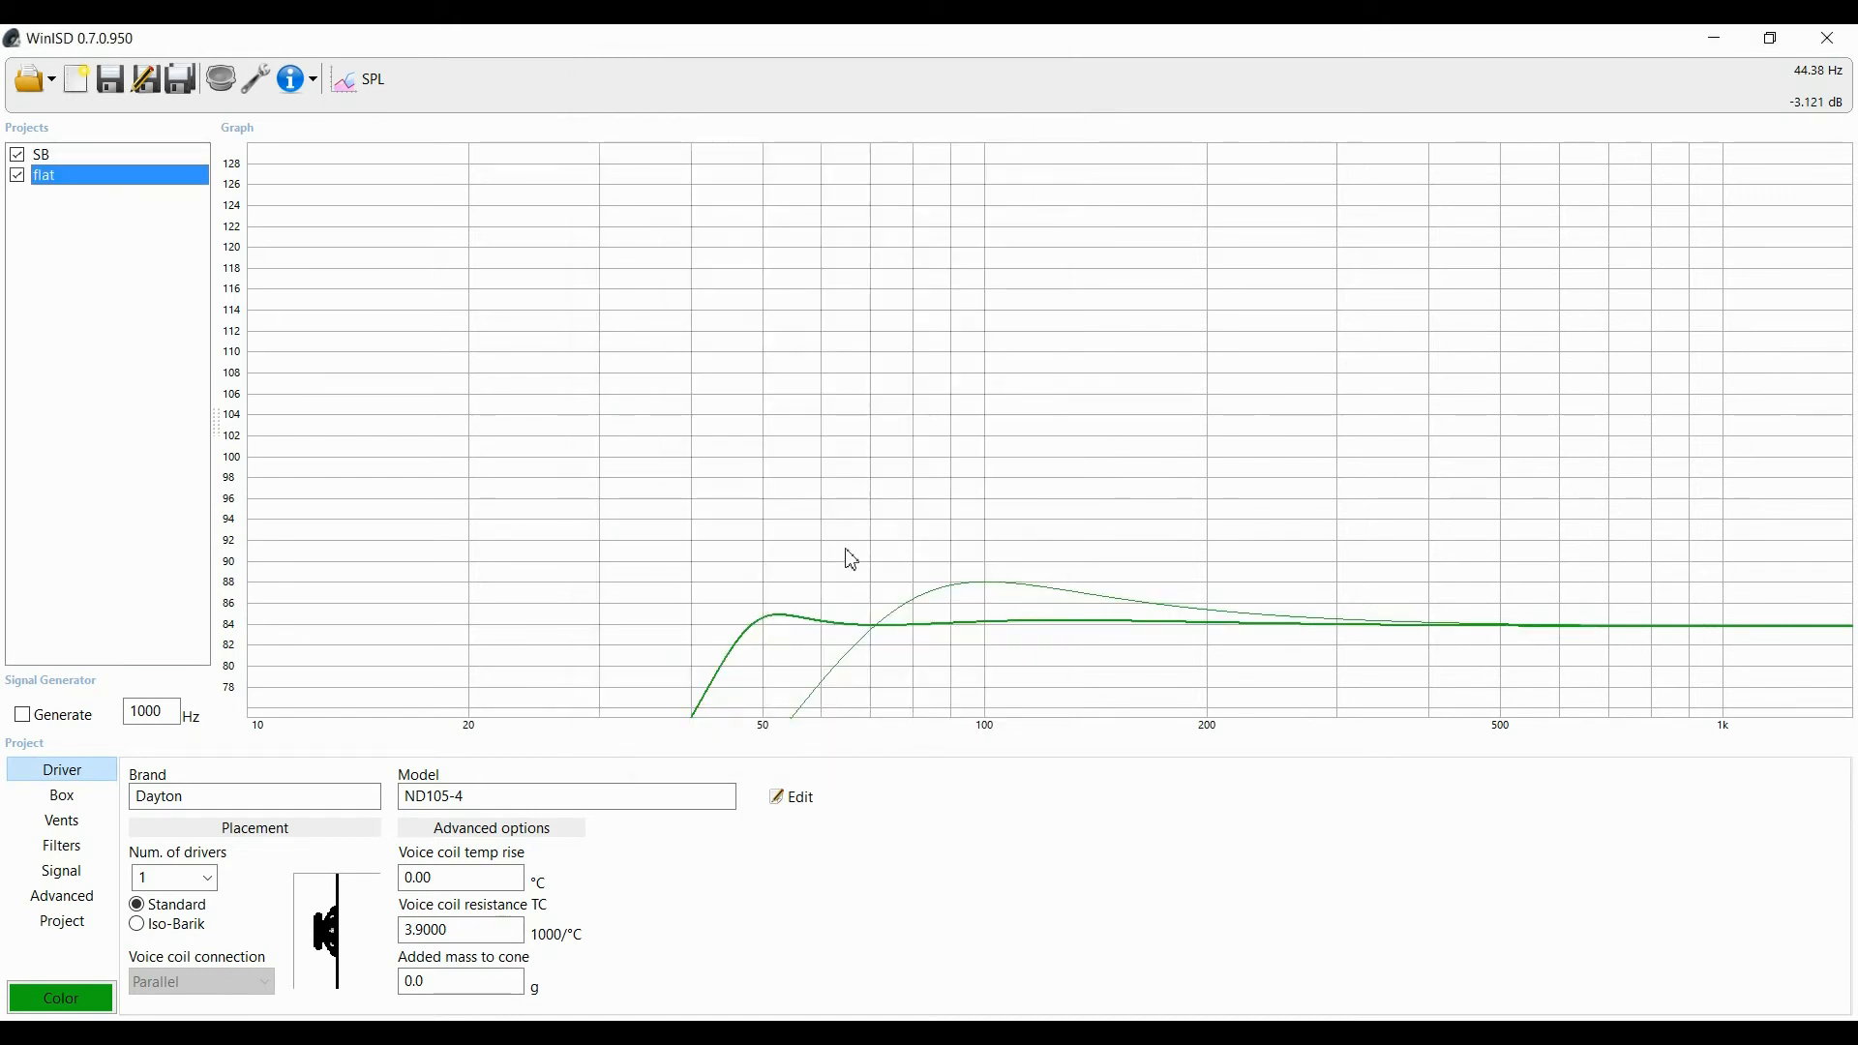
# Step: Select the SB project, then the flat curve, reading SB's -3 dB point near 63.9 Hz
pyautogui.click(60, 999)
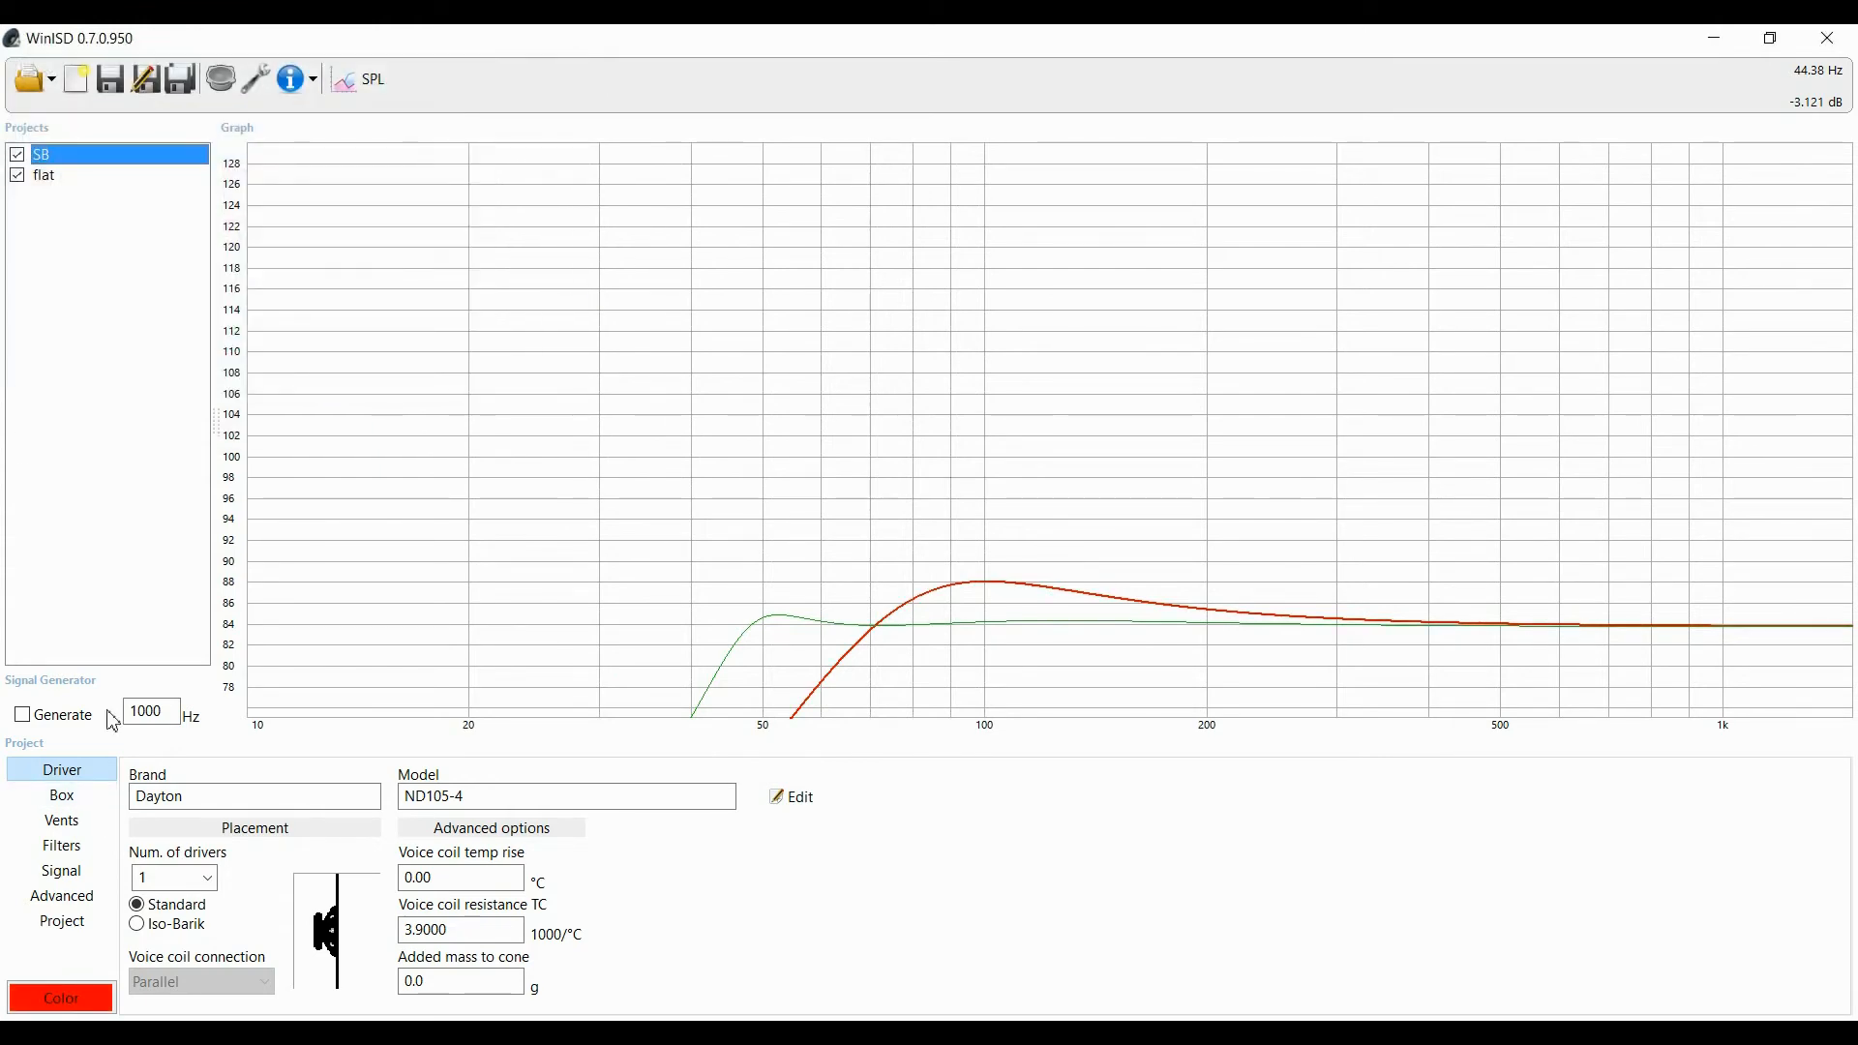
pyautogui.moveTo(753, 569)
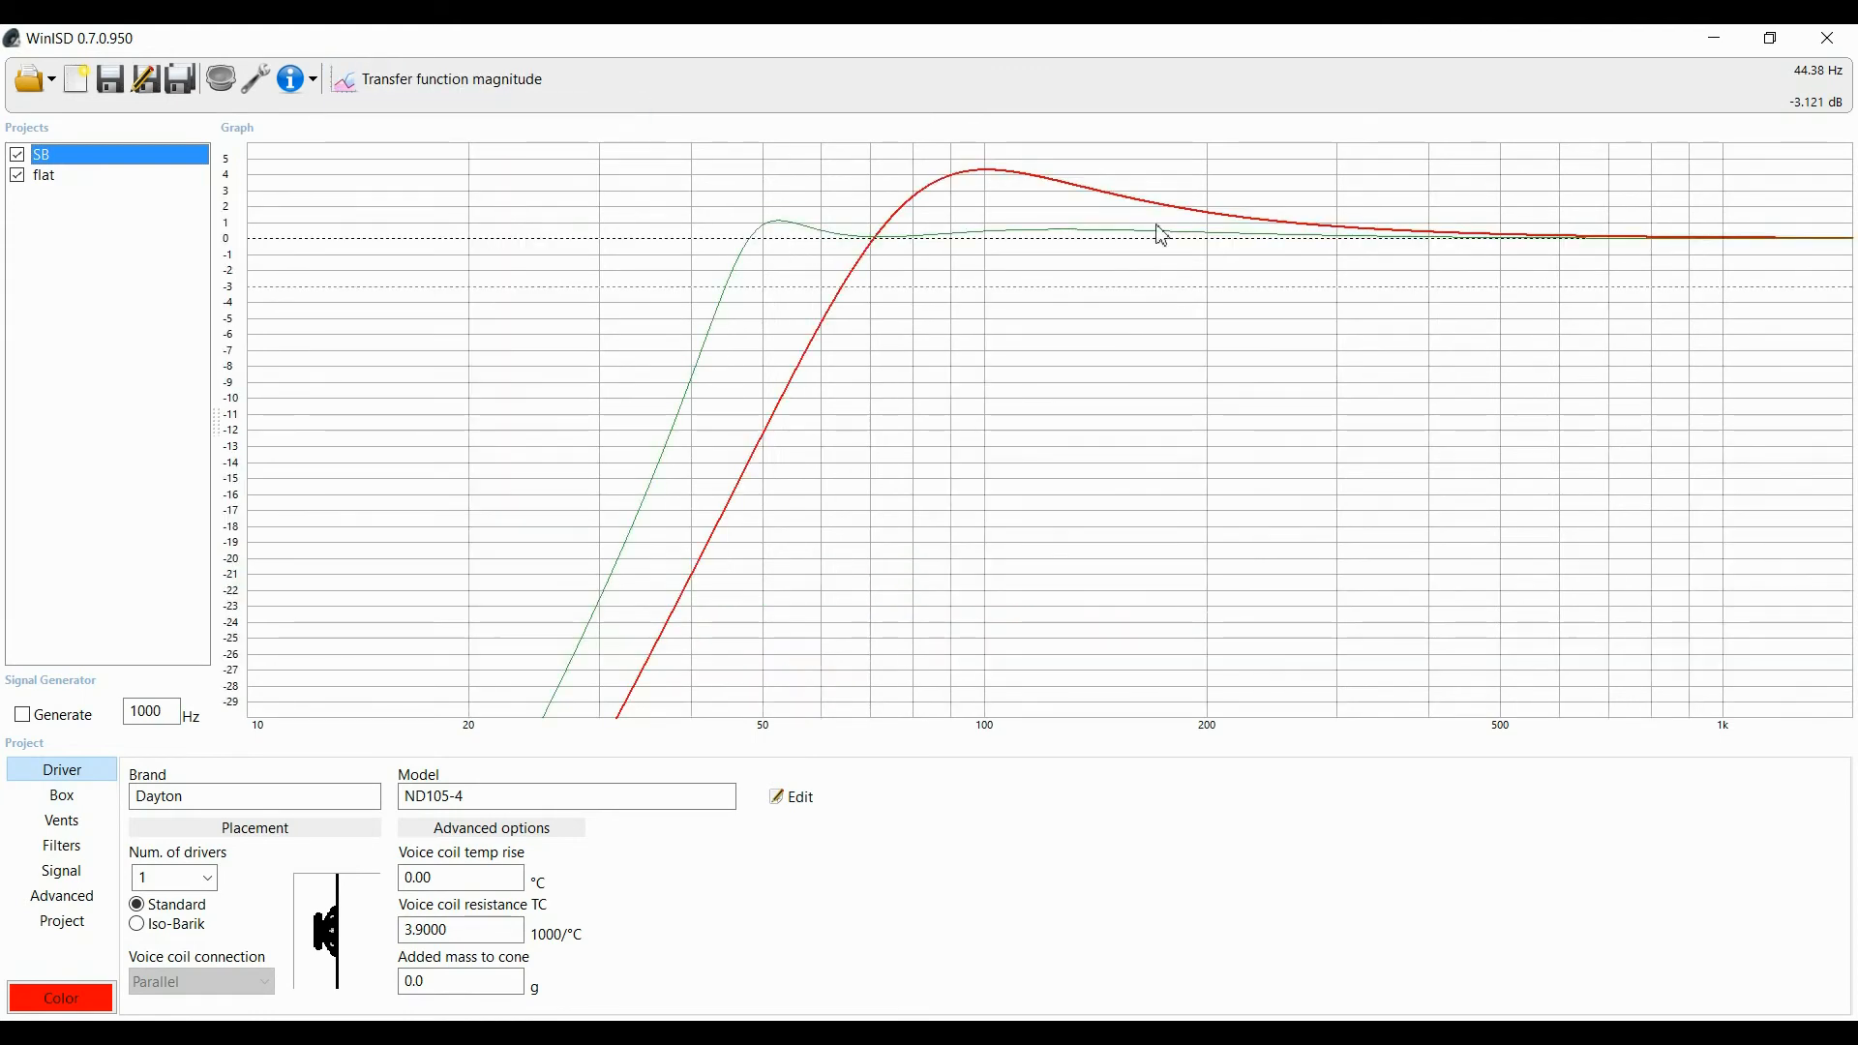
pyautogui.moveTo(1408, 304)
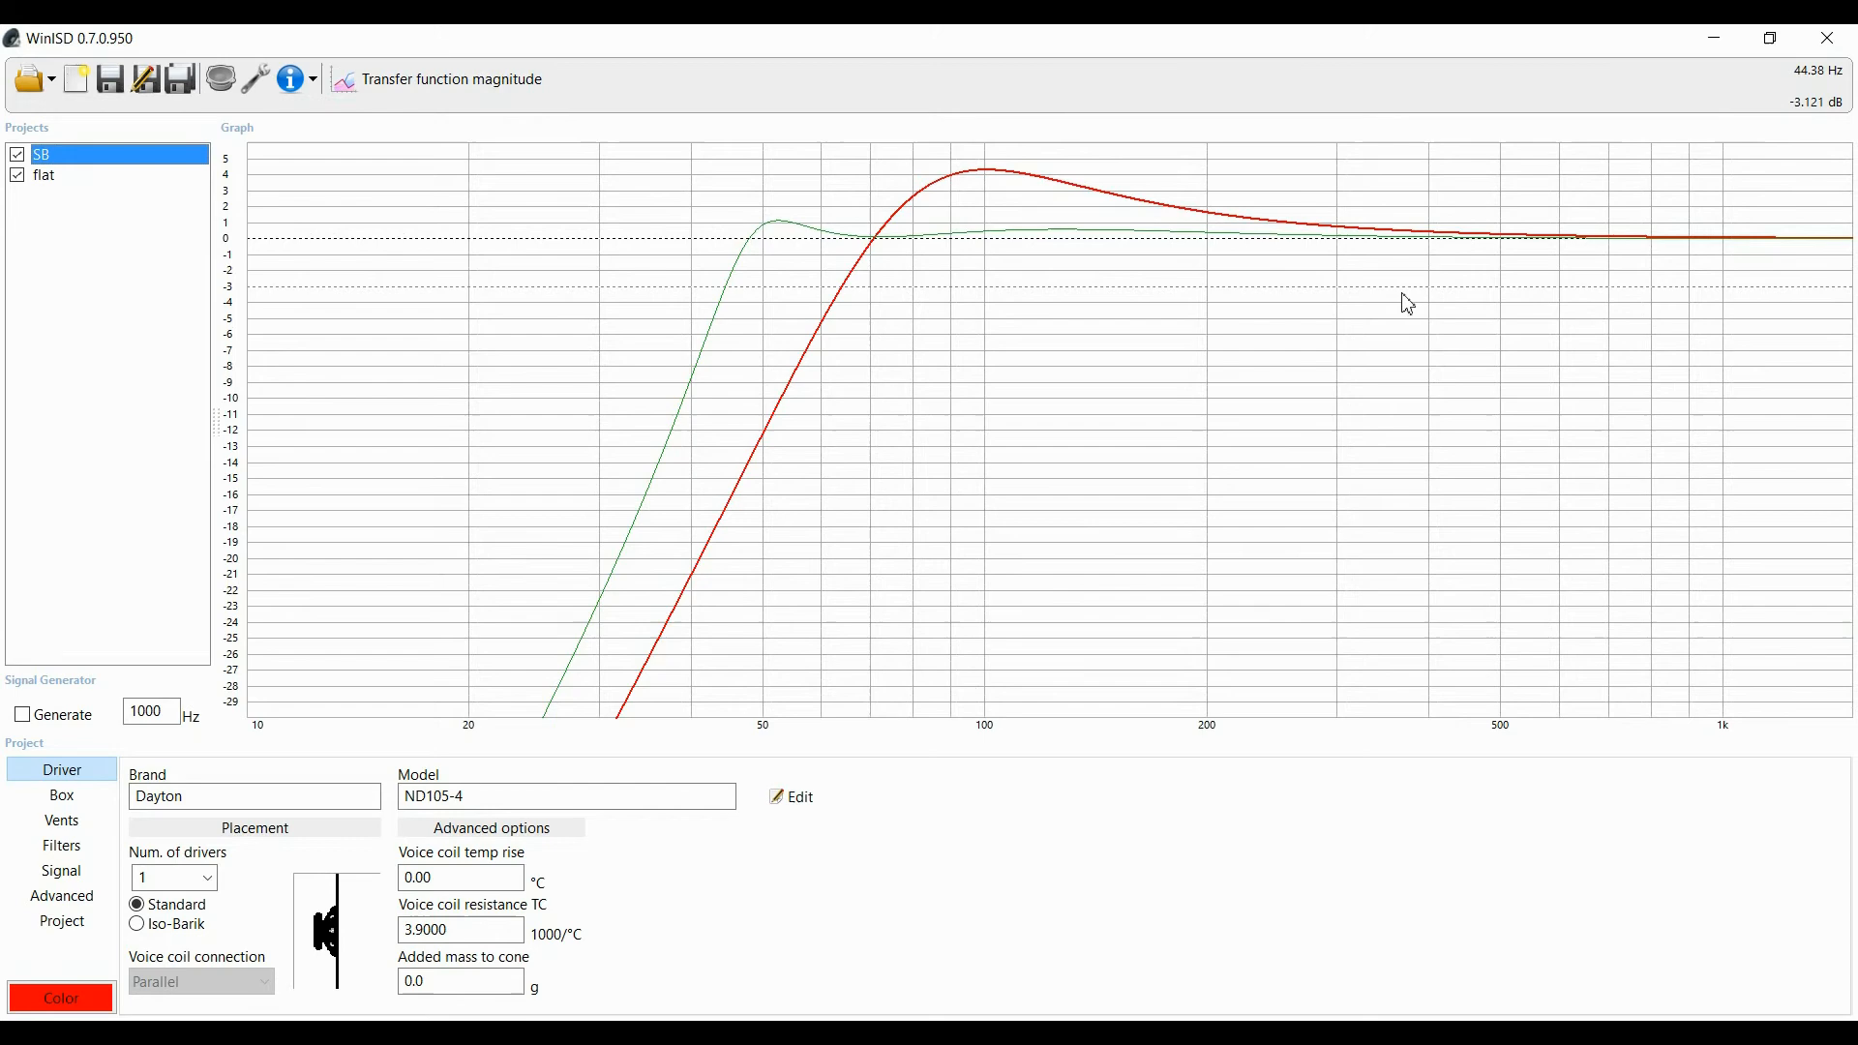
pyautogui.moveTo(1568, 250)
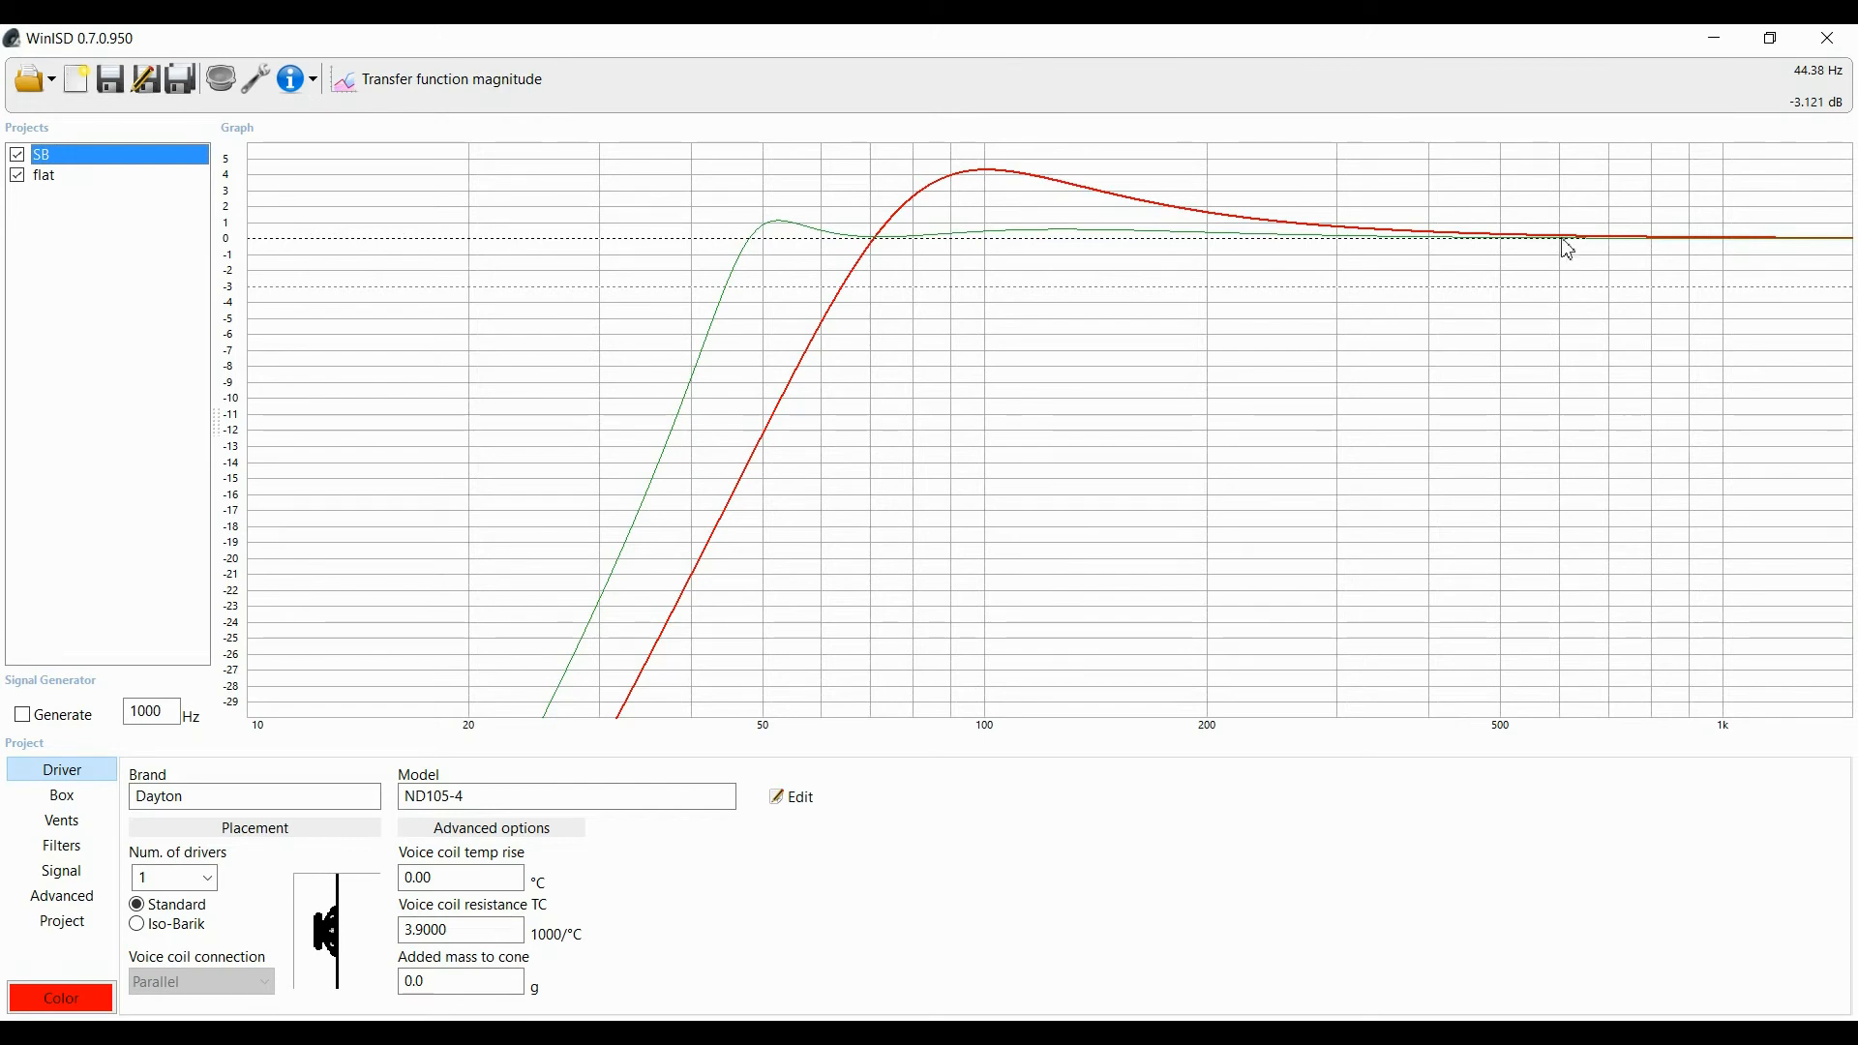
pyautogui.moveTo(1143, 257)
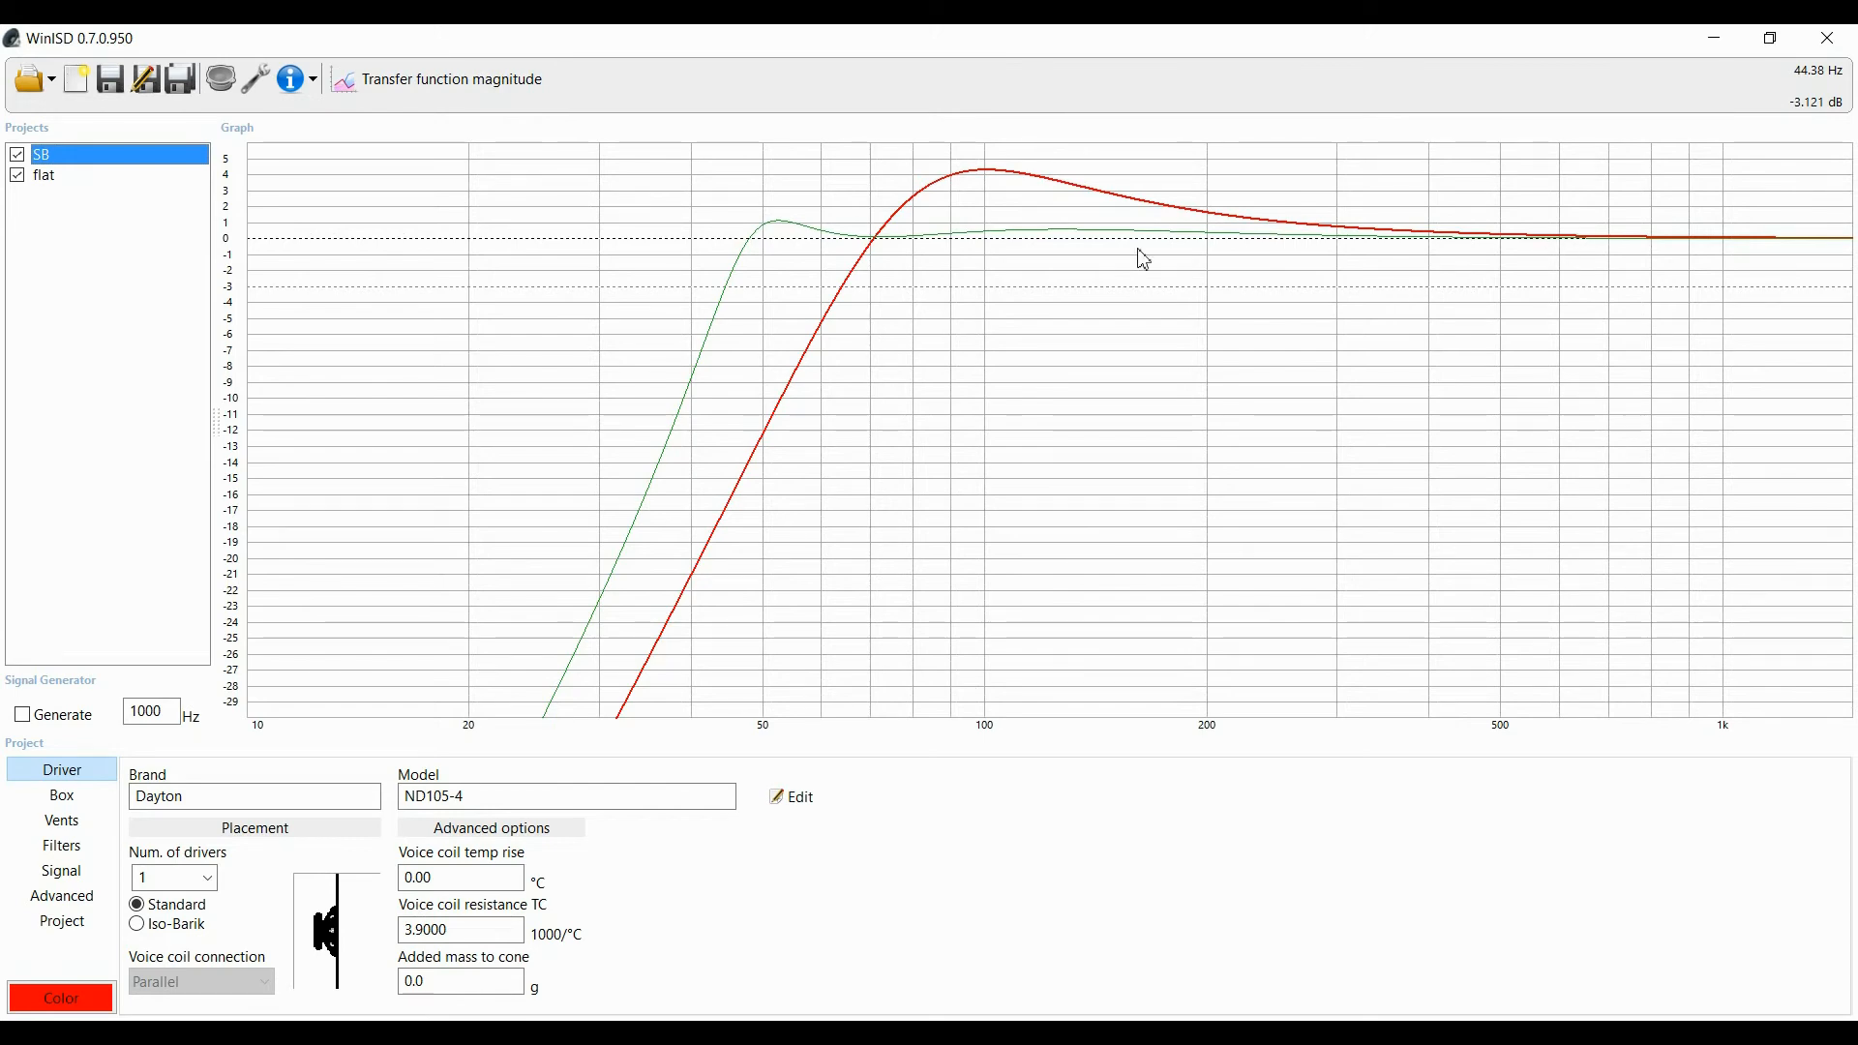
pyautogui.moveTo(1173, 239)
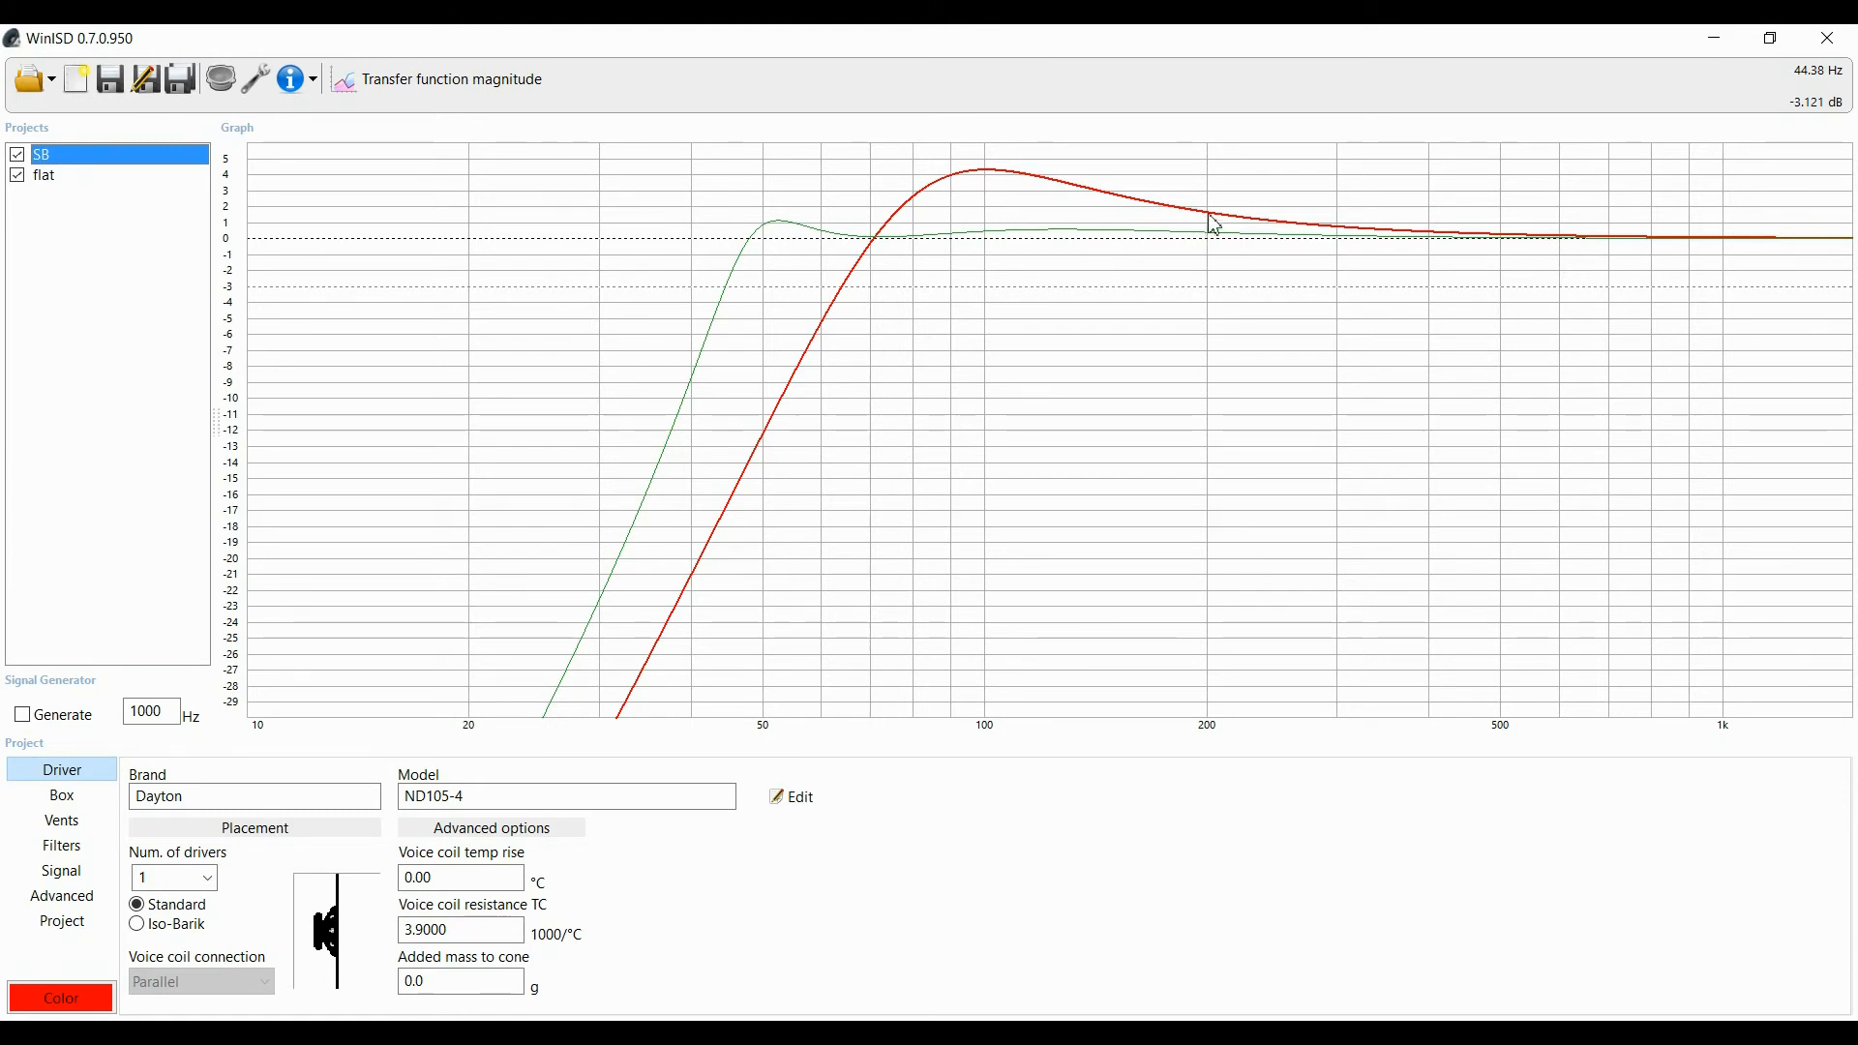
pyautogui.moveTo(875, 248)
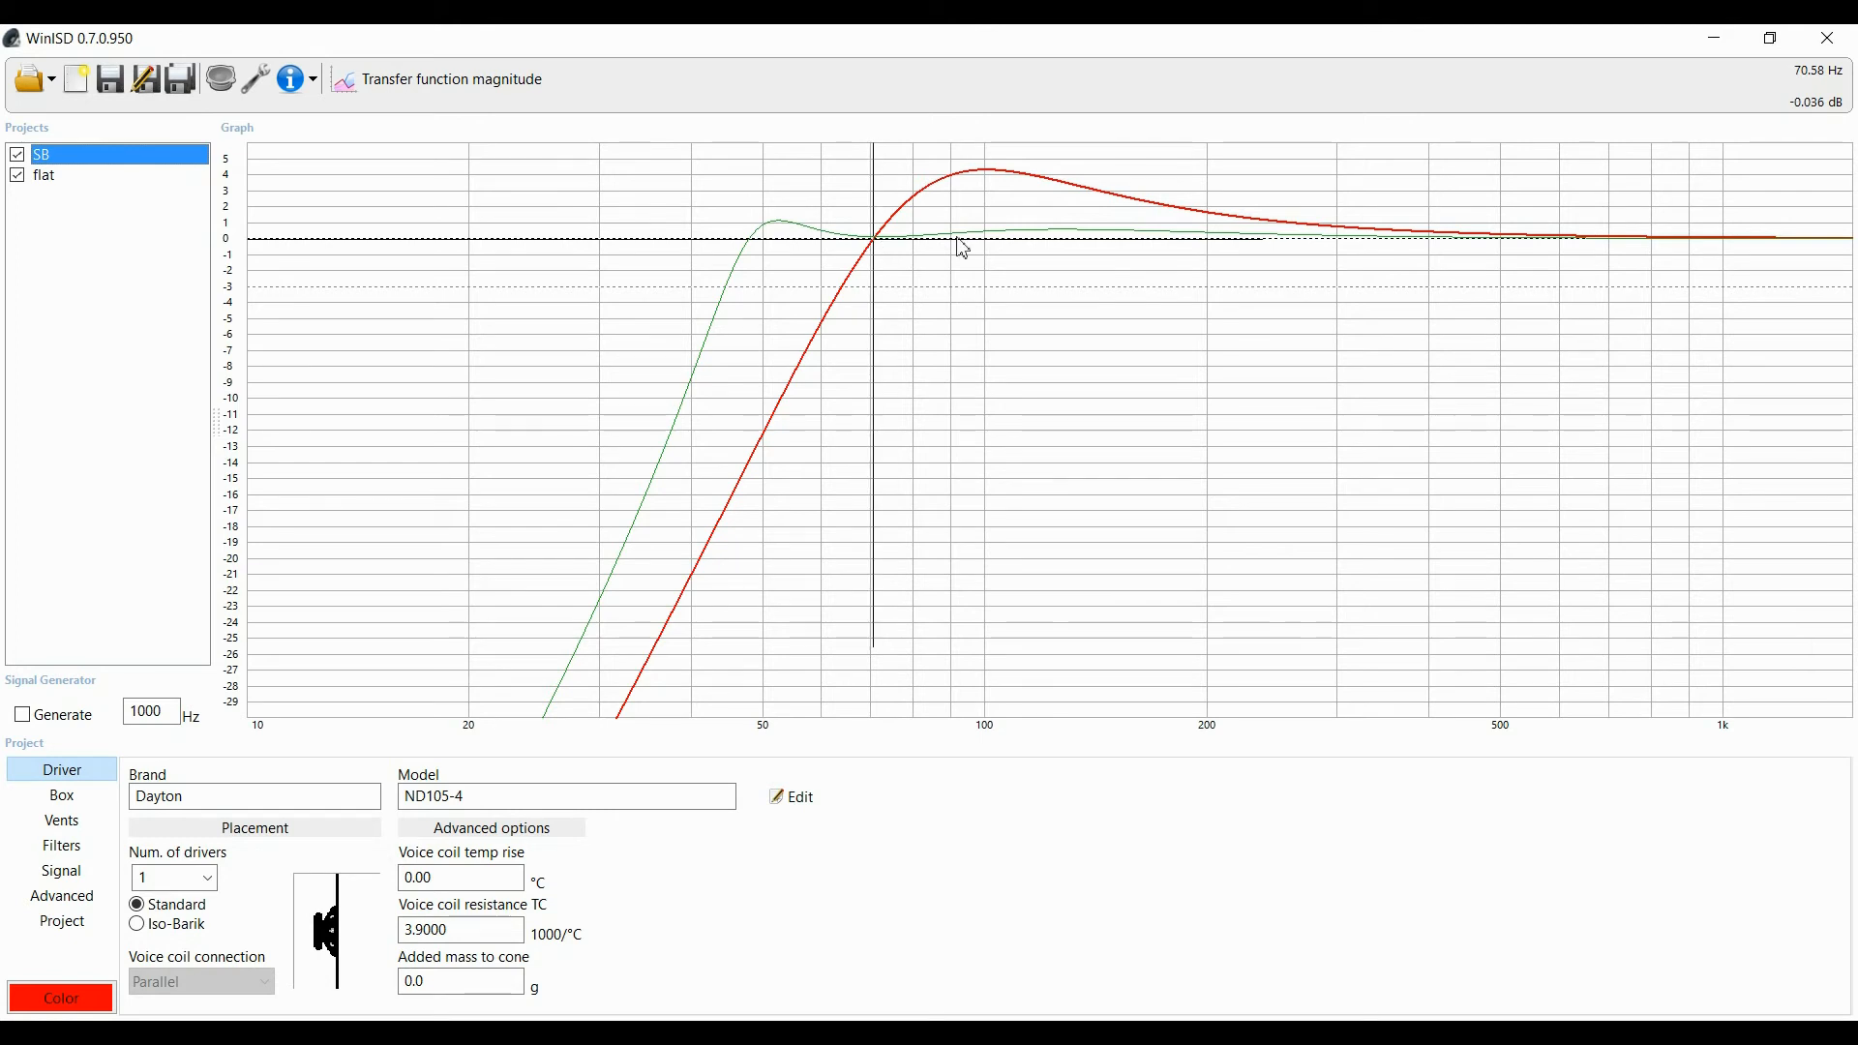
pyautogui.moveTo(879, 255)
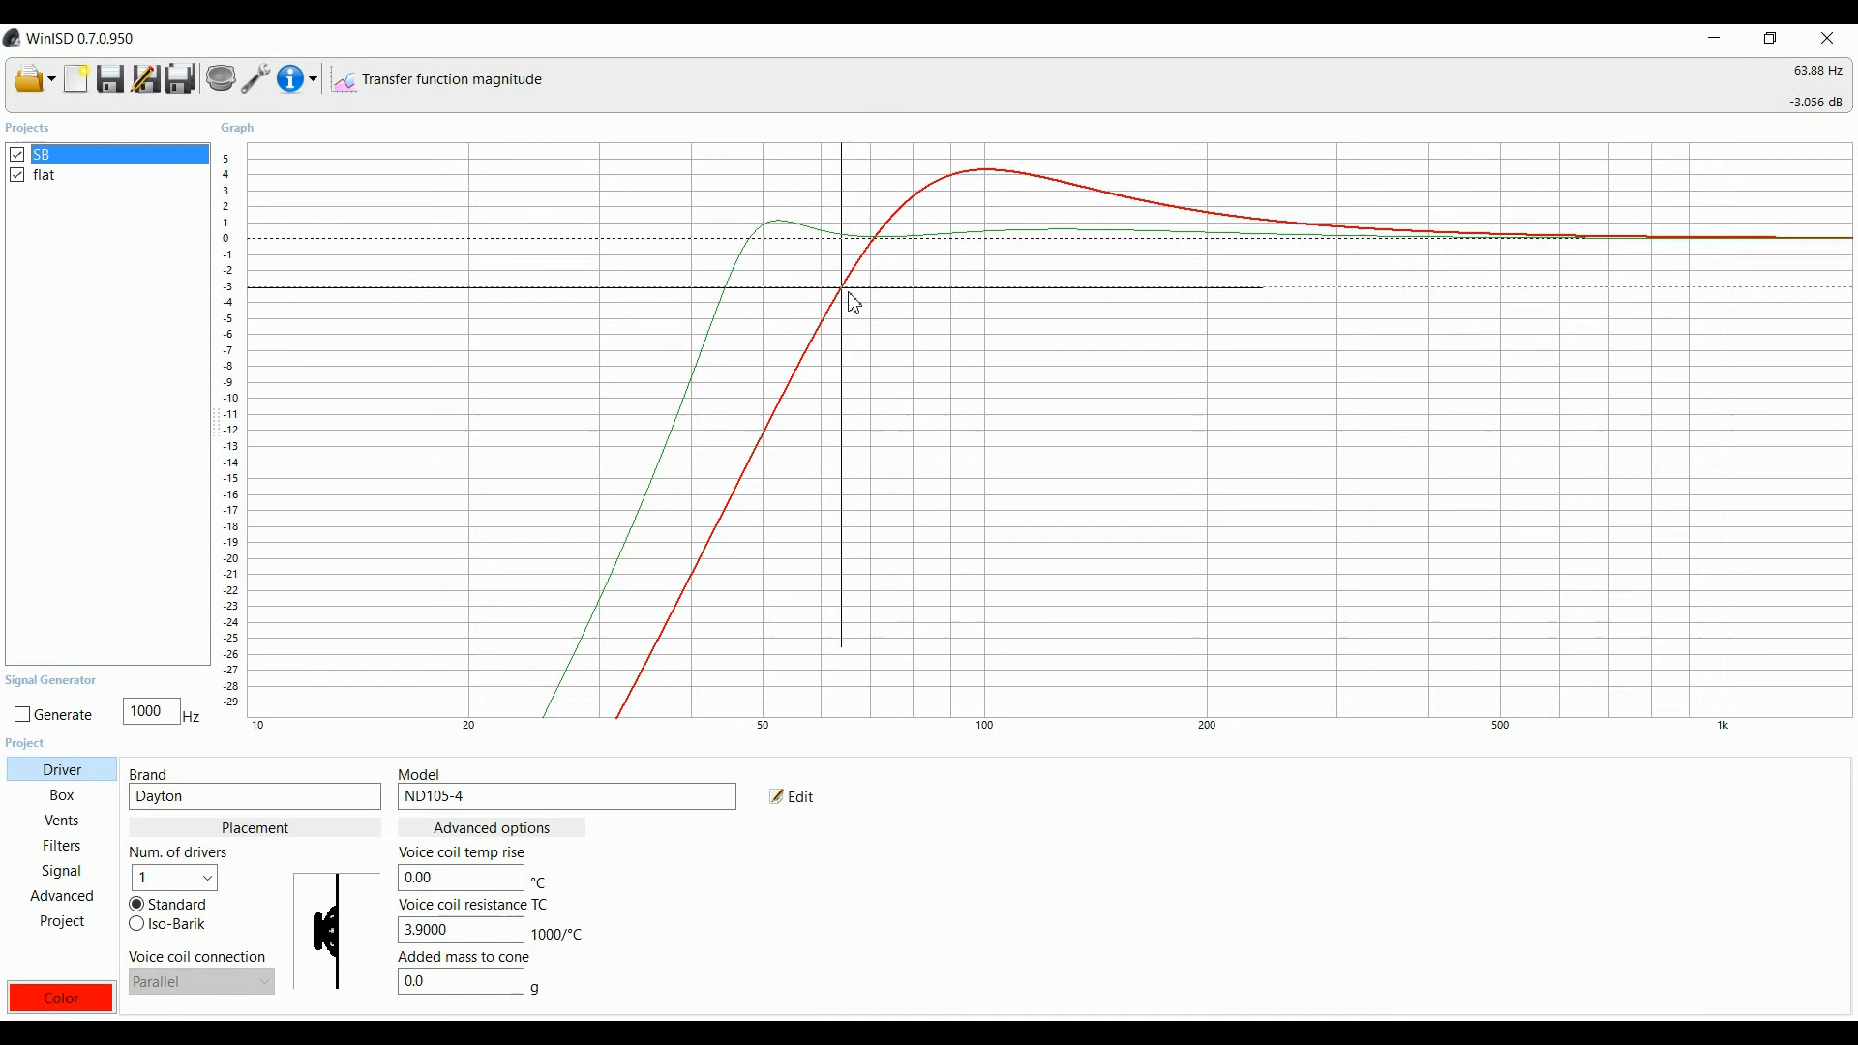
pyautogui.moveTo(1798, 82)
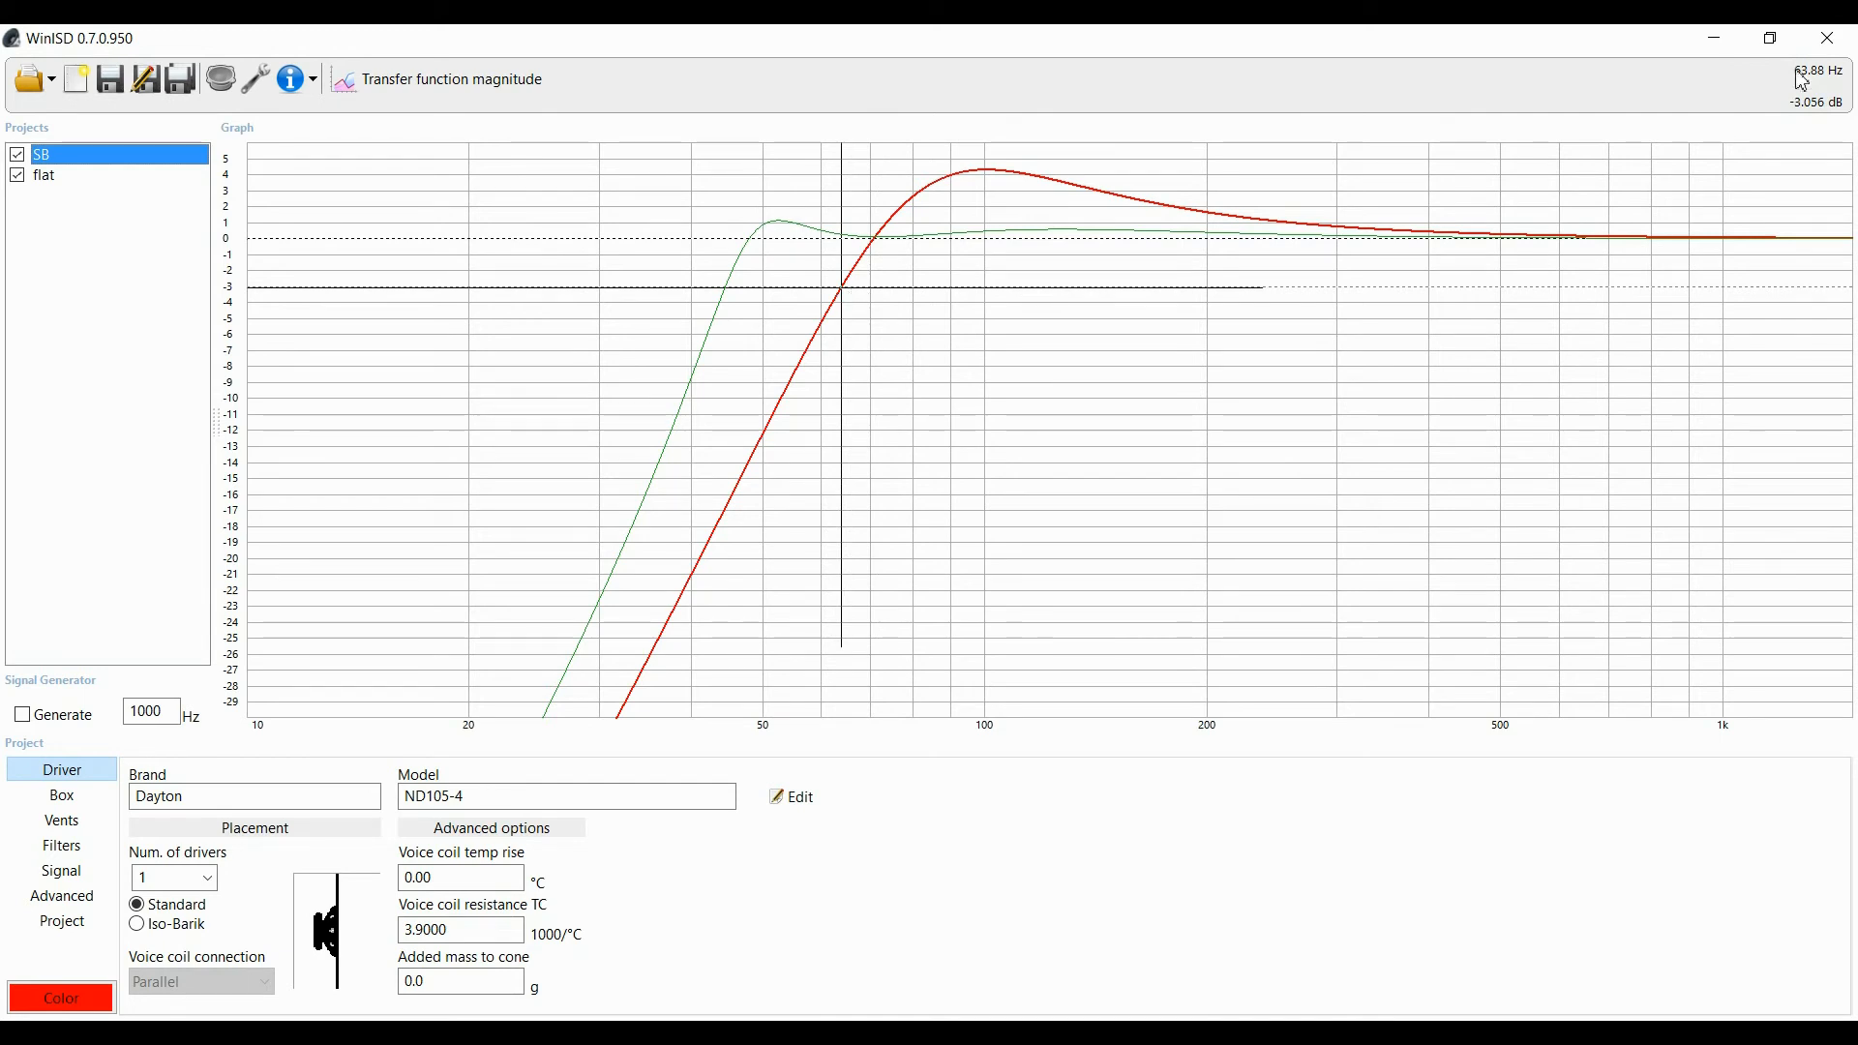
pyautogui.moveTo(817, 302)
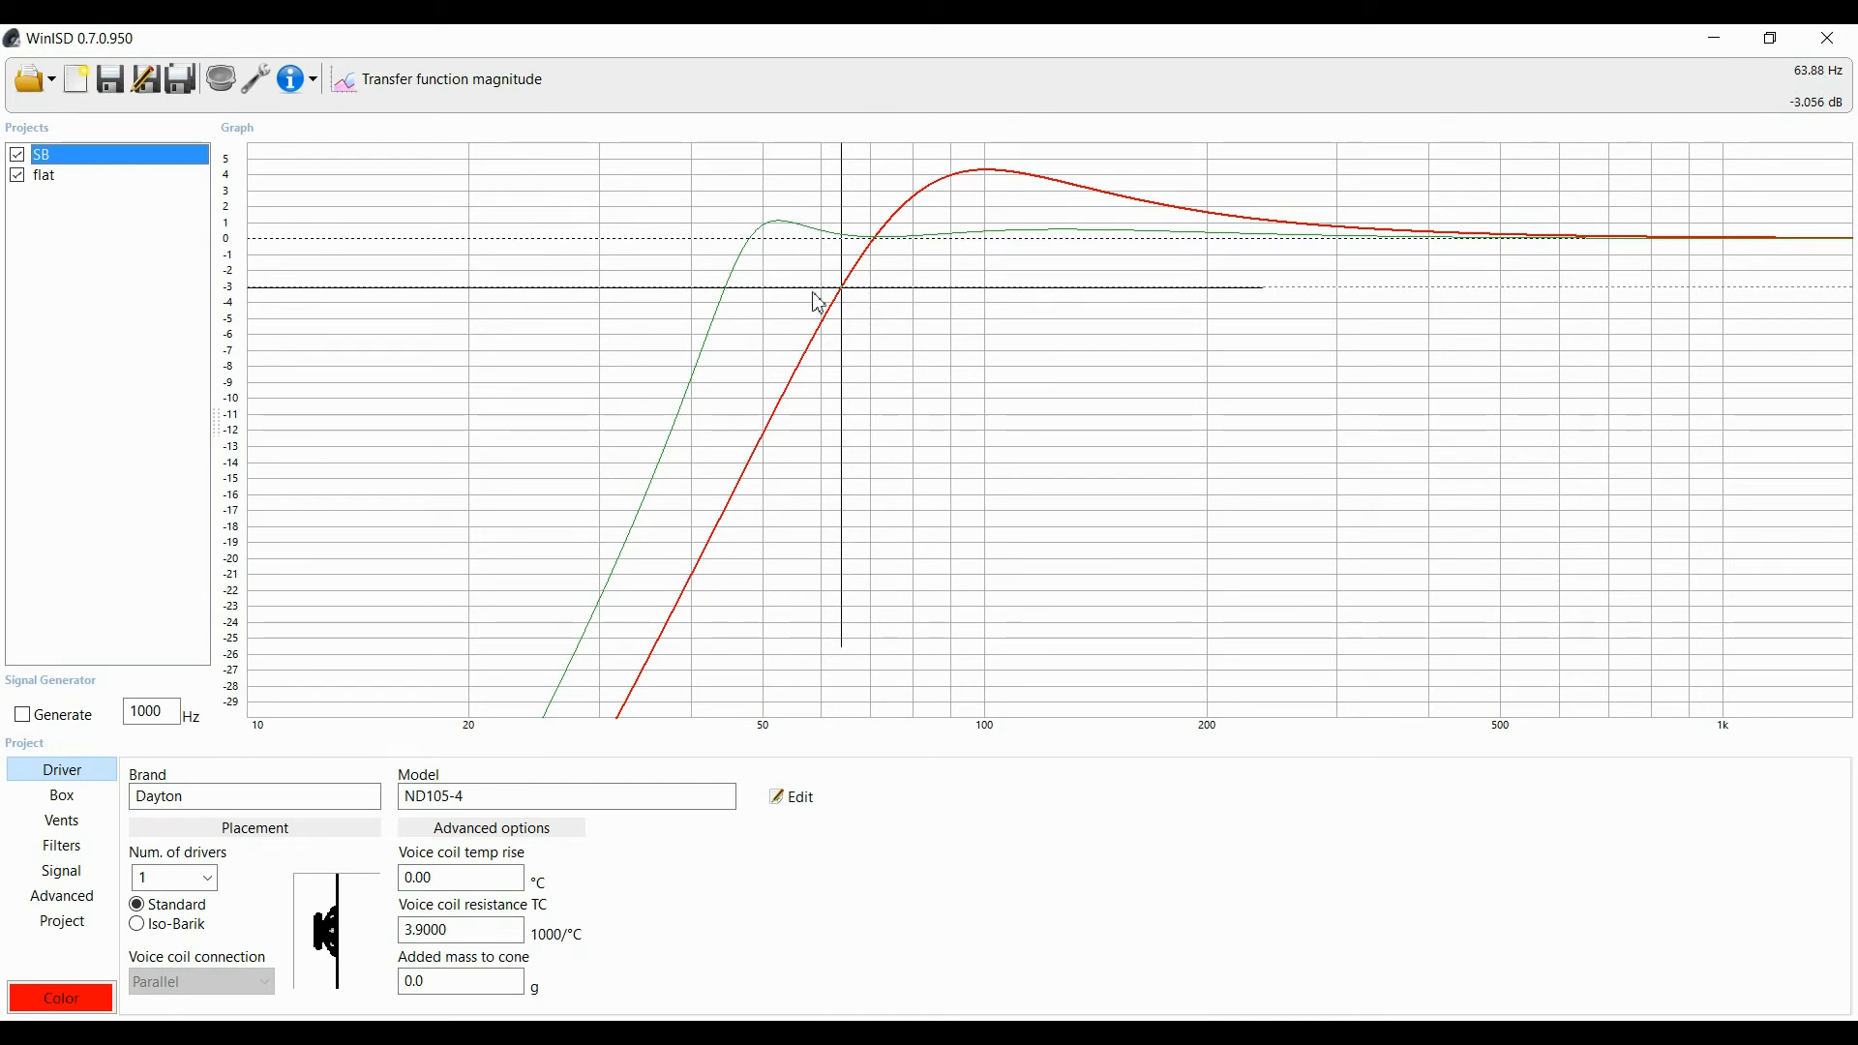
pyautogui.click(44, 175)
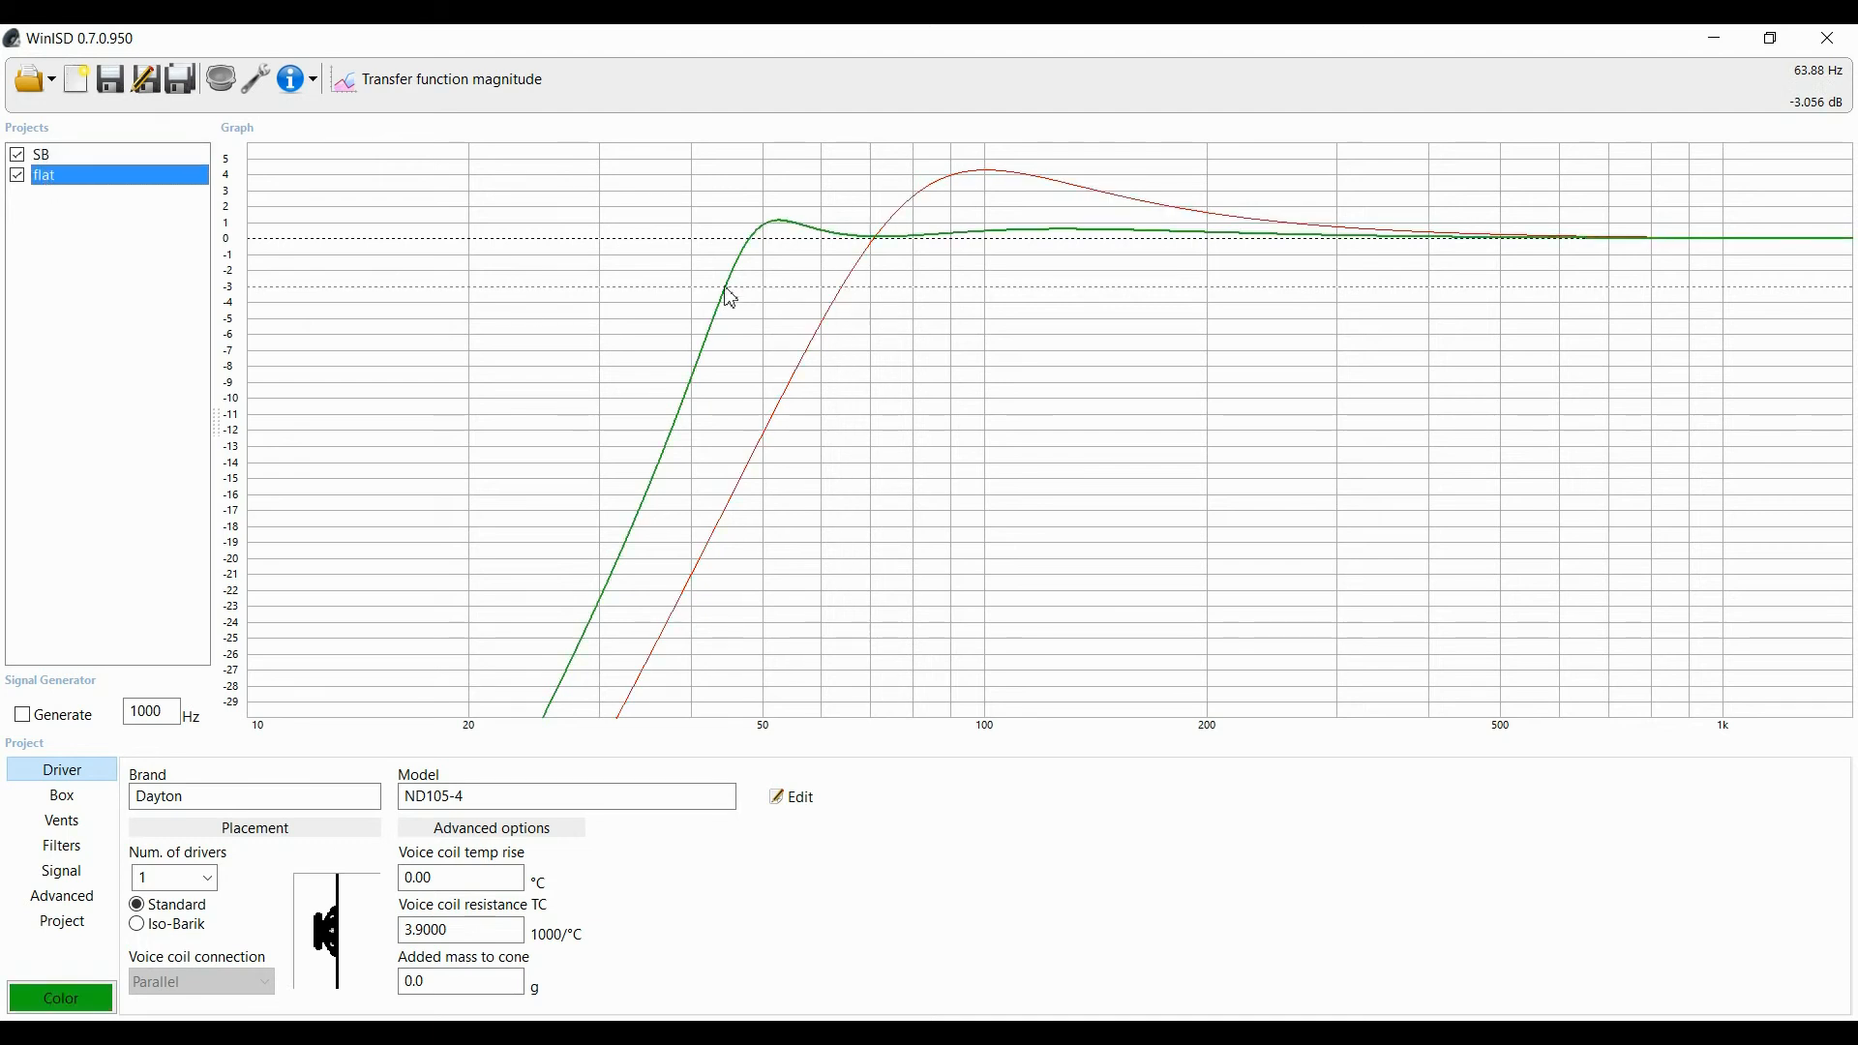
pyautogui.moveTo(726, 292)
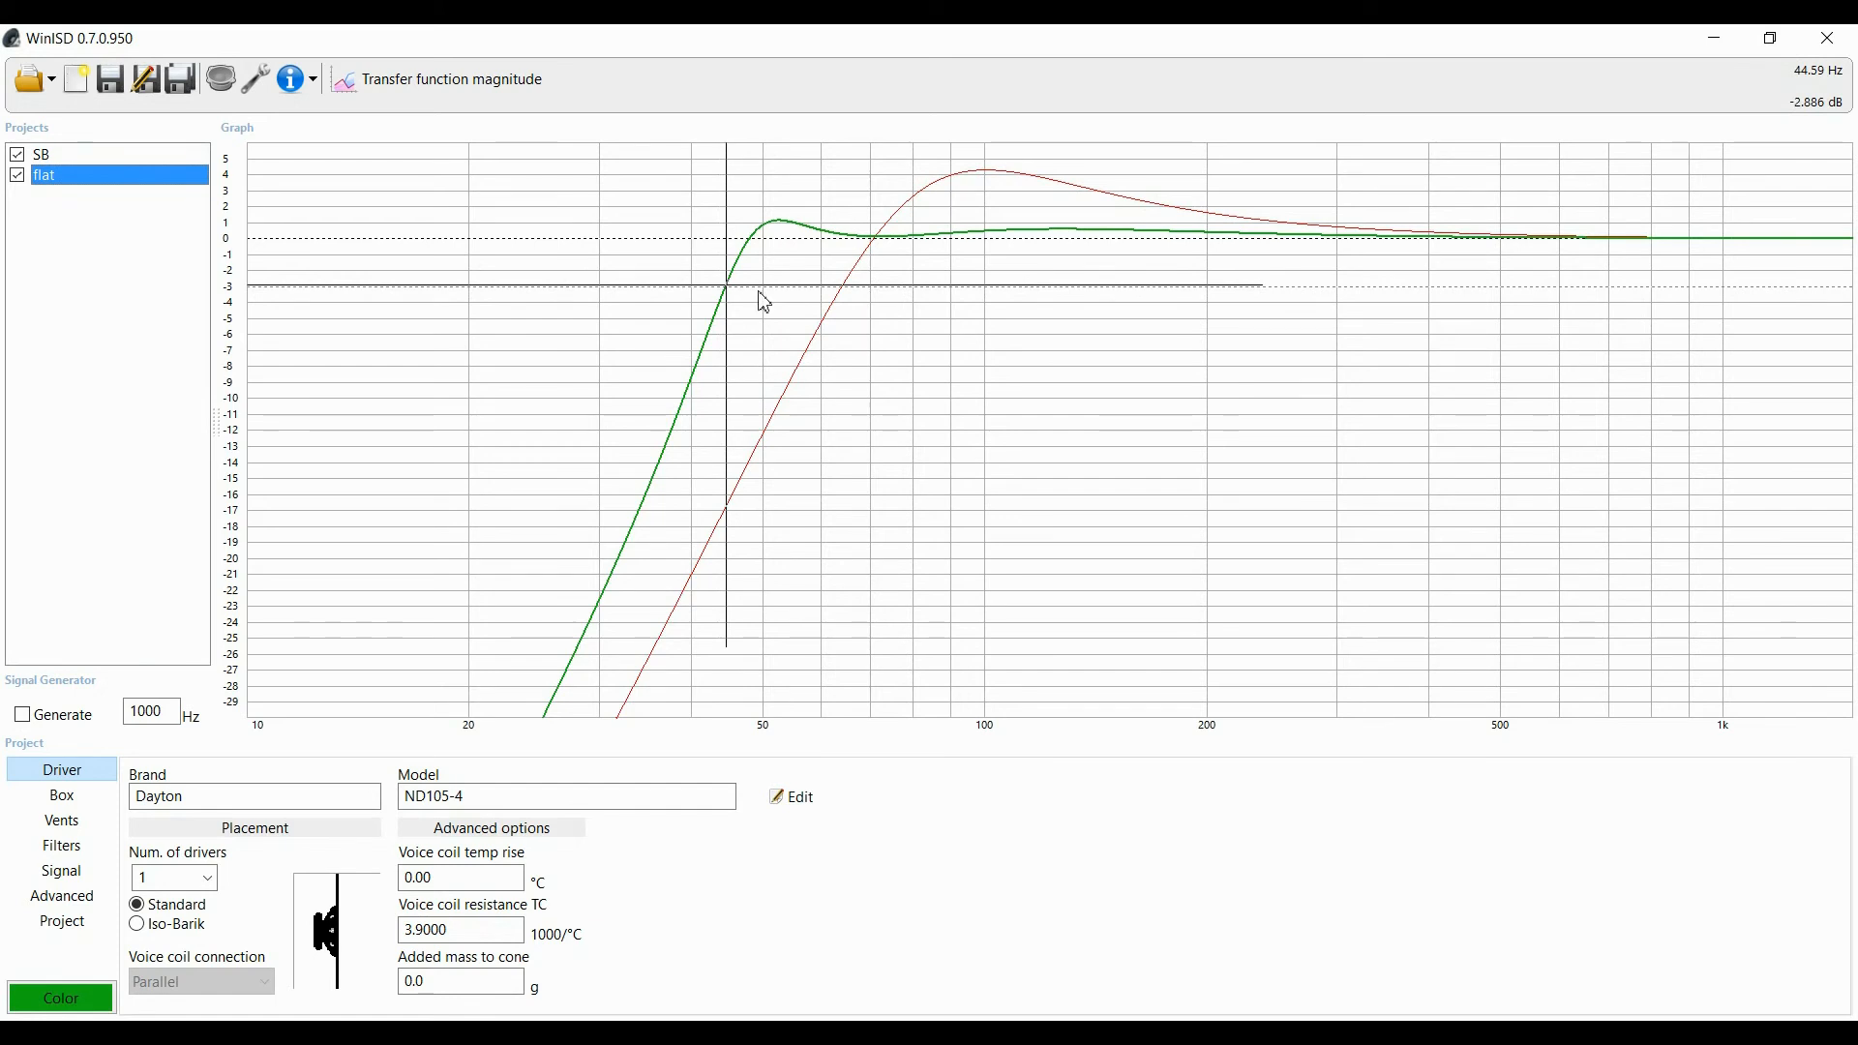
pyautogui.moveTo(720, 350)
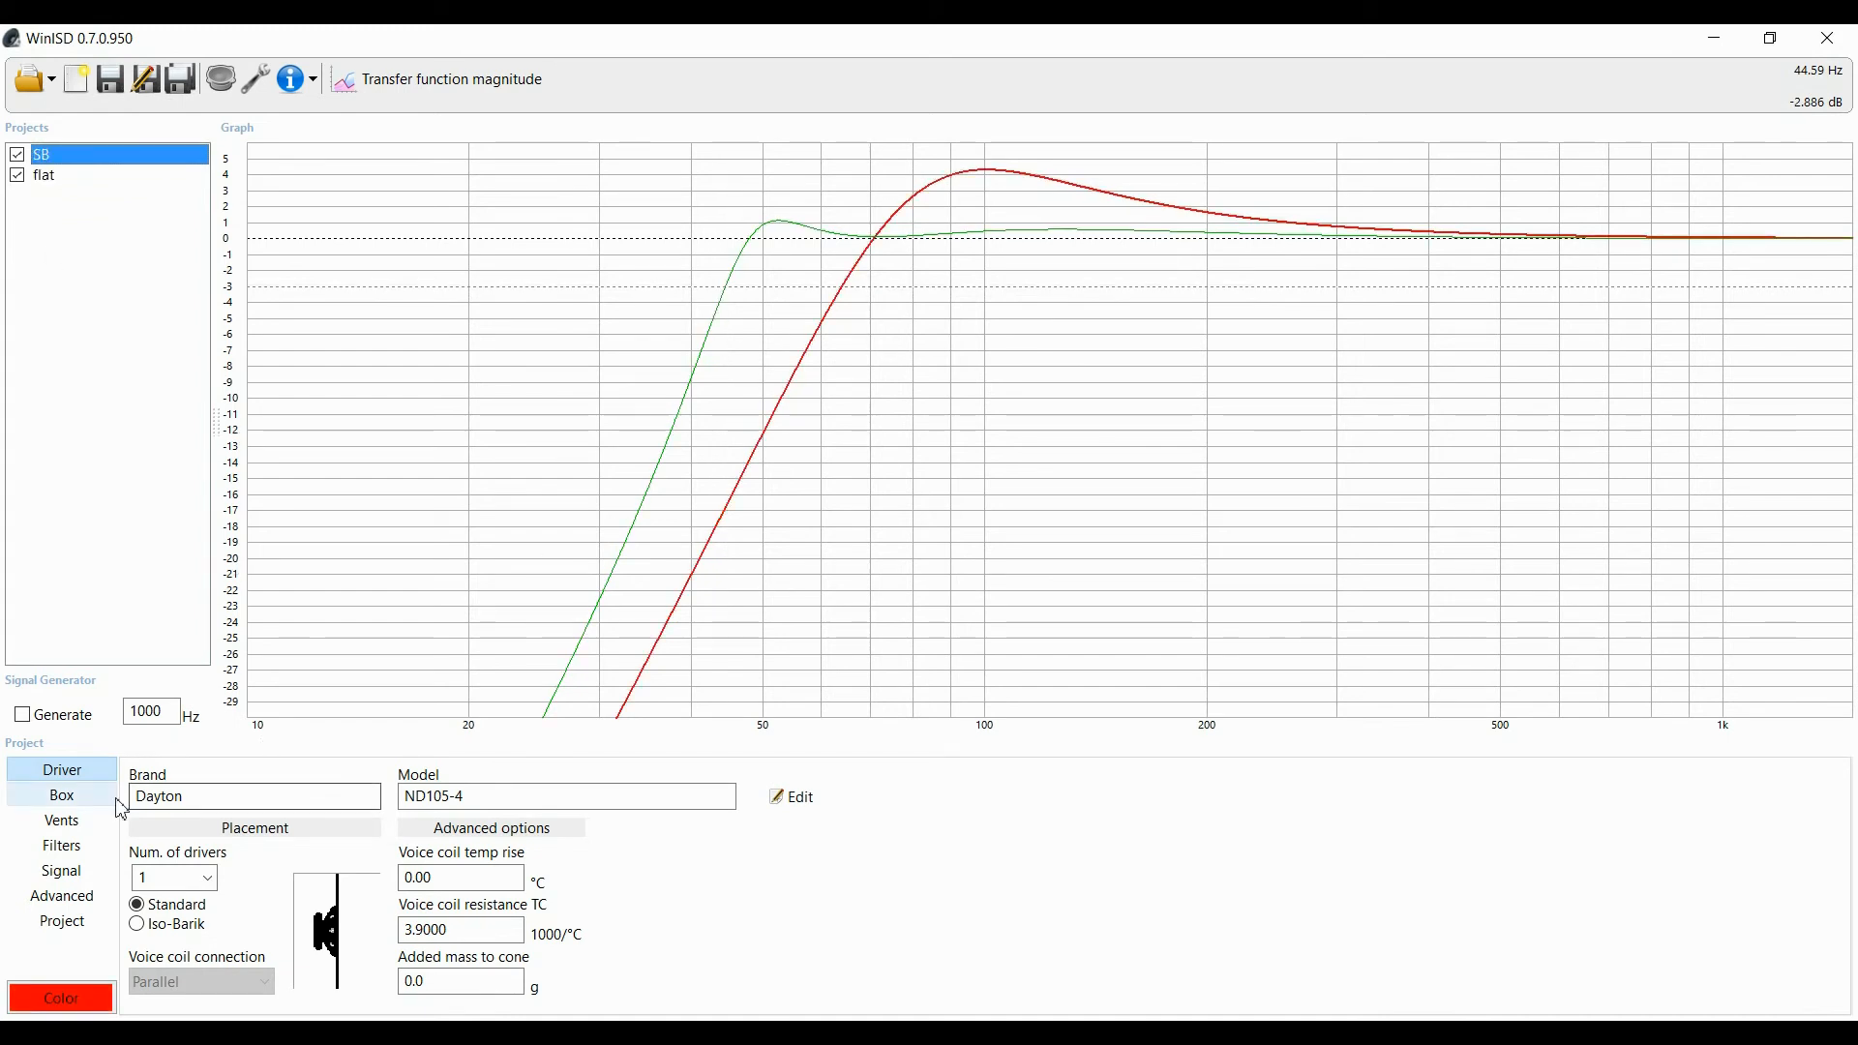
# Step: Tune the SB box to 79 Hz on the Box tab
pyautogui.click(62, 795)
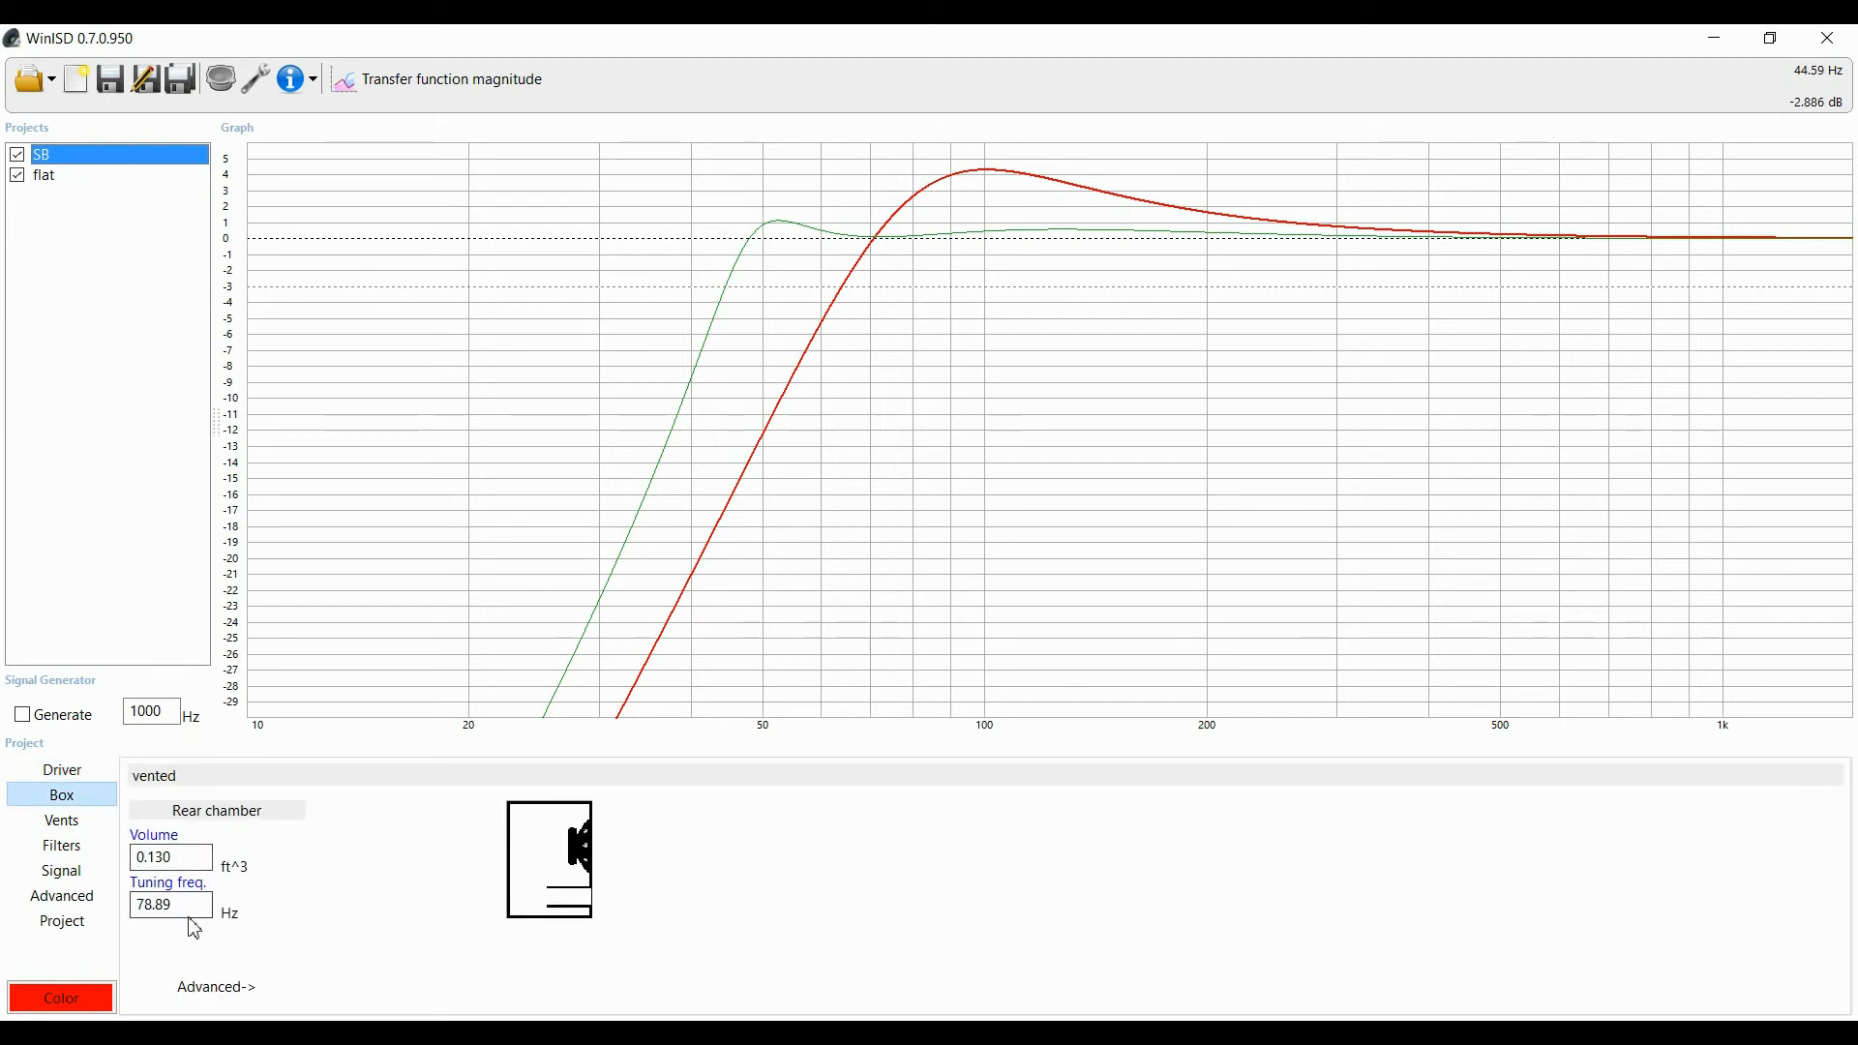
pyautogui.click(171, 904)
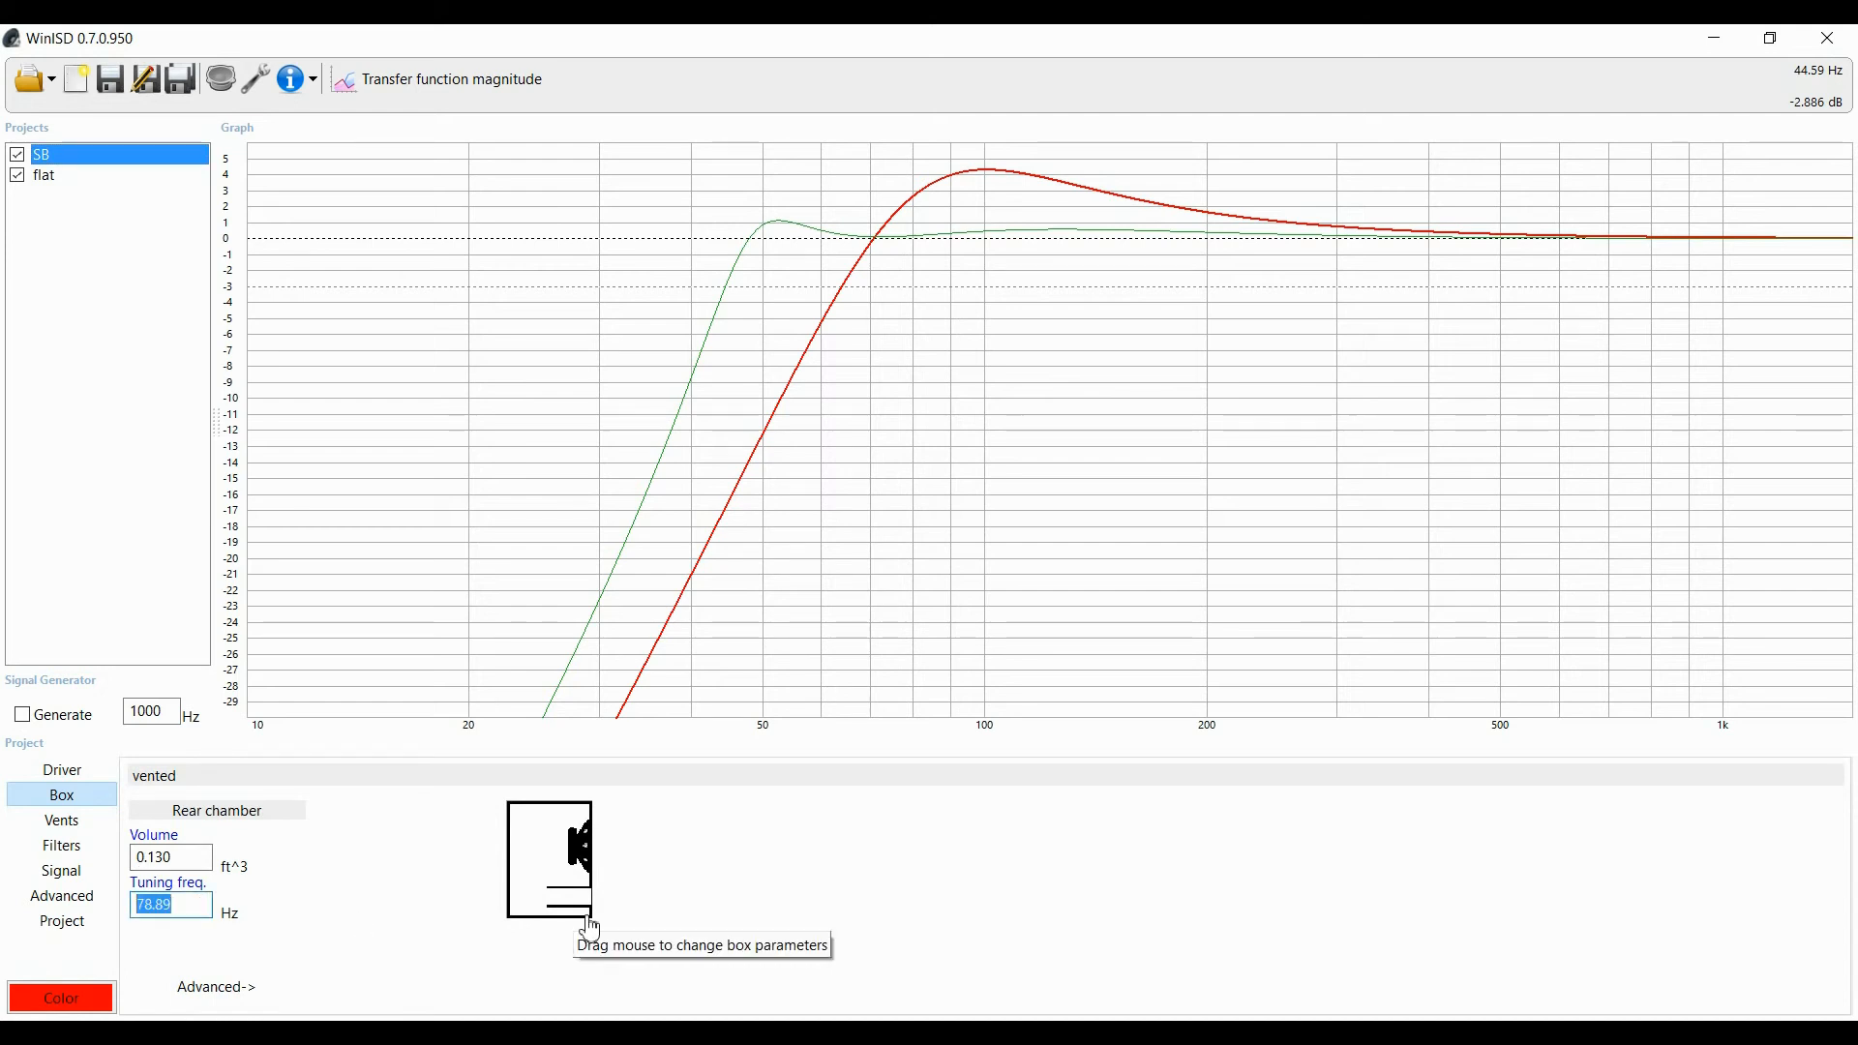
pyautogui.write('65')
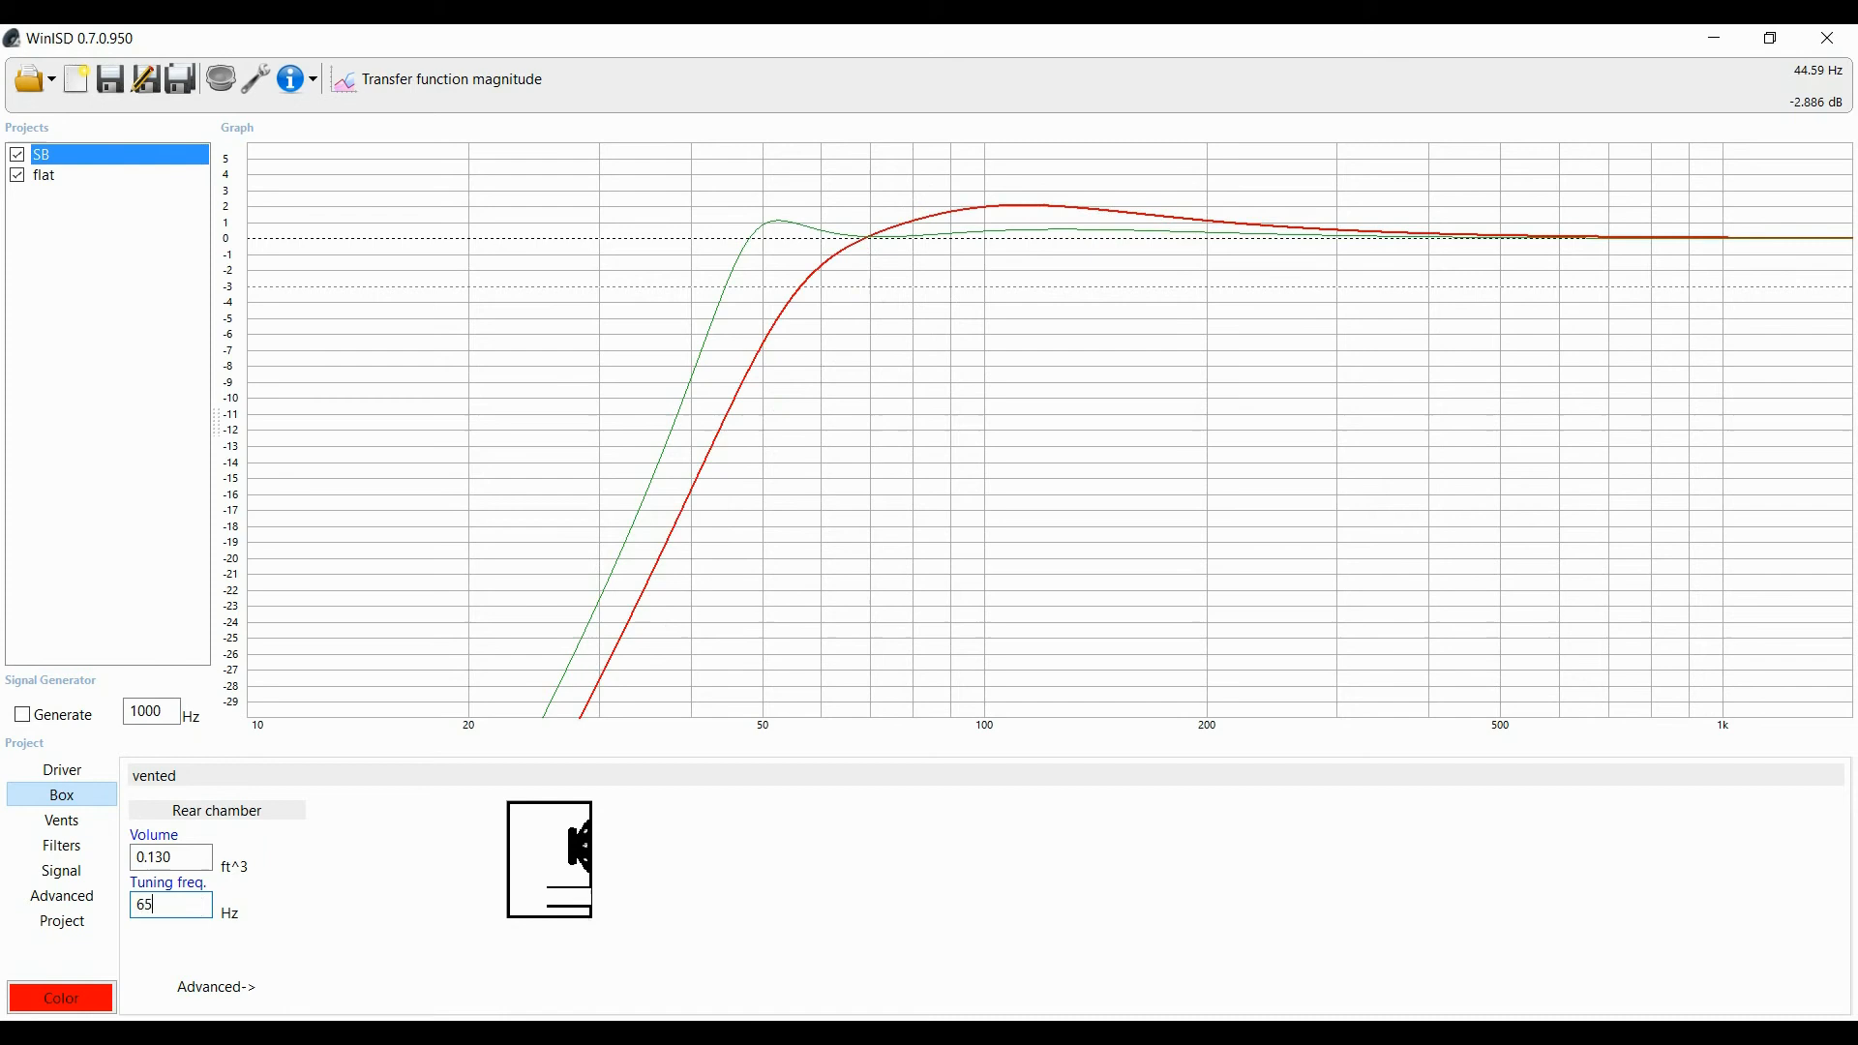
pyautogui.moveTo(230, 921)
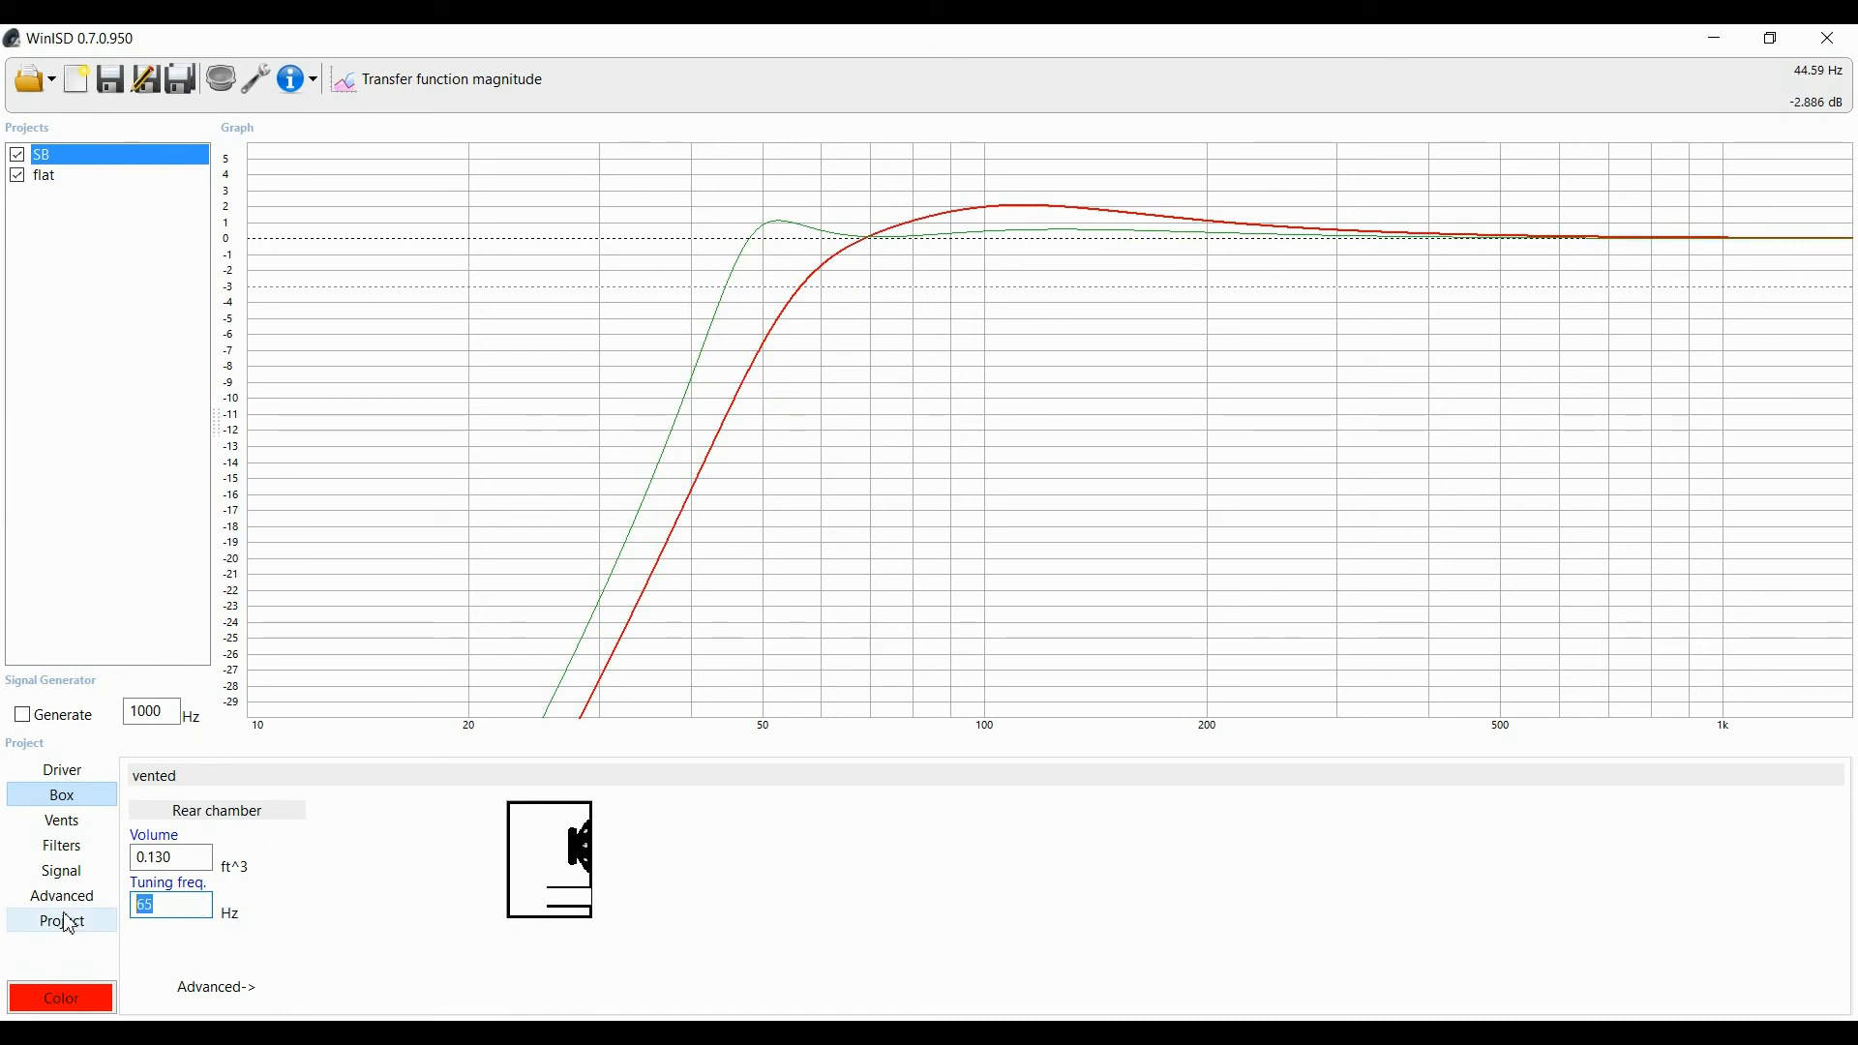
pyautogui.write('79')
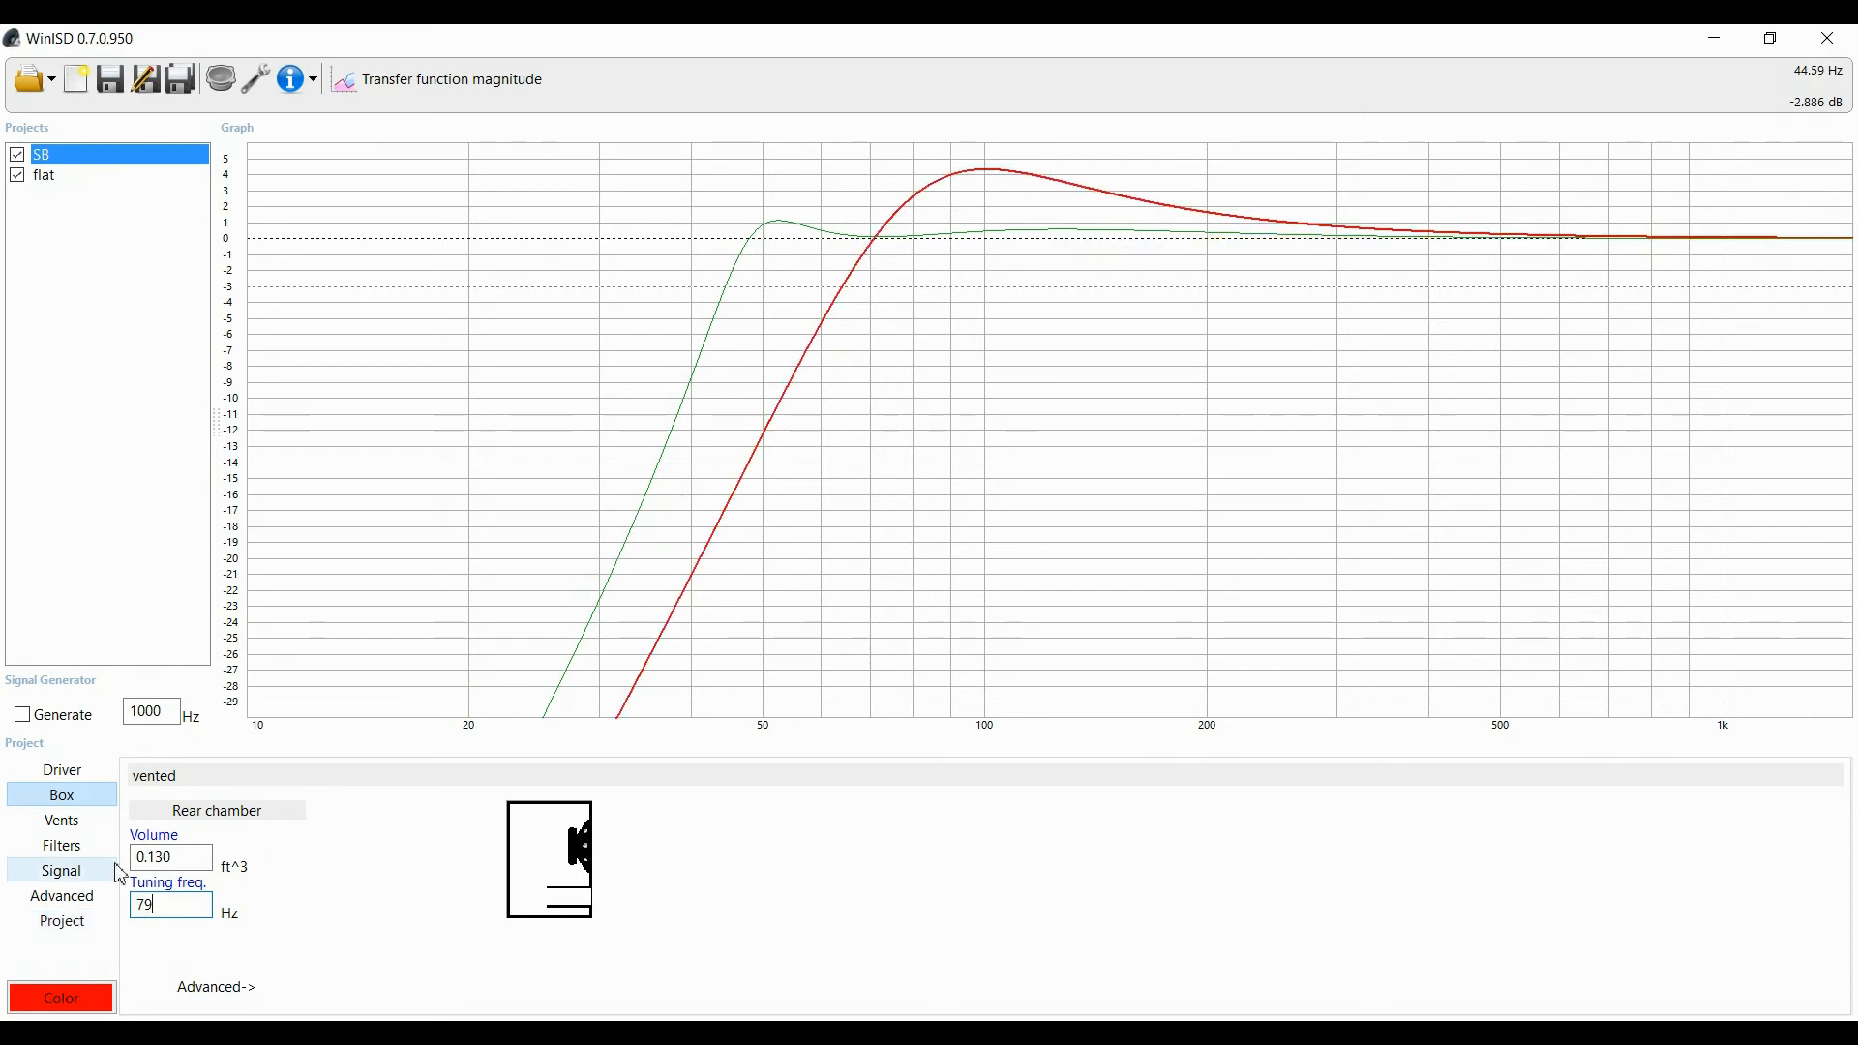
# Step: Give the SB vent a 1.375 in diameter, yielding a 3.91 in vent length
pyautogui.click(60, 821)
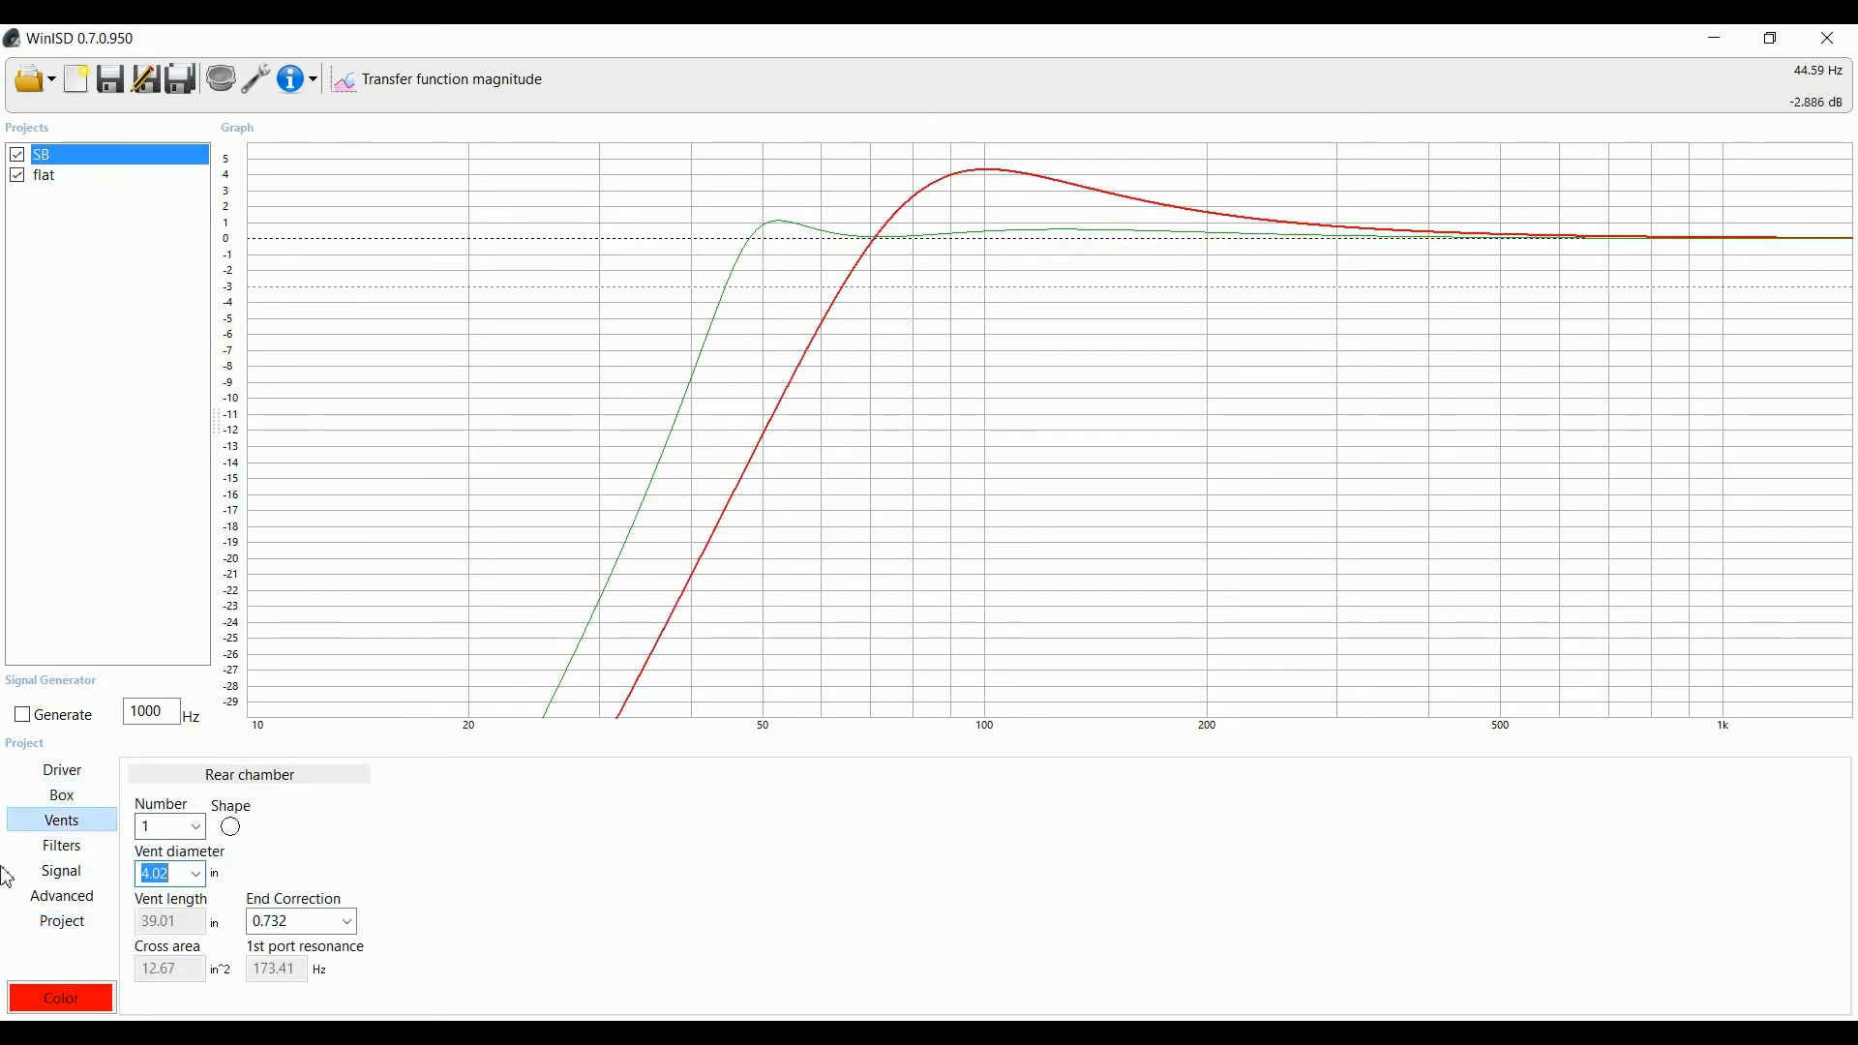
pyautogui.write('1.375')
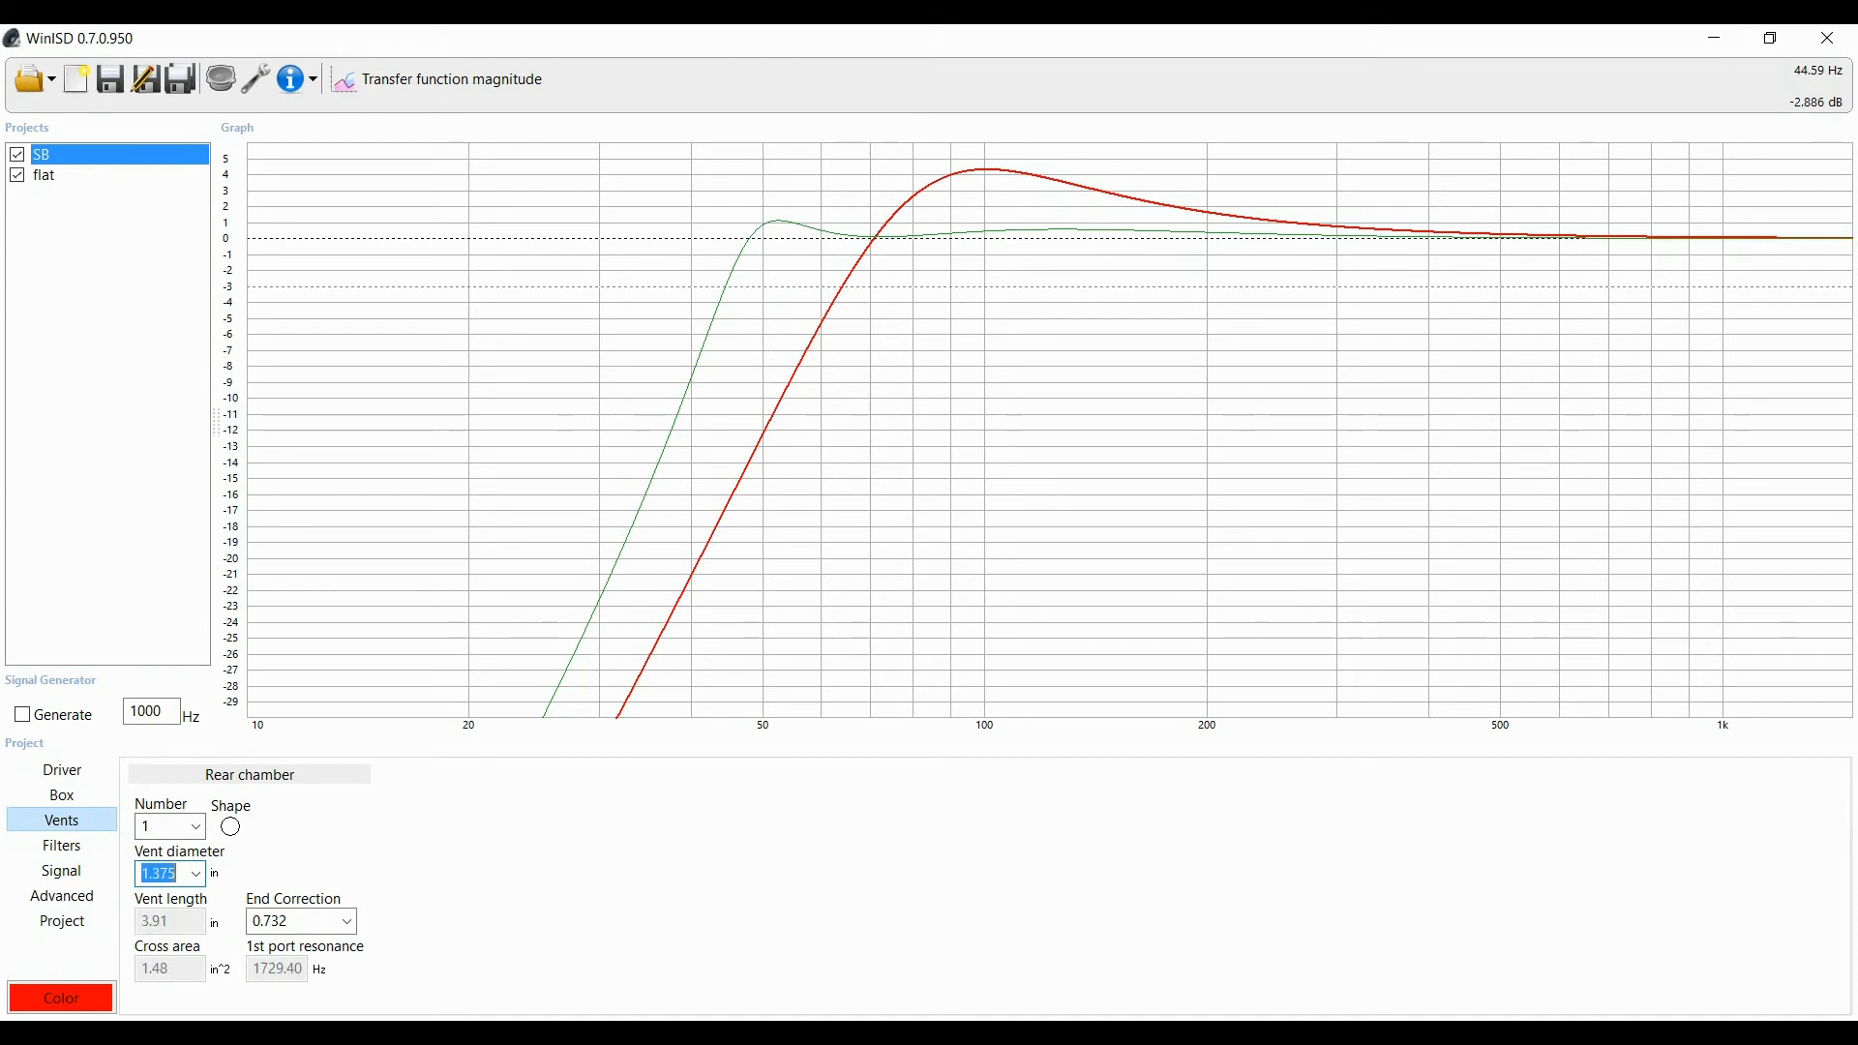
pyautogui.moveTo(178, 925)
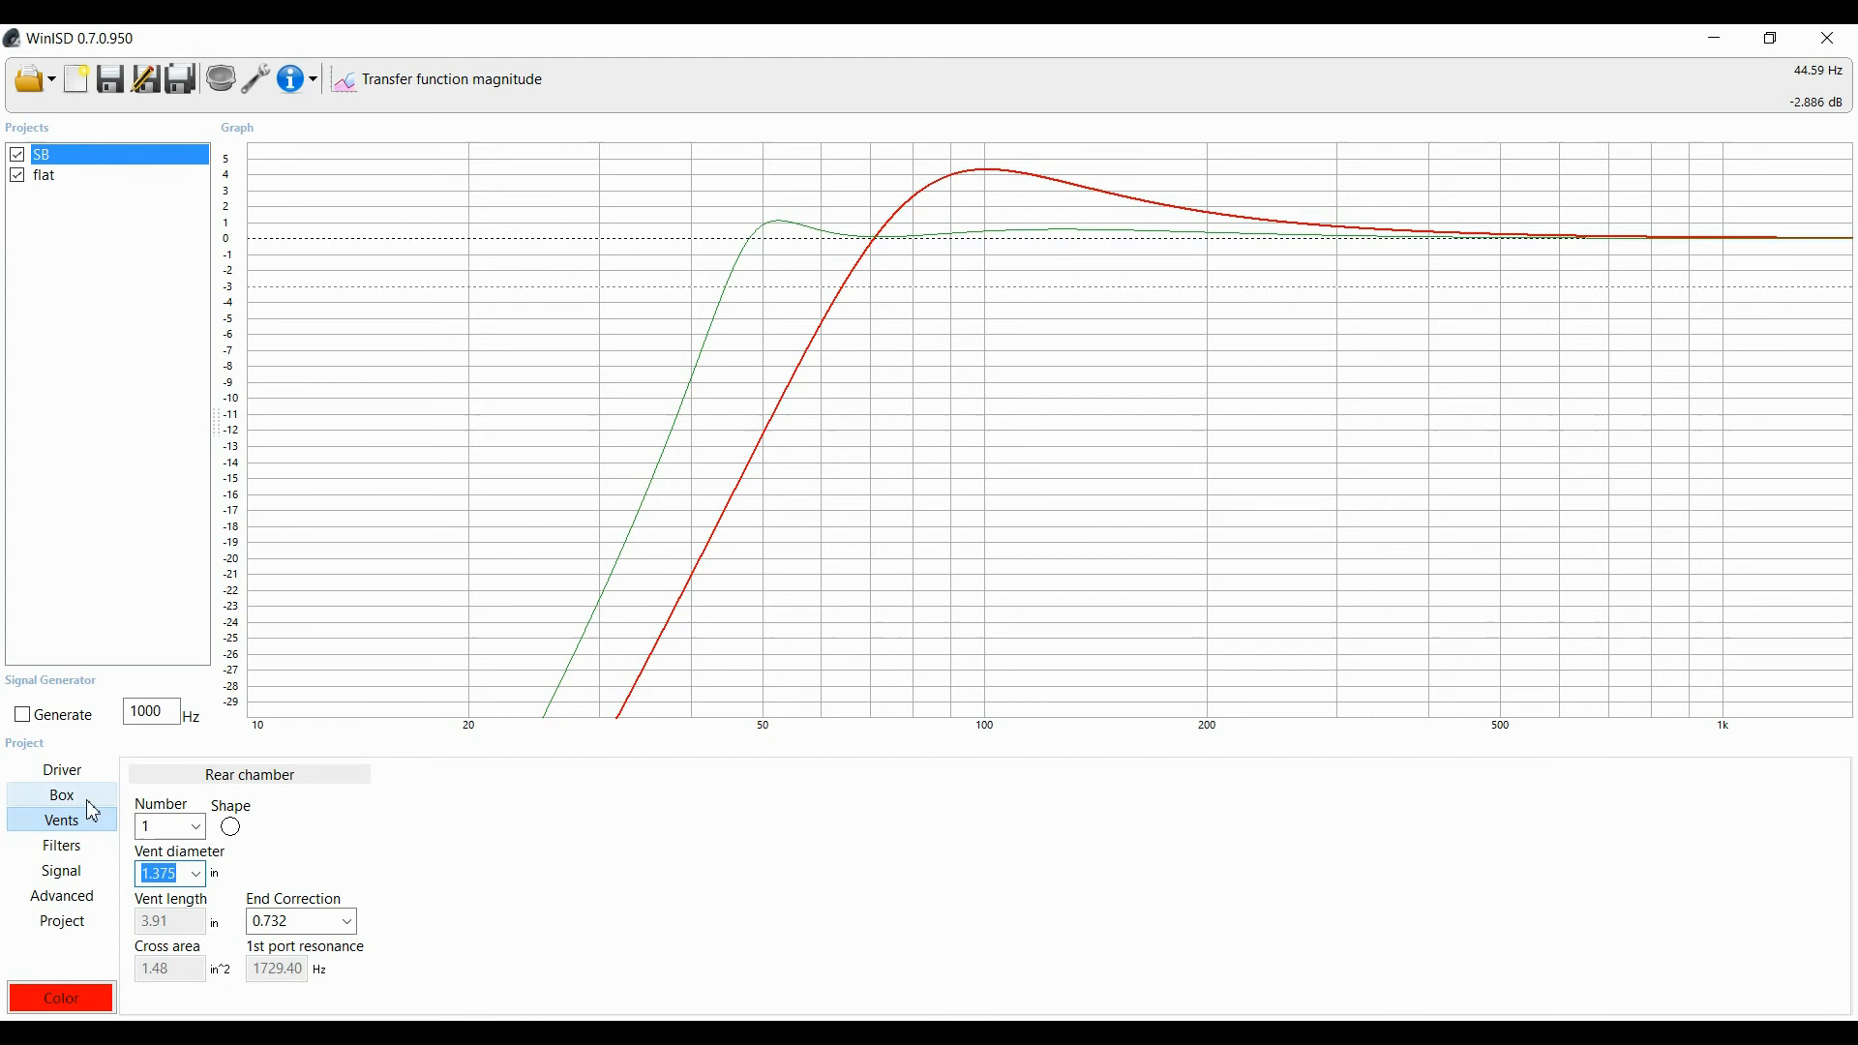
pyautogui.click(60, 793)
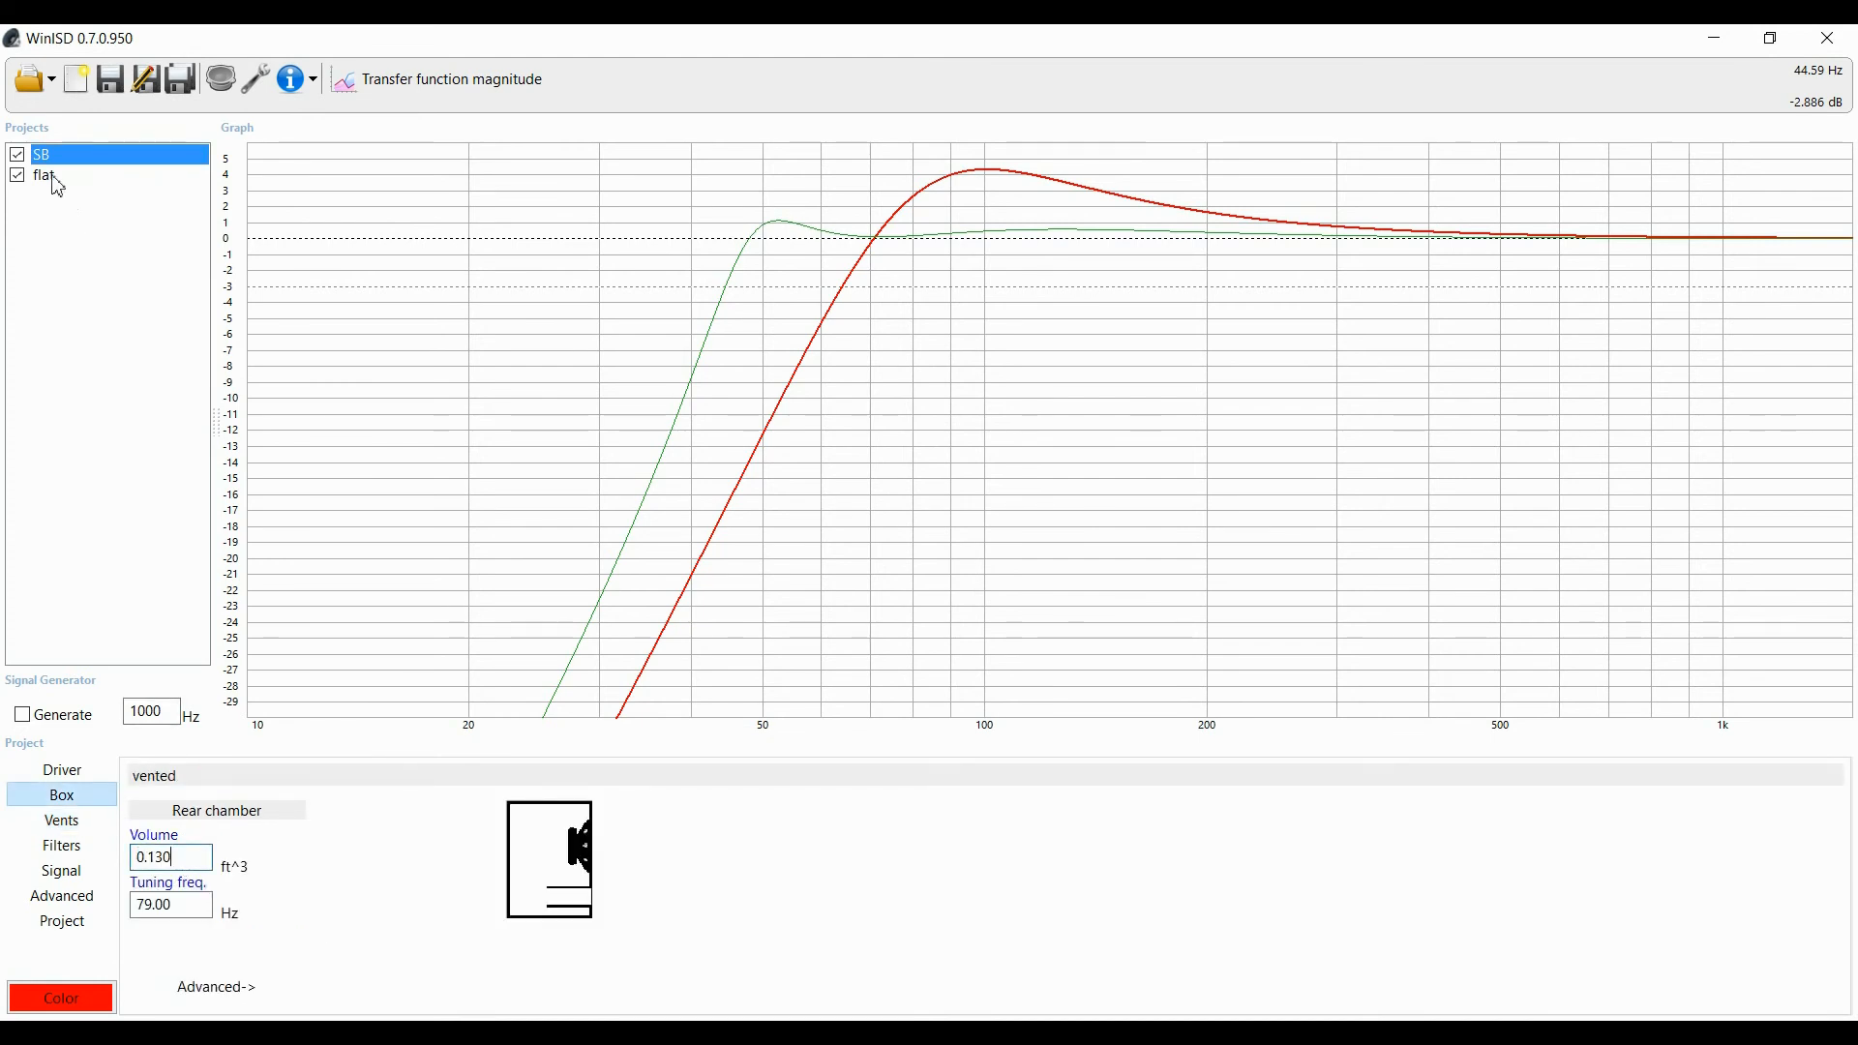
# Step: Switch to the flat project and review its 0.292 ft³ box tuned to 52.1 Hz
pyautogui.click(44, 175)
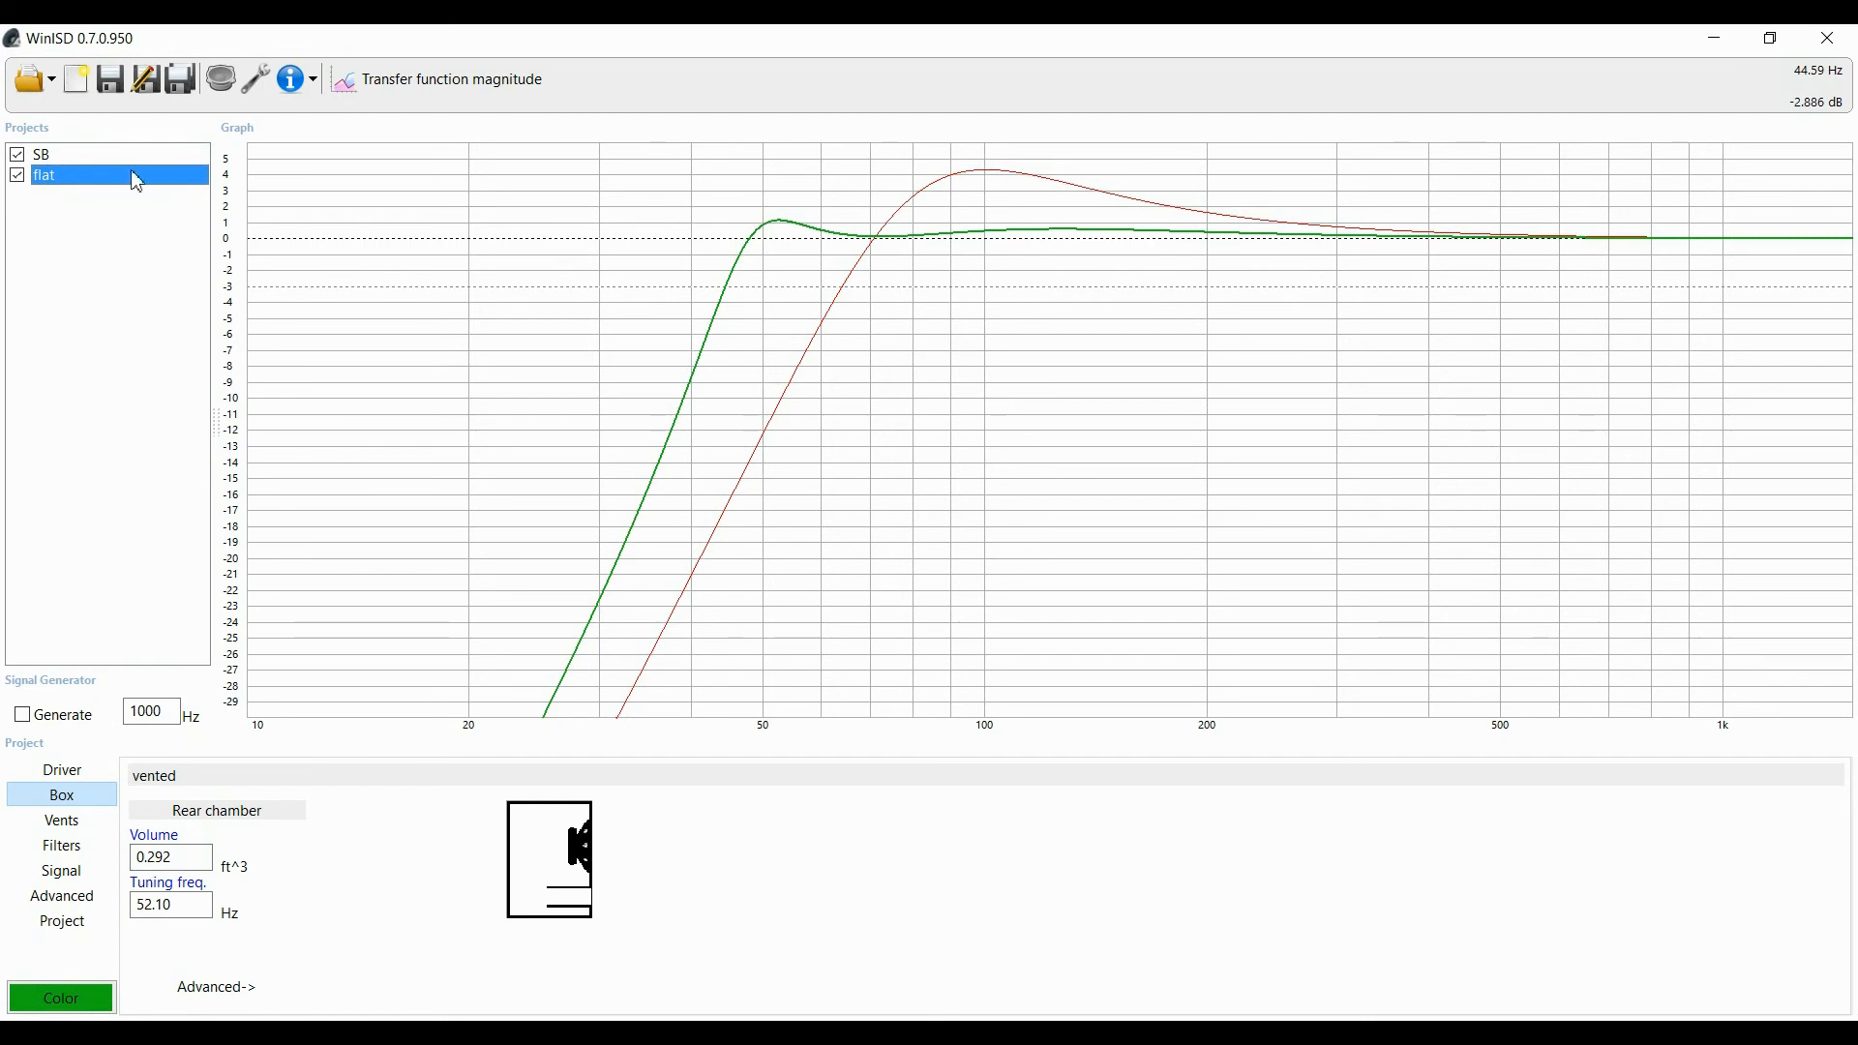
pyautogui.click(170, 857)
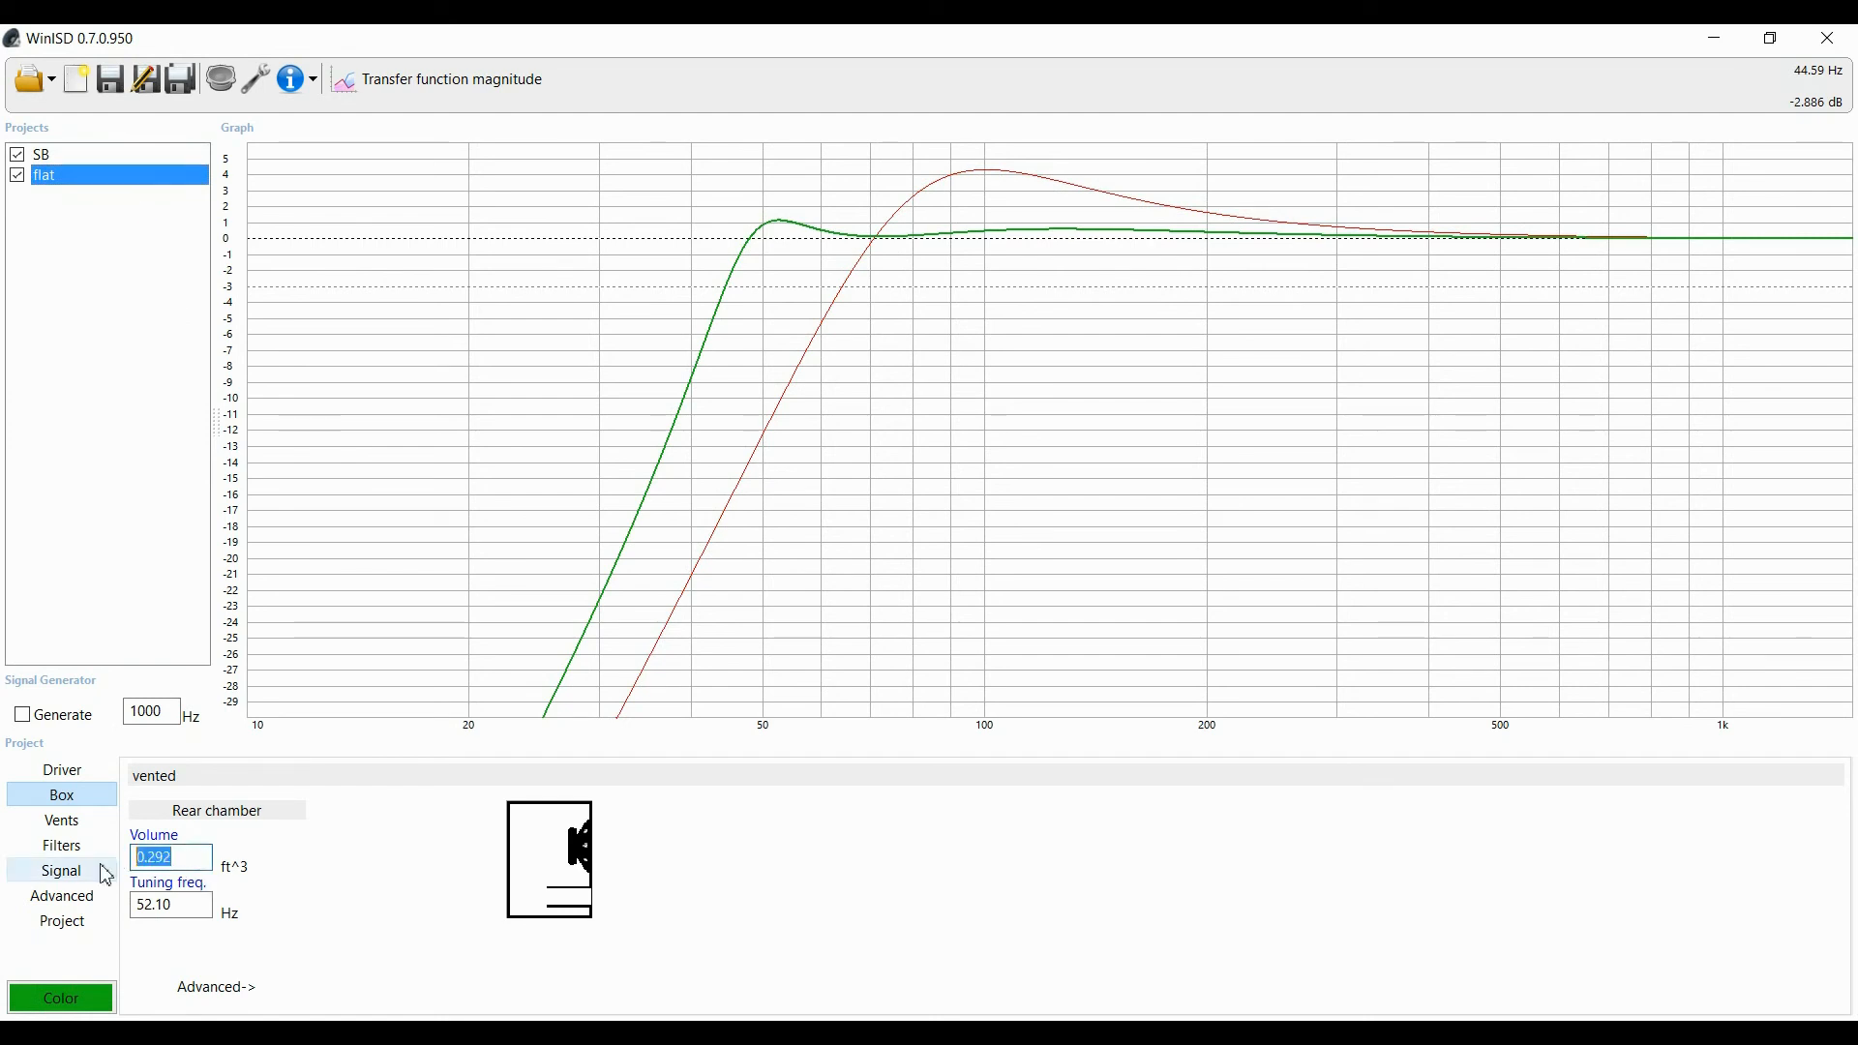
pyautogui.click(170, 904)
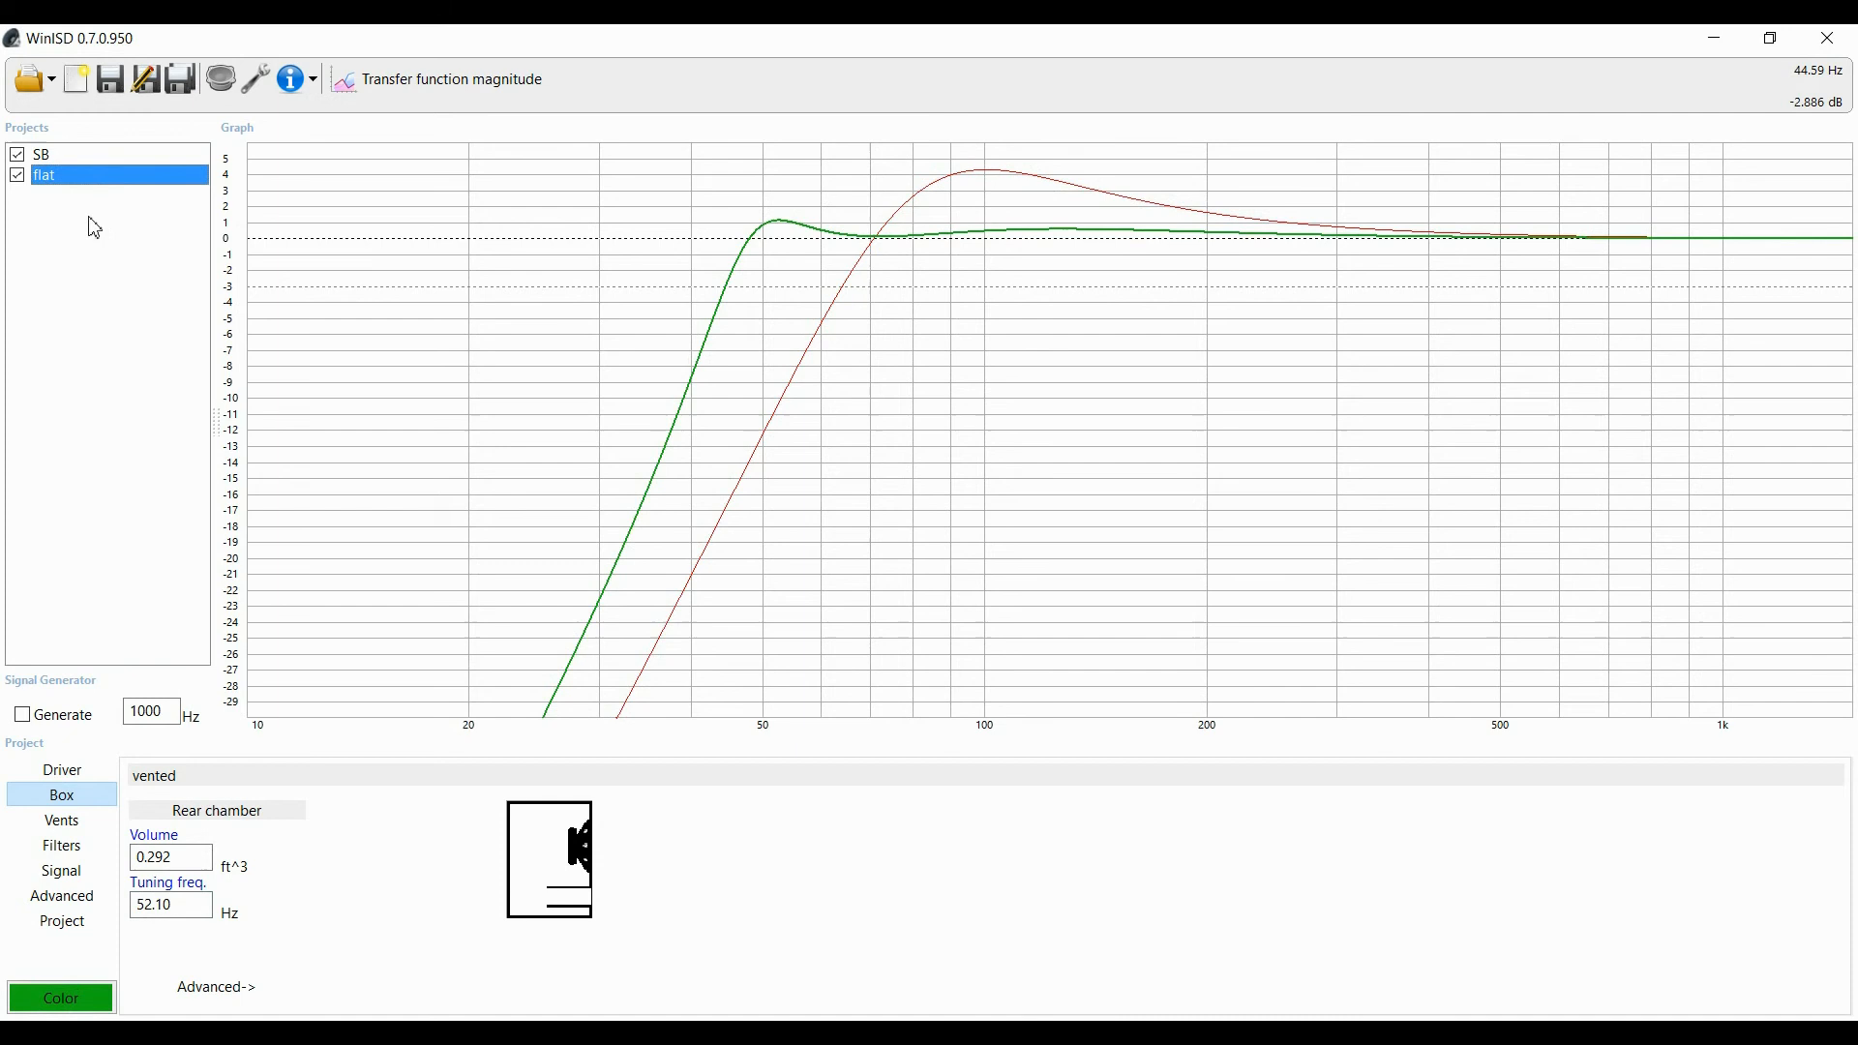
pyautogui.moveTo(178, 453)
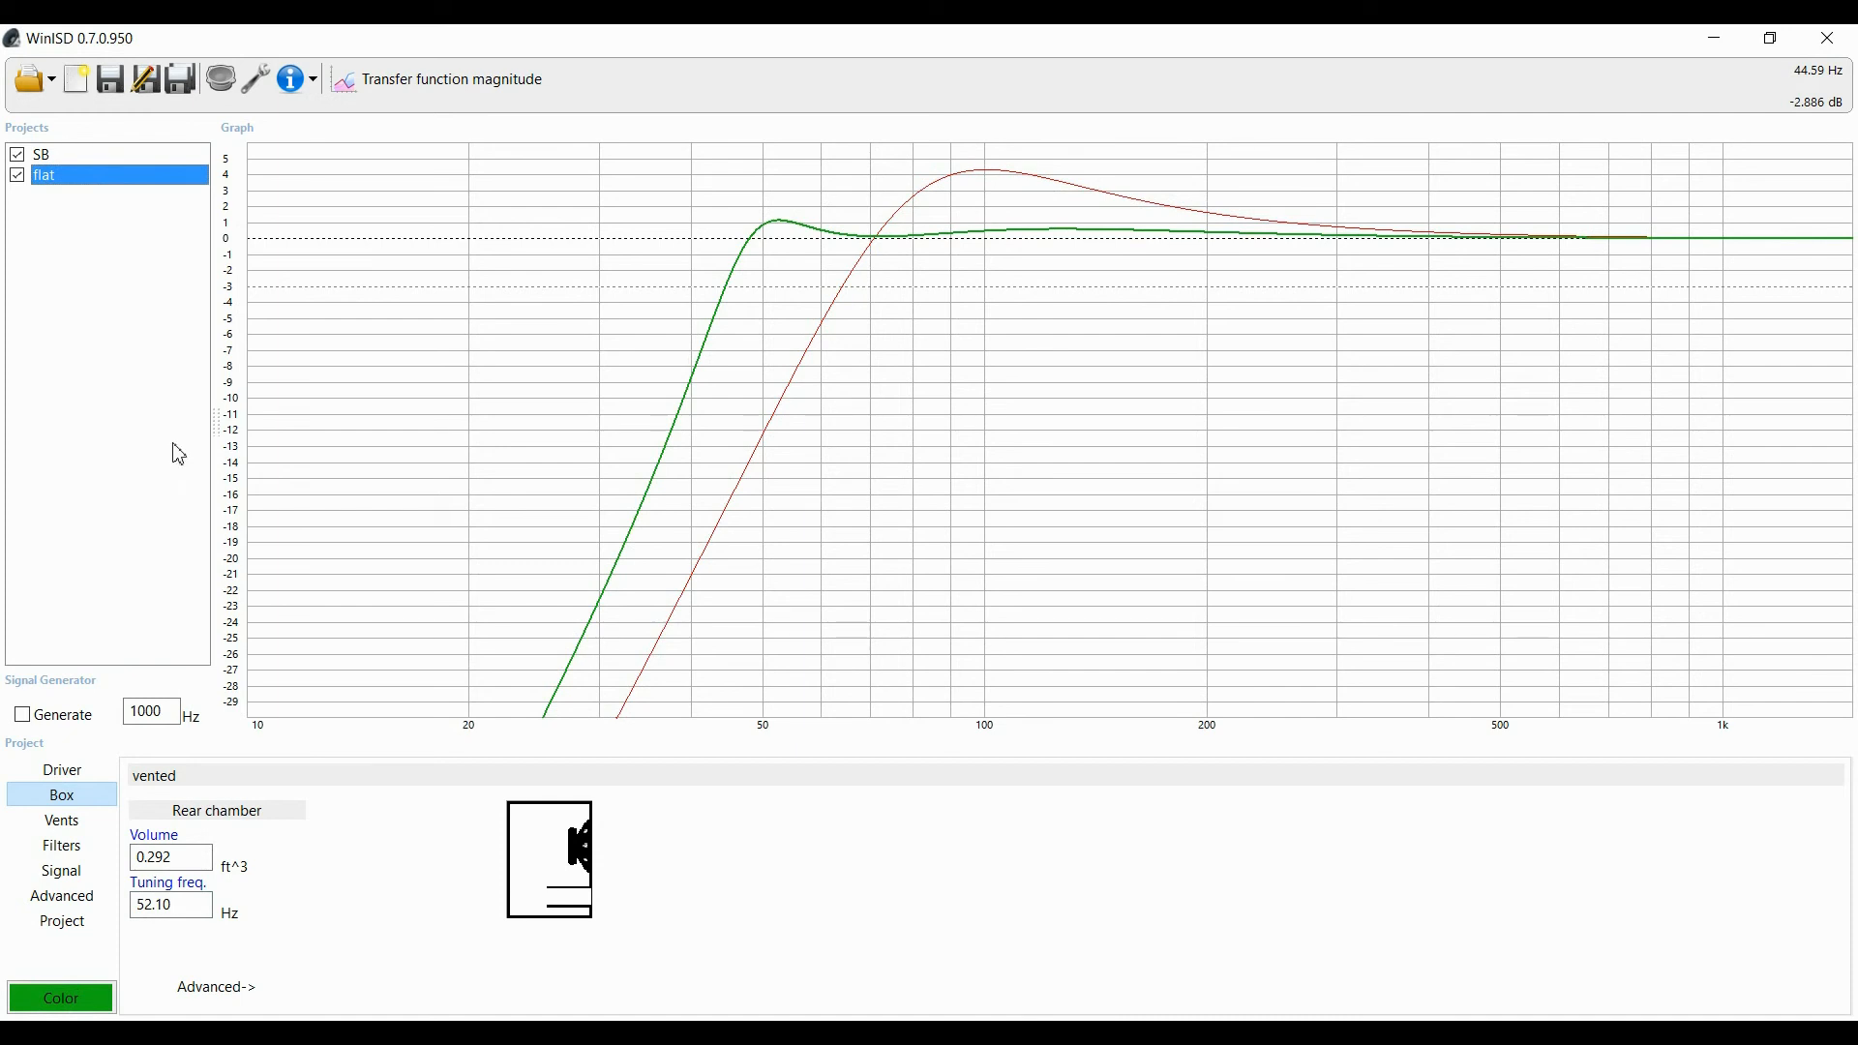
pyautogui.moveTo(720, 234)
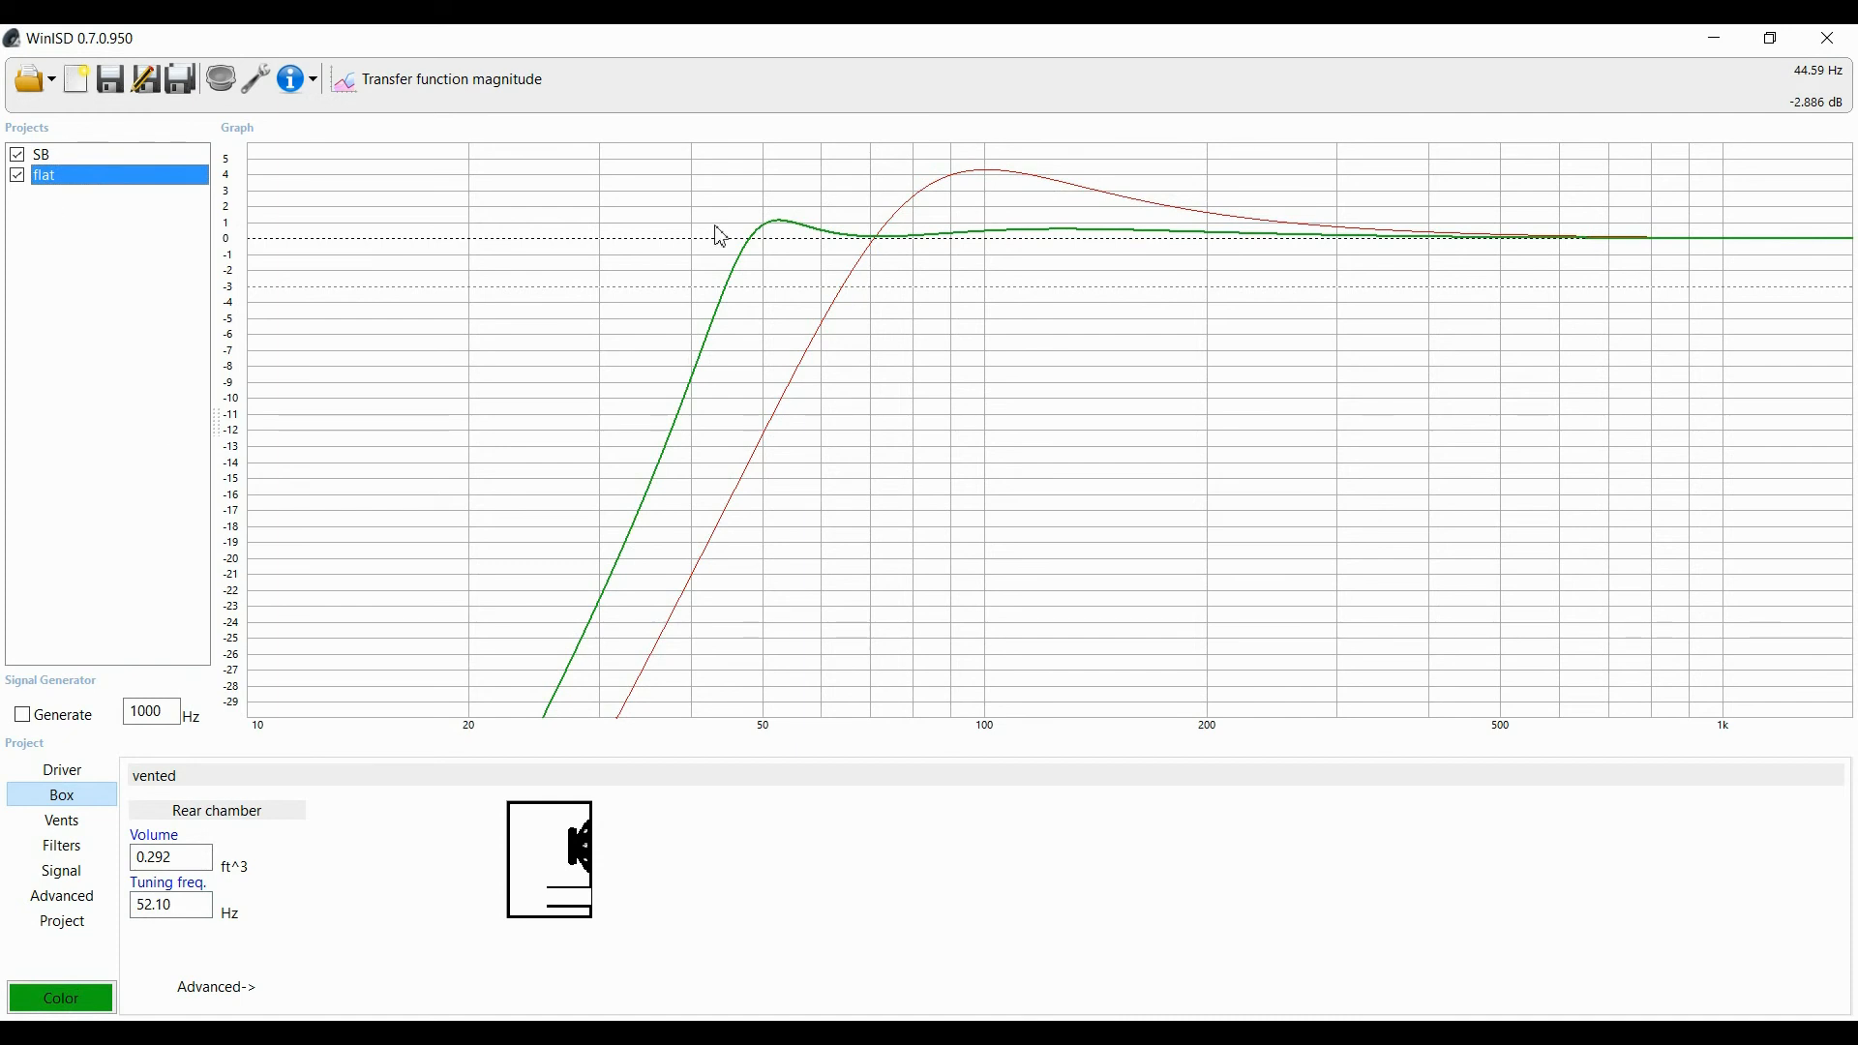
# Step: Give the flat project's vent a 1.375 in diameter, yielding a 4.02 in length
pyautogui.click(60, 820)
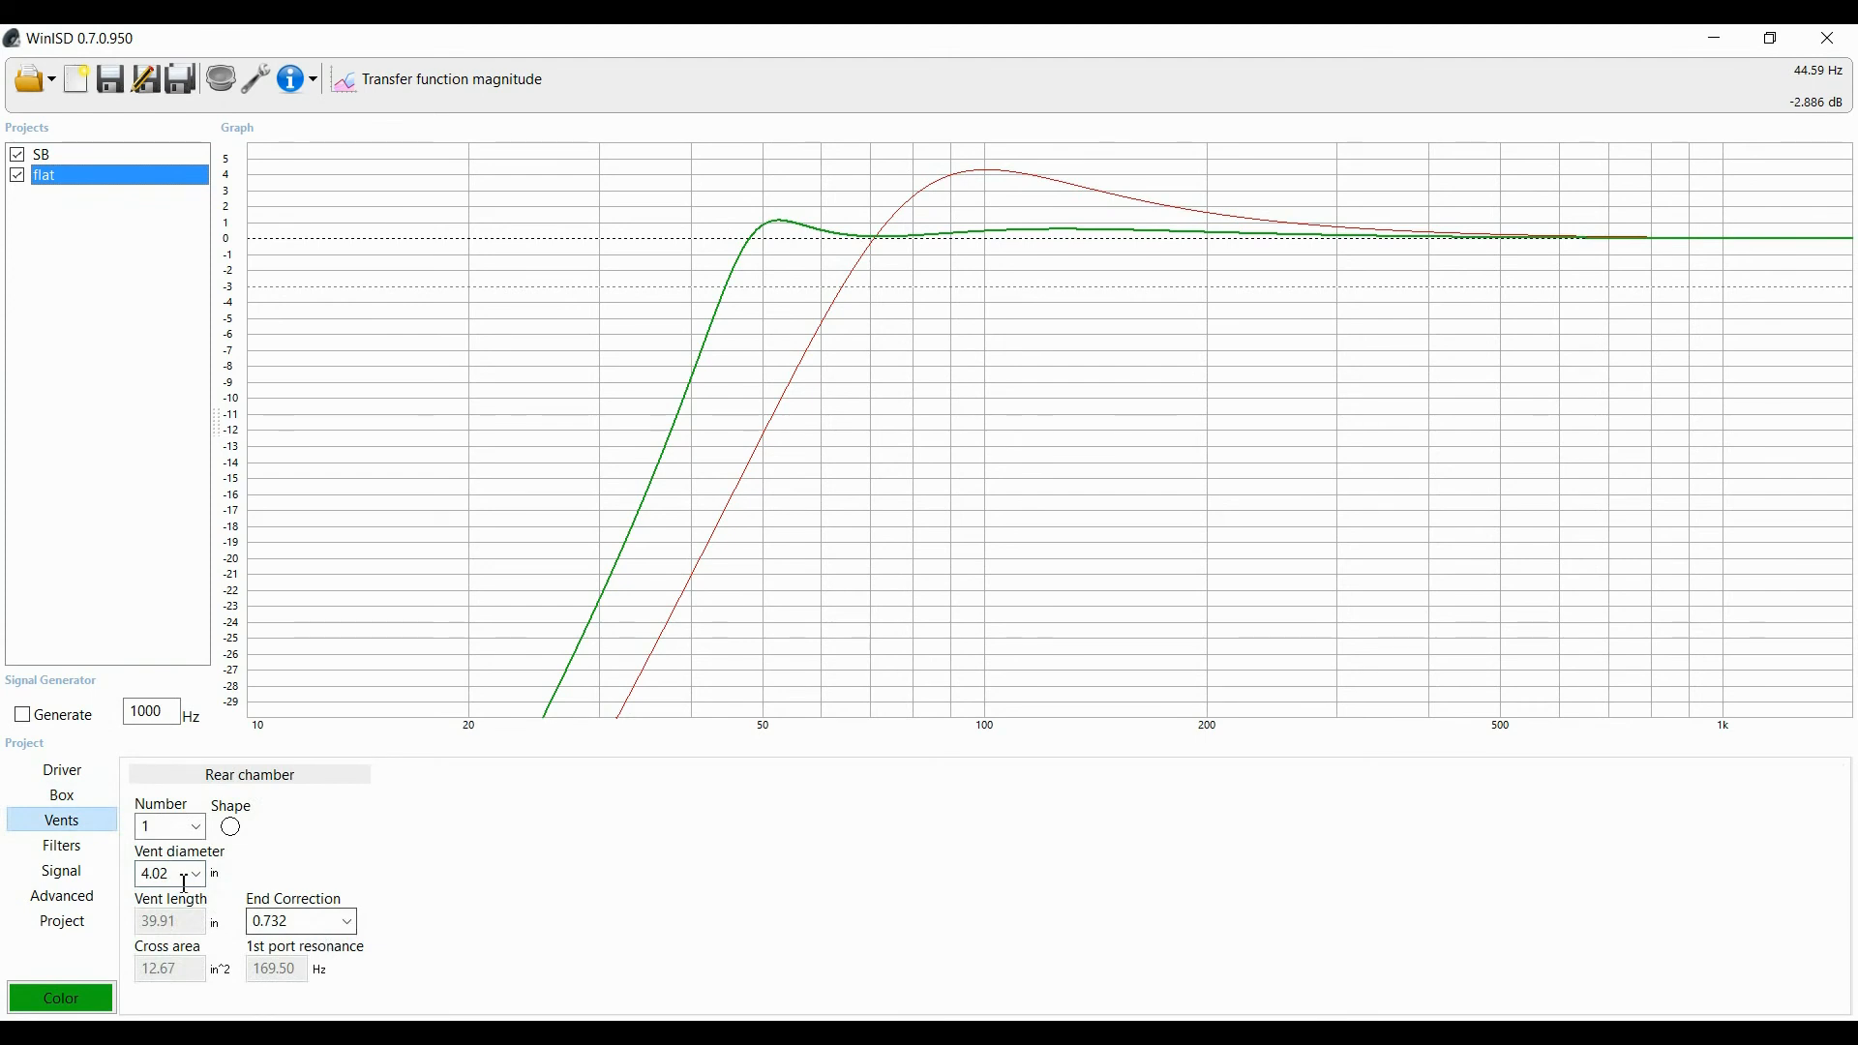
pyautogui.write('1.375')
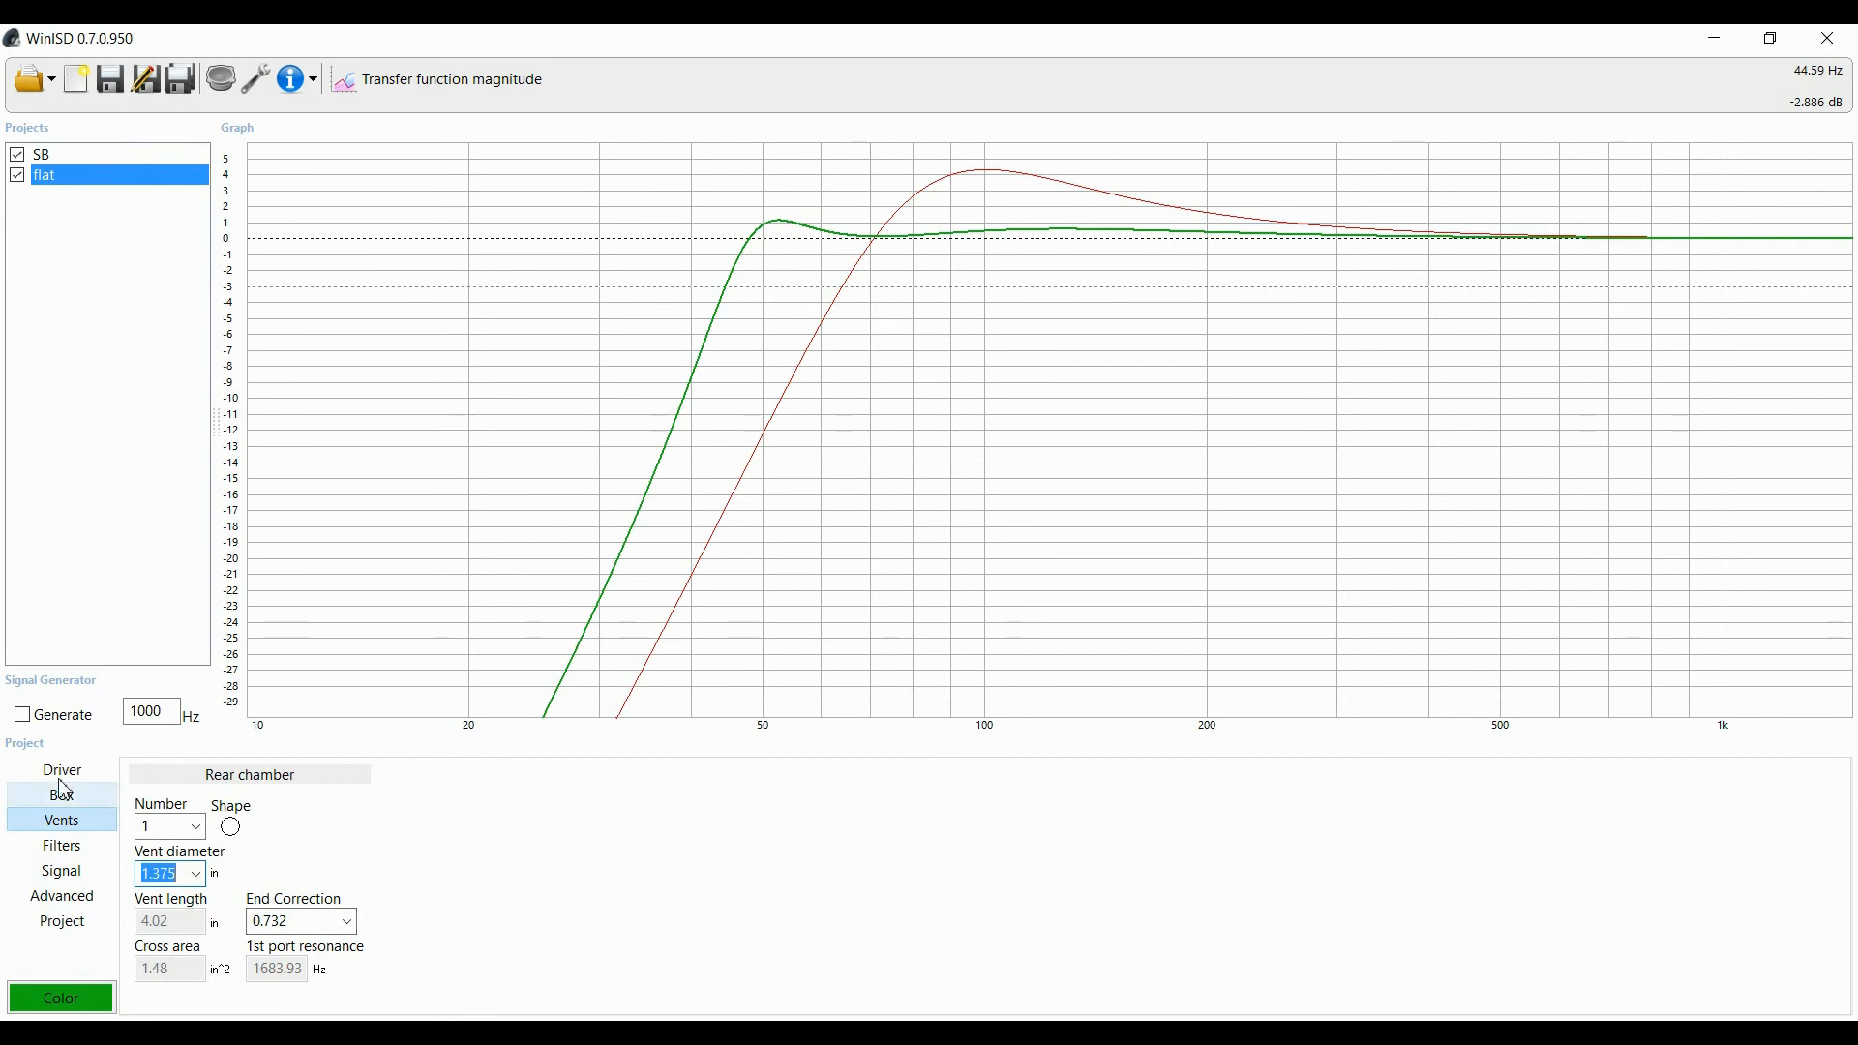
pyautogui.click(60, 795)
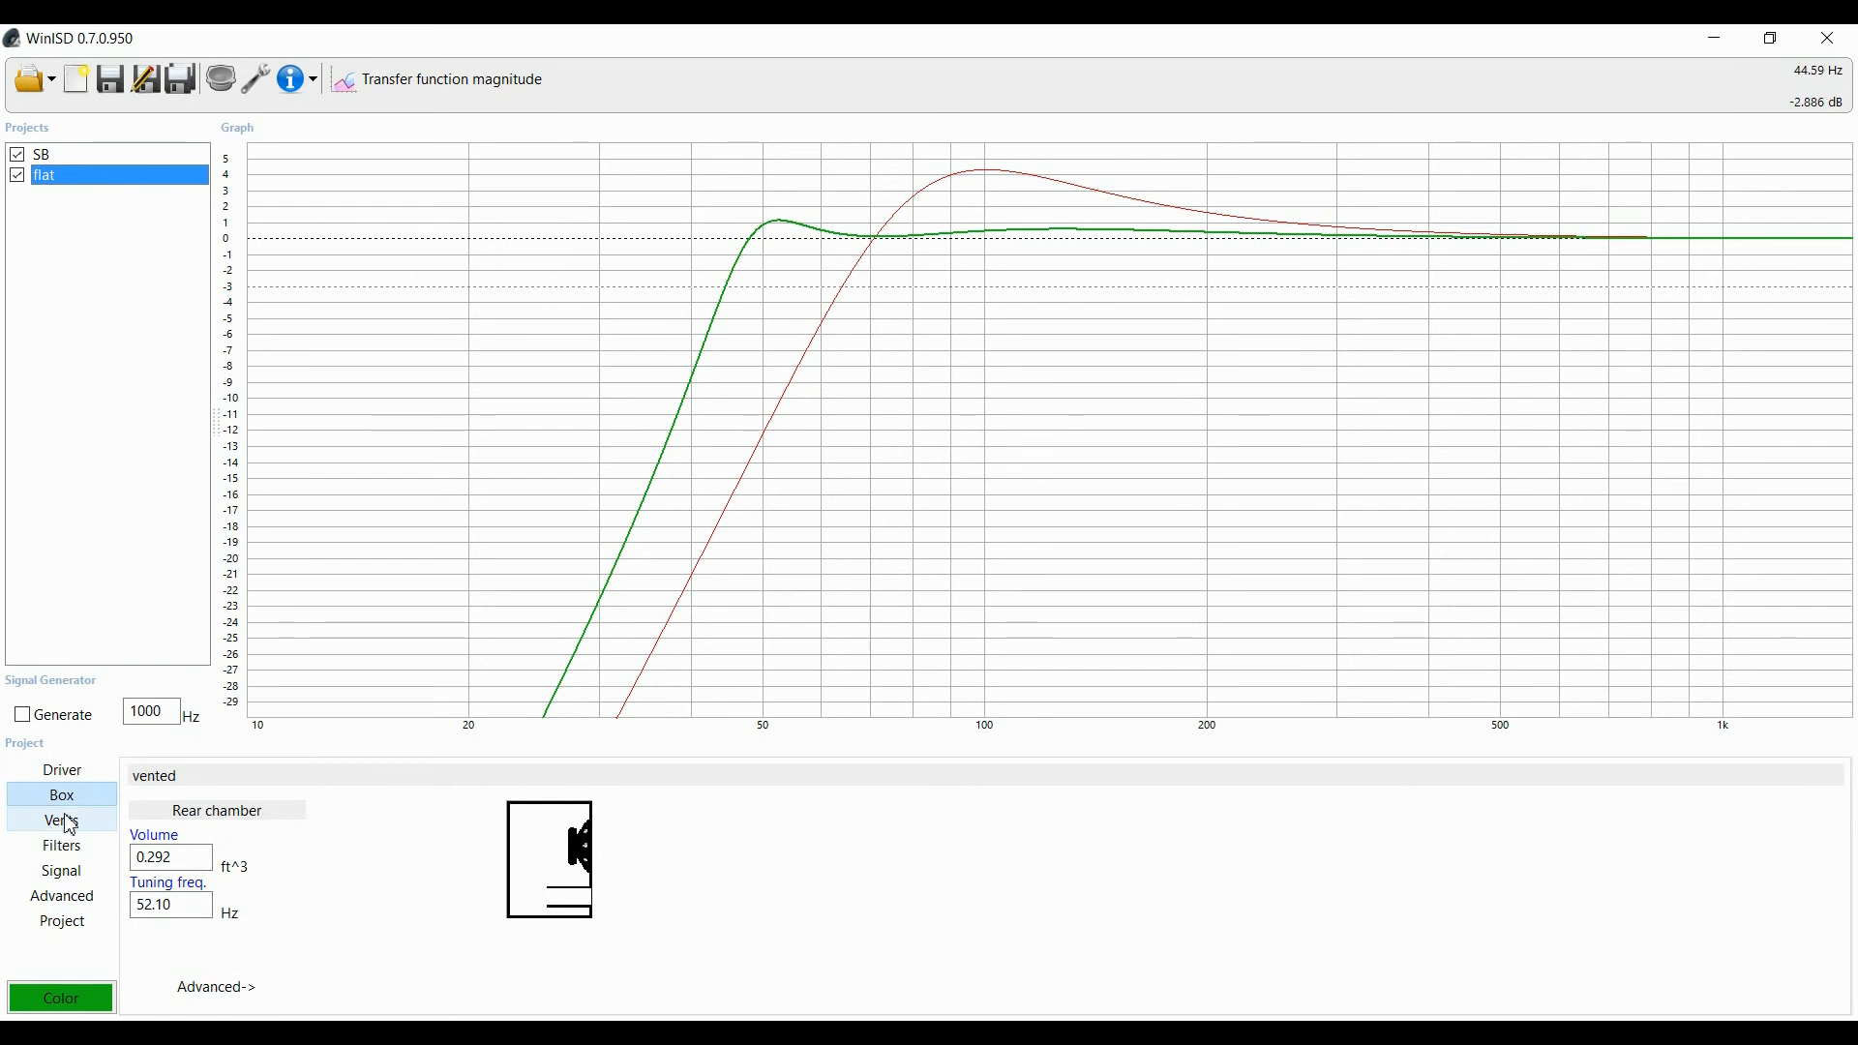
# Step: Show the driver details and switch back to the SB project to compare curves
pyautogui.click(62, 769)
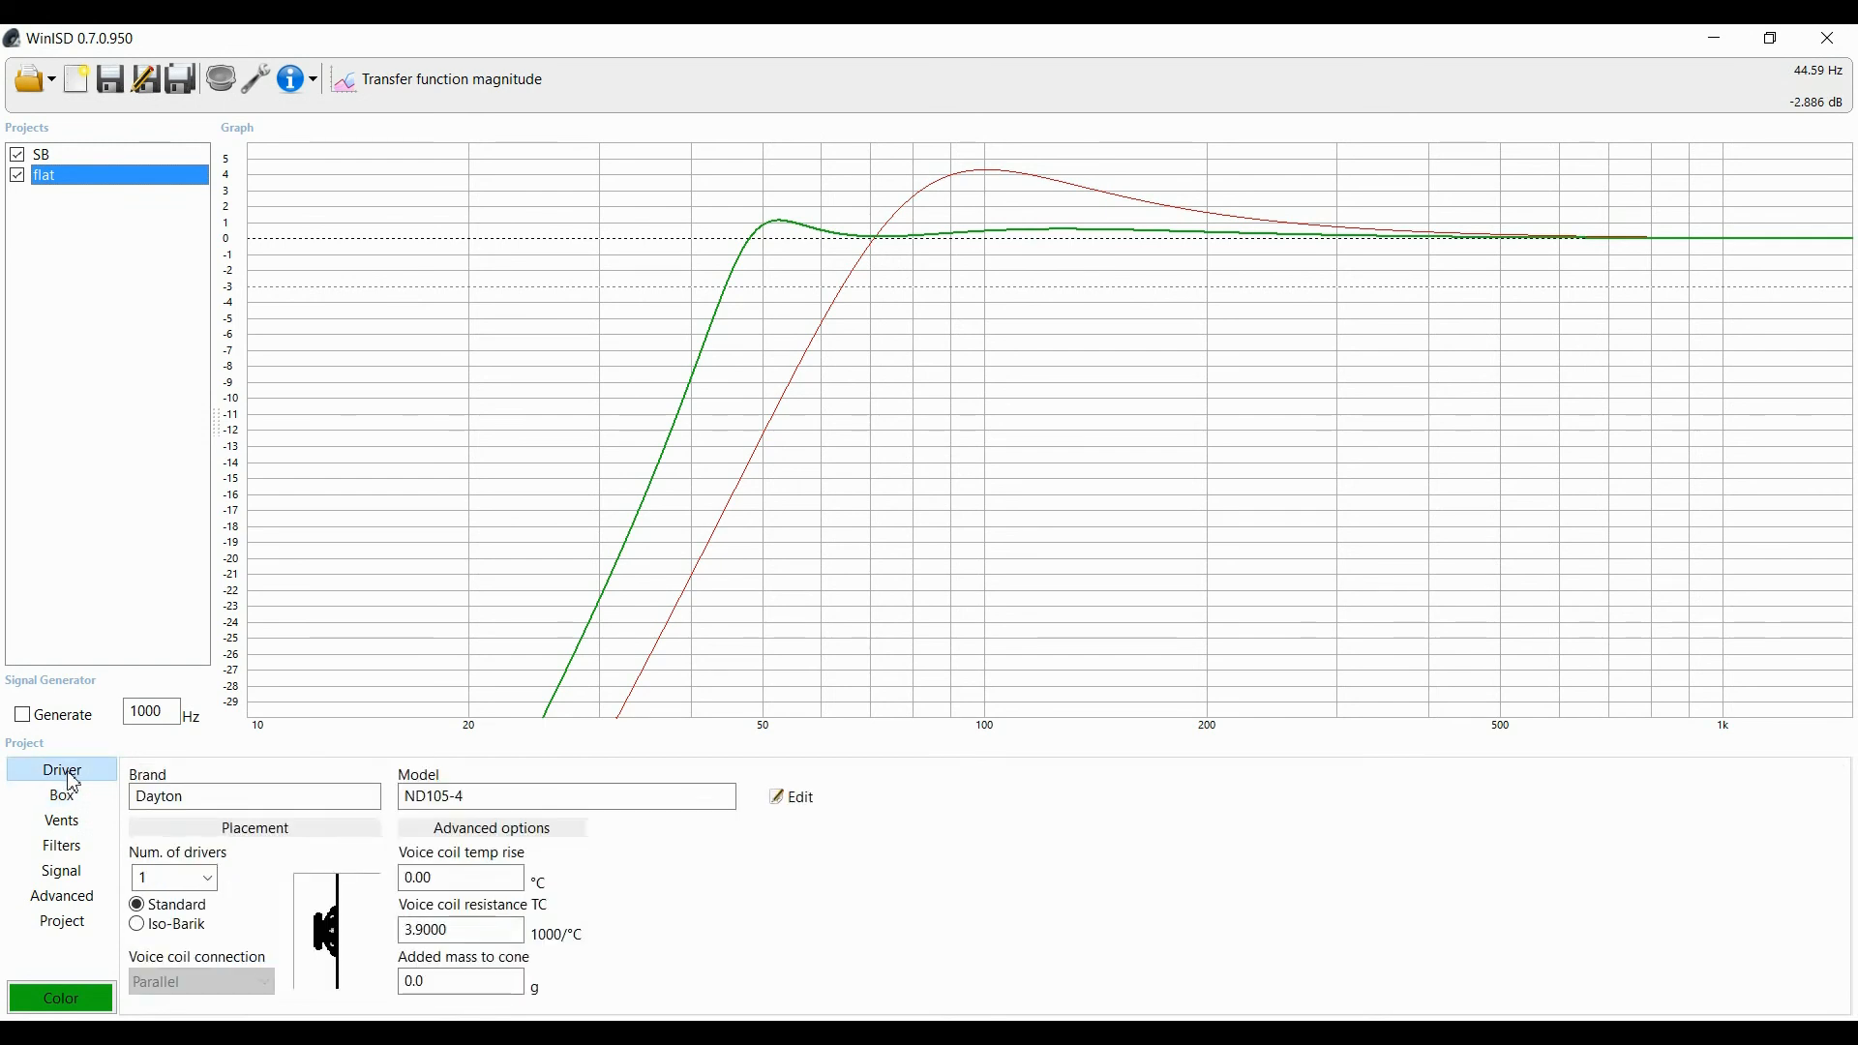
pyautogui.click(42, 154)
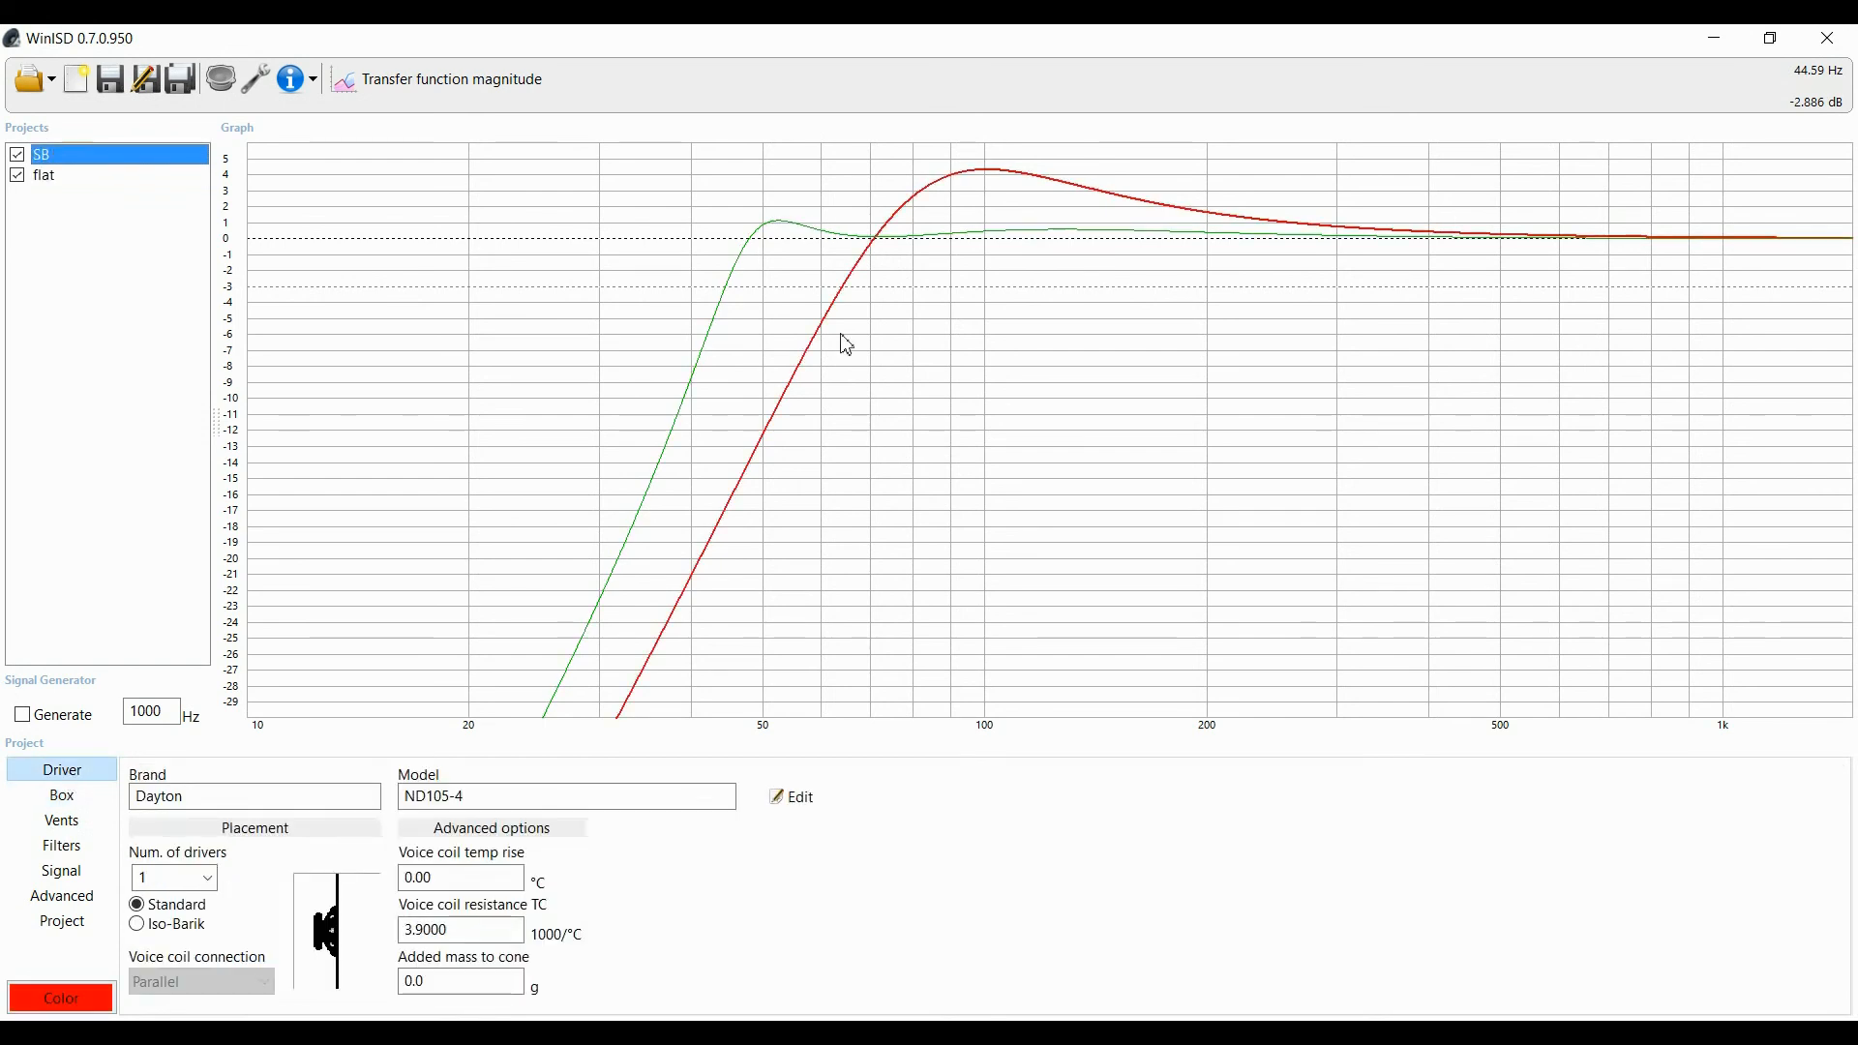
pyautogui.moveTo(1115, 217)
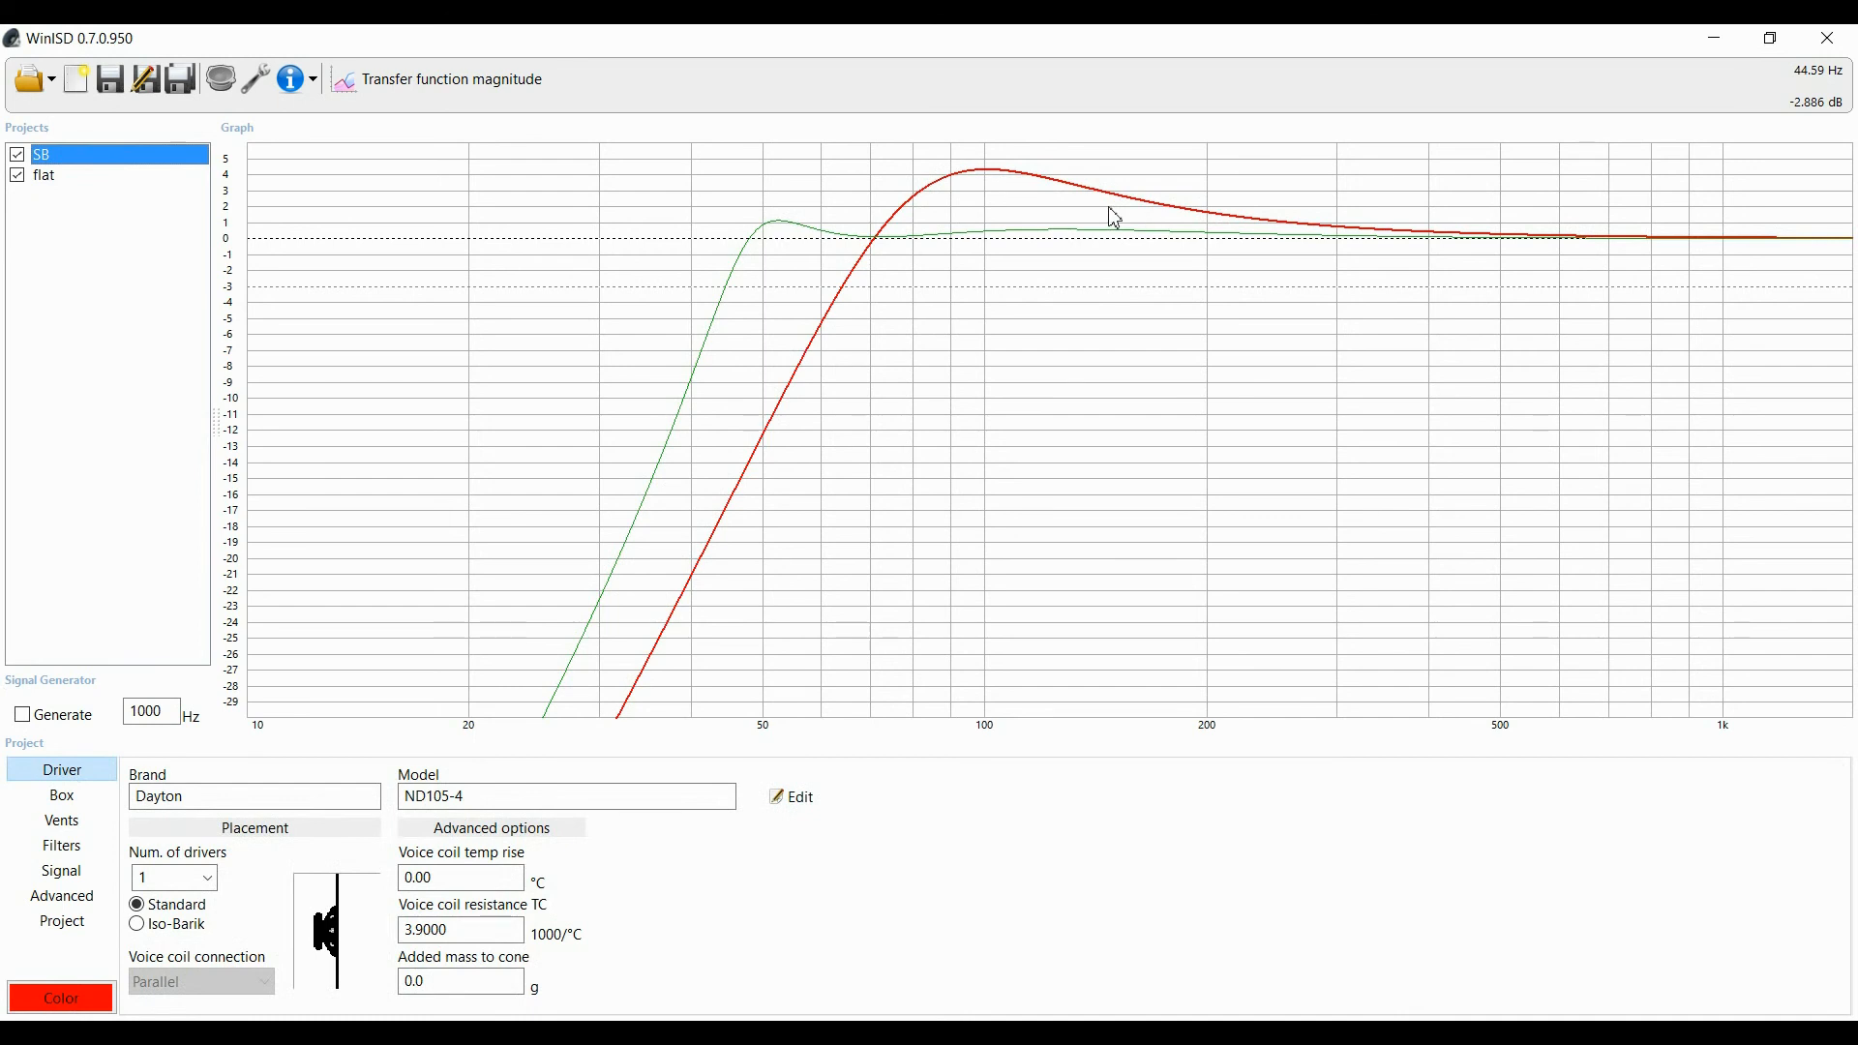
pyautogui.moveTo(1000, 178)
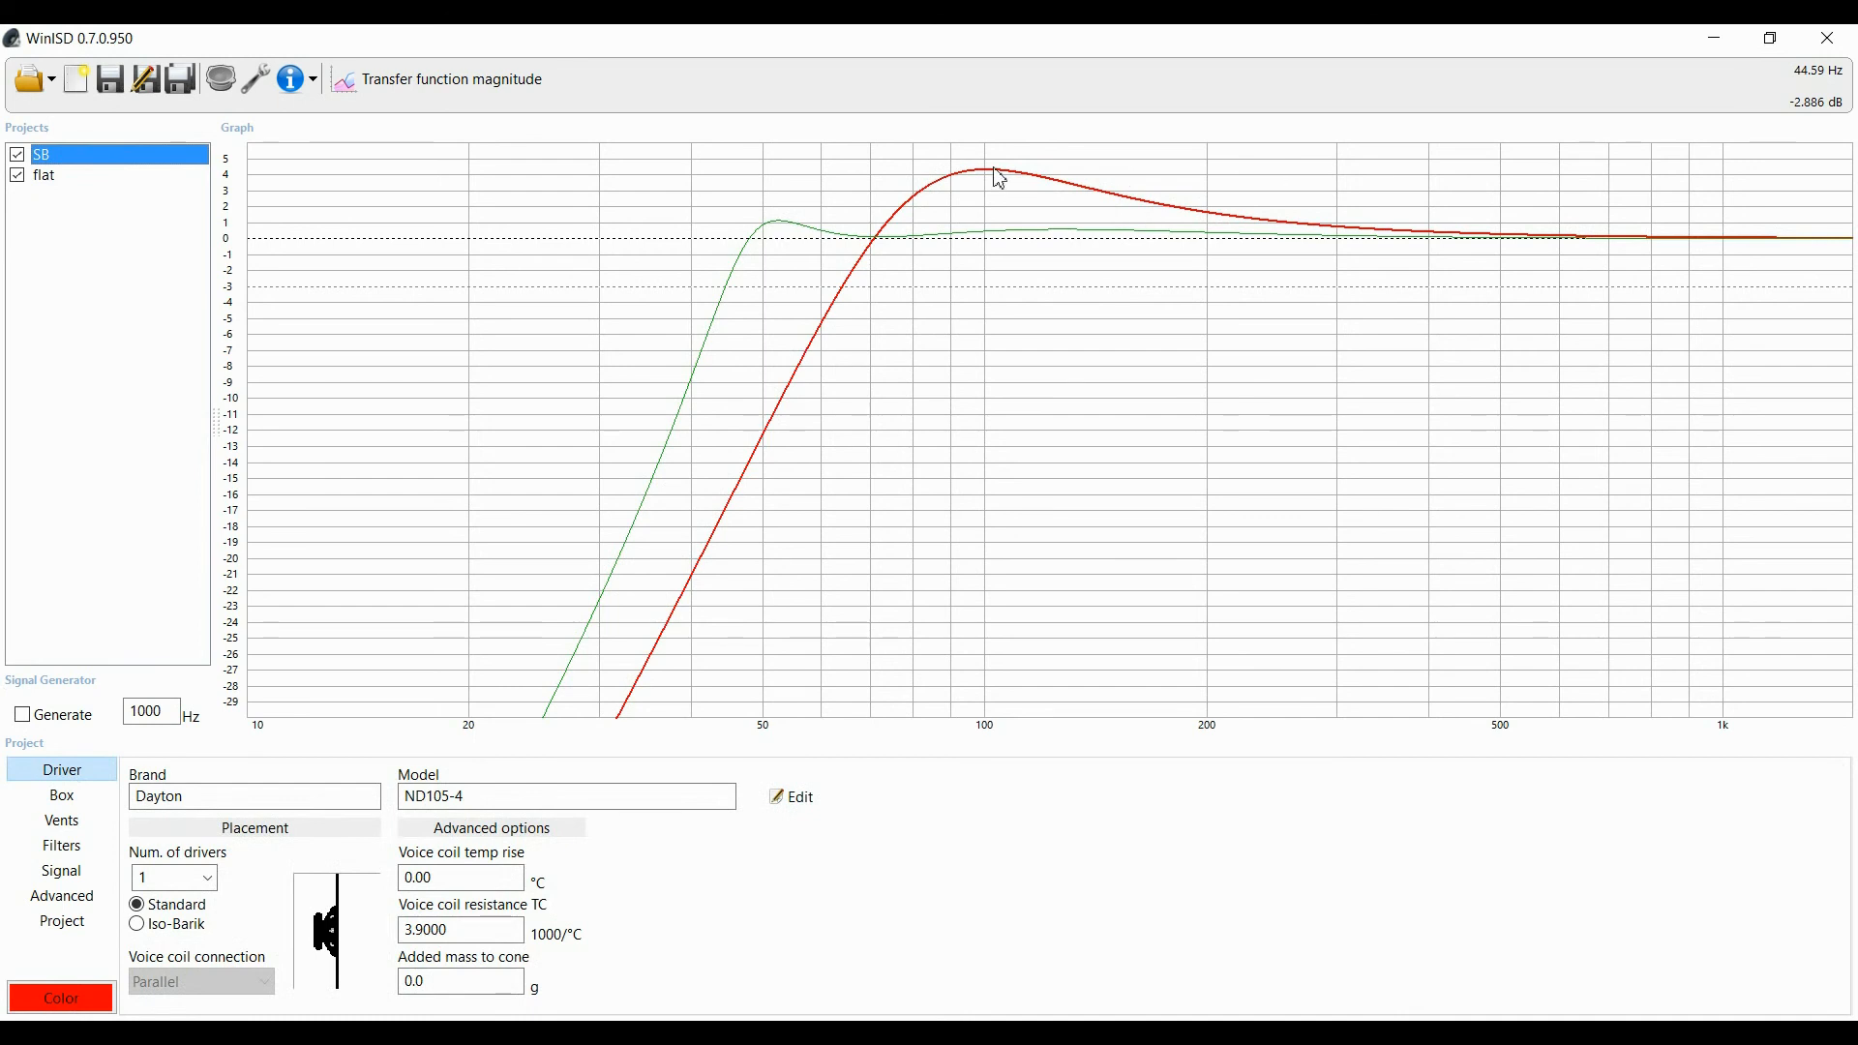
pyautogui.moveTo(799, 519)
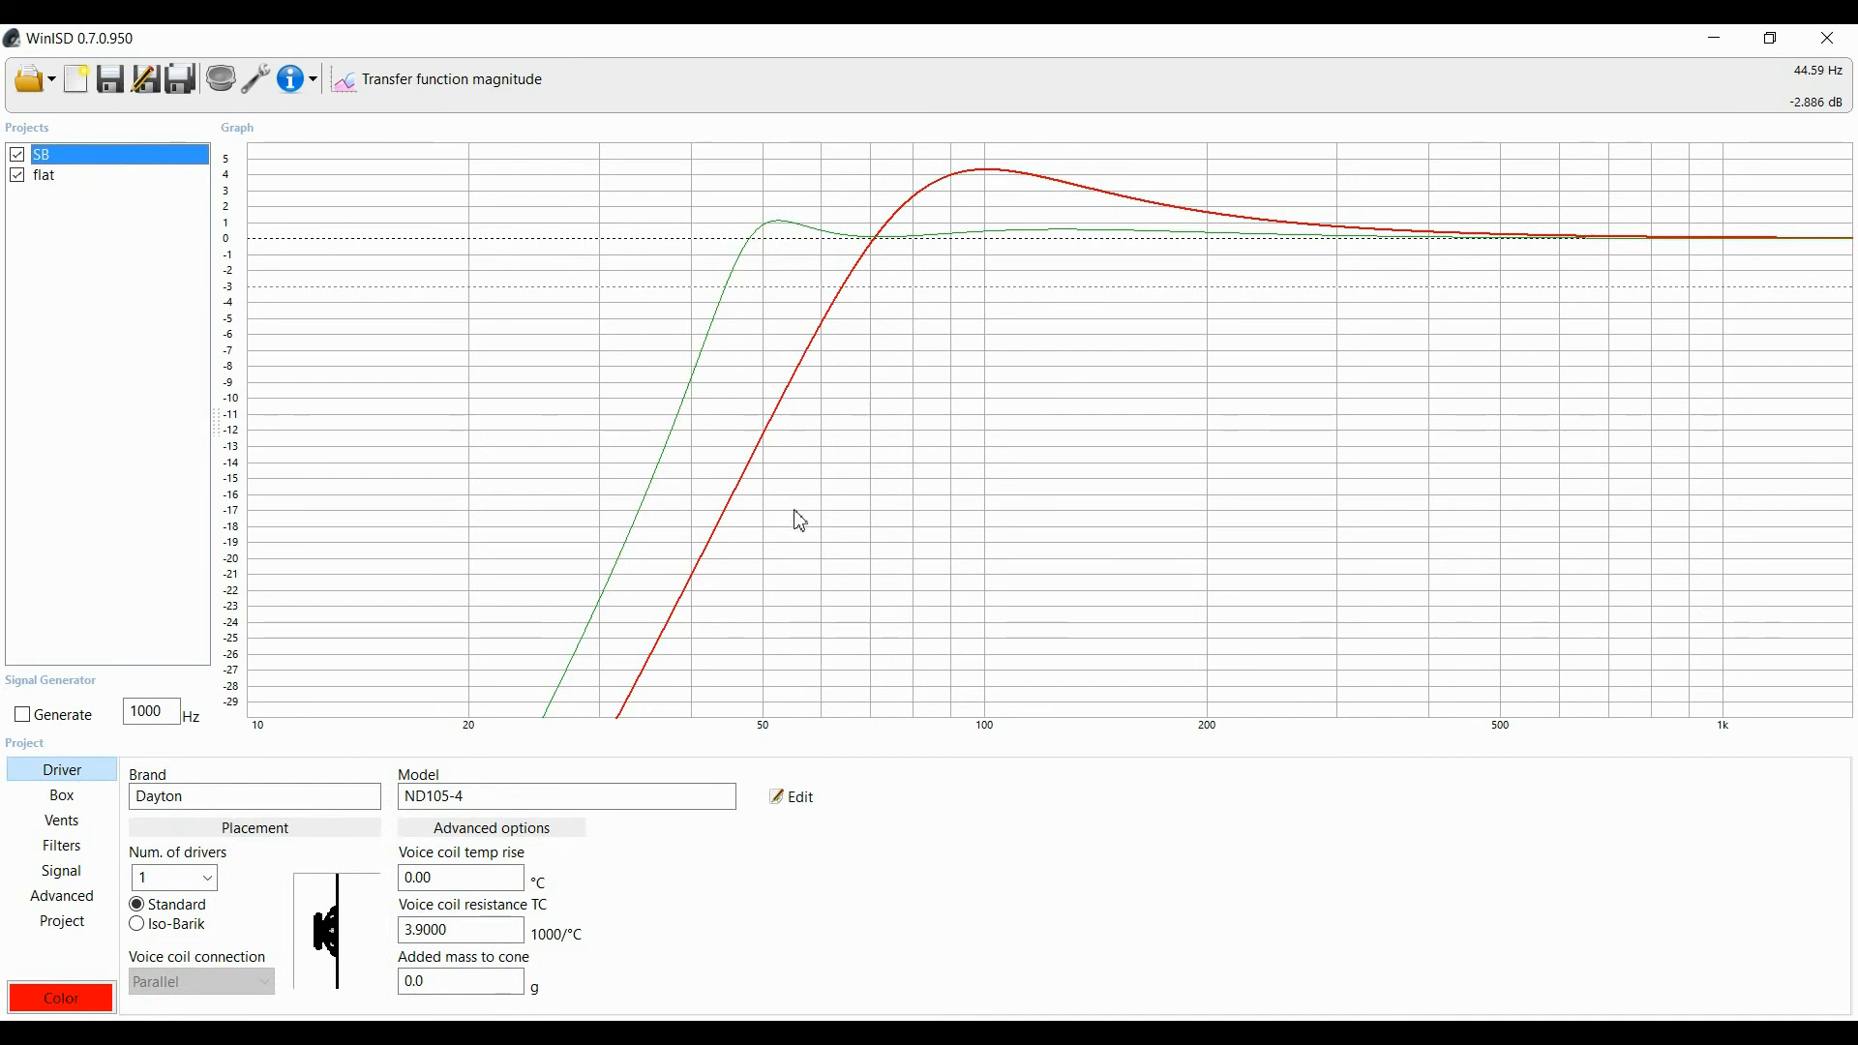
pyautogui.moveTo(807, 517)
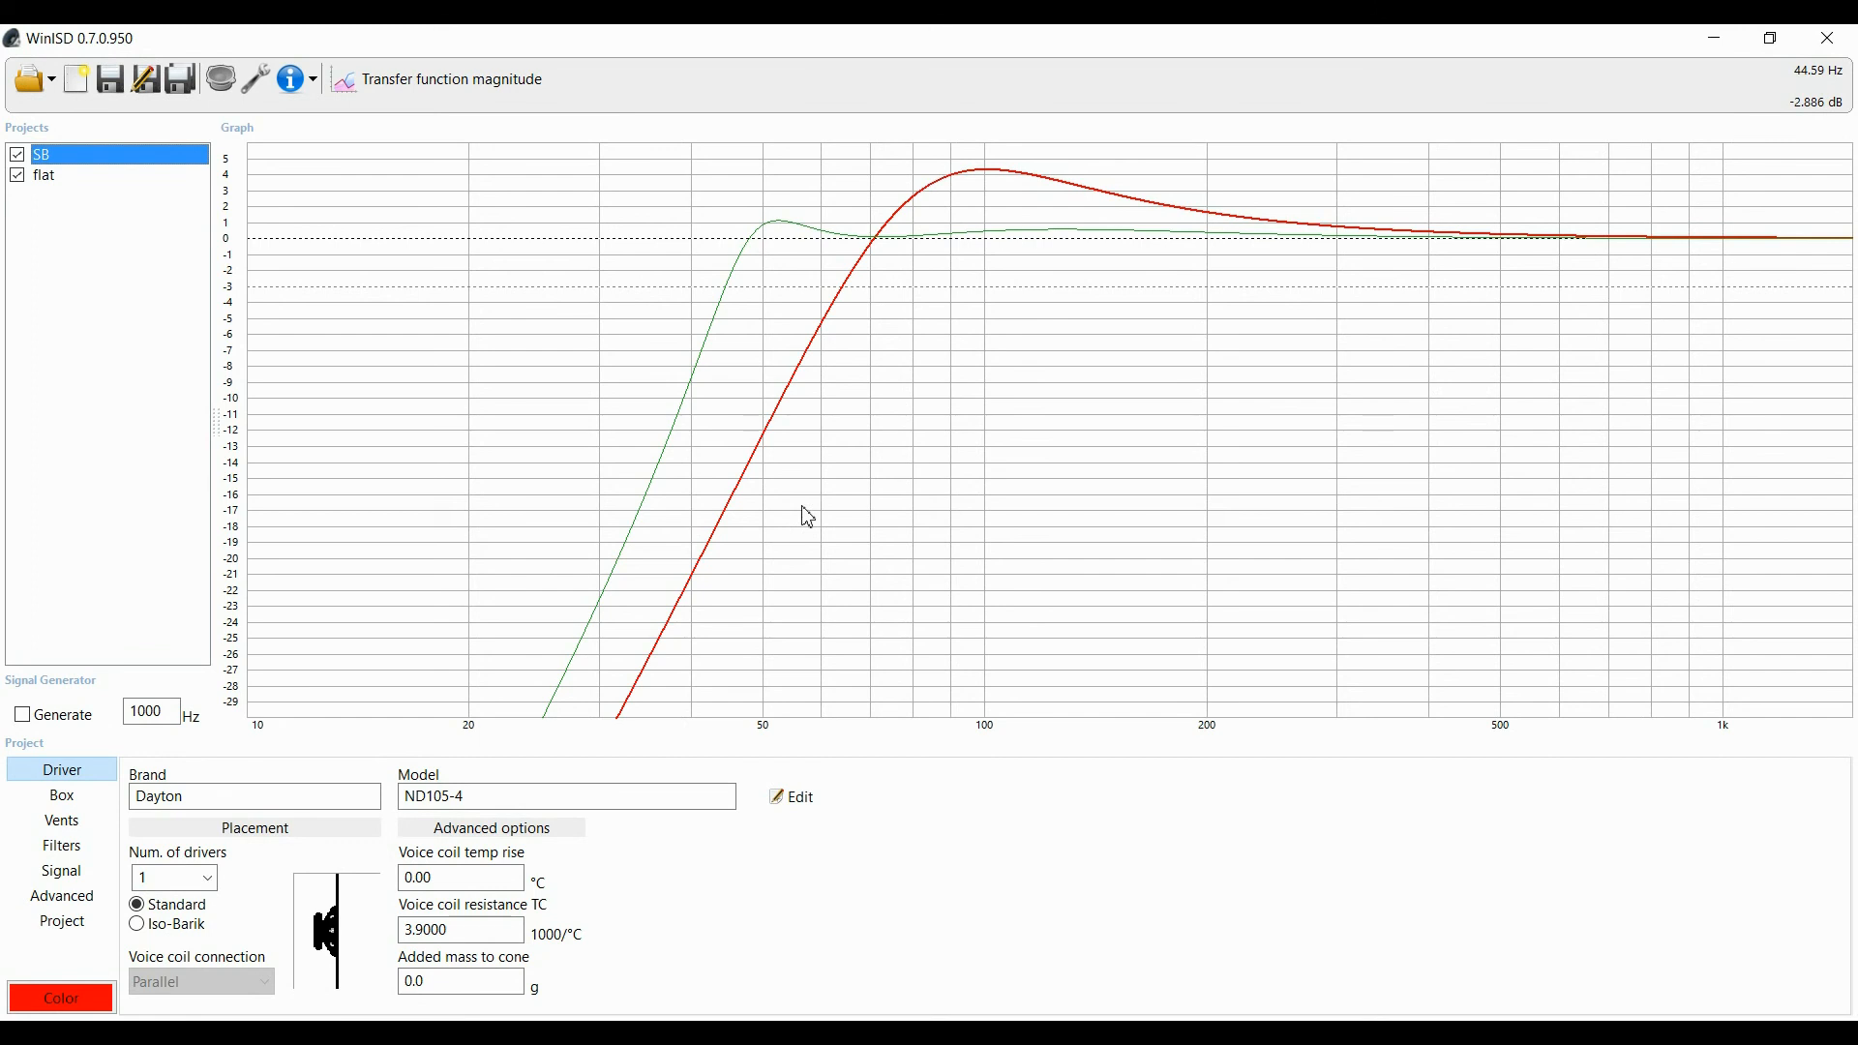